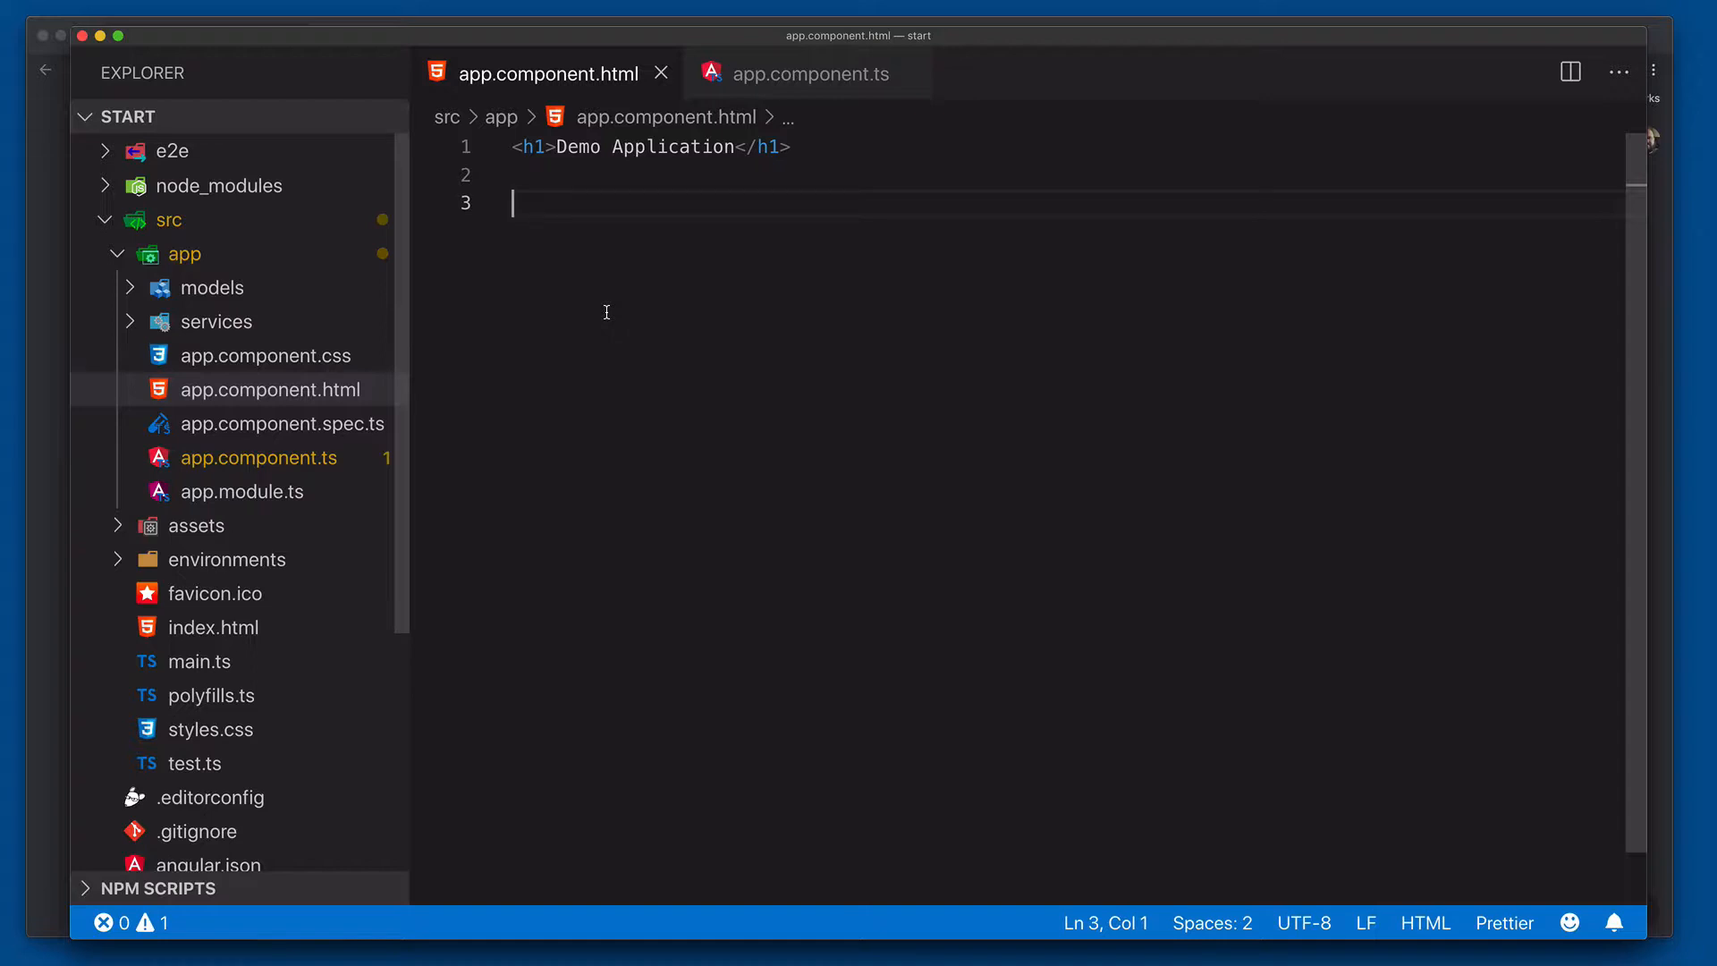
# Write the <input type="text"> with [formControl]="colorSearchTextInput" and (input)="doColorSearch()".
pyautogui.write('<input type="text')
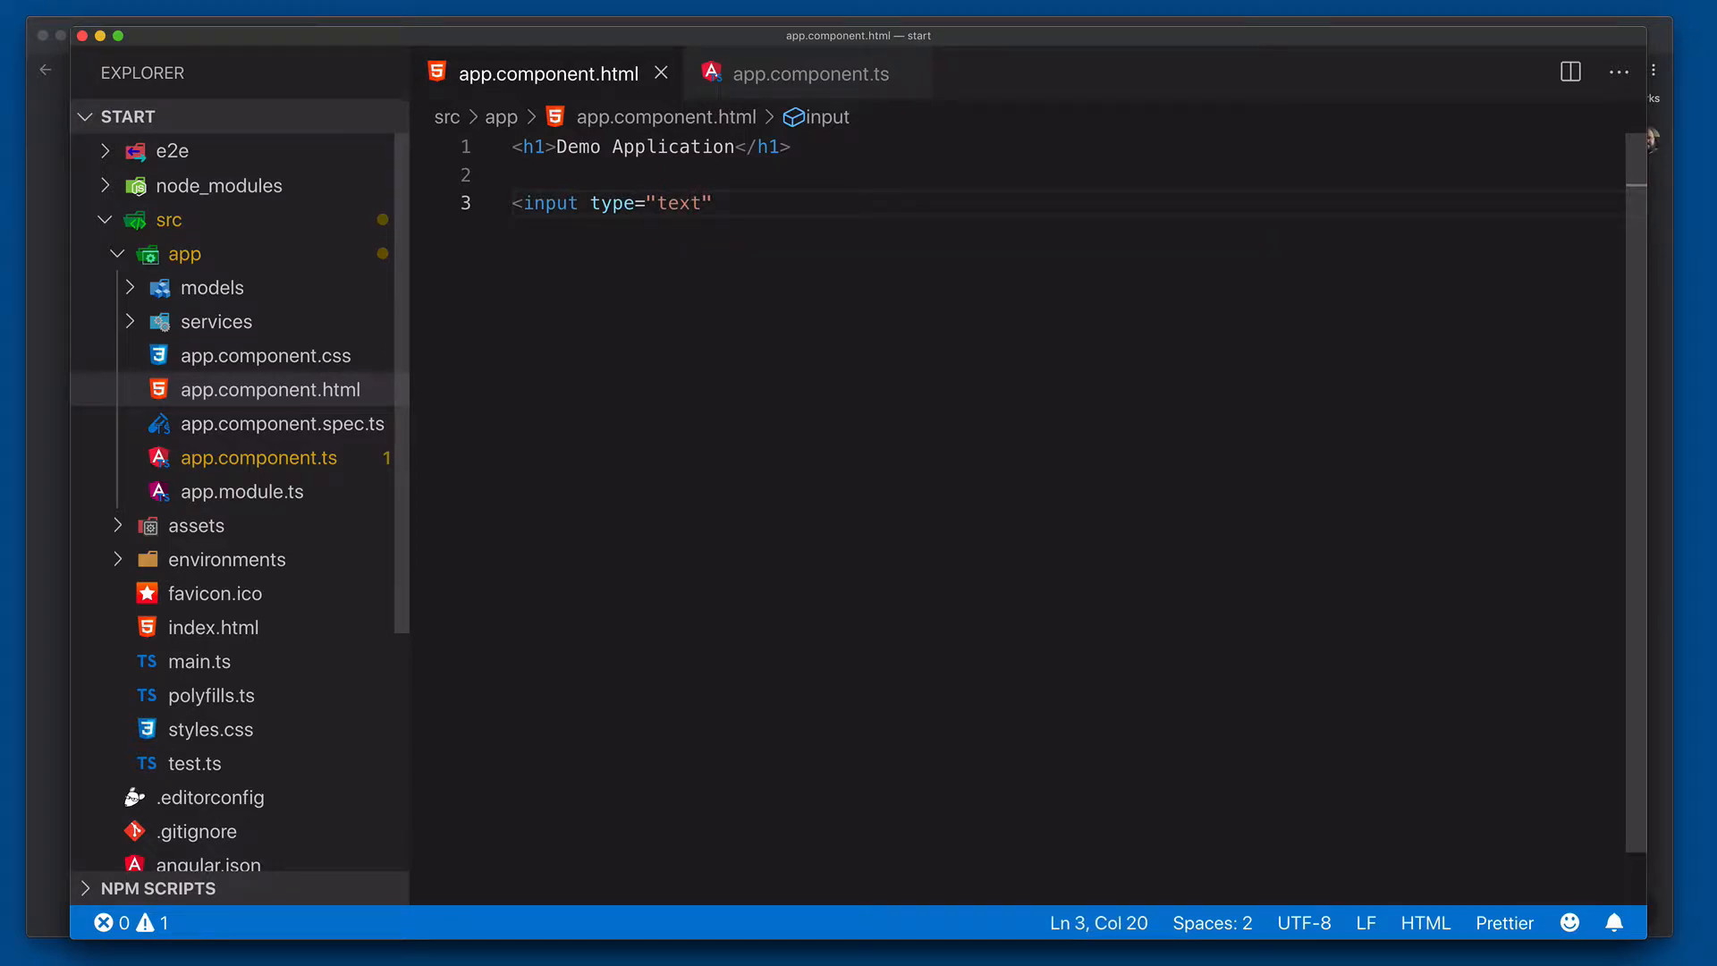
pyautogui.write('[')
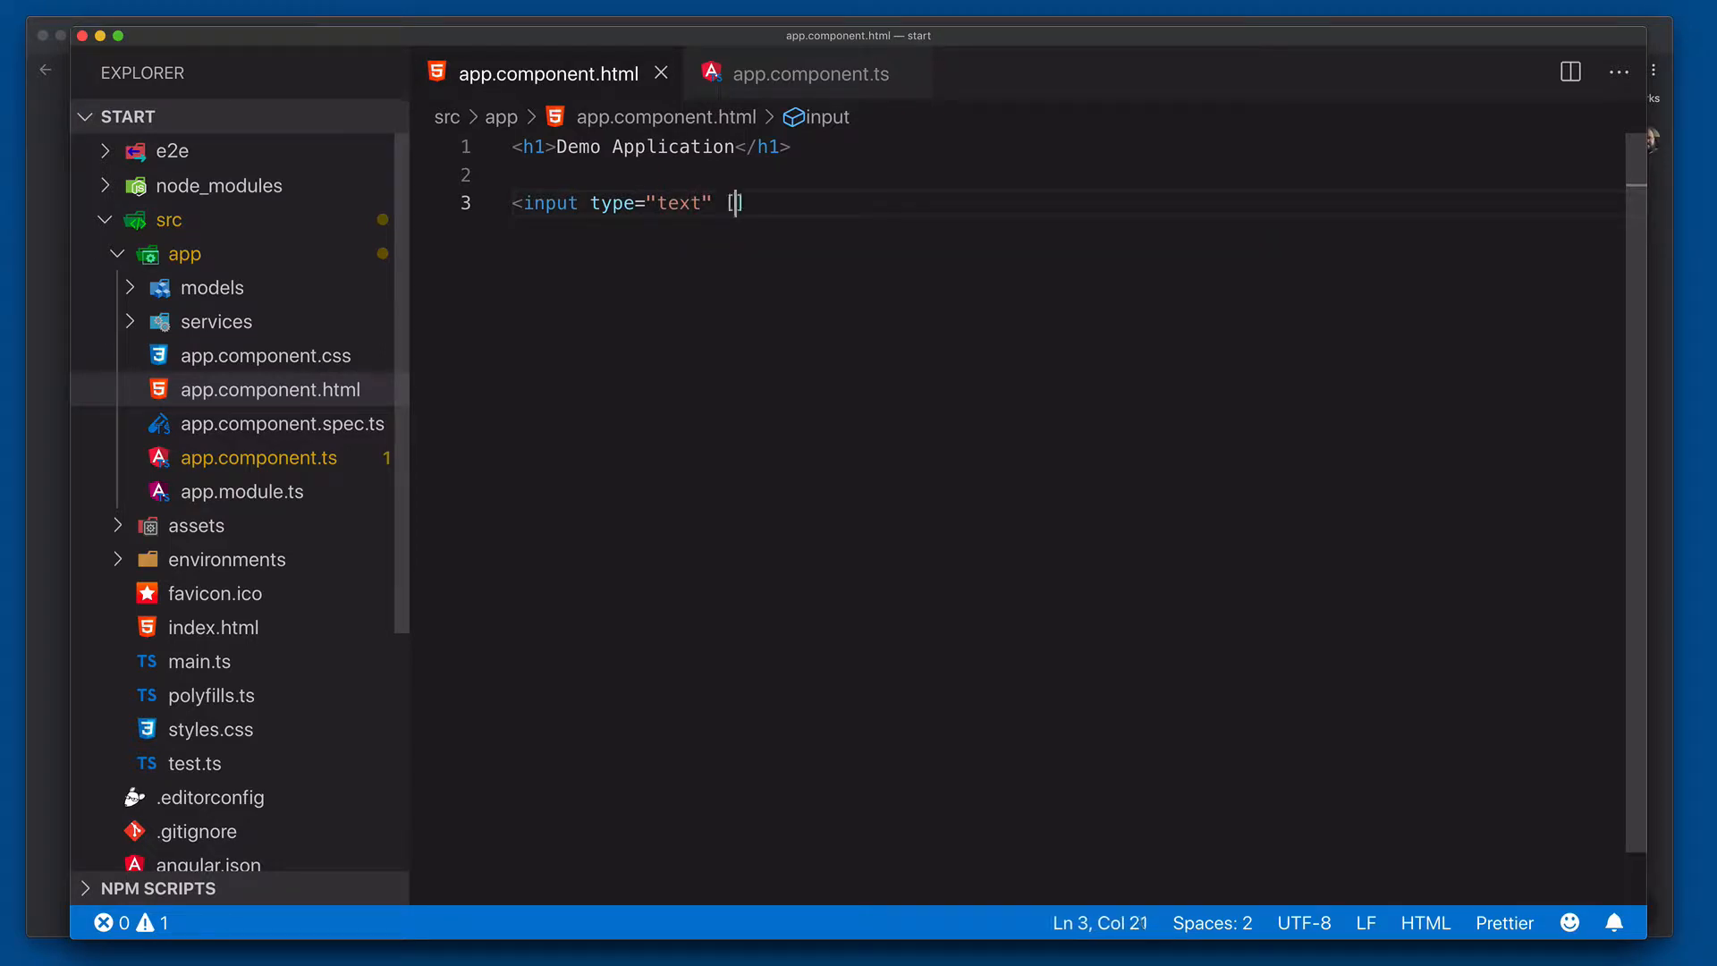
pyautogui.write('formContro')
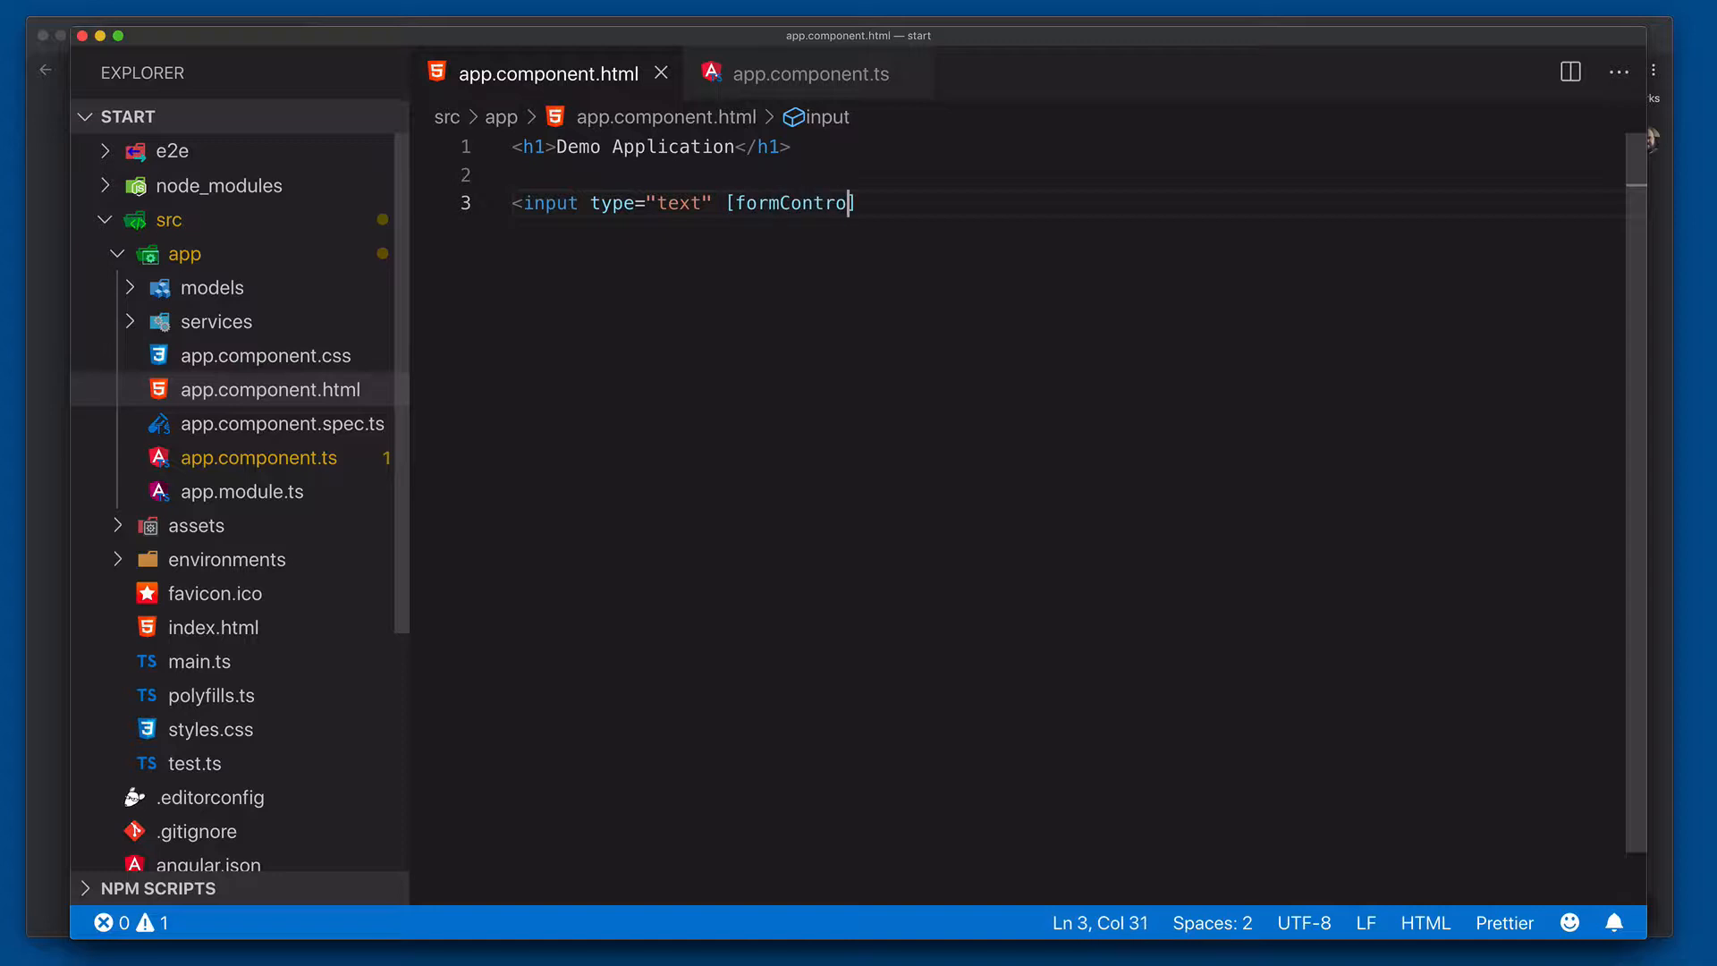
pyautogui.write('l]=')
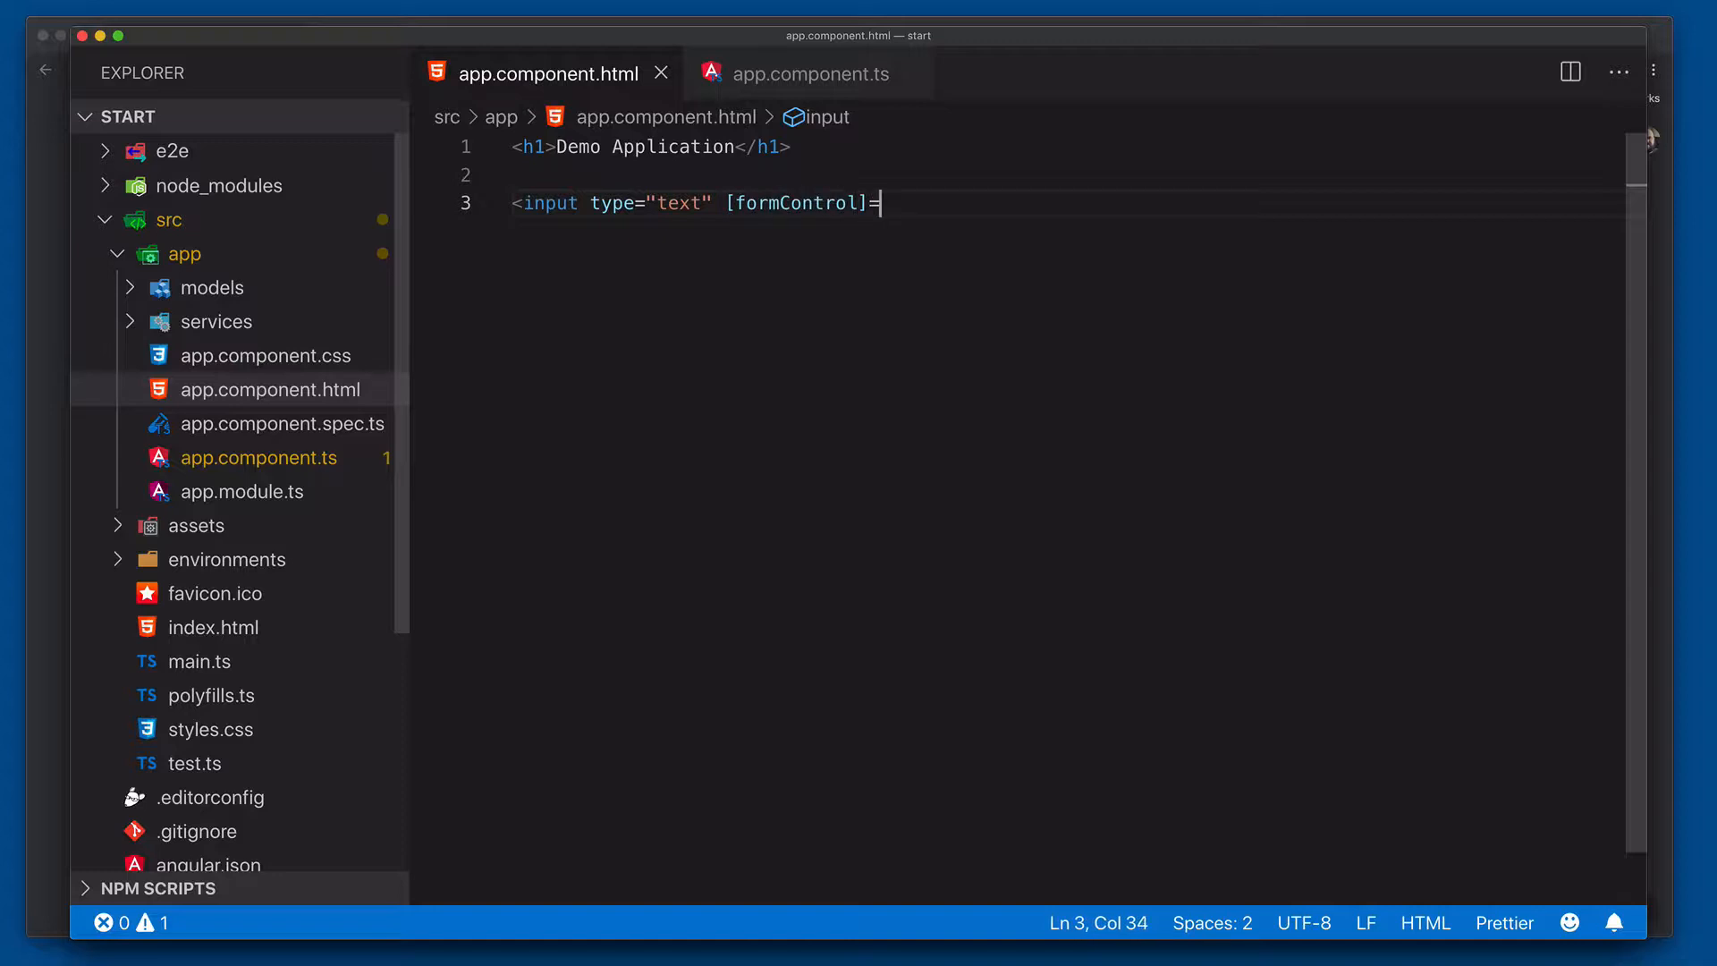
pyautogui.write('"cpl"')
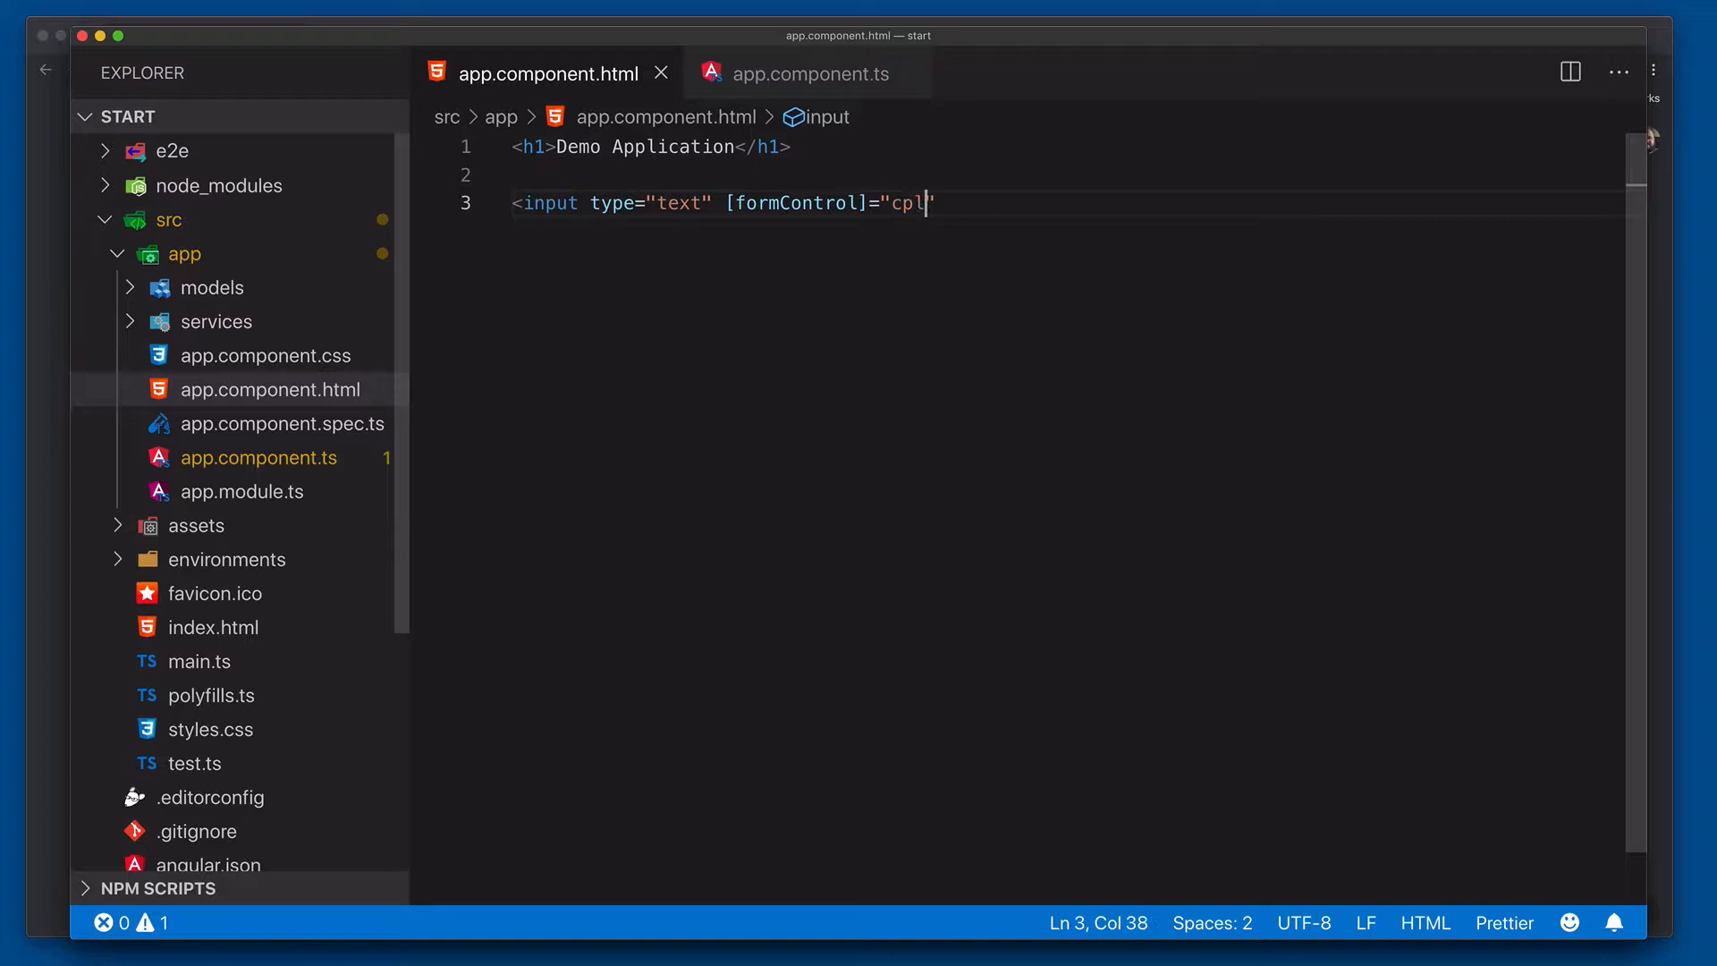
pyautogui.write('colorSearchTextI')
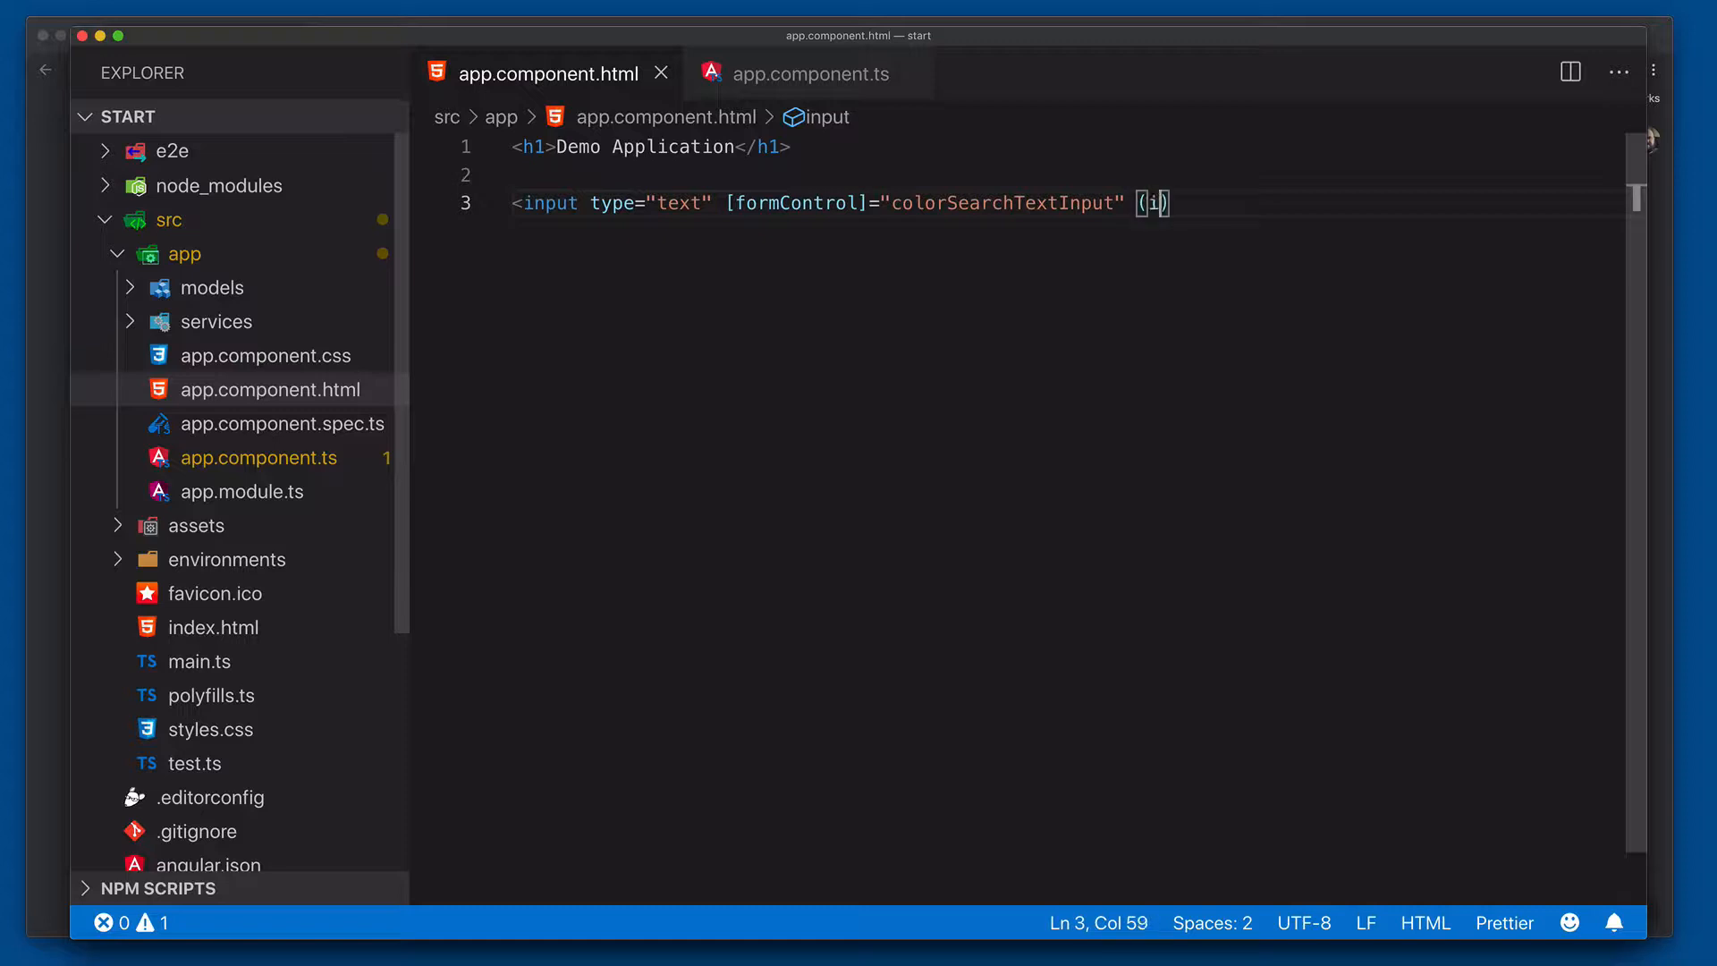
pyautogui.write('nput')
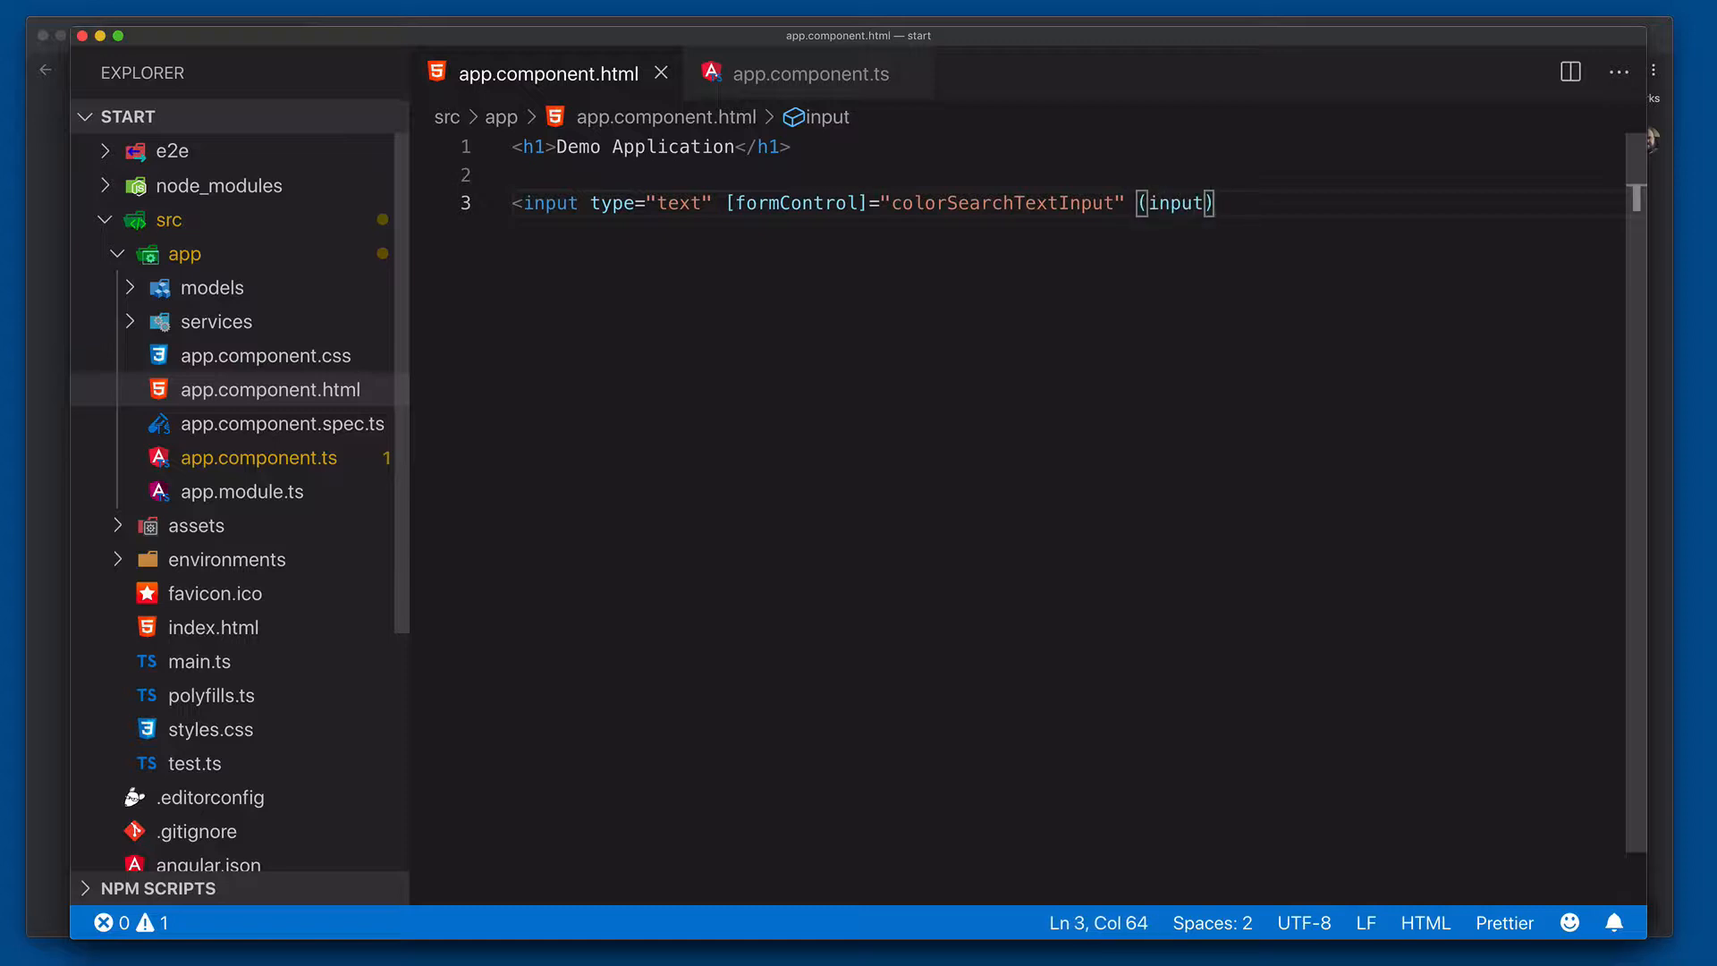
pyautogui.write('="doColorSearch()">')
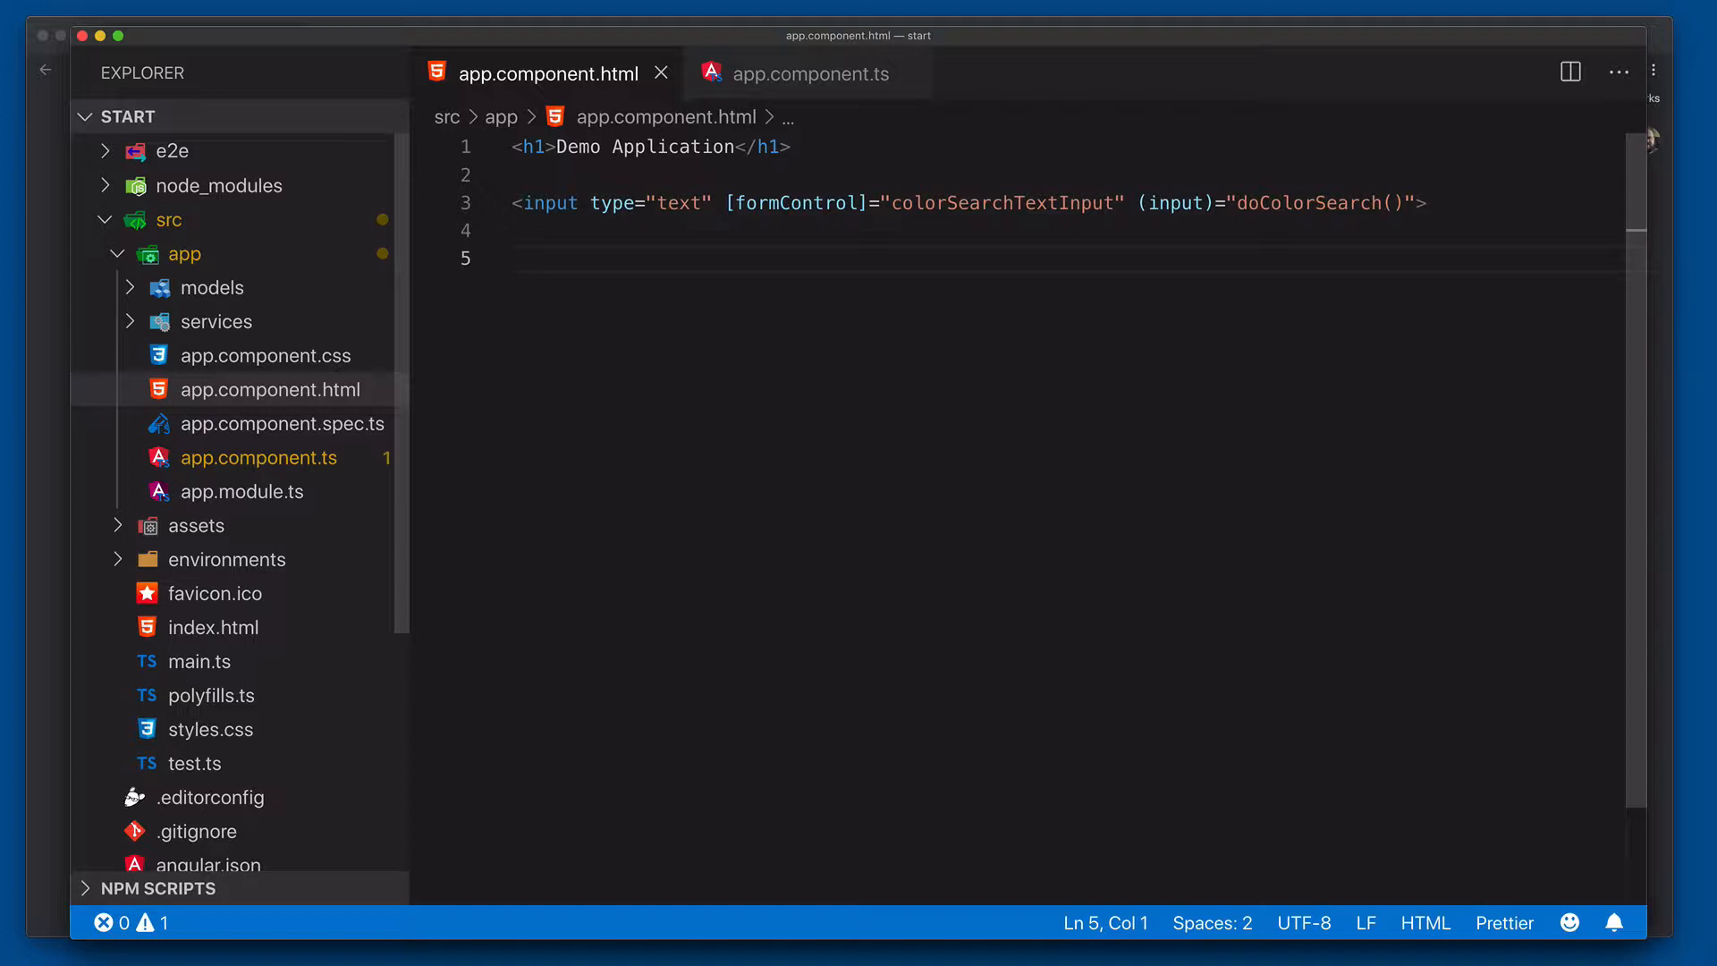
# Write <ul><li *ngFor="let color of colors$ | async">{{color}}</li> under the input.
pyautogui.write('<ul>')
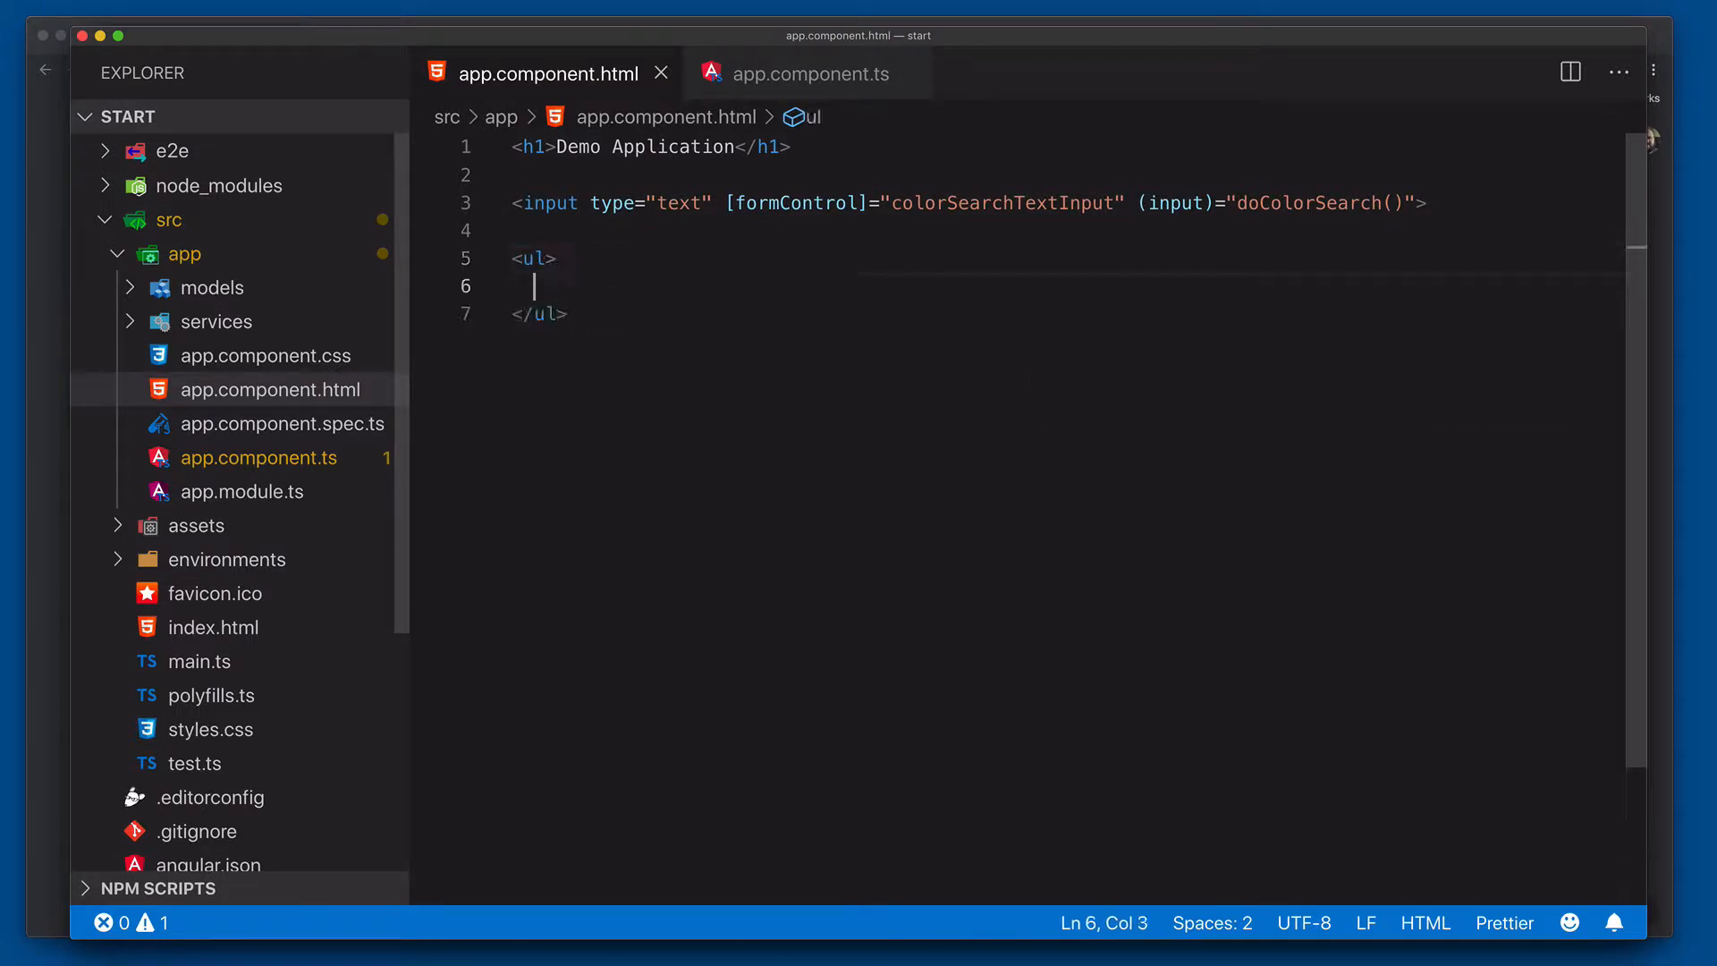
pyautogui.write('<li *></li>')
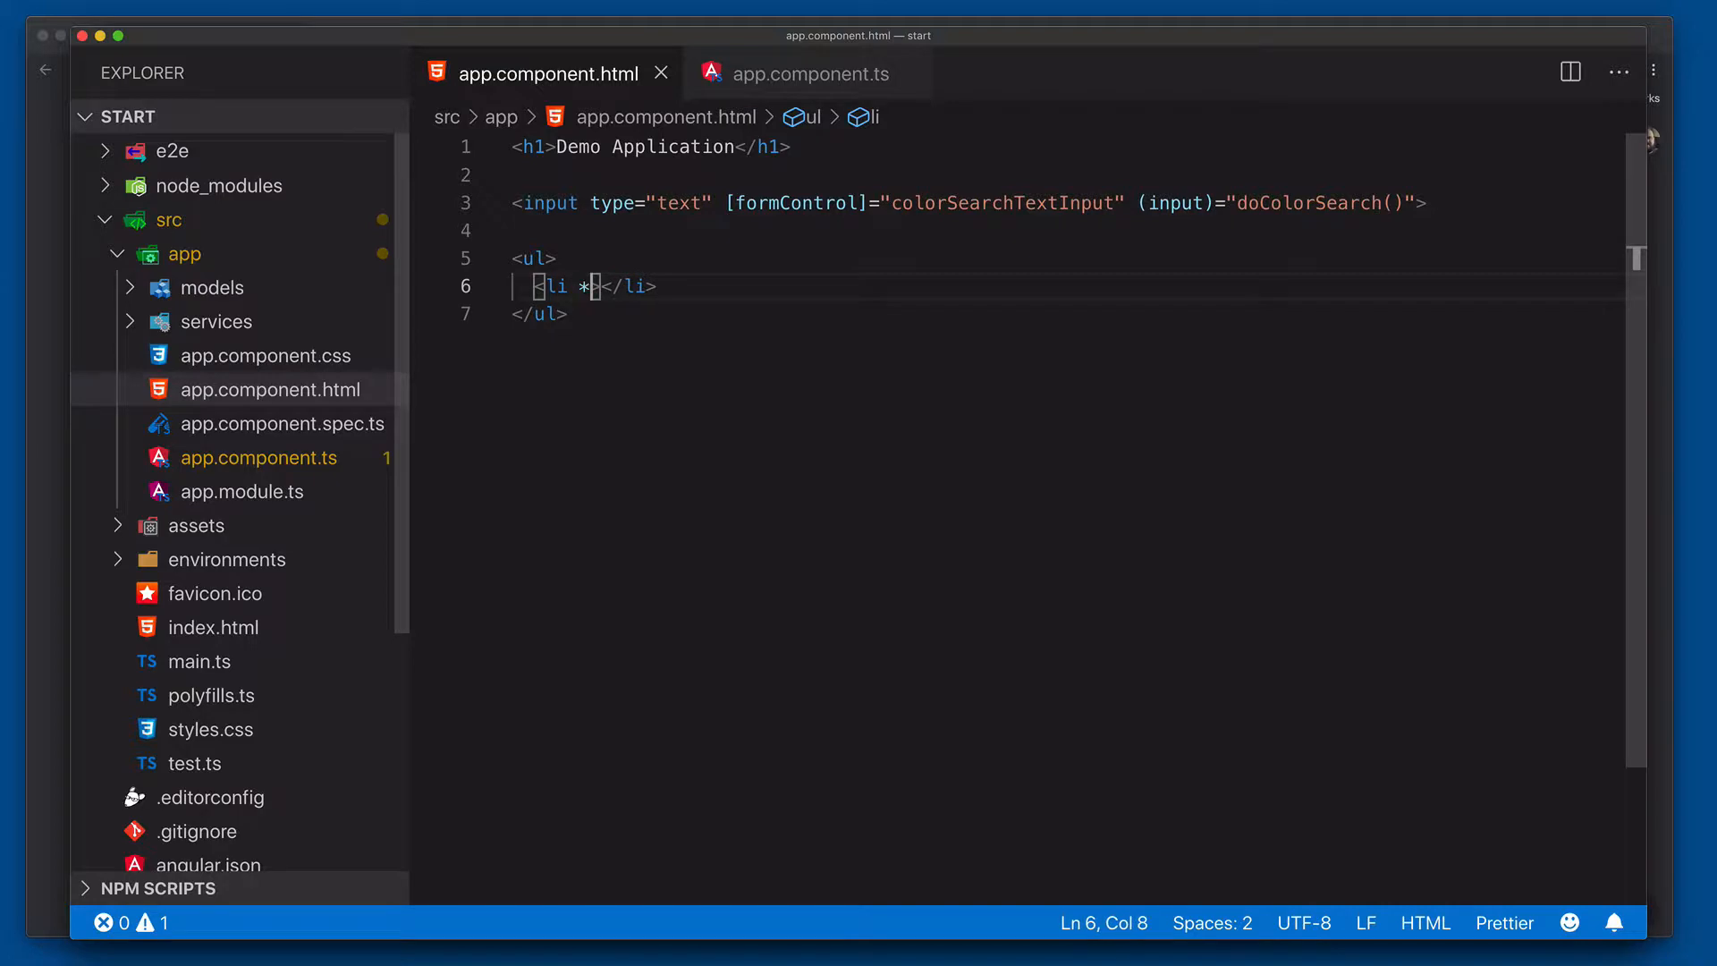
pyautogui.write('ngFor=""')
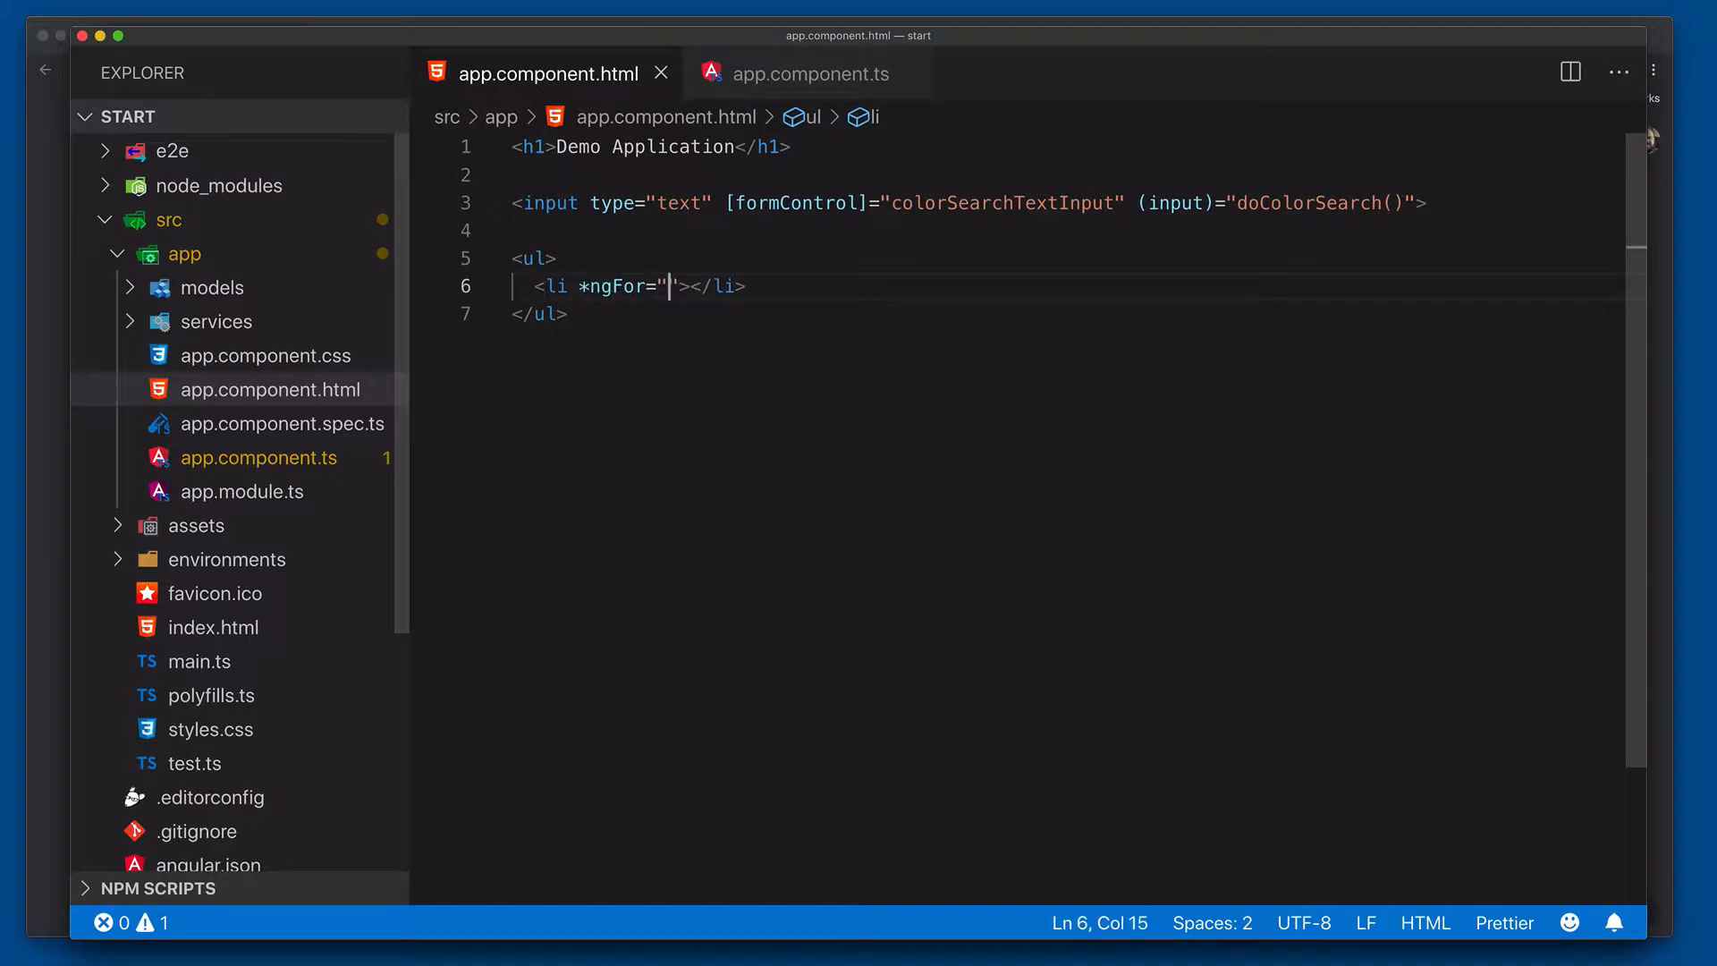
pyautogui.write('let color of')
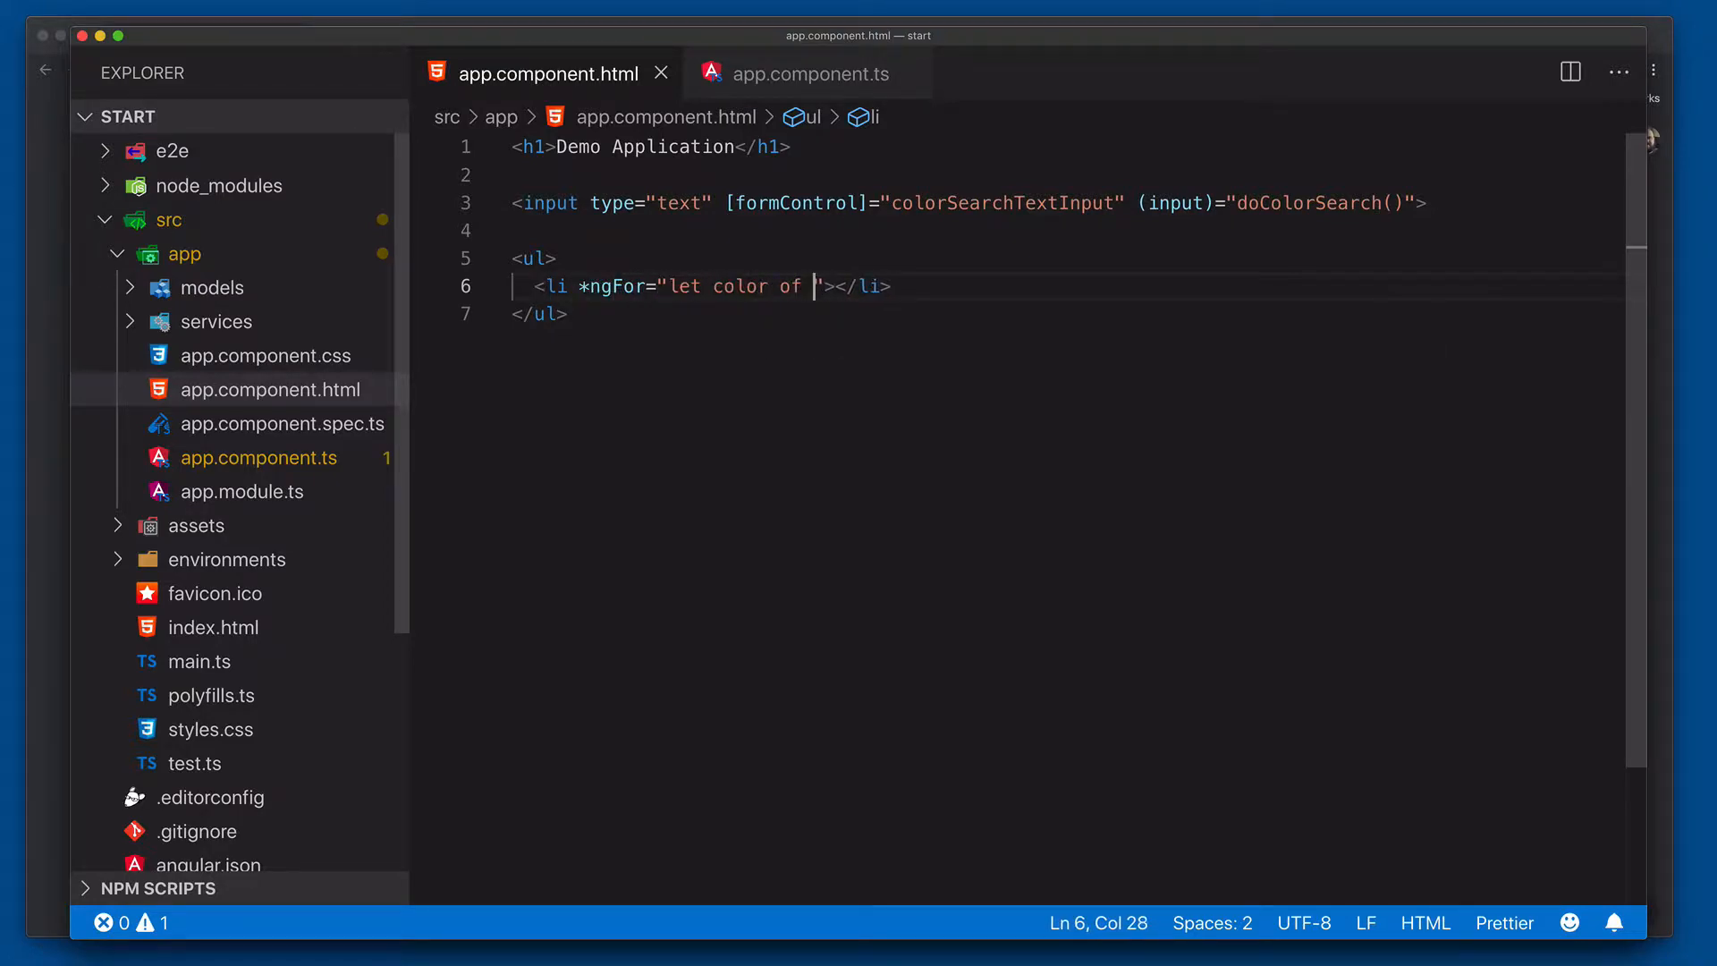
pyautogui.write('colors')
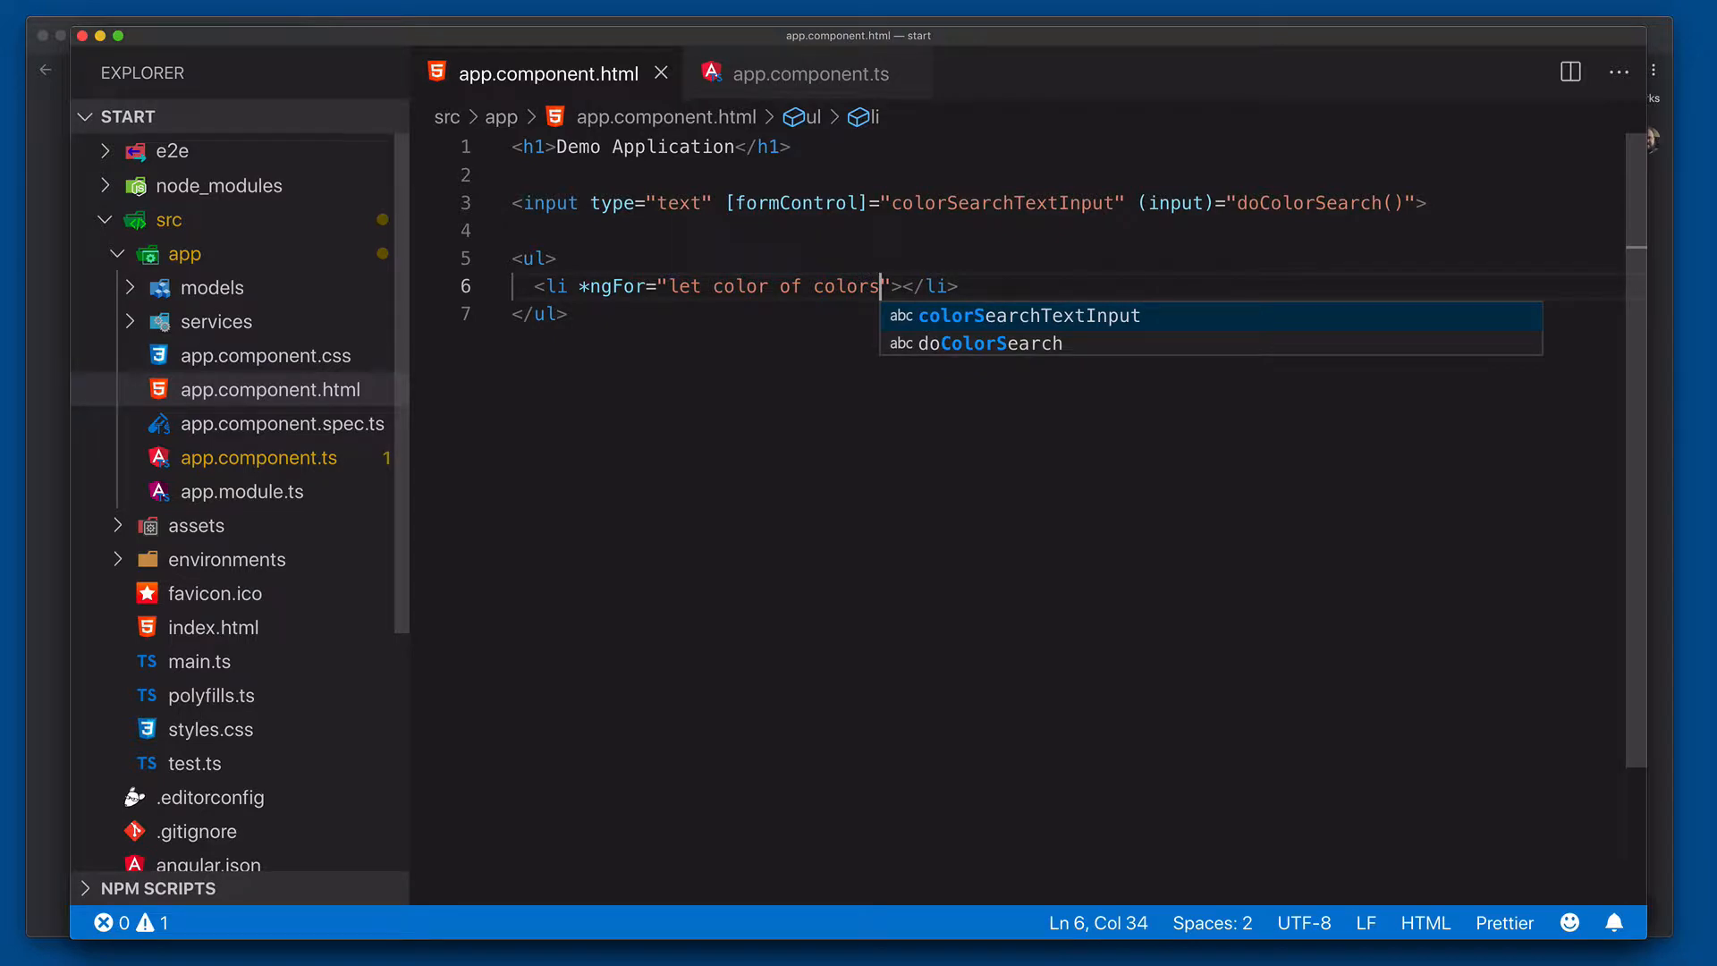
pyautogui.write('$')
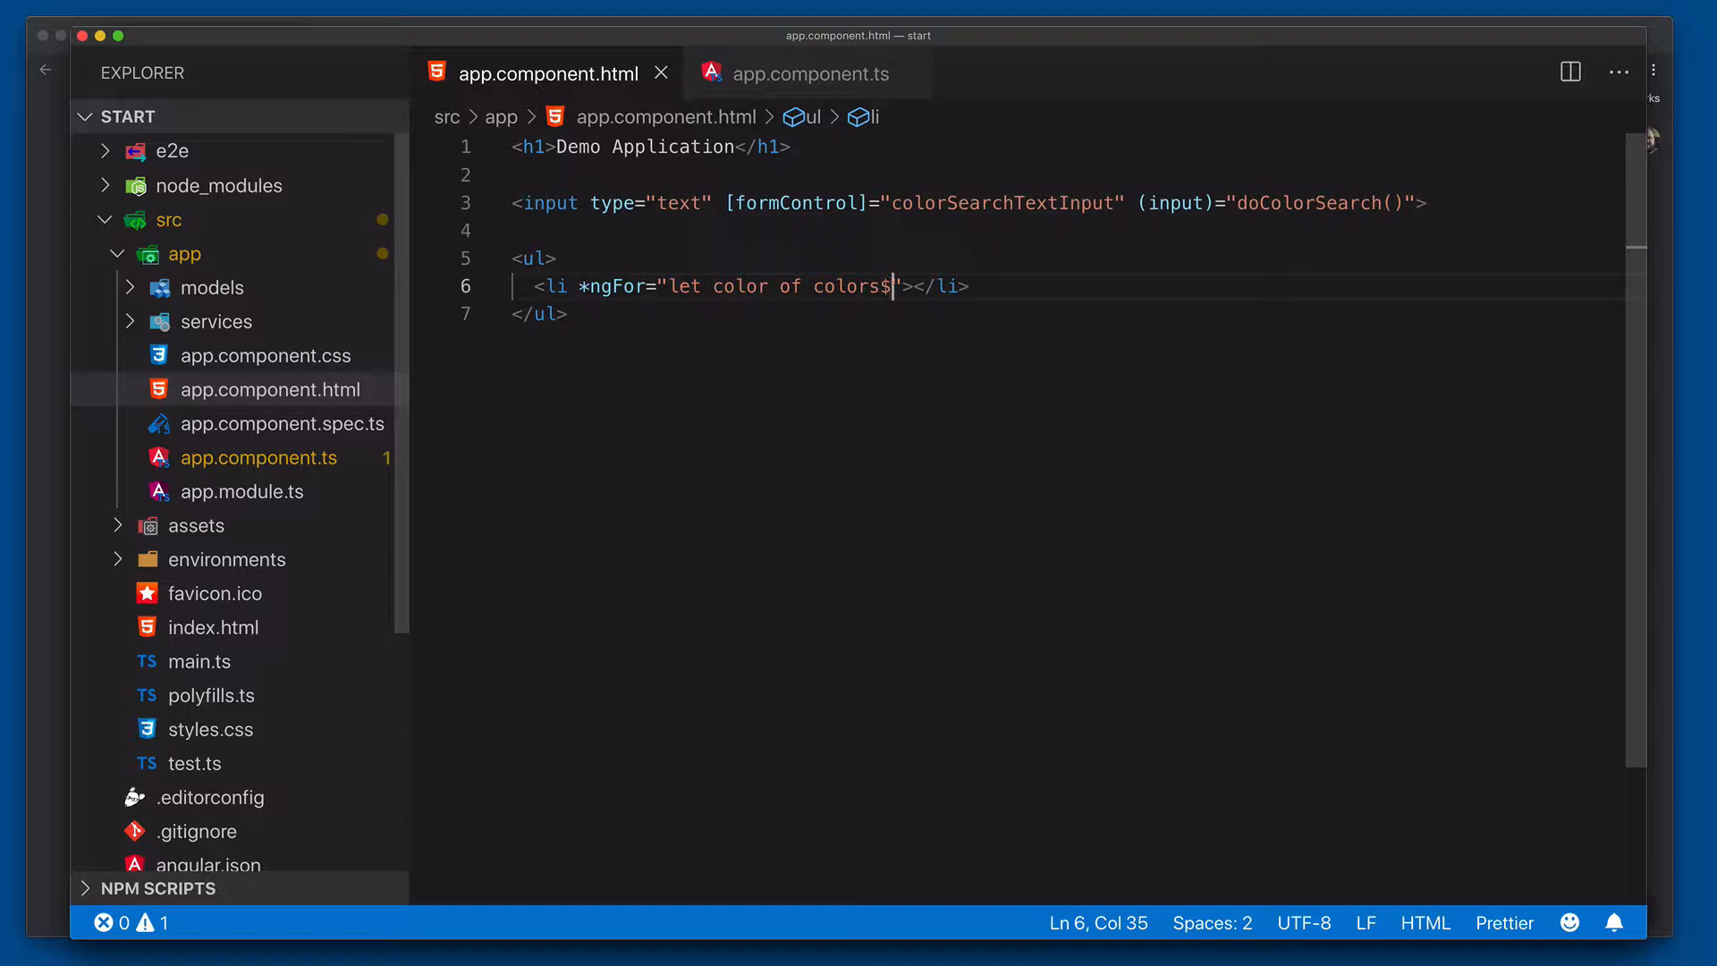
pyautogui.write('" "')
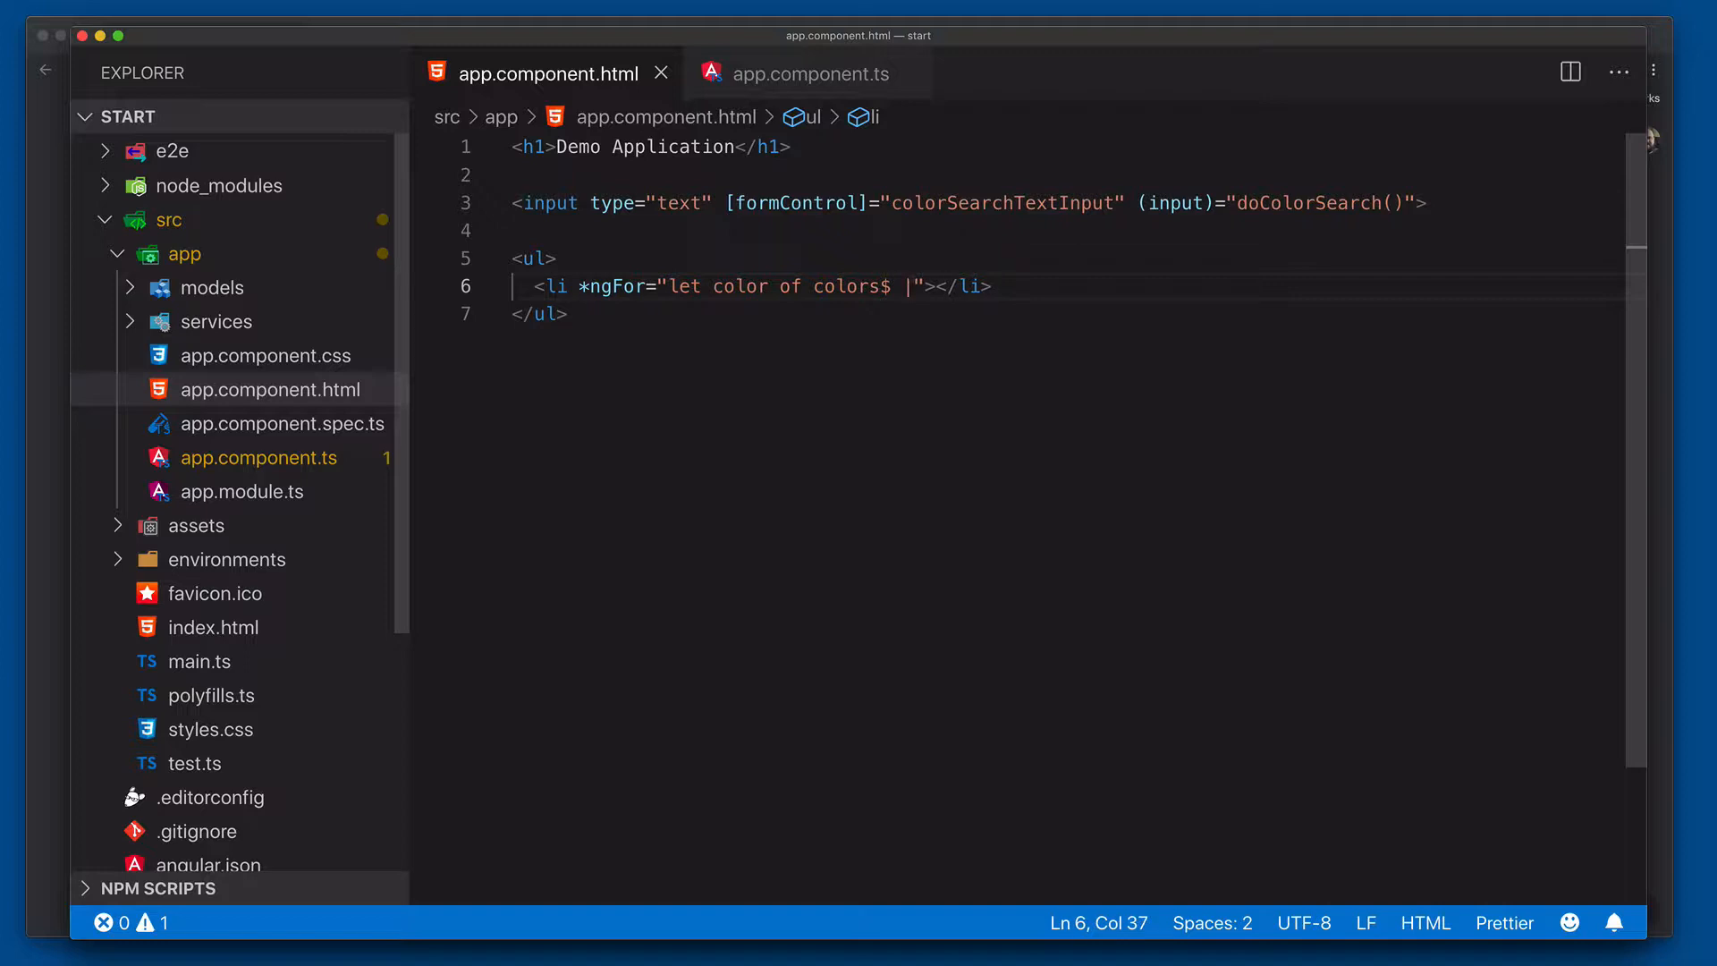
pyautogui.write('async')
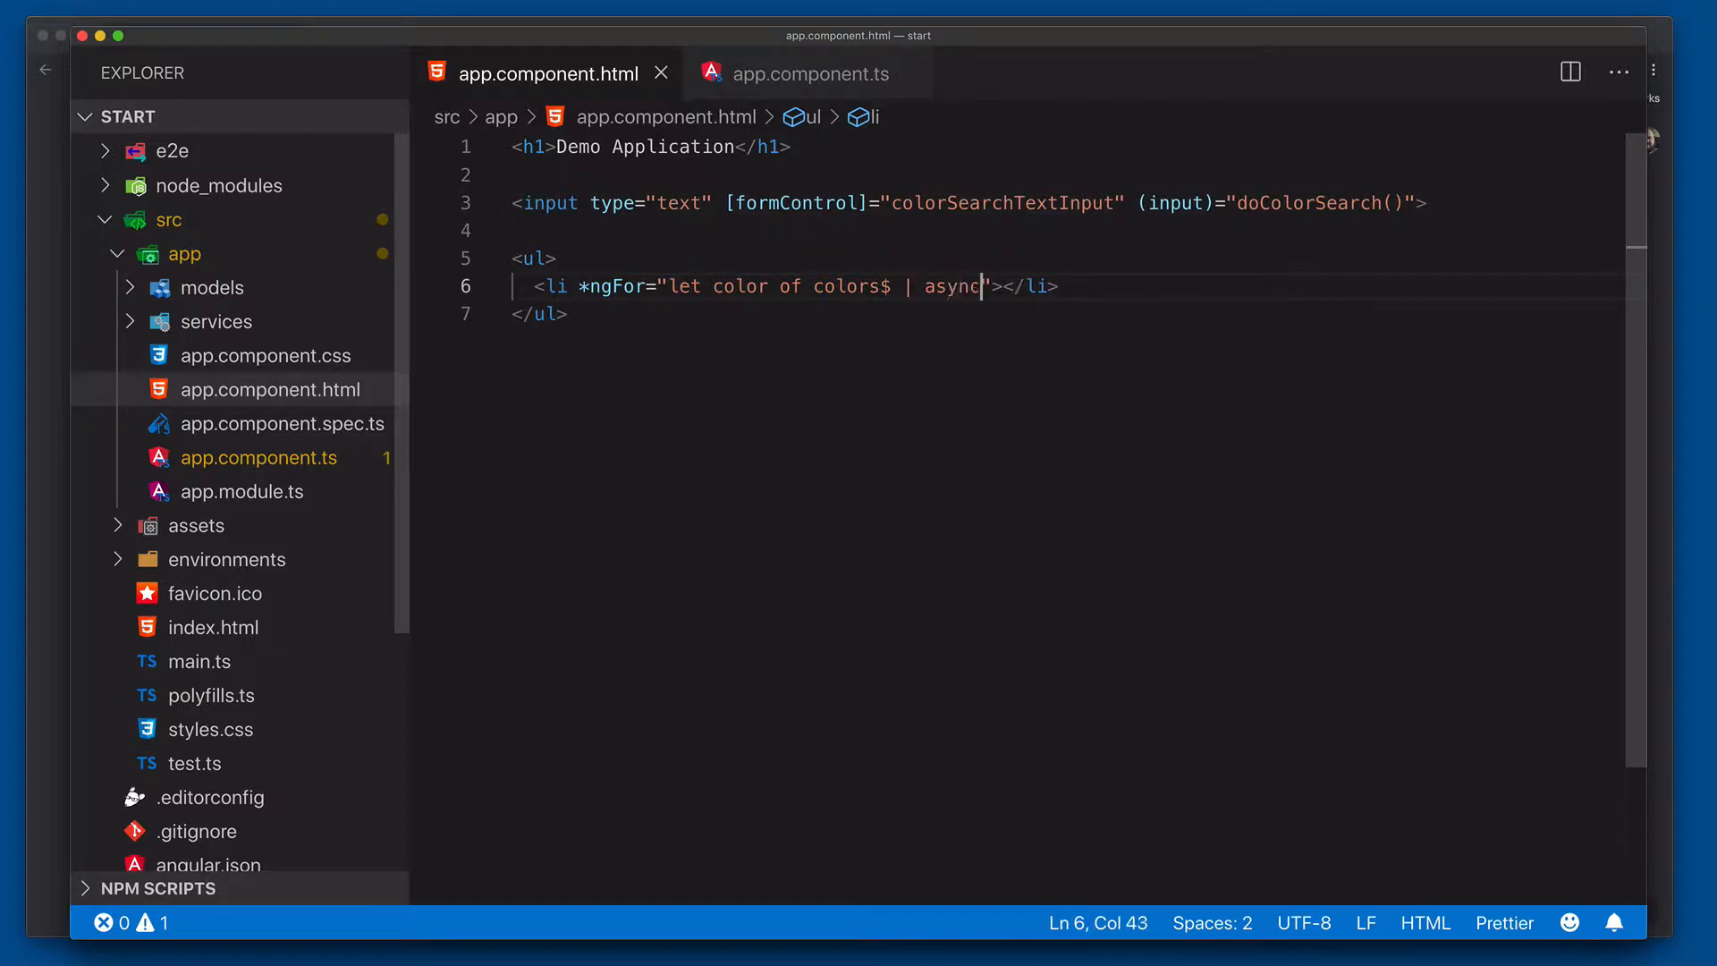
pyautogui.write('{{col')
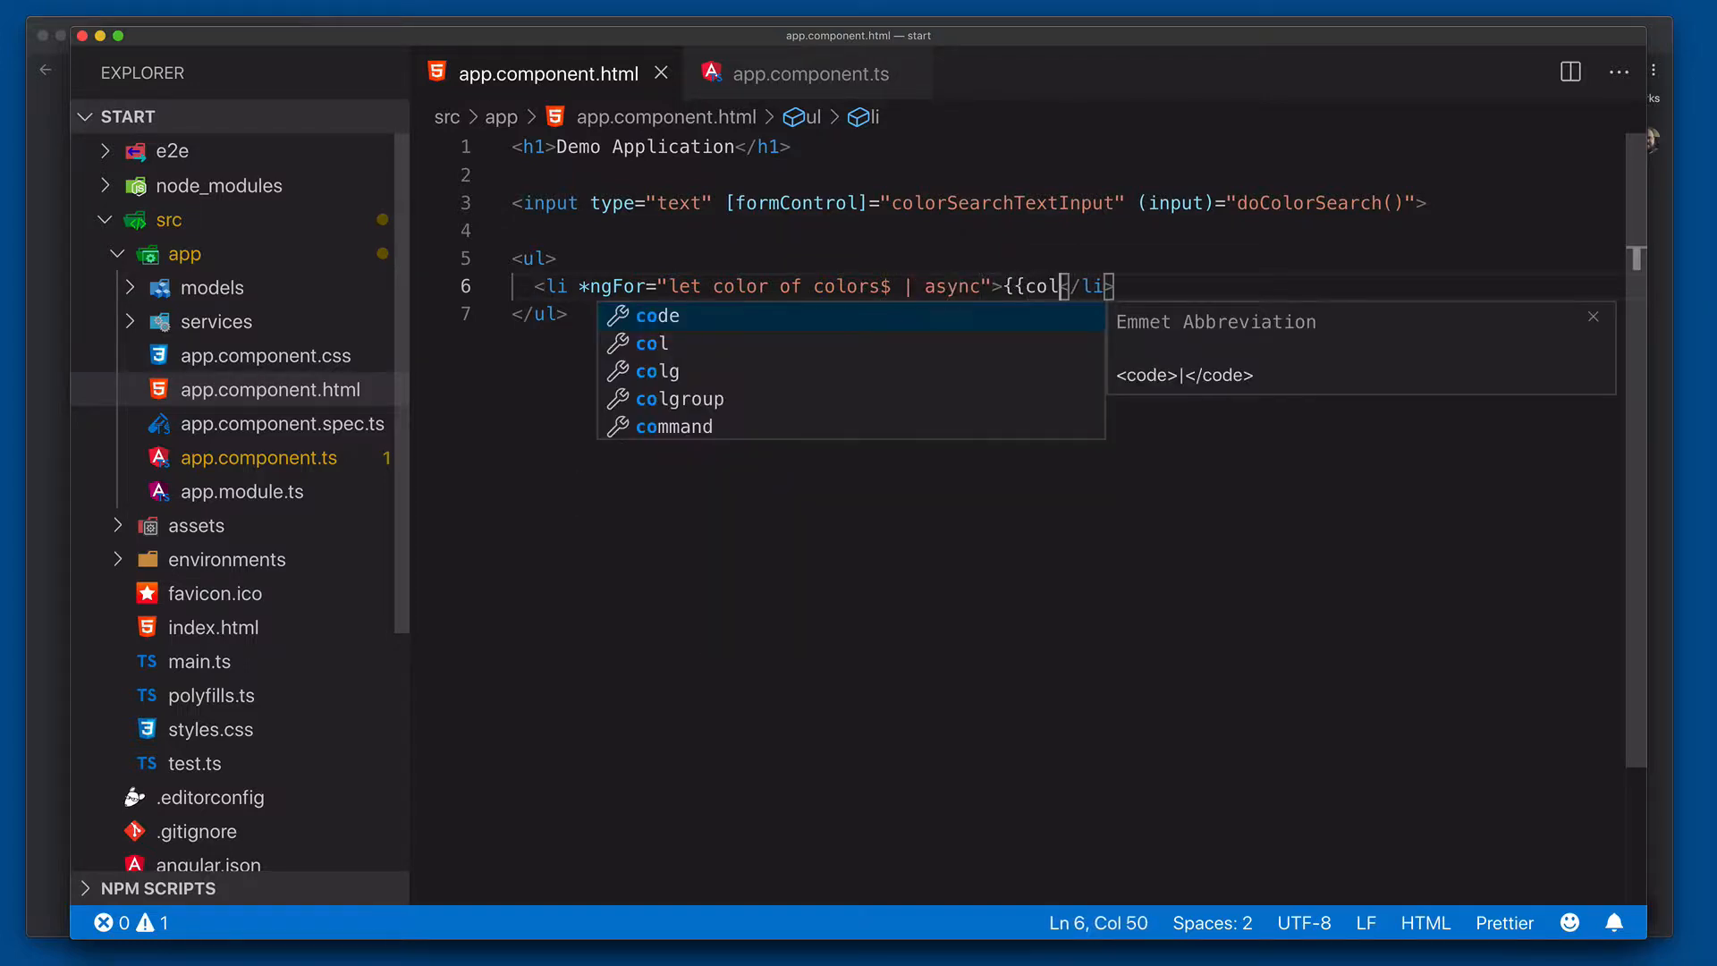
pyautogui.write('or}}')
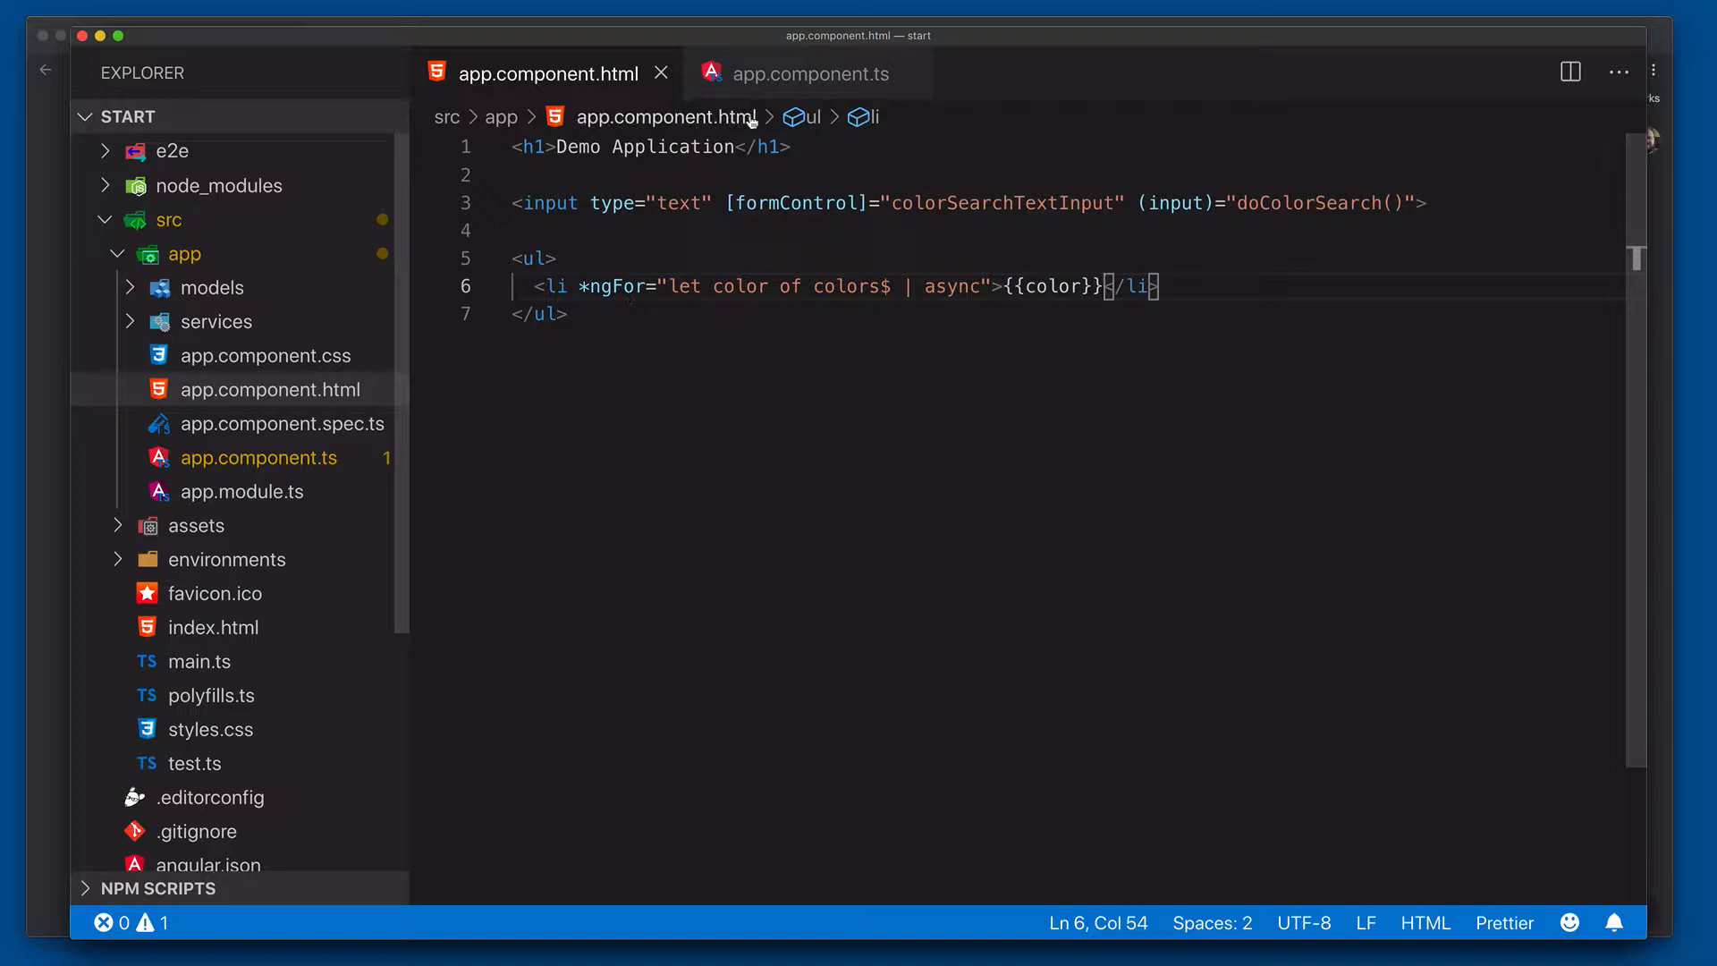
pyautogui.click(808, 73)
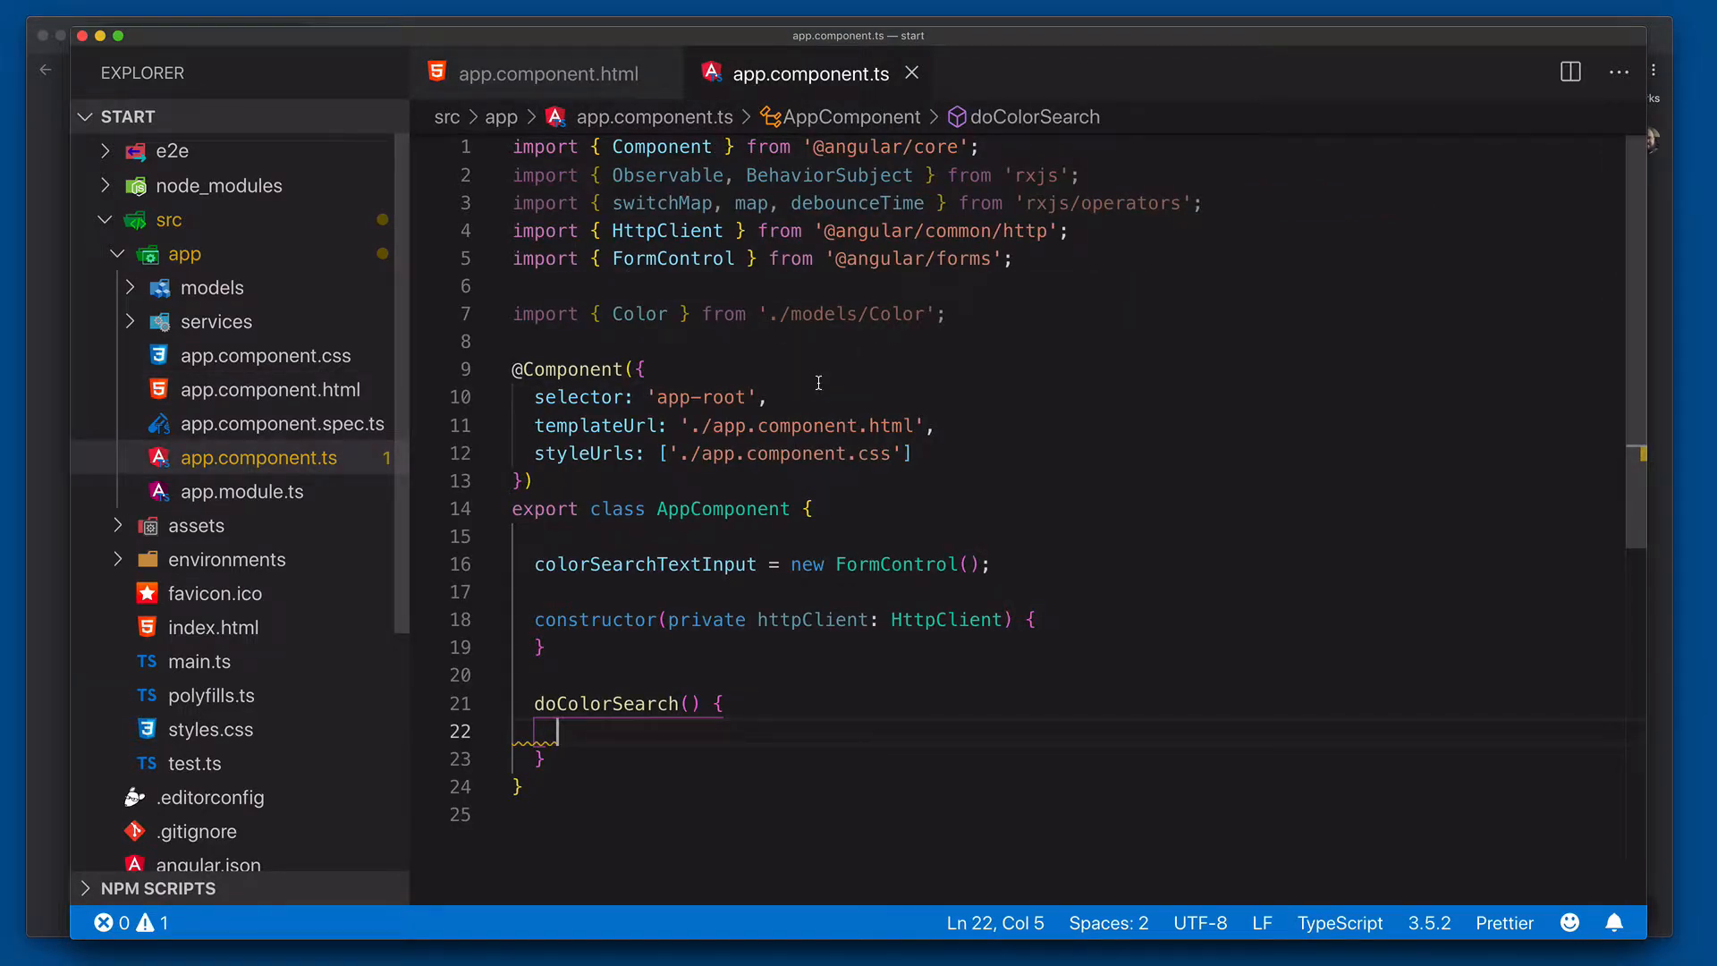
pyautogui.moveTo(766, 227)
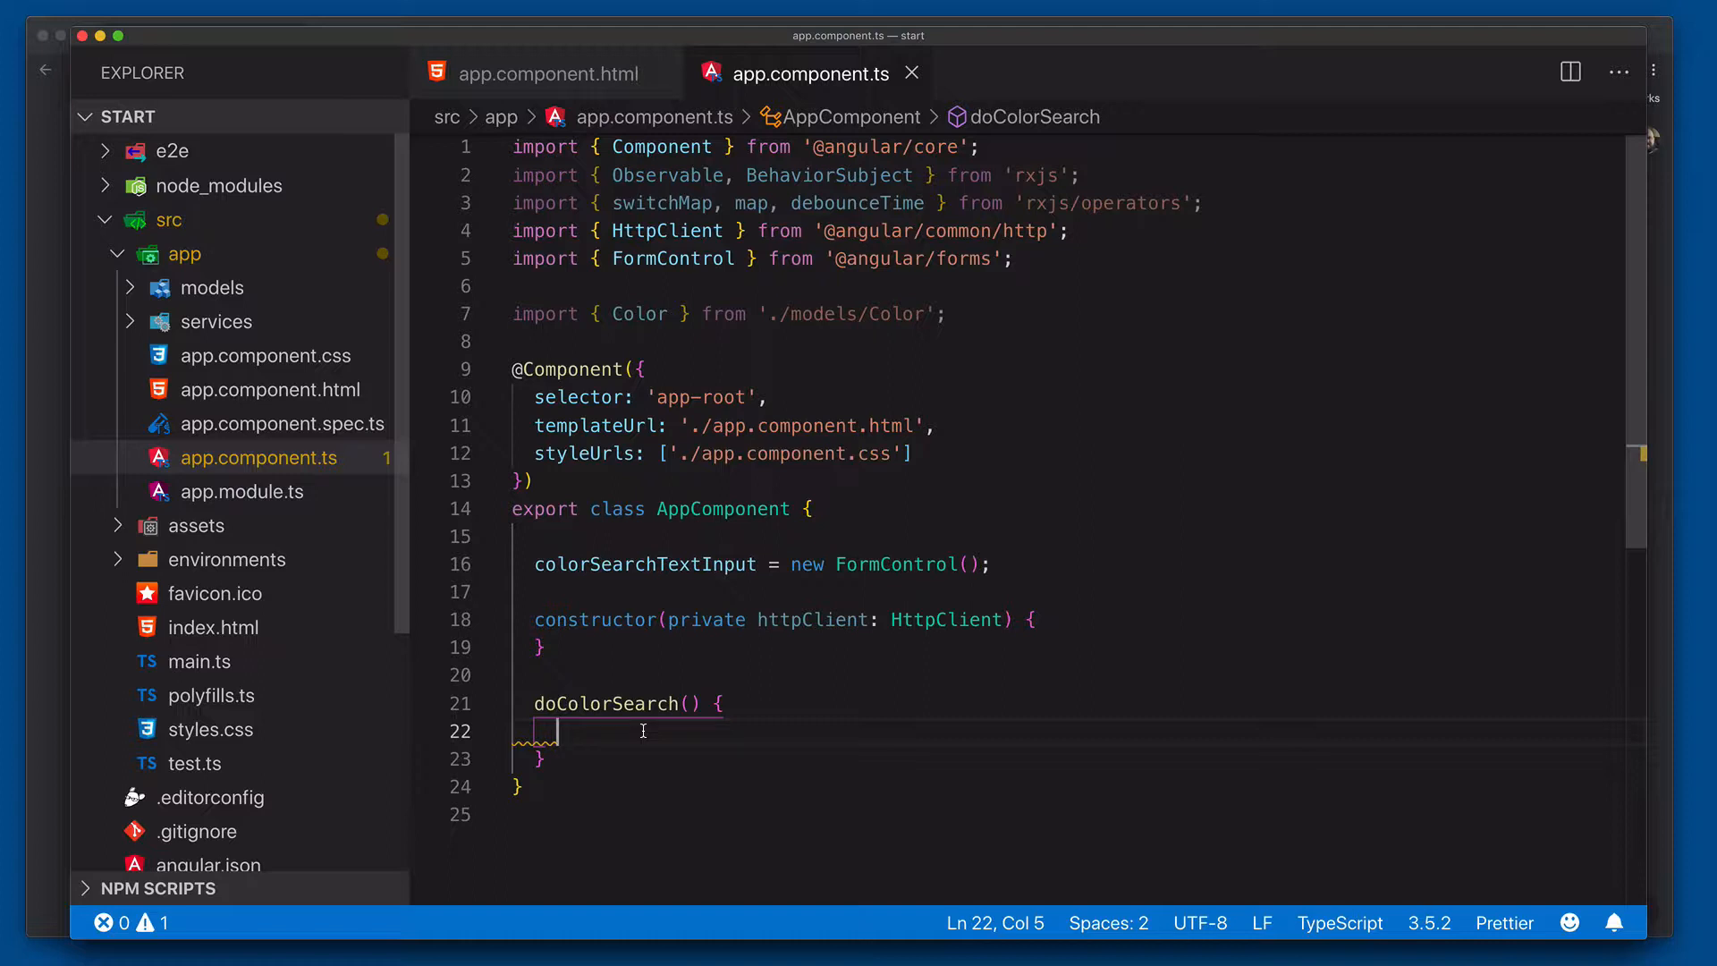
pyautogui.moveTo(930, 619)
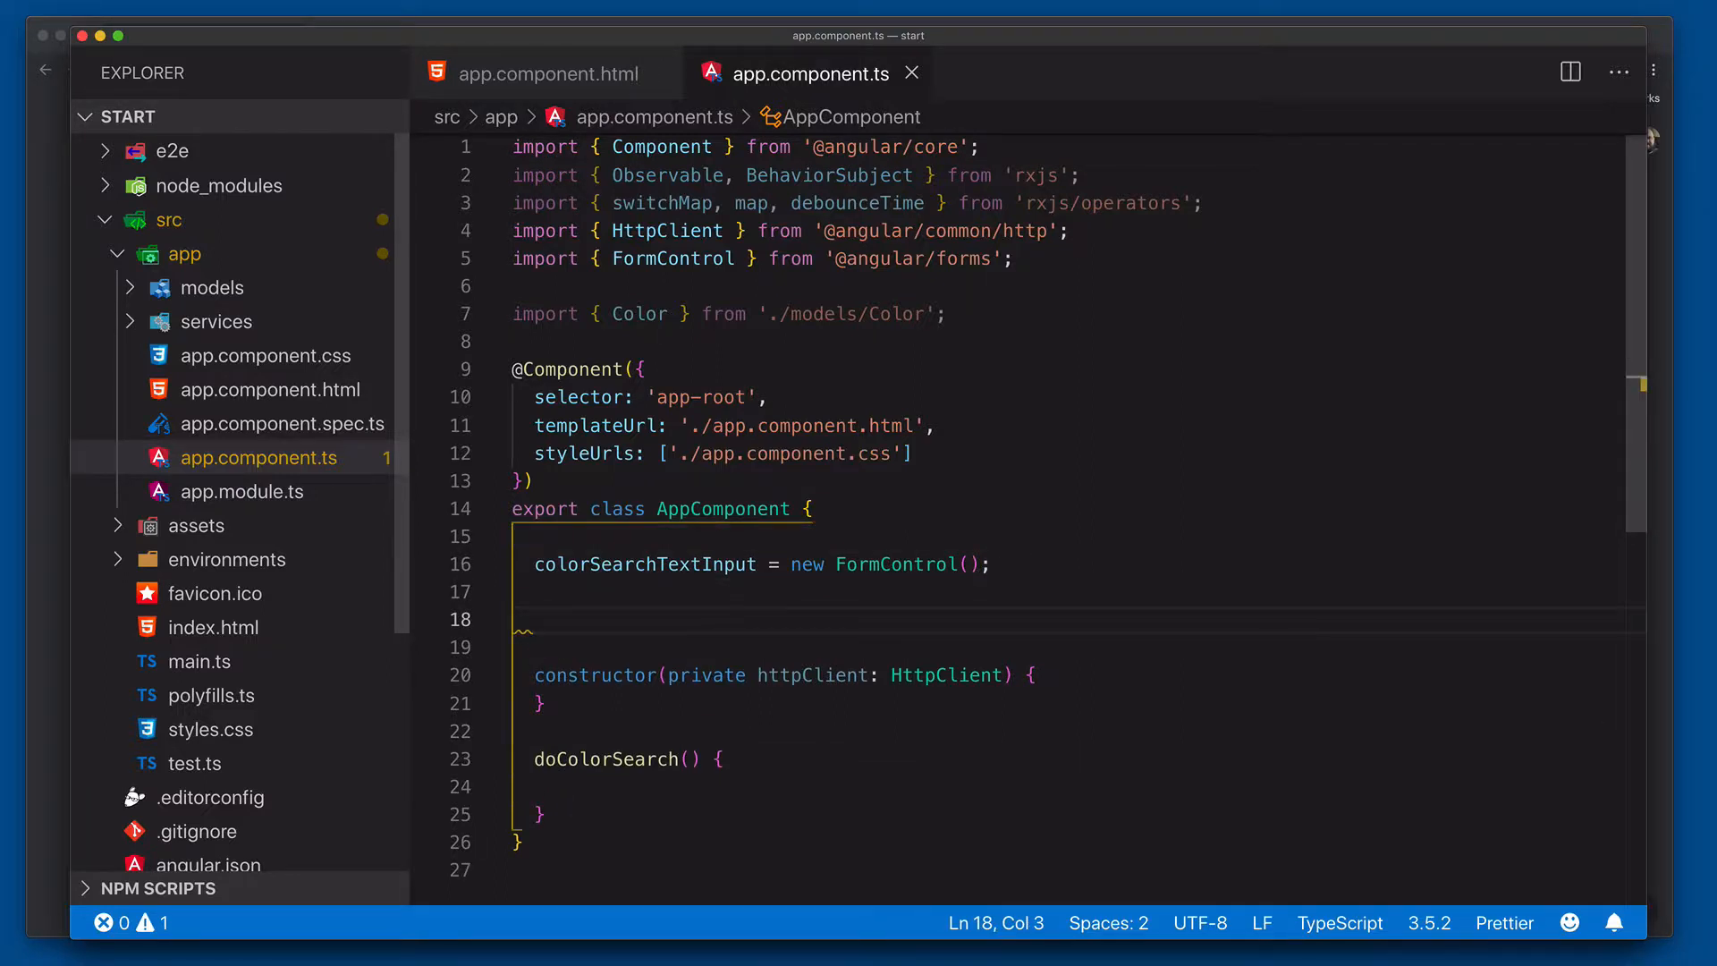
# Declare searchColor$ = new BehaviorSubject<string>(''); in AppComponent.
pyautogui.write('searchColor')
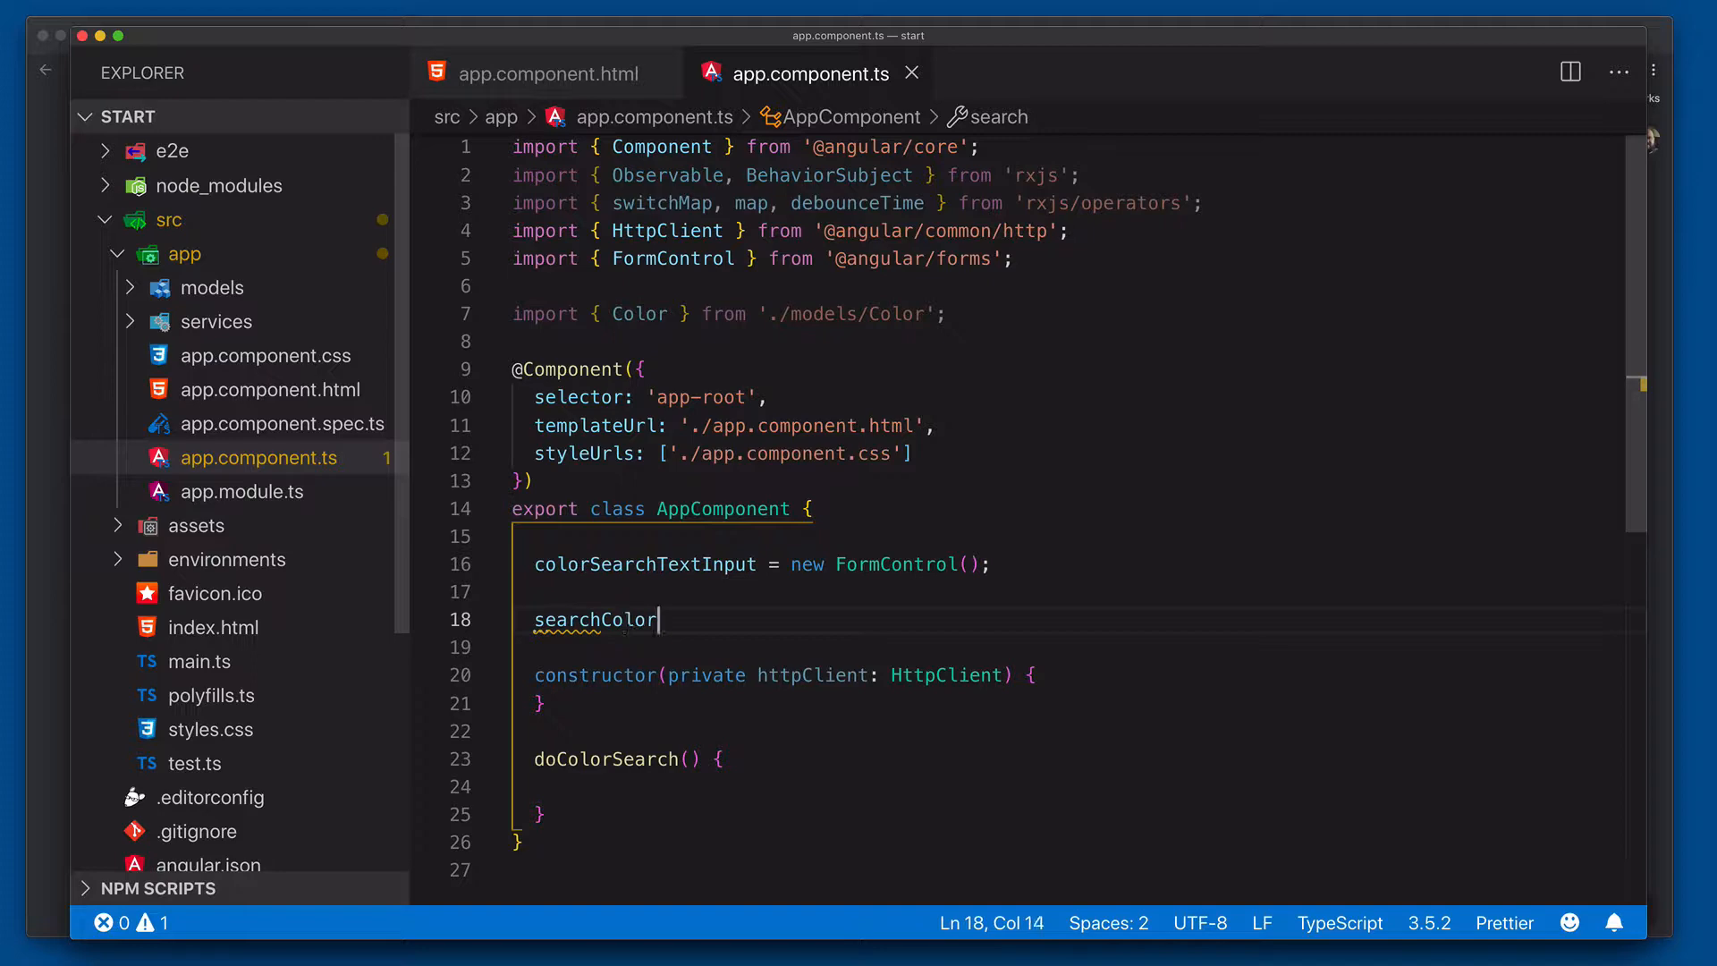
pyautogui.write('$ =')
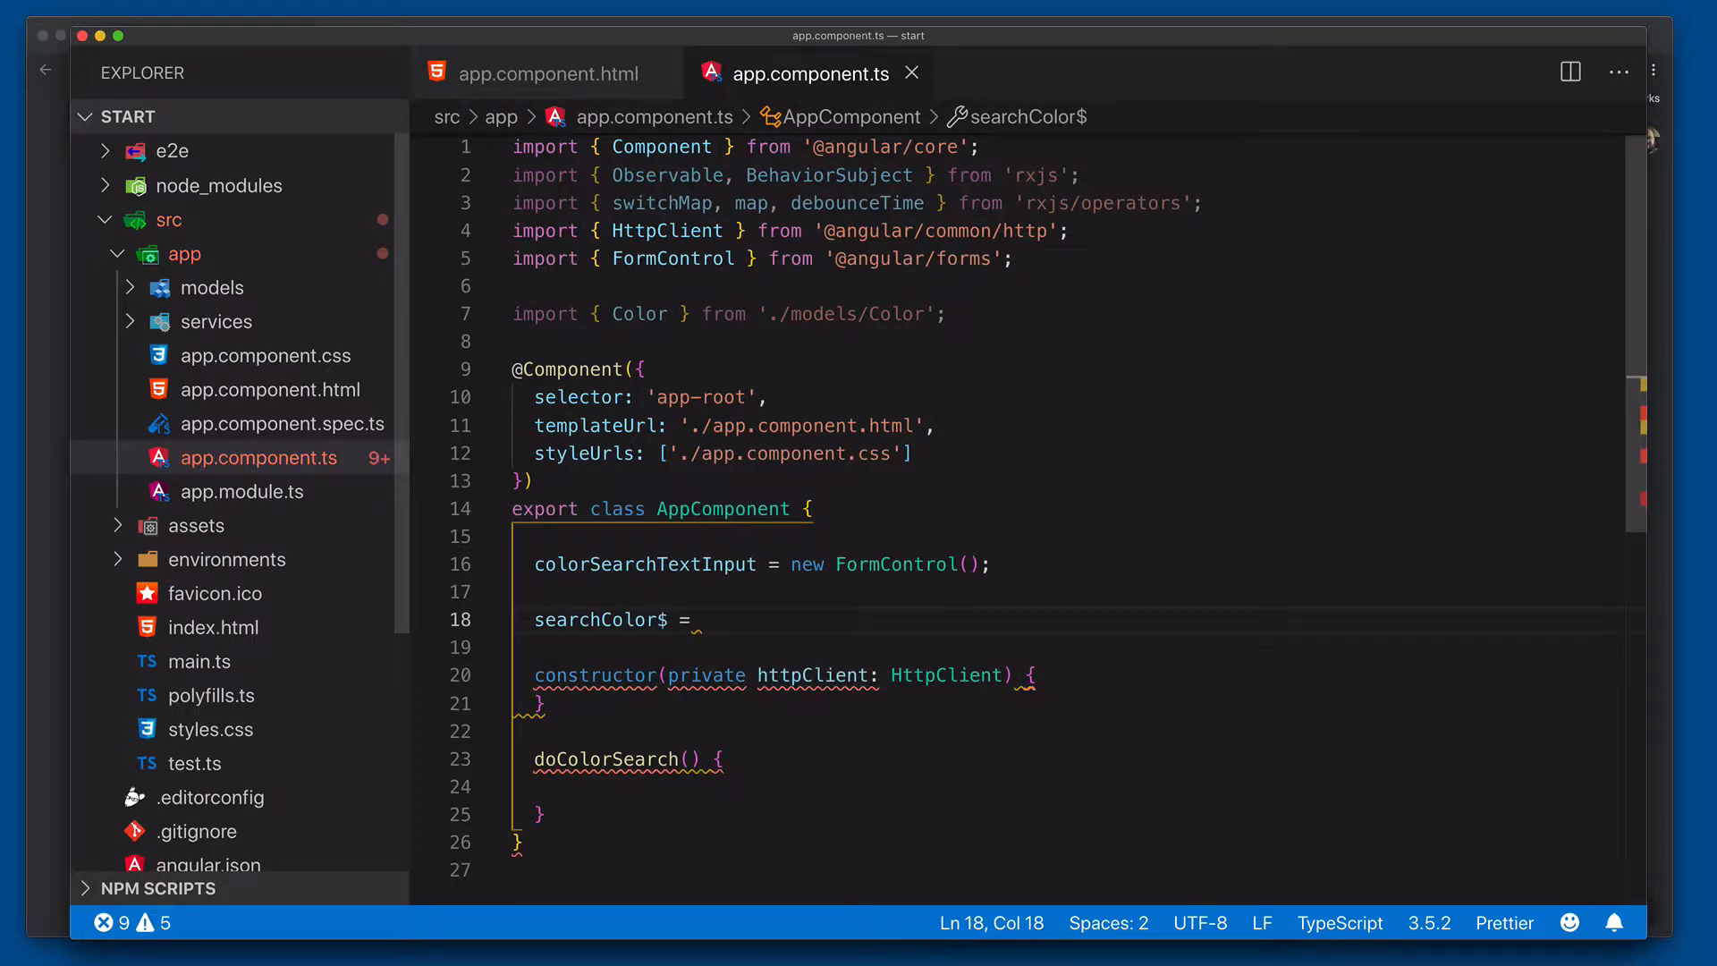
pyautogui.write('new BehaviorSubject')
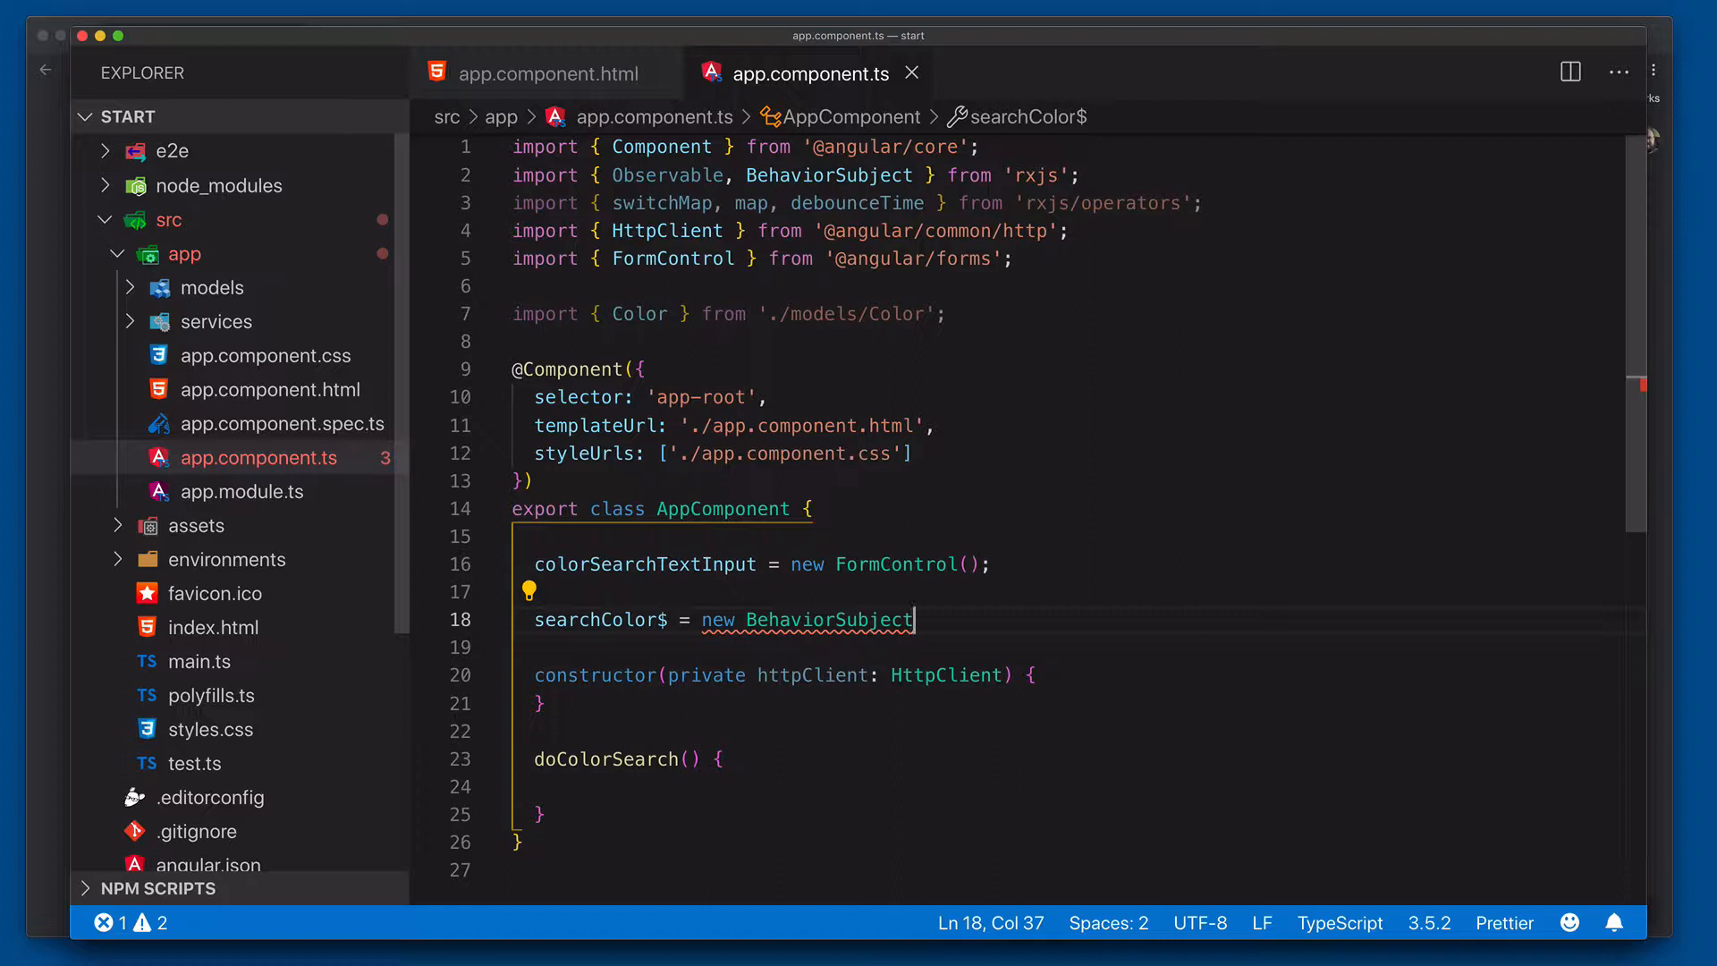
pyautogui.write('<string>')
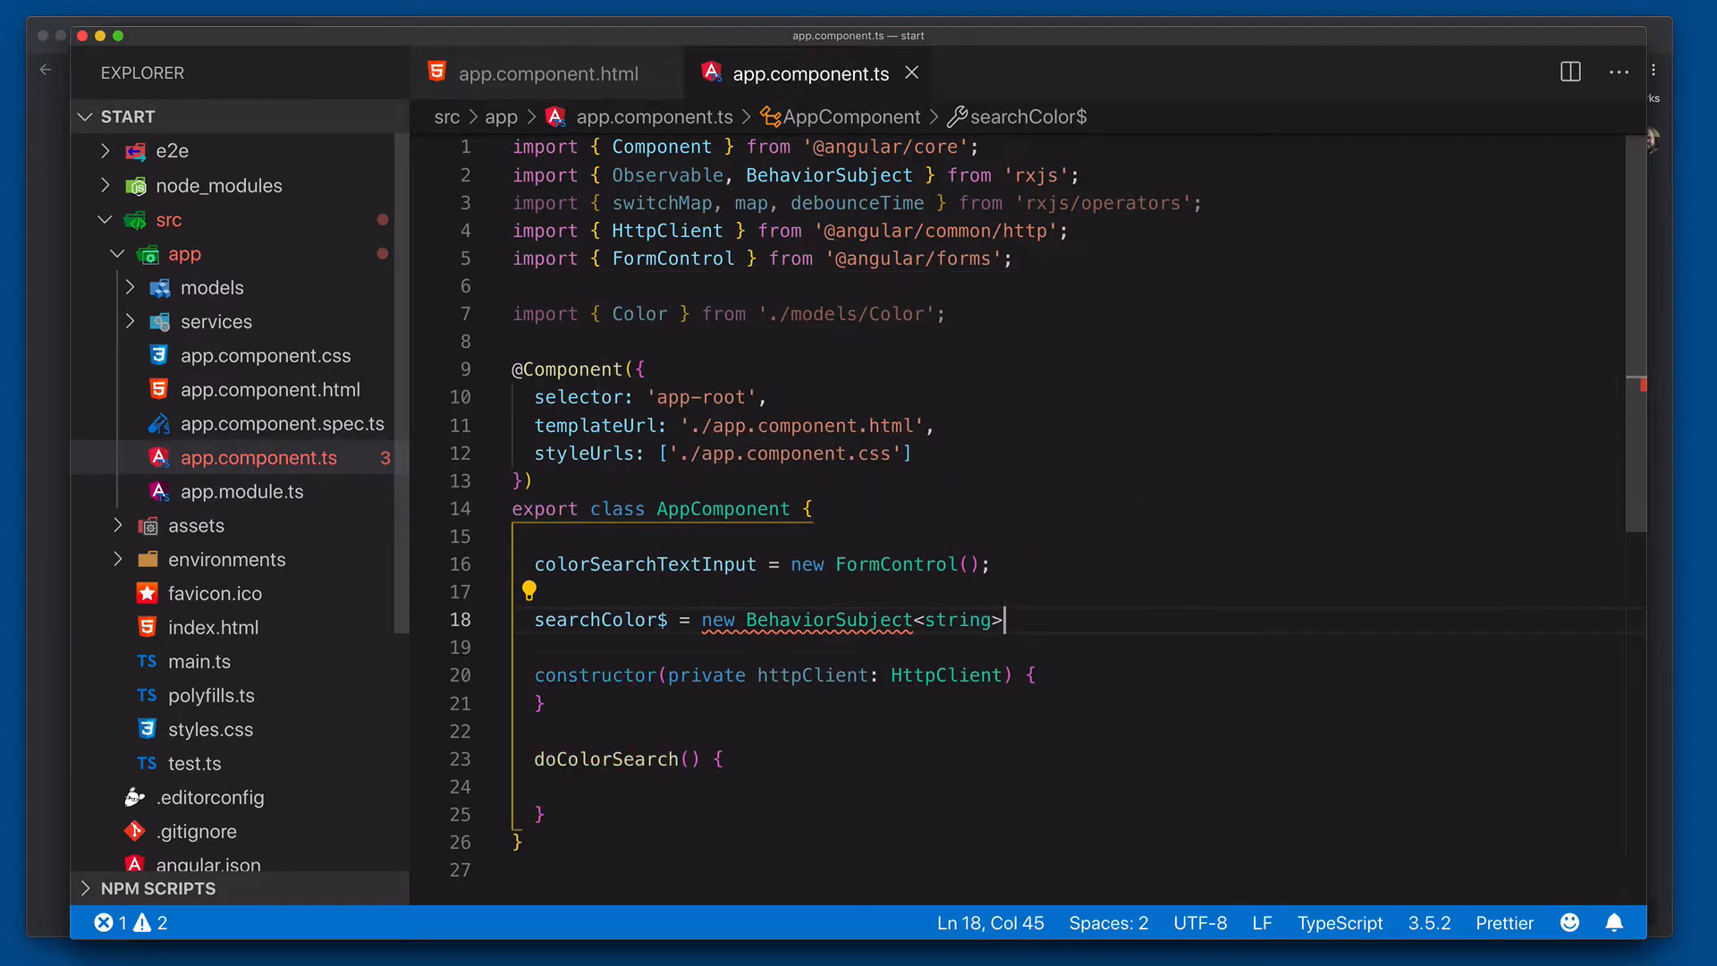
pyautogui.write("('')")
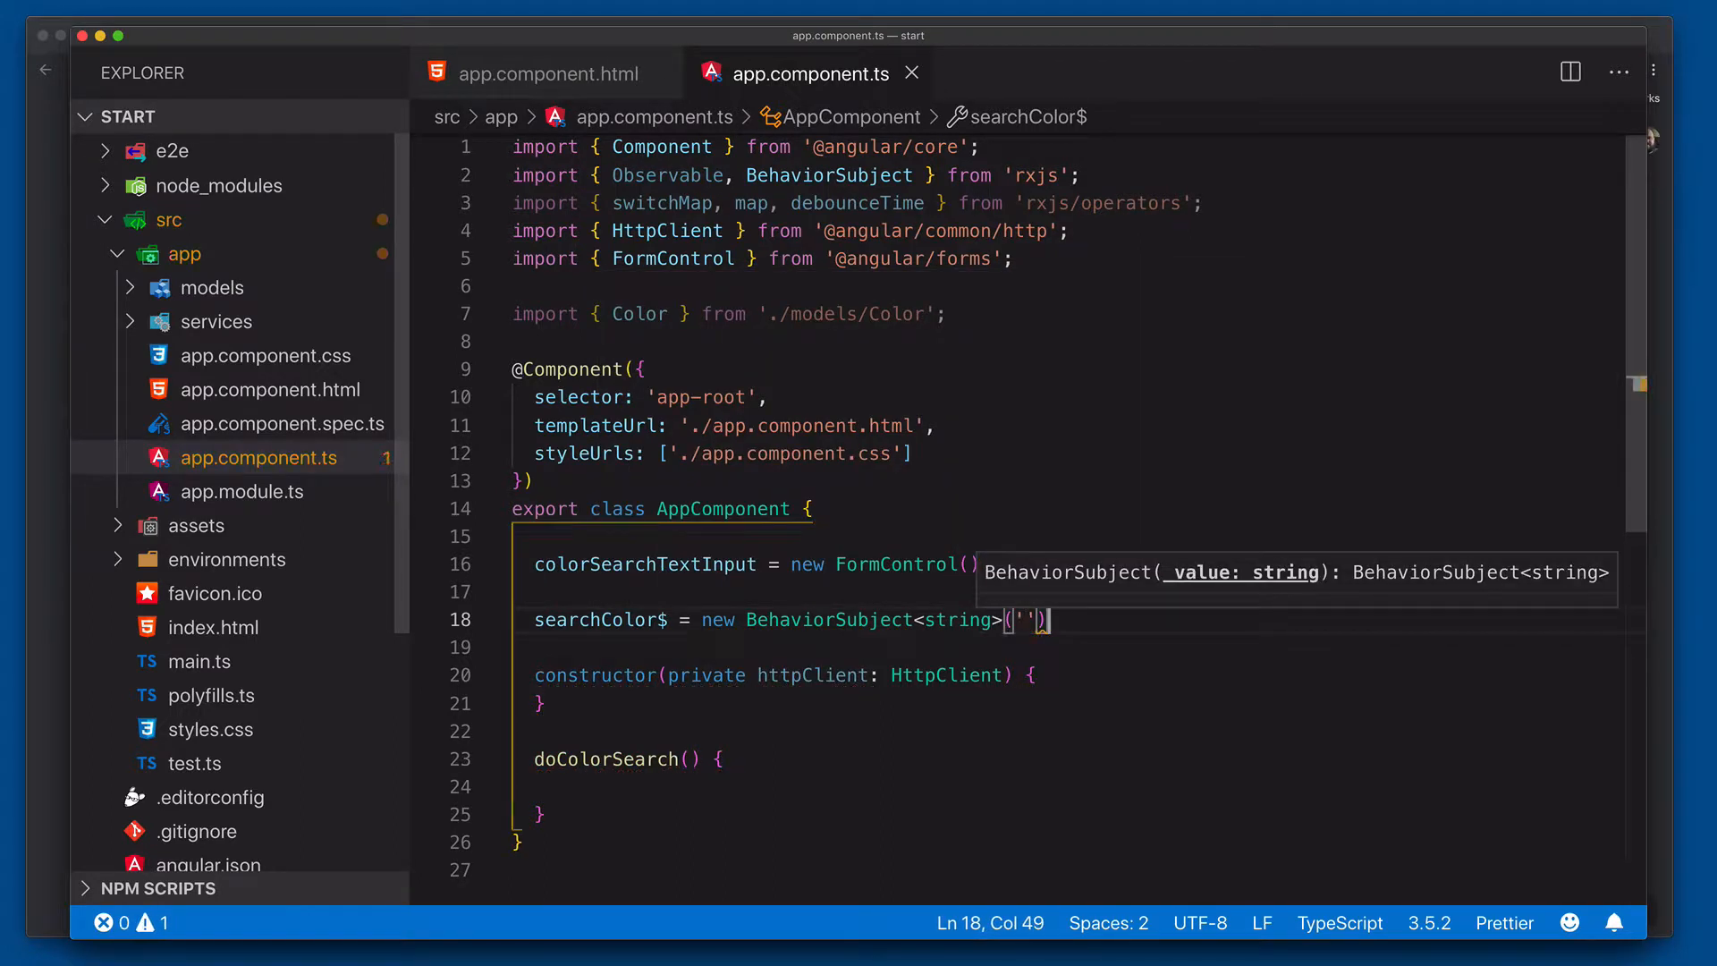
pyautogui.write(';')
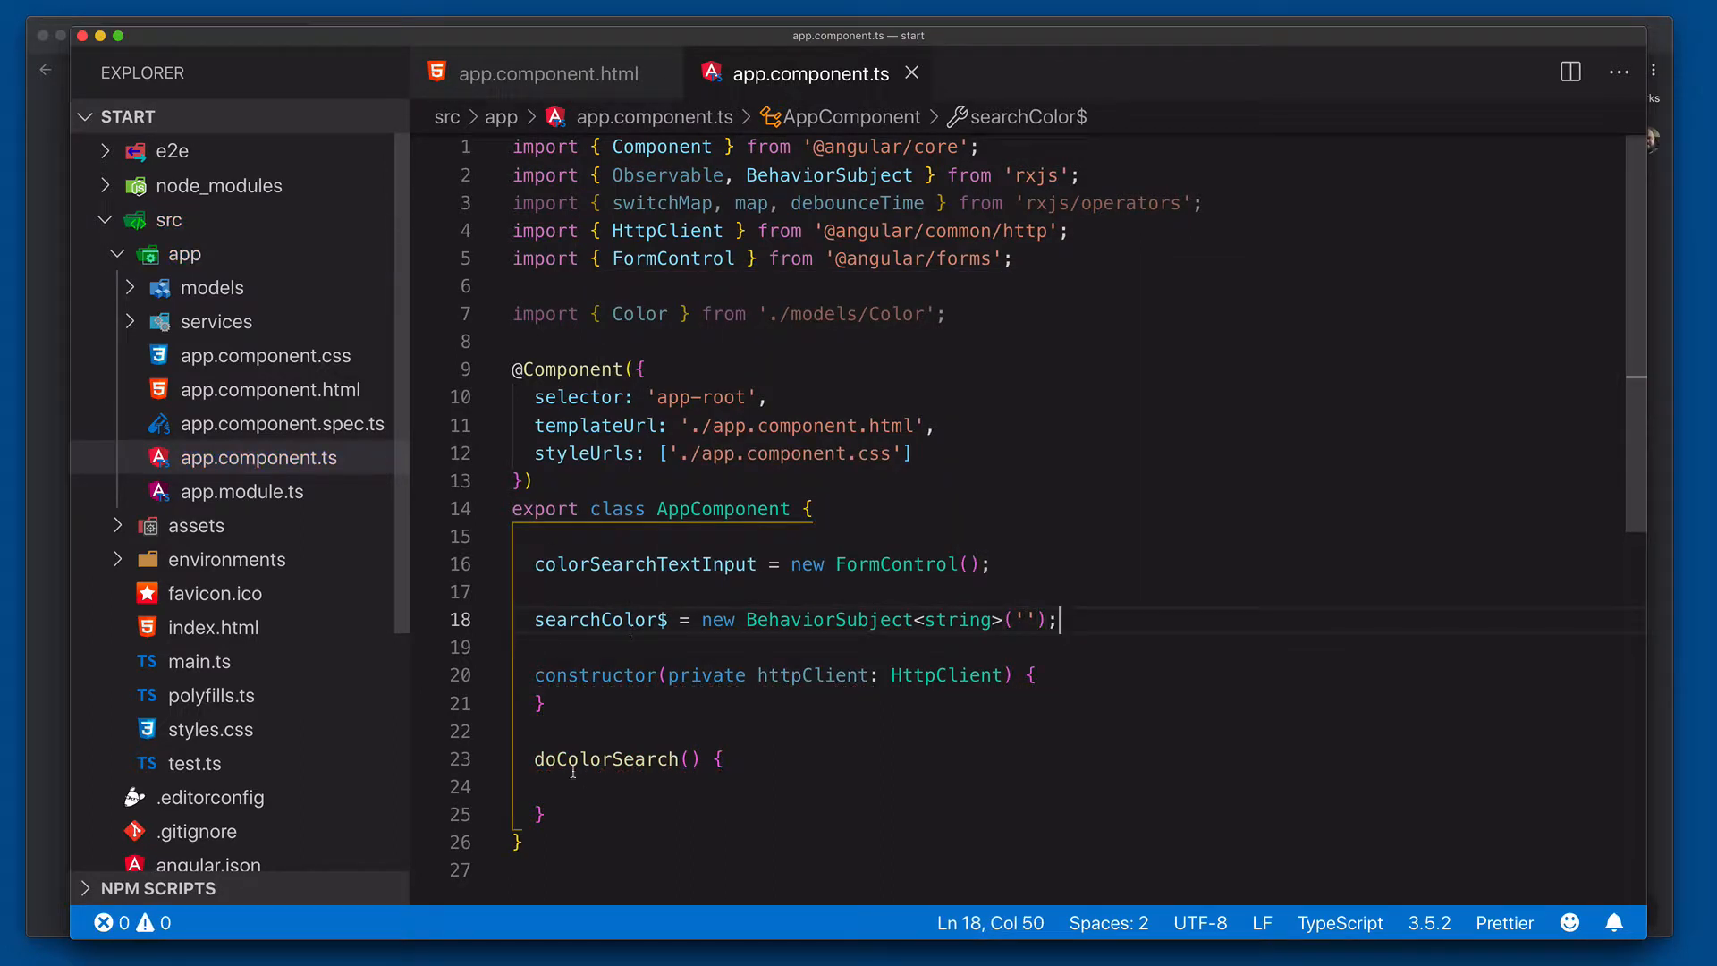
# Fill doColorSearch with this.searchColor$.next(this.colorSearchTextInput.value);.
pyautogui.write('this/s')
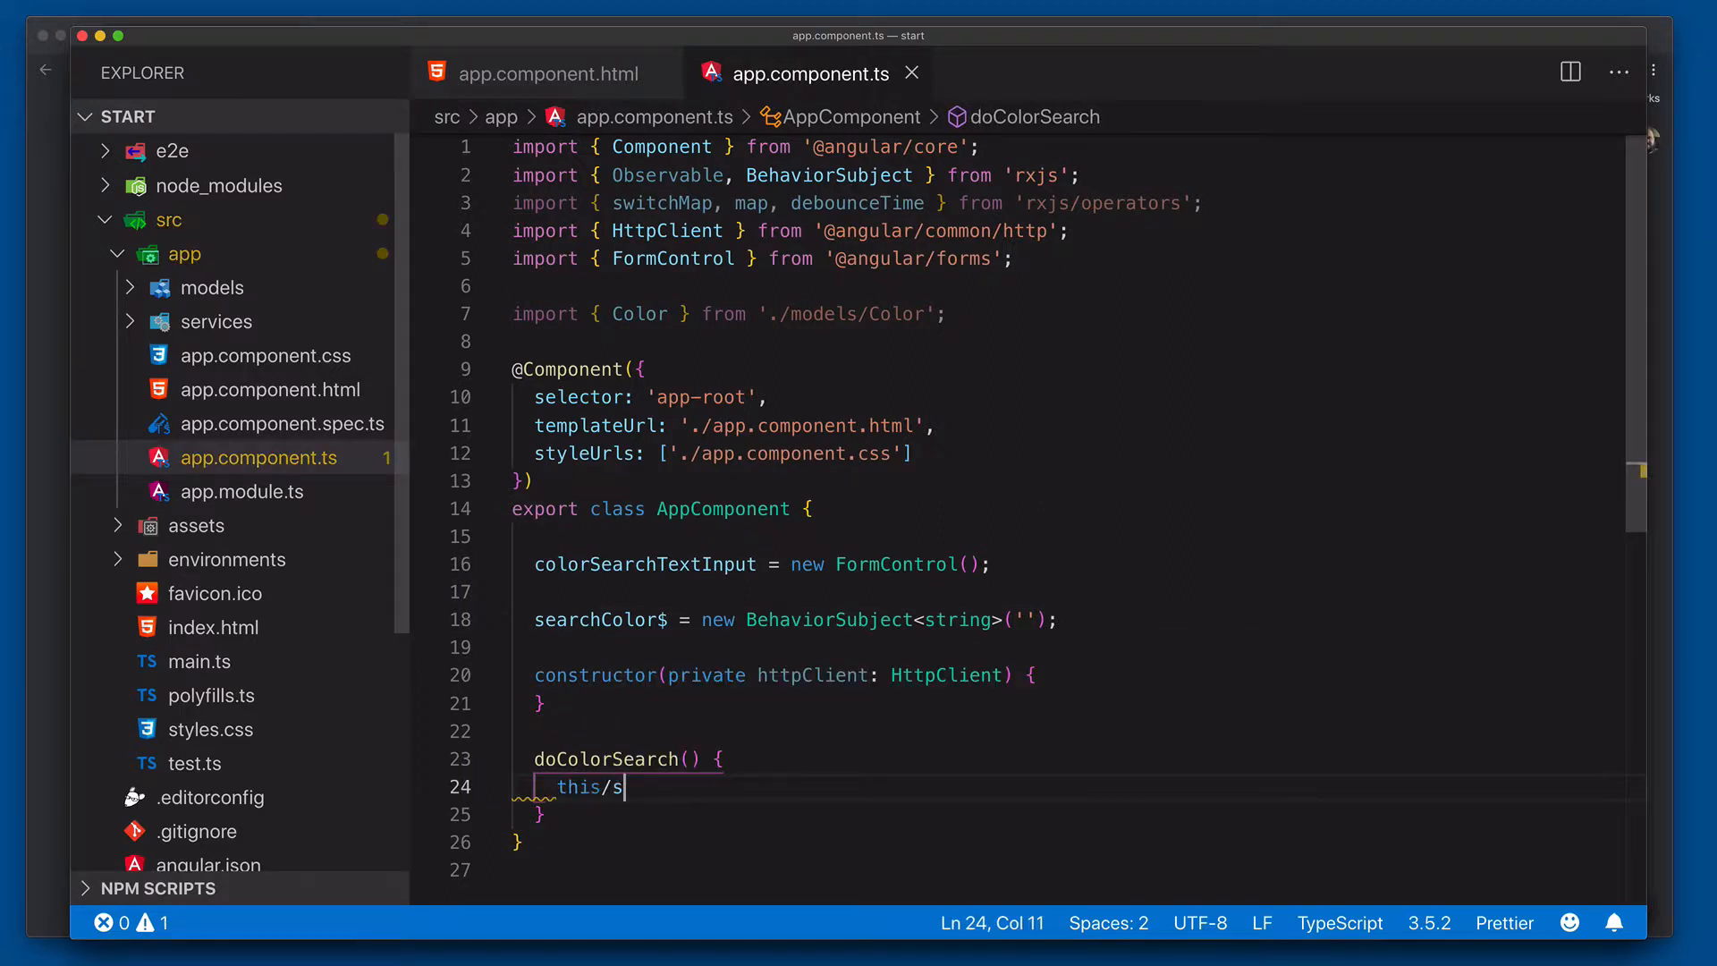
pyautogui.write('.searchColor$')
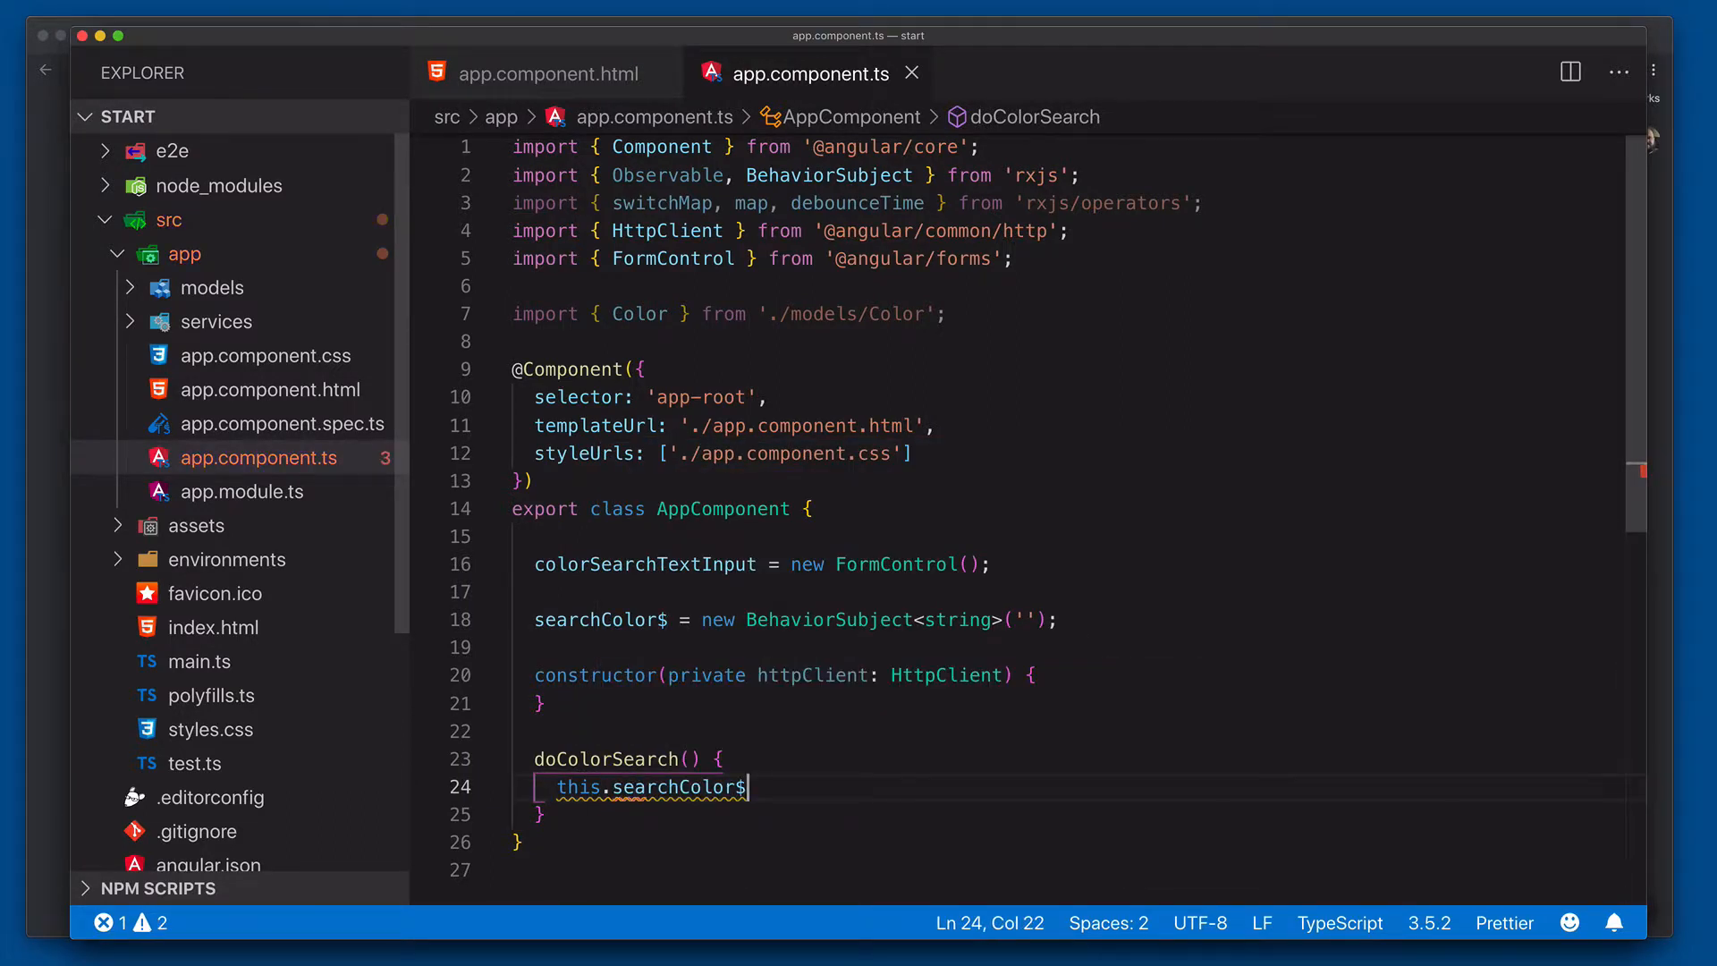
pyautogui.write('.next(')
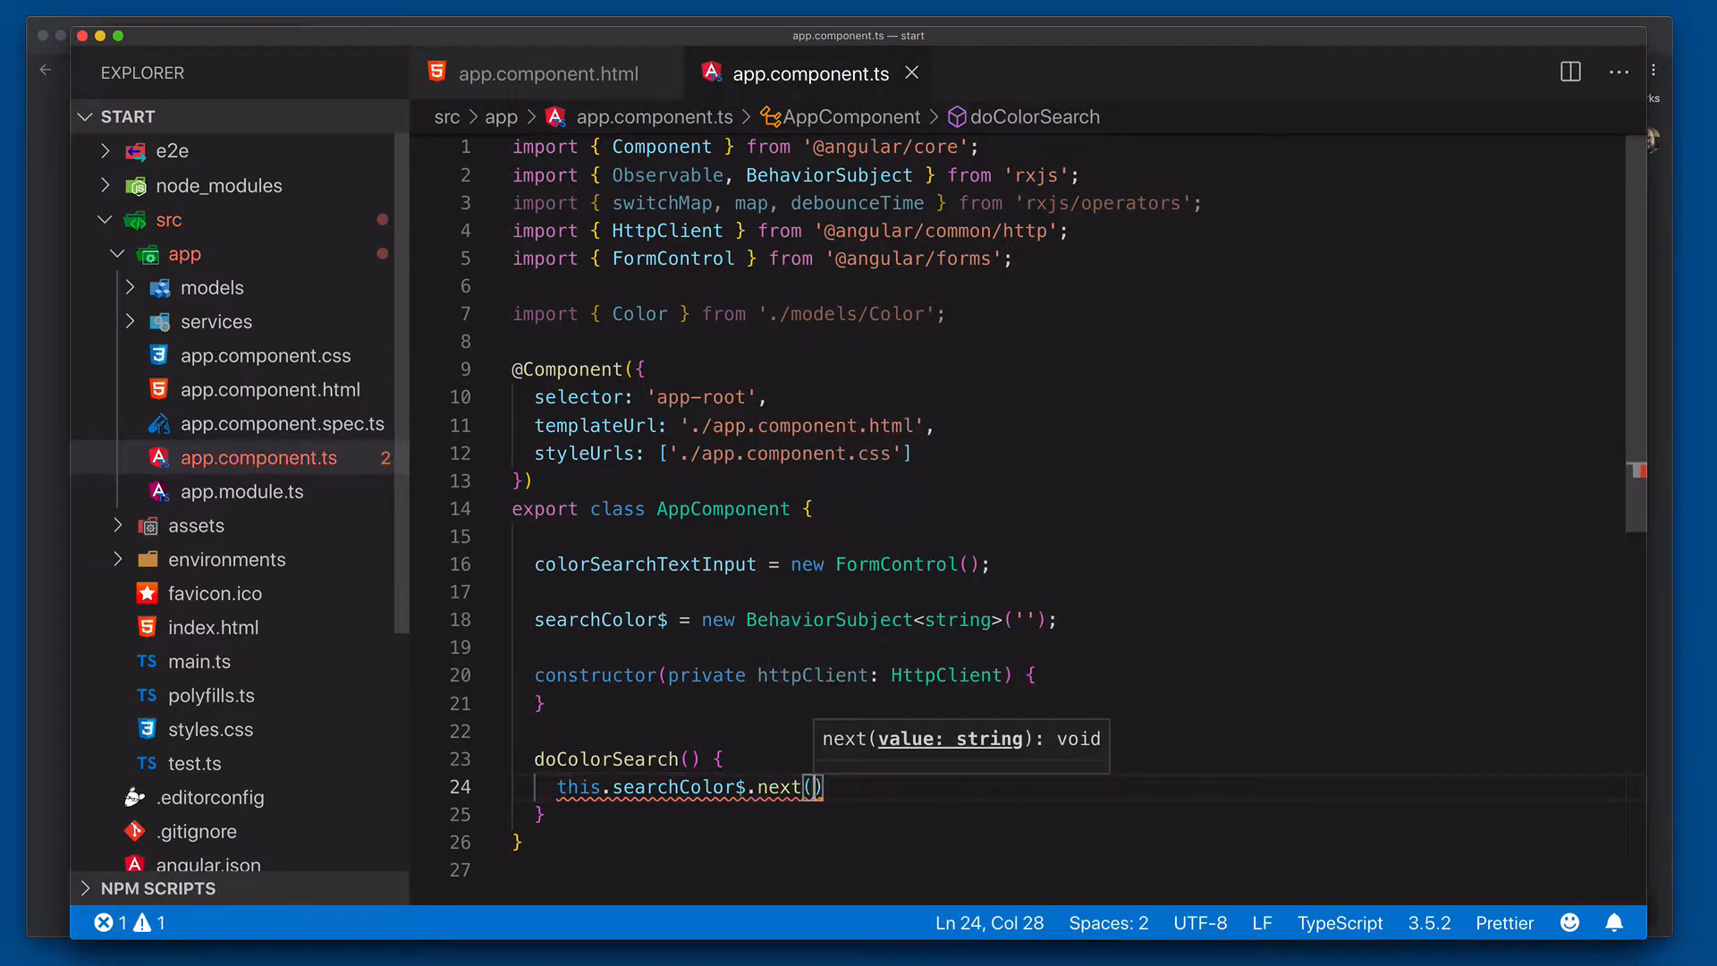
pyautogui.write('this.c')
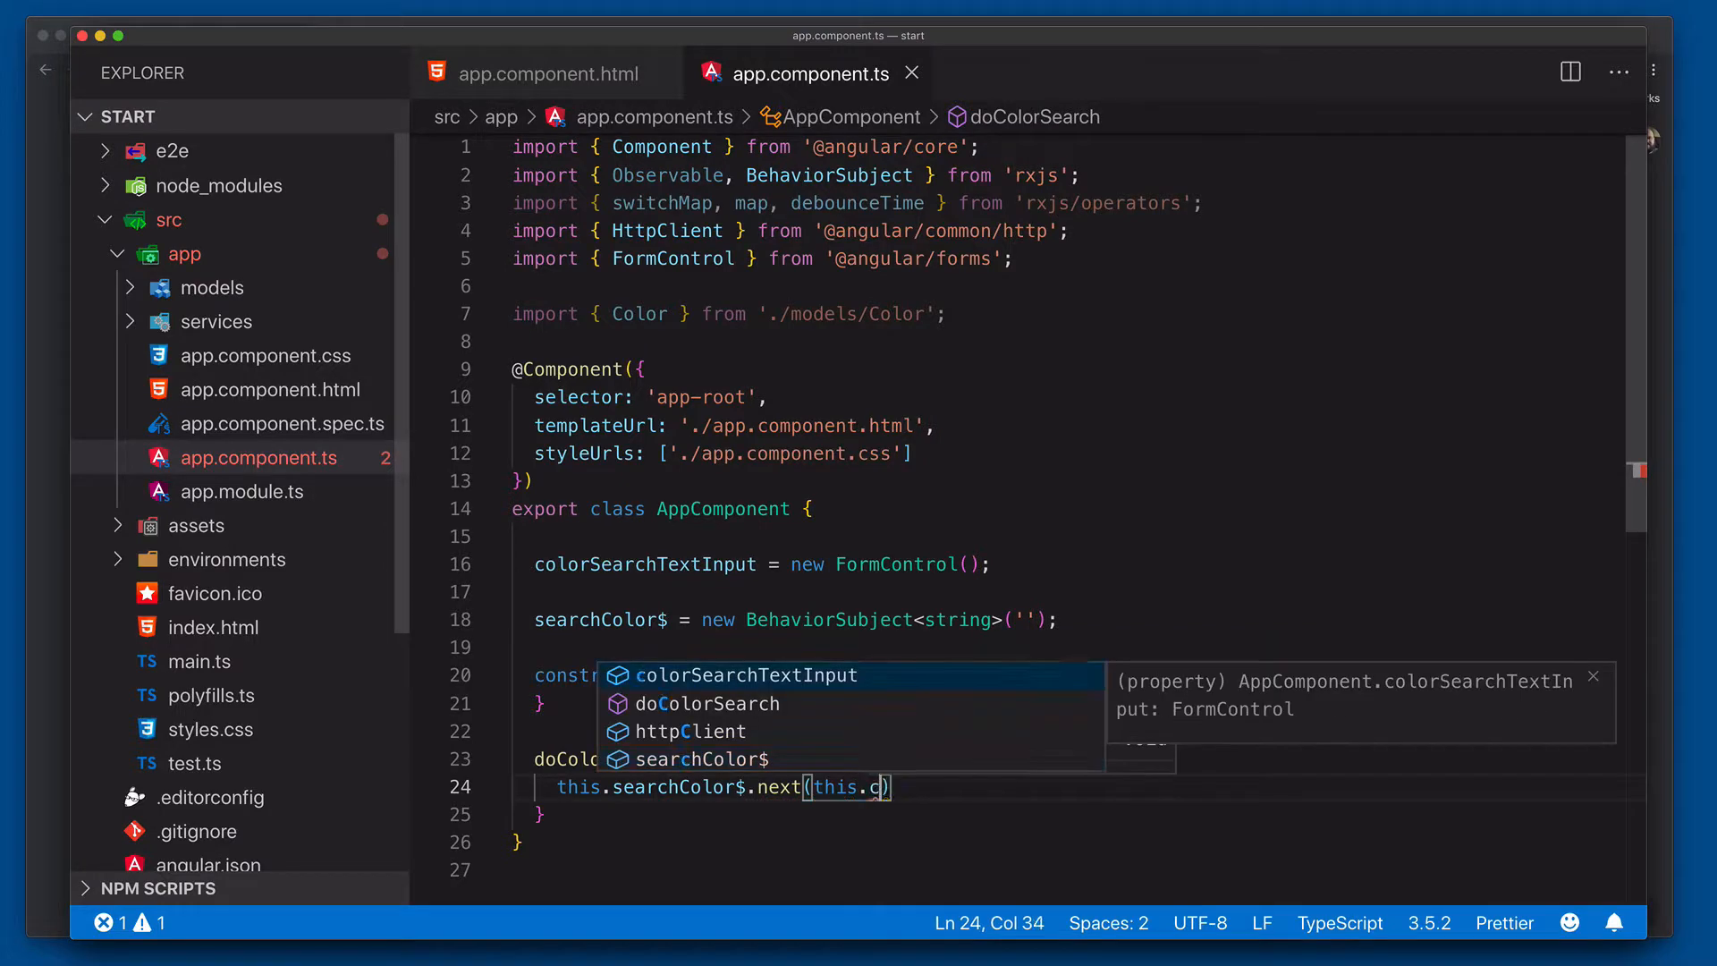
pyautogui.write('olorSearchTextInput.')
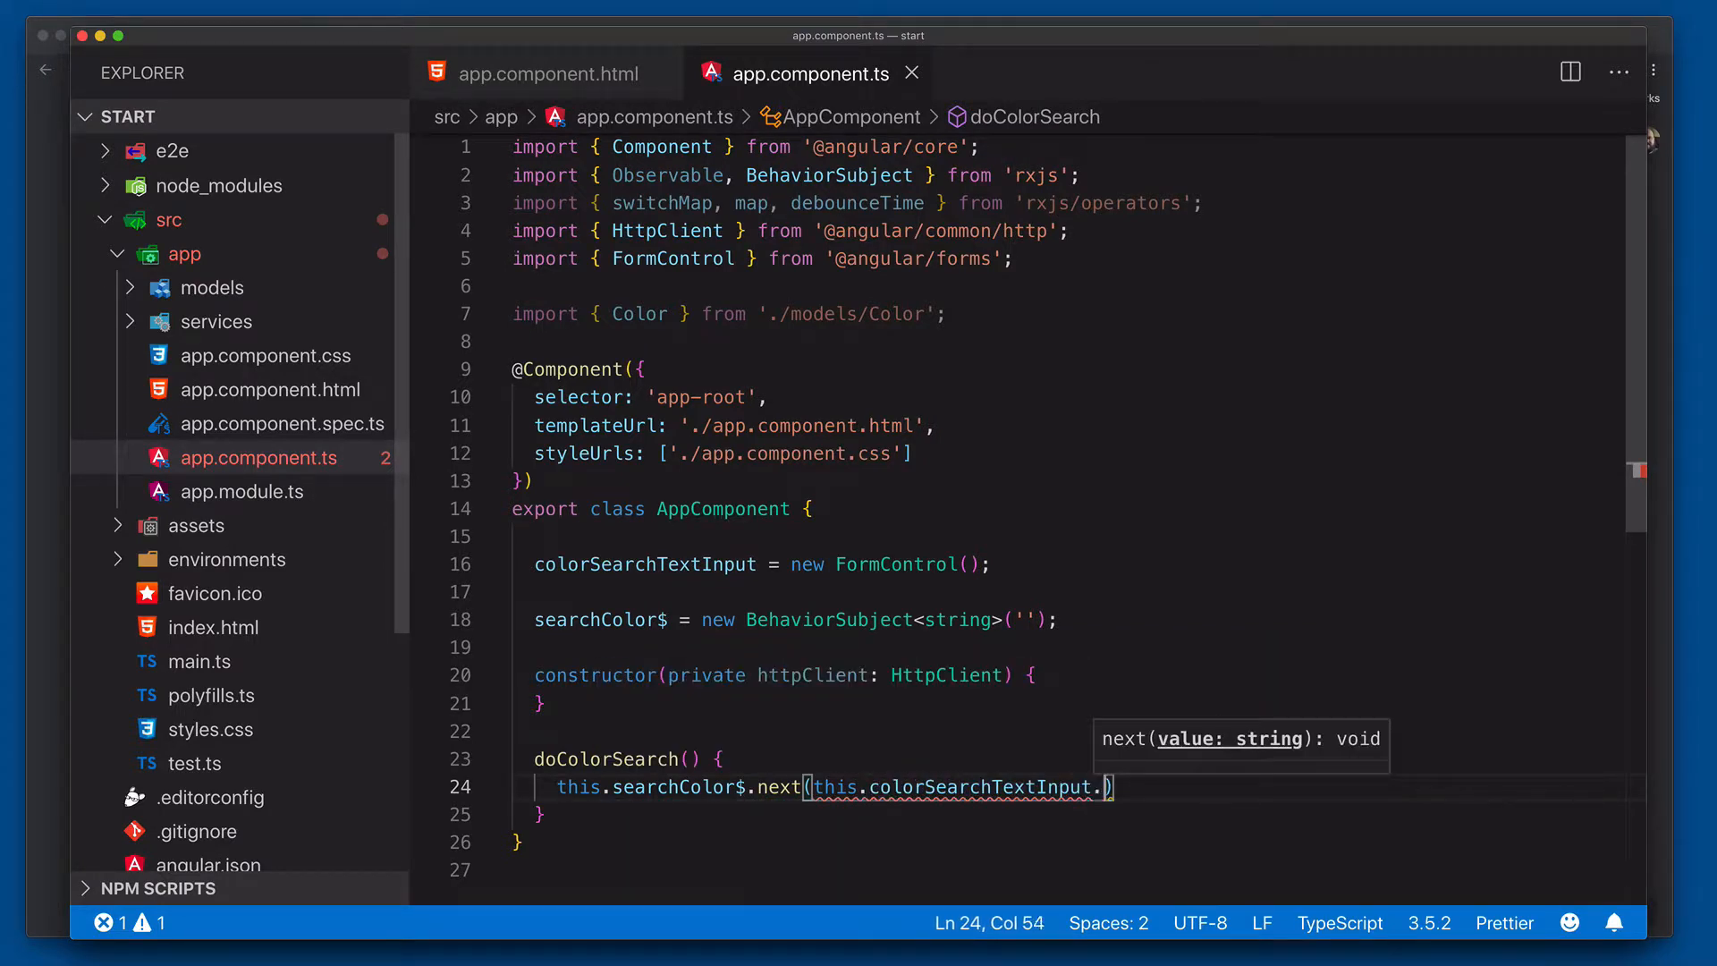
pyautogui.write('value);')
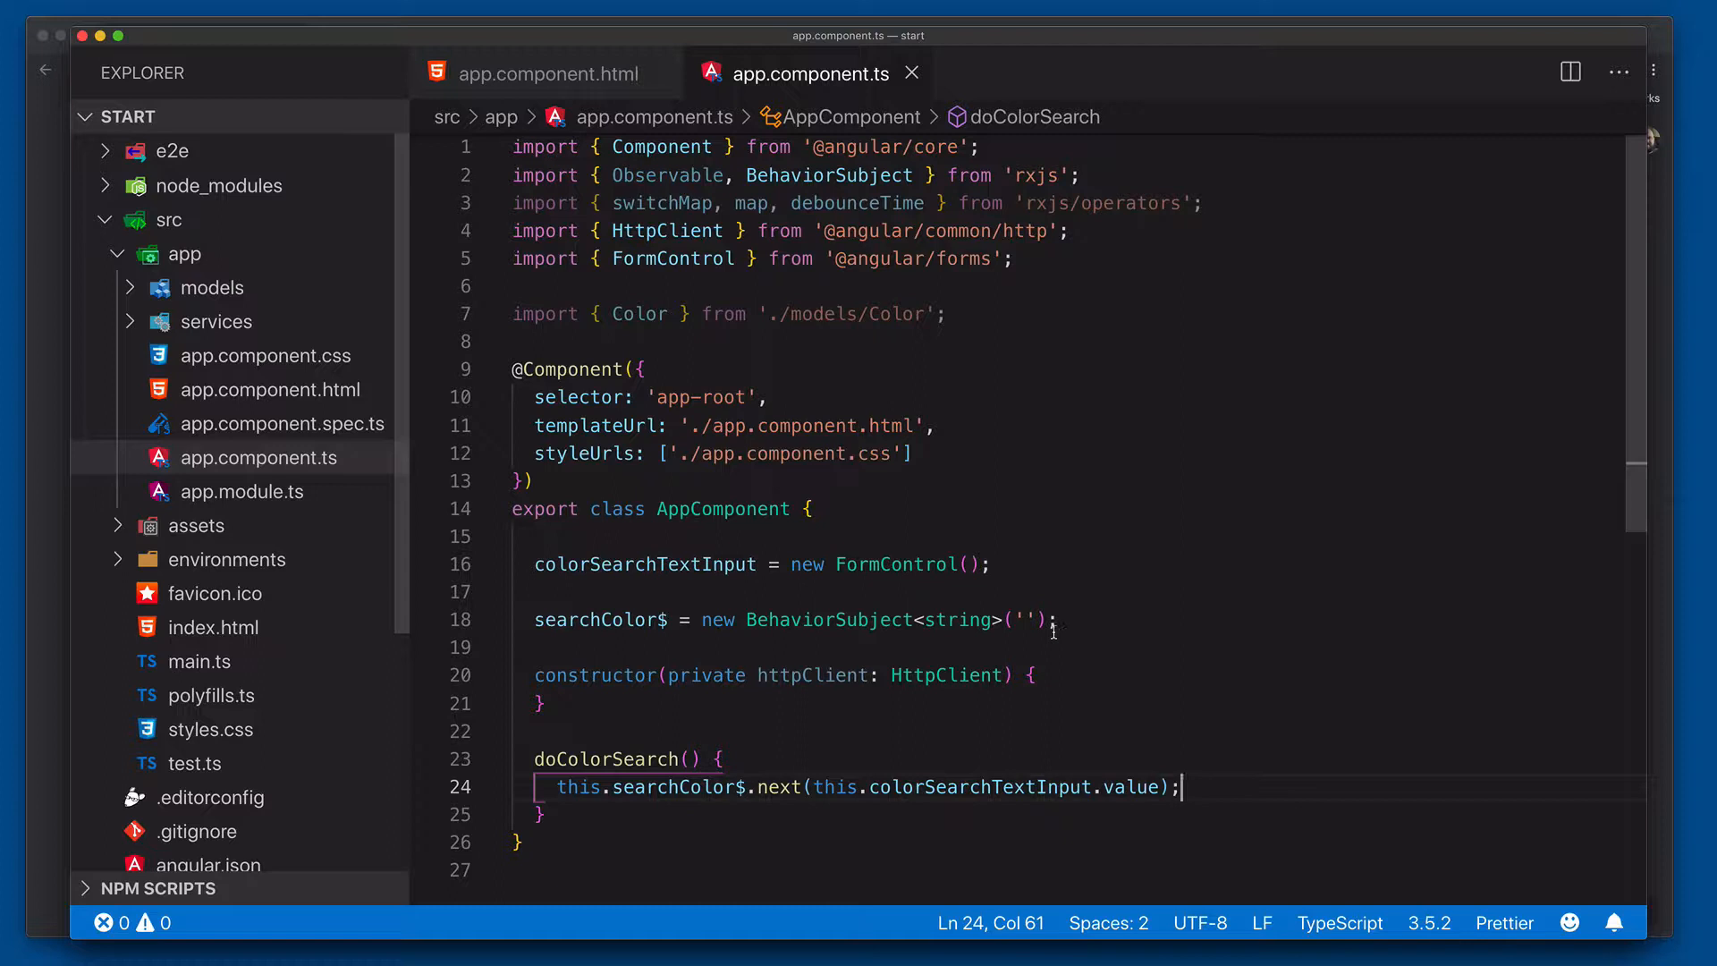
pyautogui.click(547, 74)
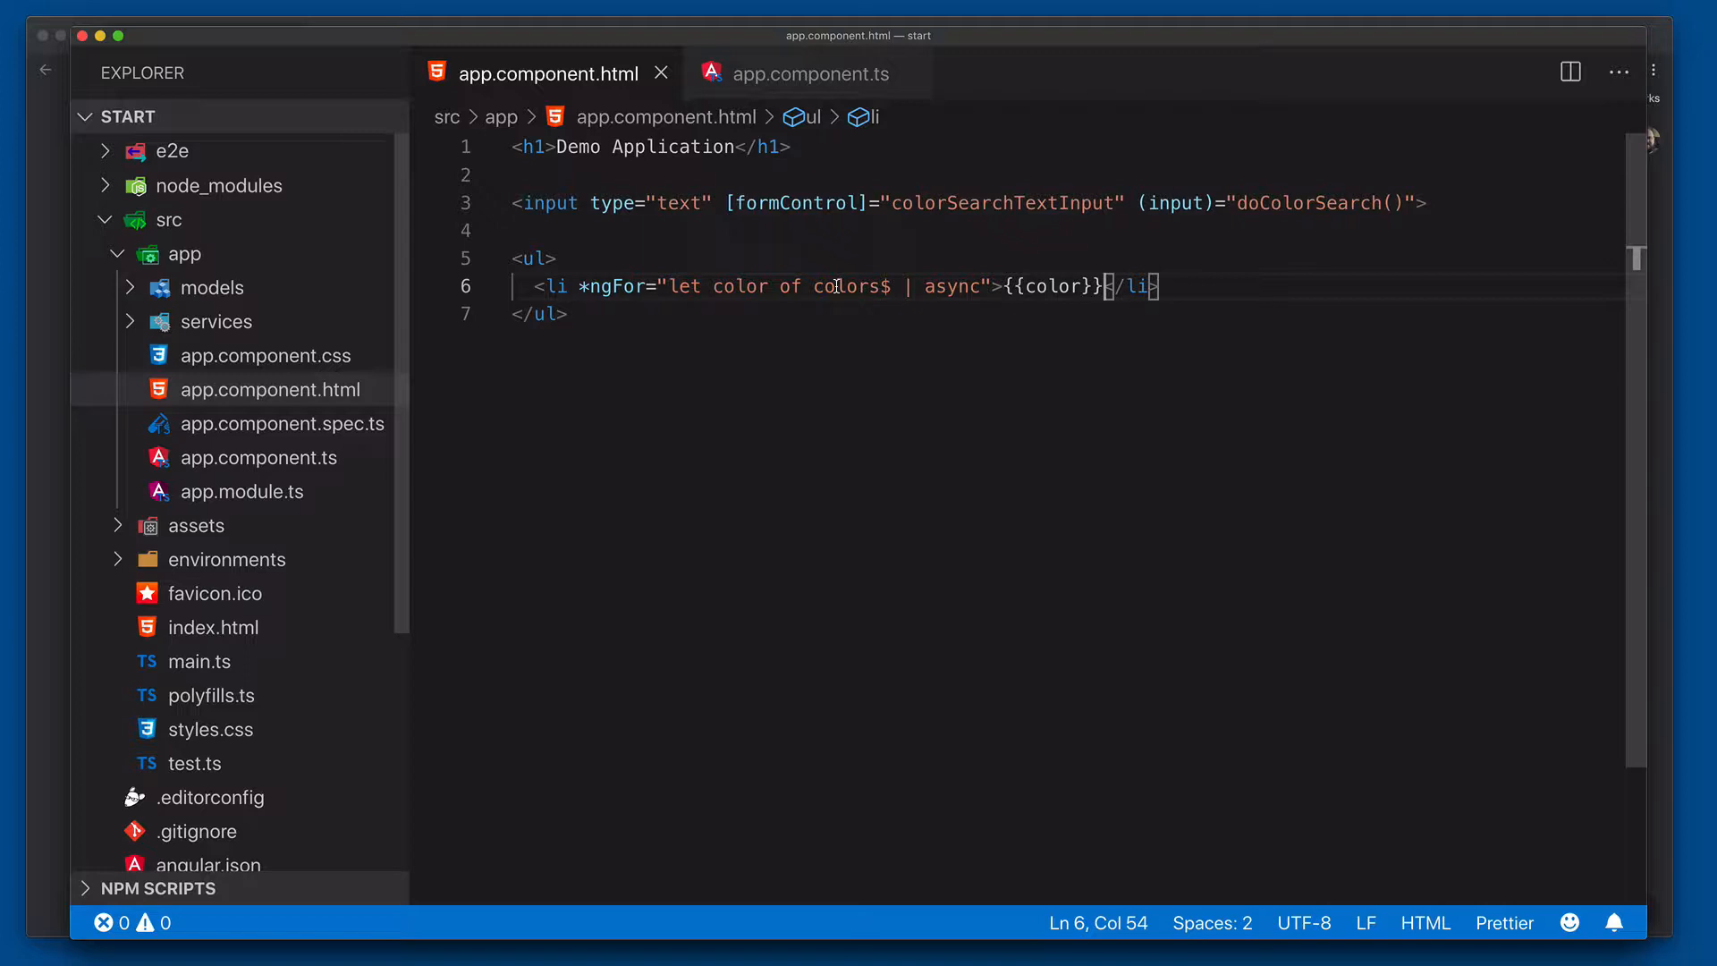
pyautogui.click(811, 74)
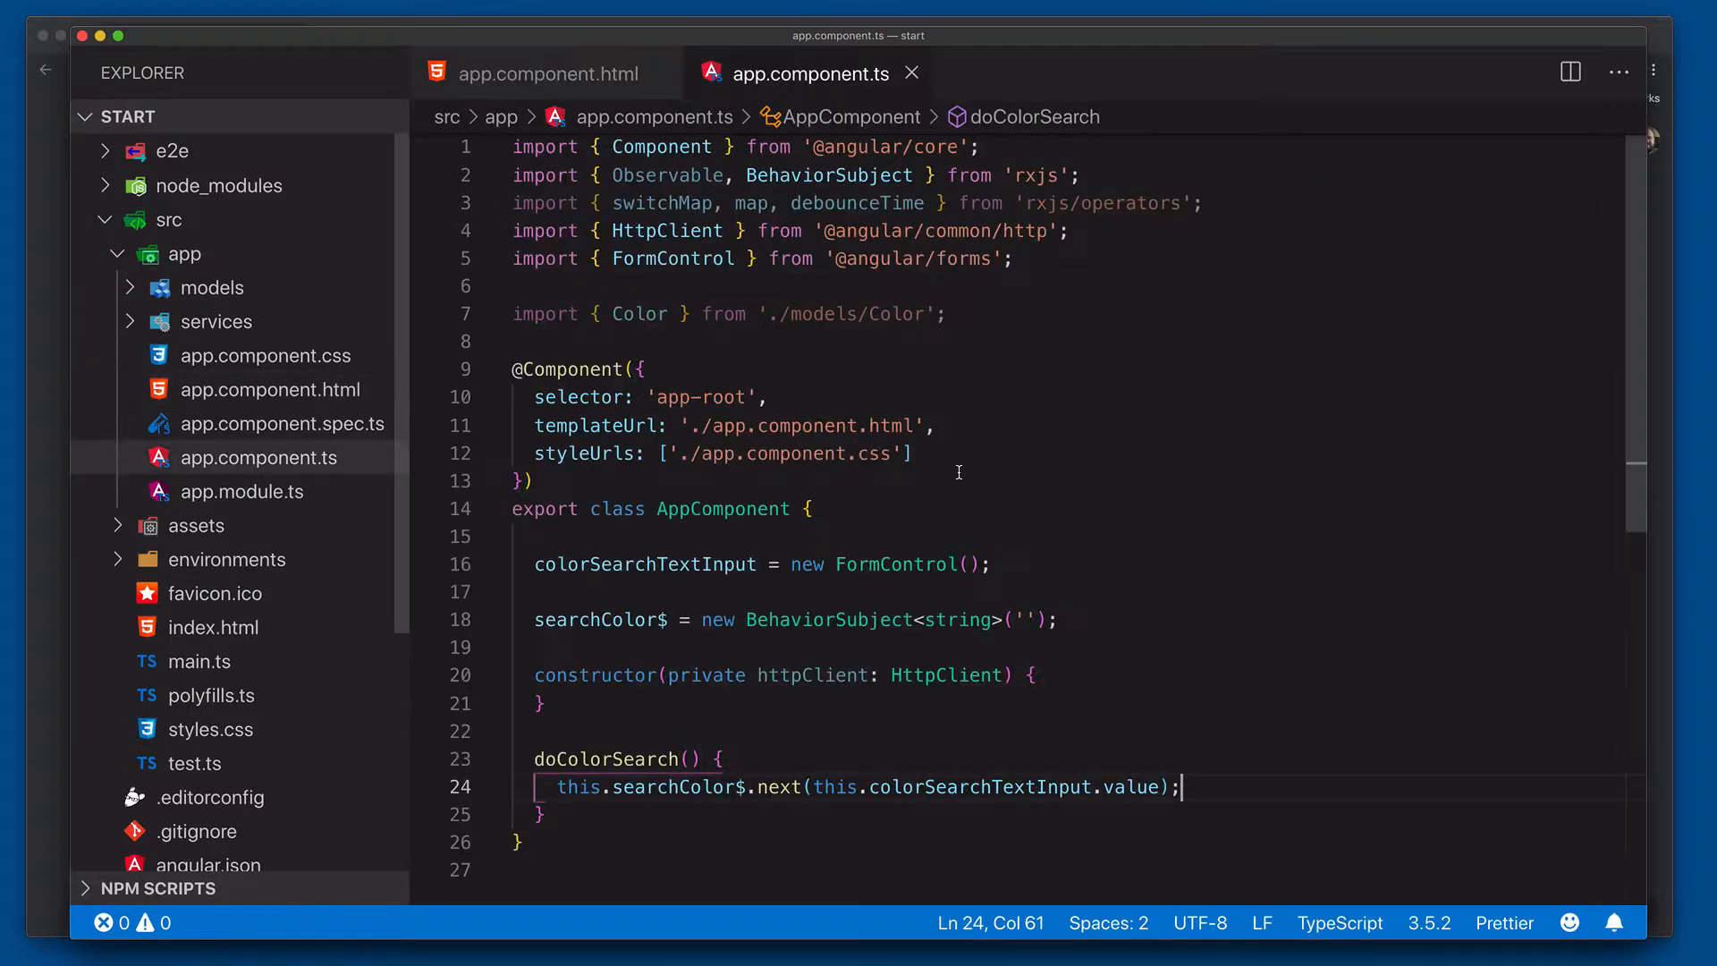
pyautogui.moveTo(621, 619)
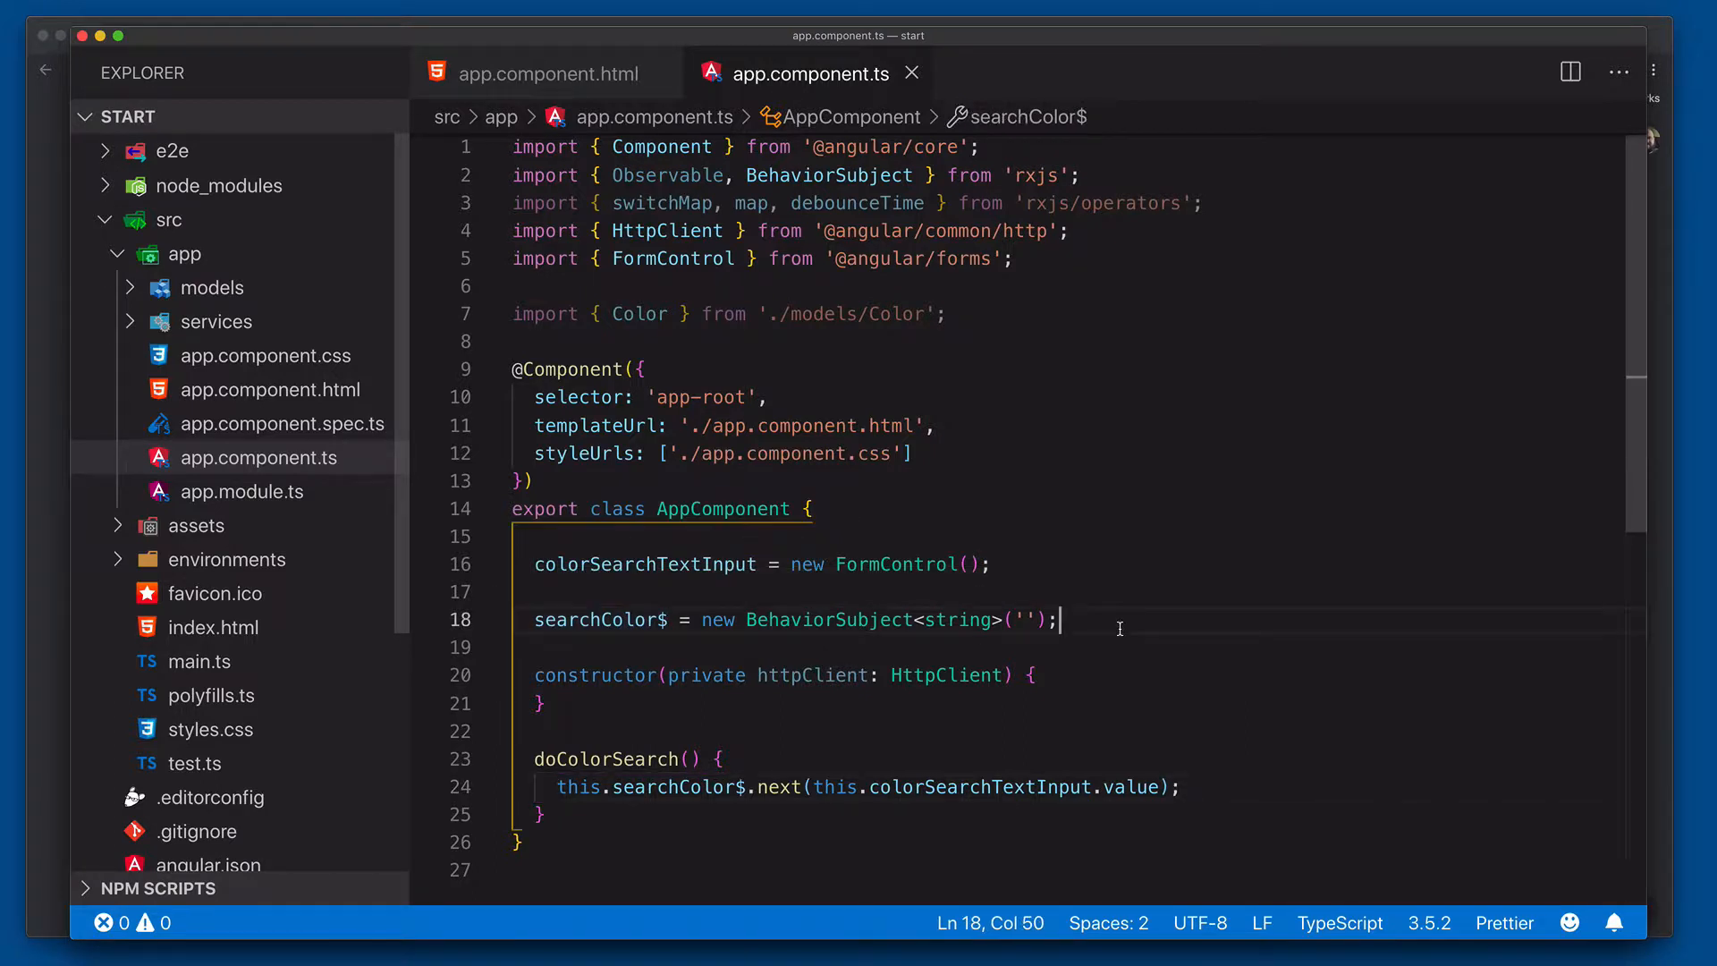
# Declare colors$: Observable<string[]> = assigned from this.searchColor$.pipe(...).
pyautogui.write('c')
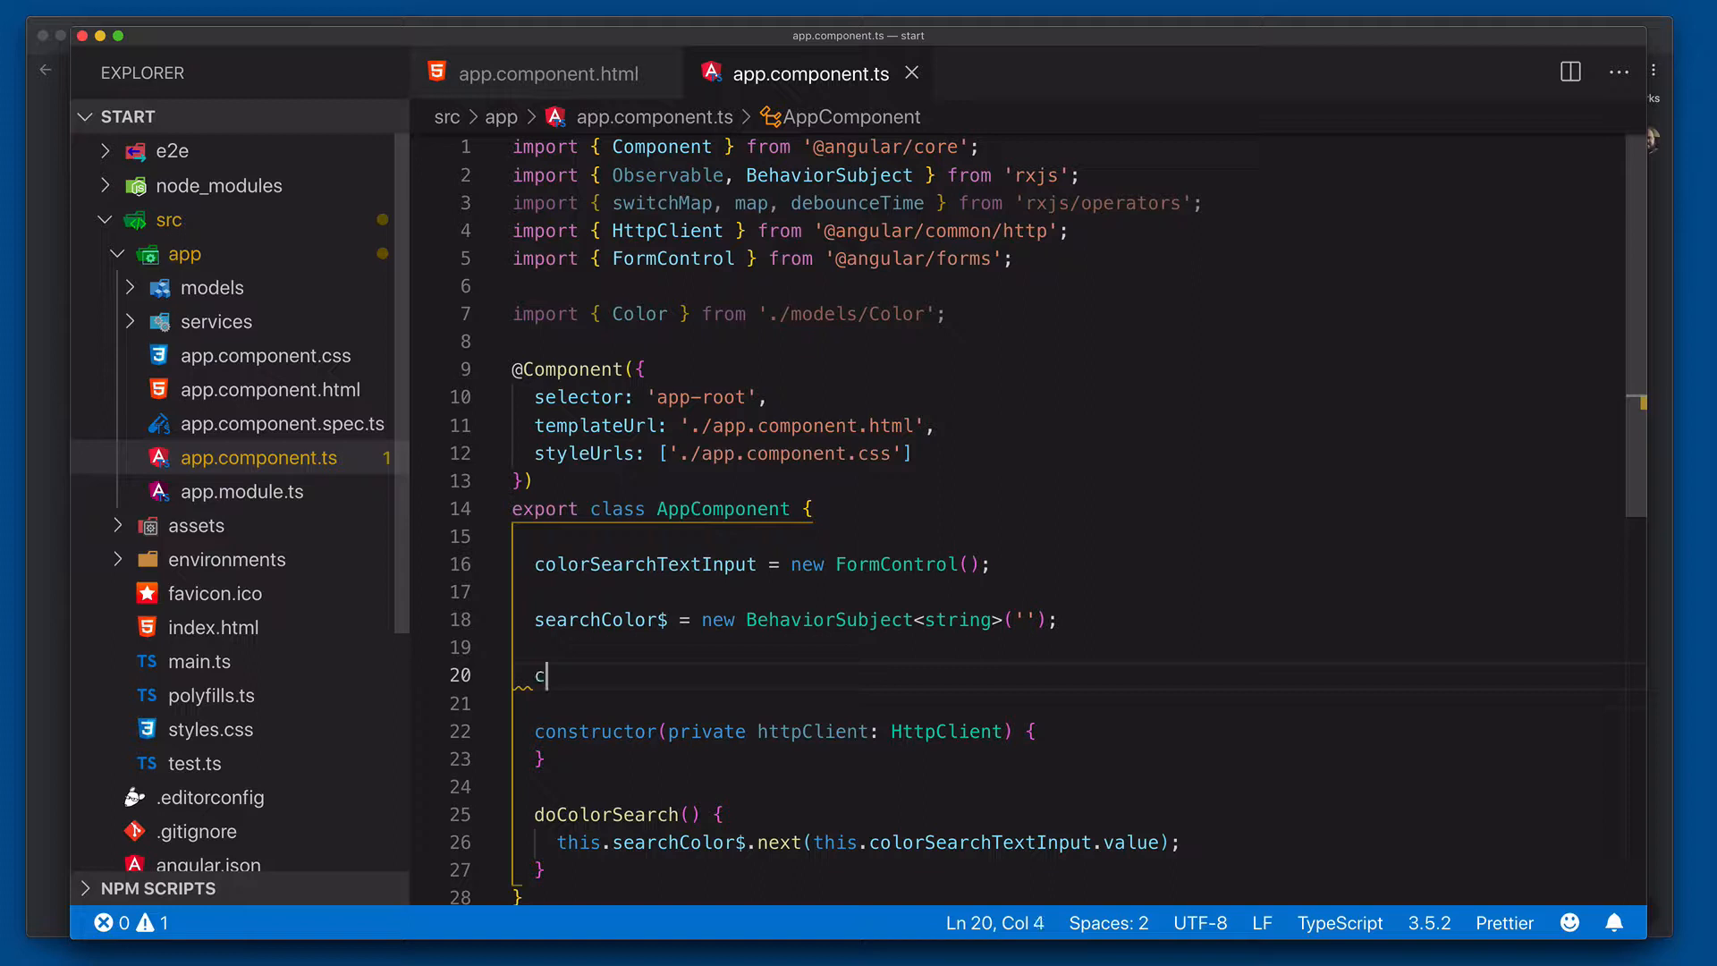
pyautogui.write('olors$')
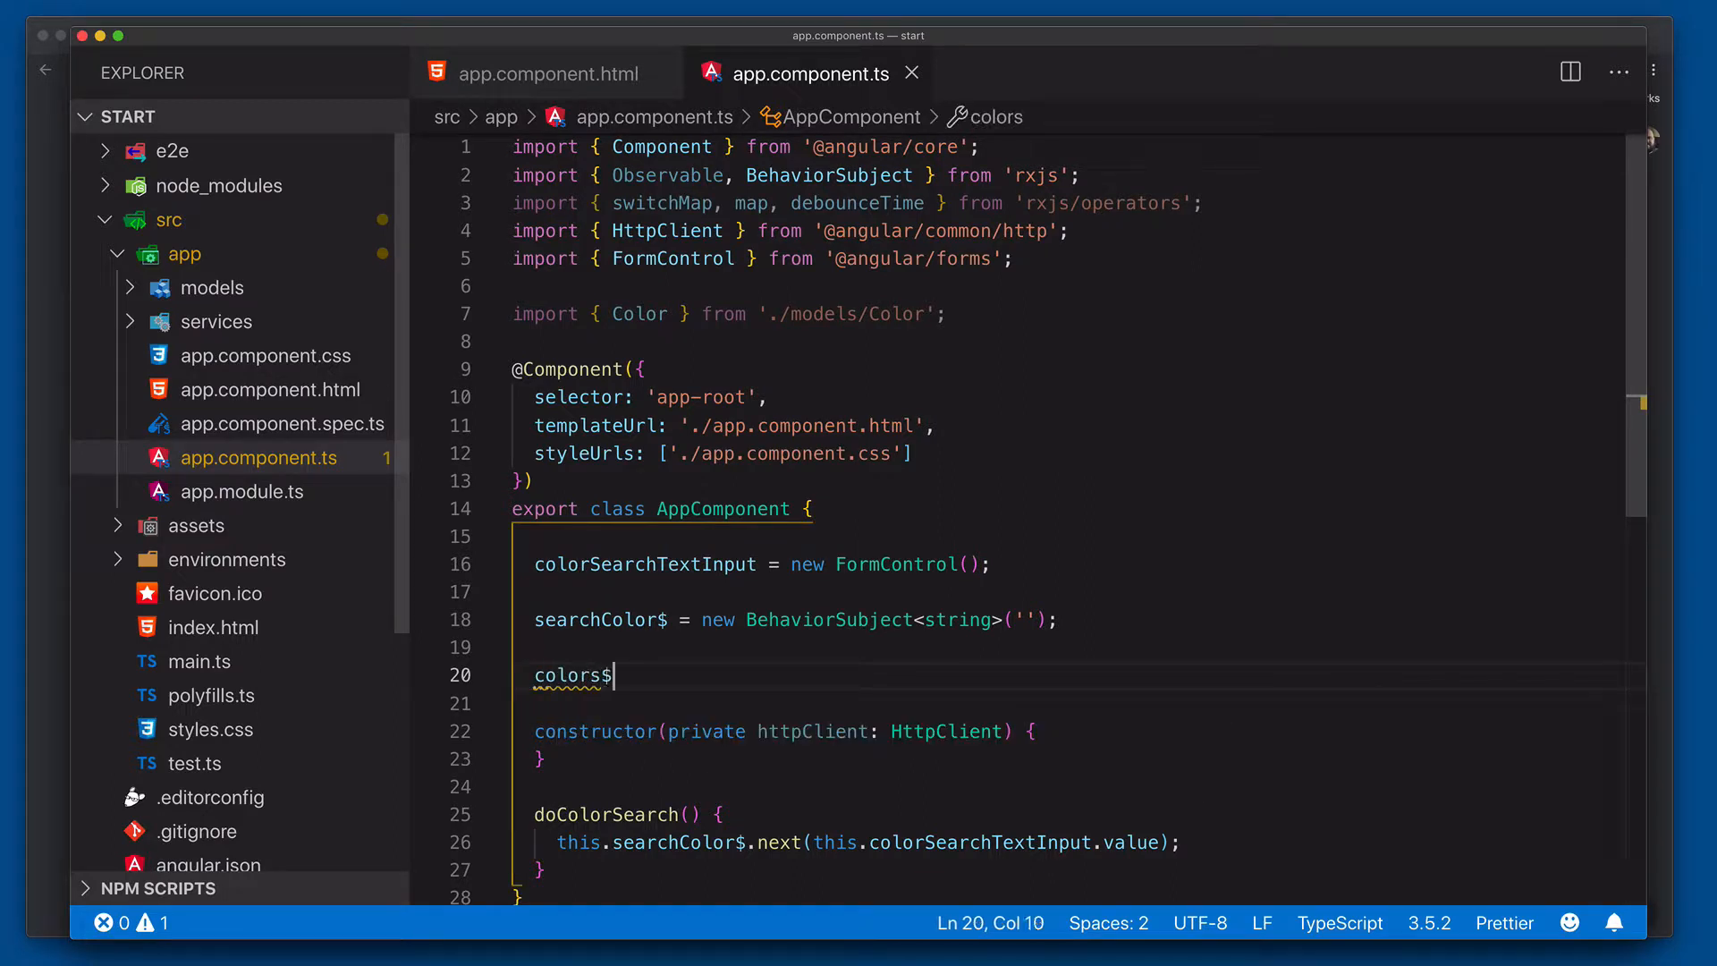
pyautogui.write(': O')
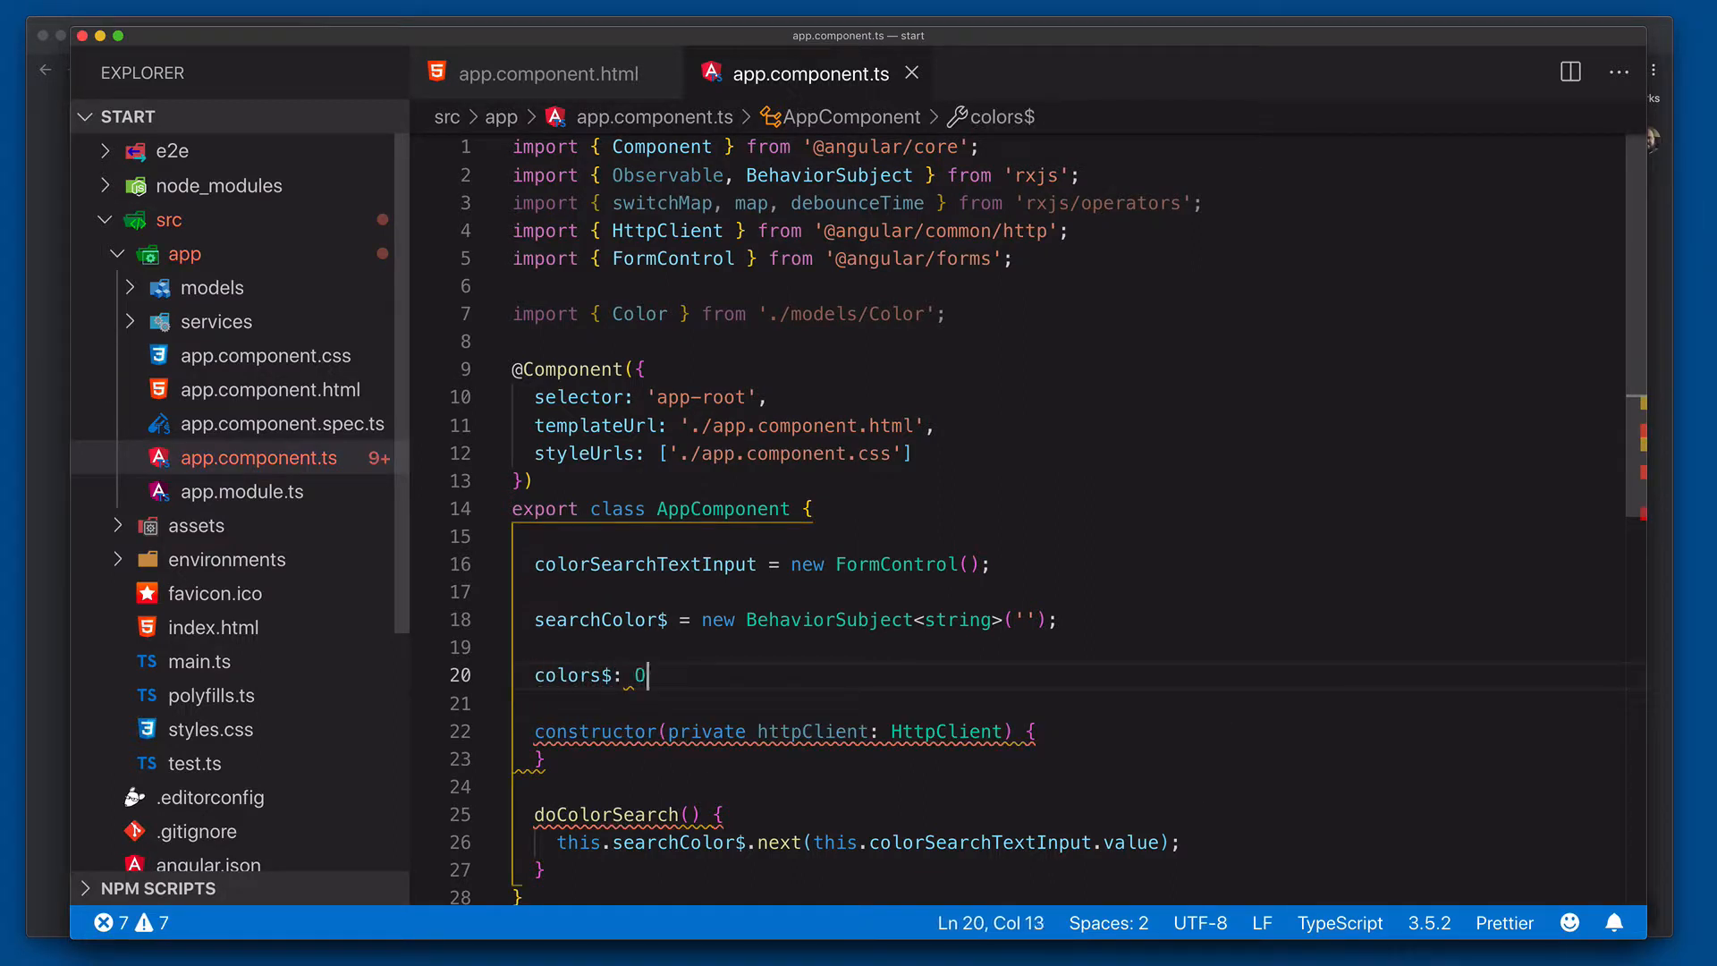
pyautogui.write('bservable')
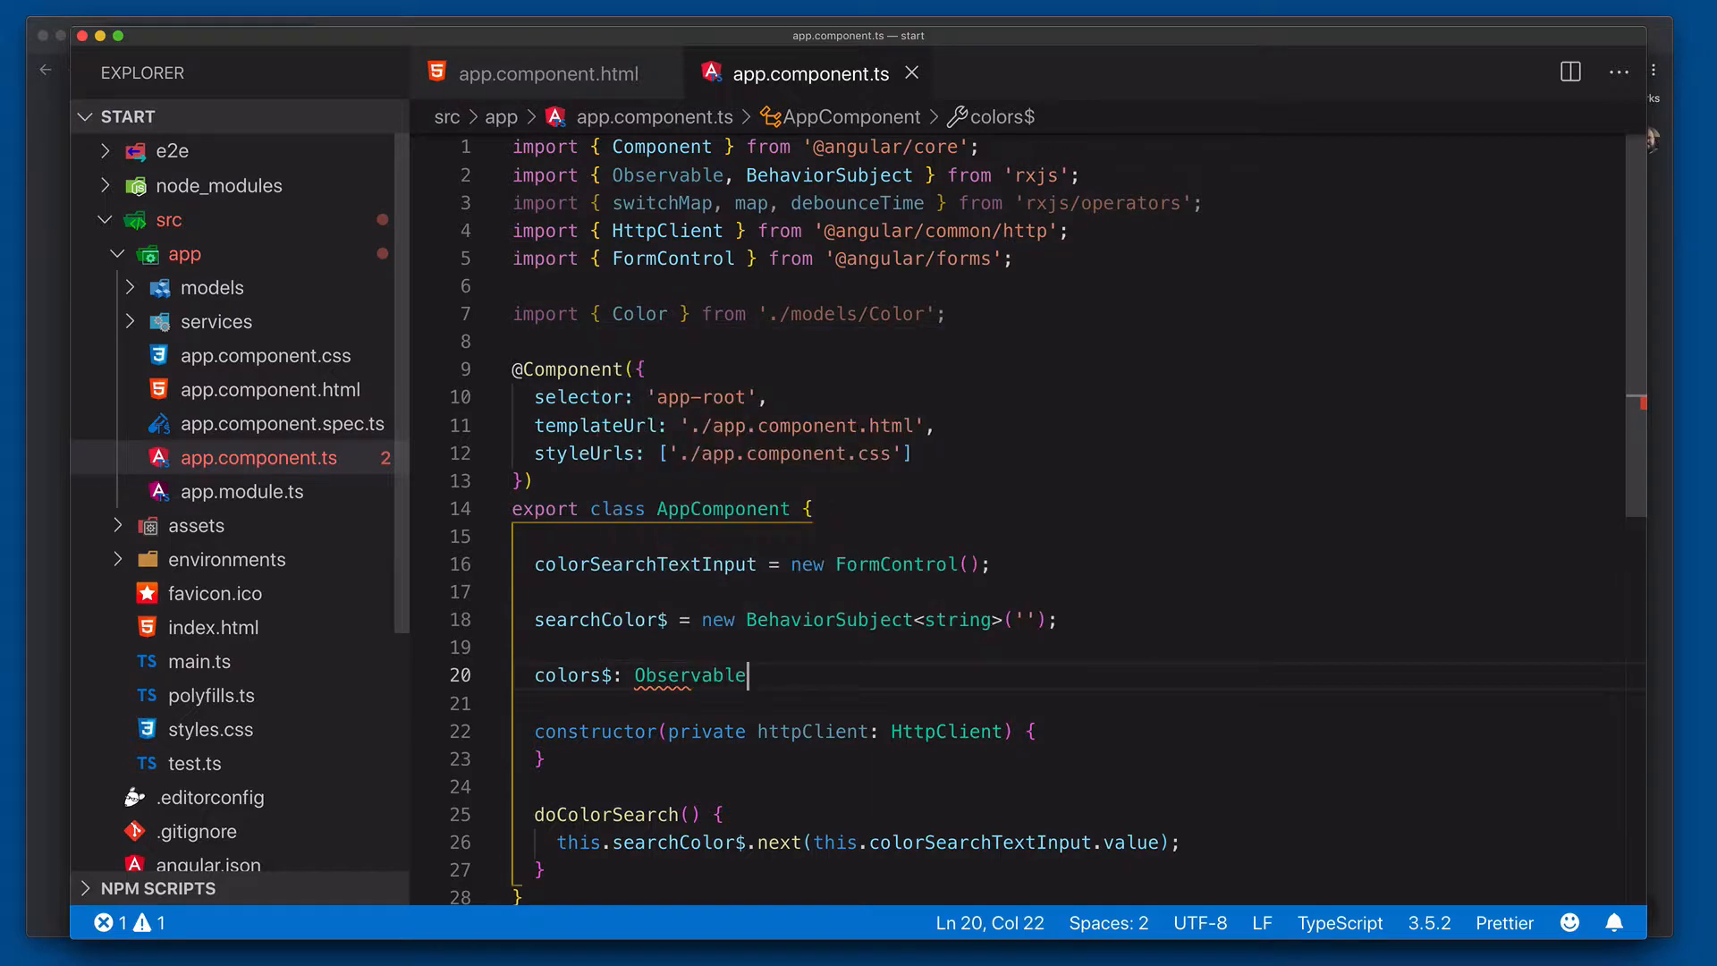
pyautogui.write('<string')
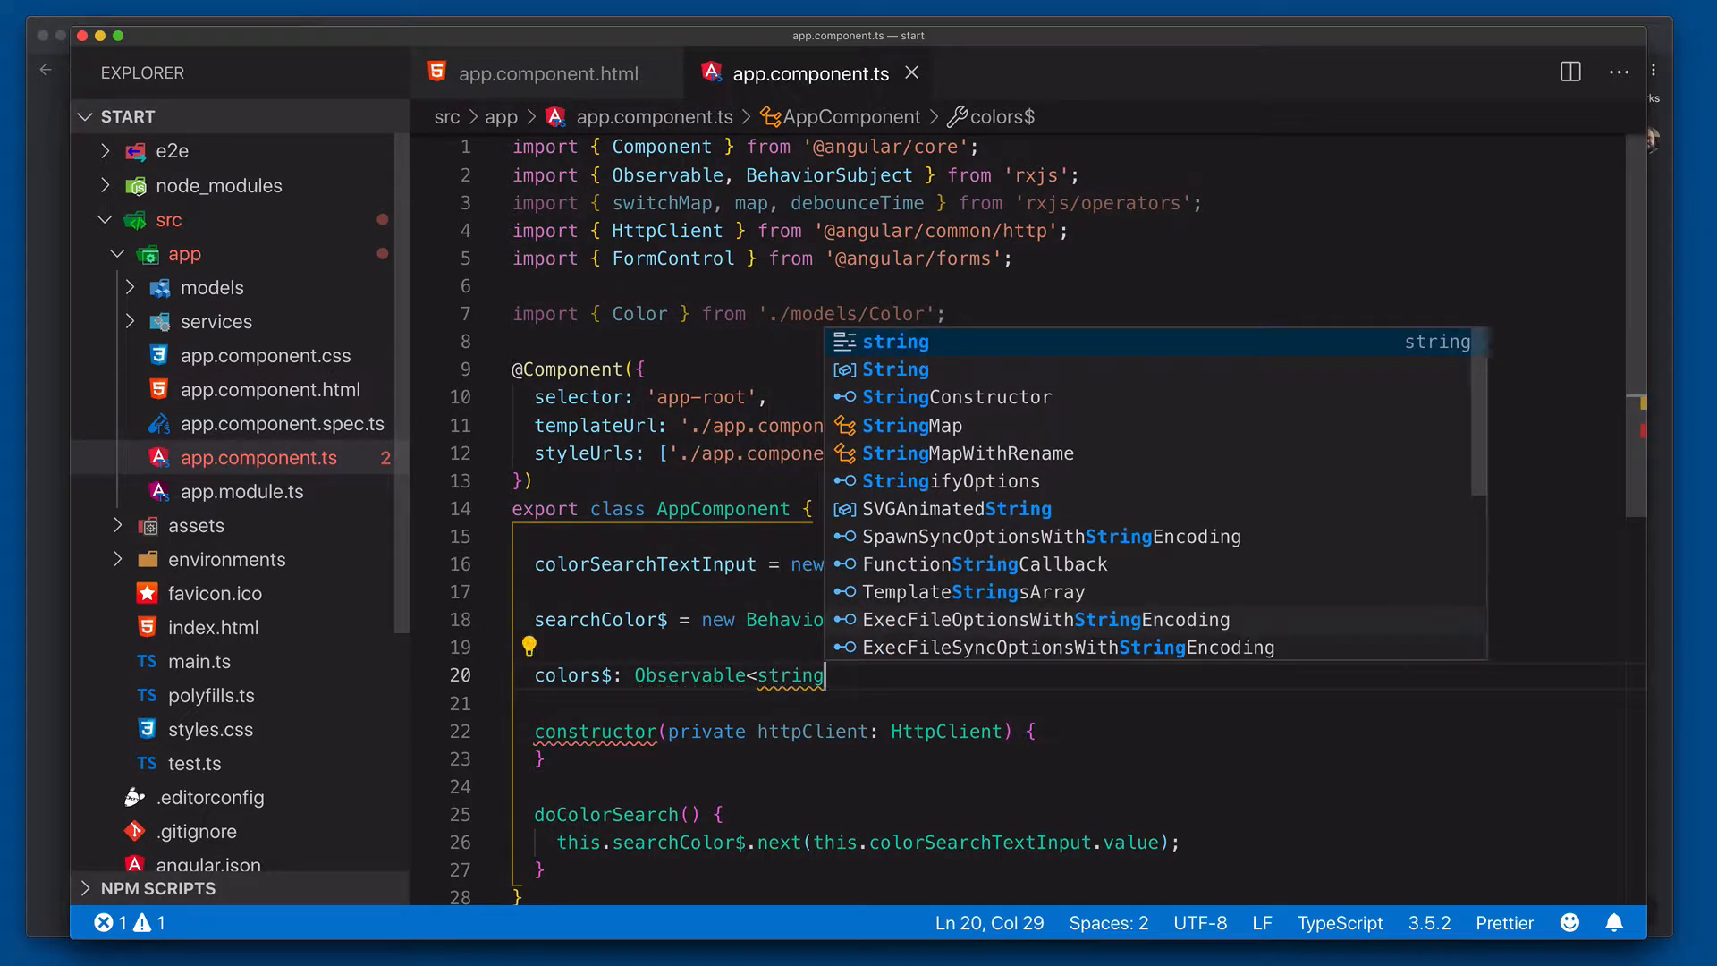
pyautogui.write('[]> = this.searchColor$.pipe(')
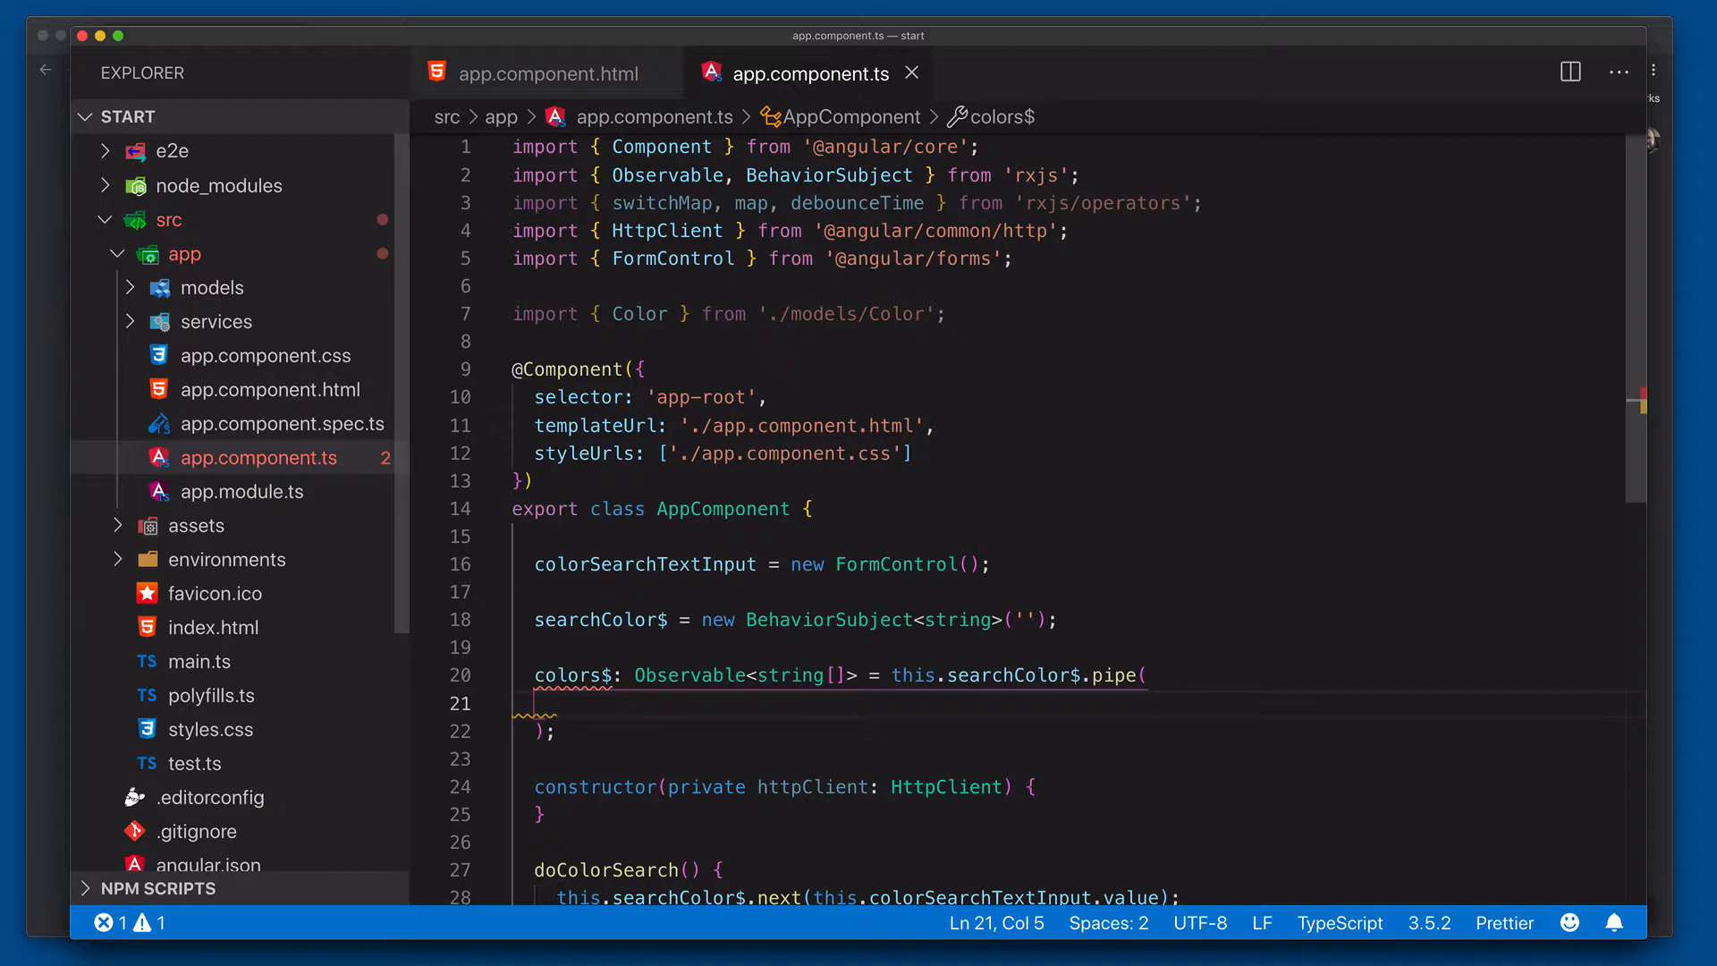
# Add switchMap(searchColorText => this.httpClient.get<Color[]> inside the pipe.
pyautogui.write('switchMap(')
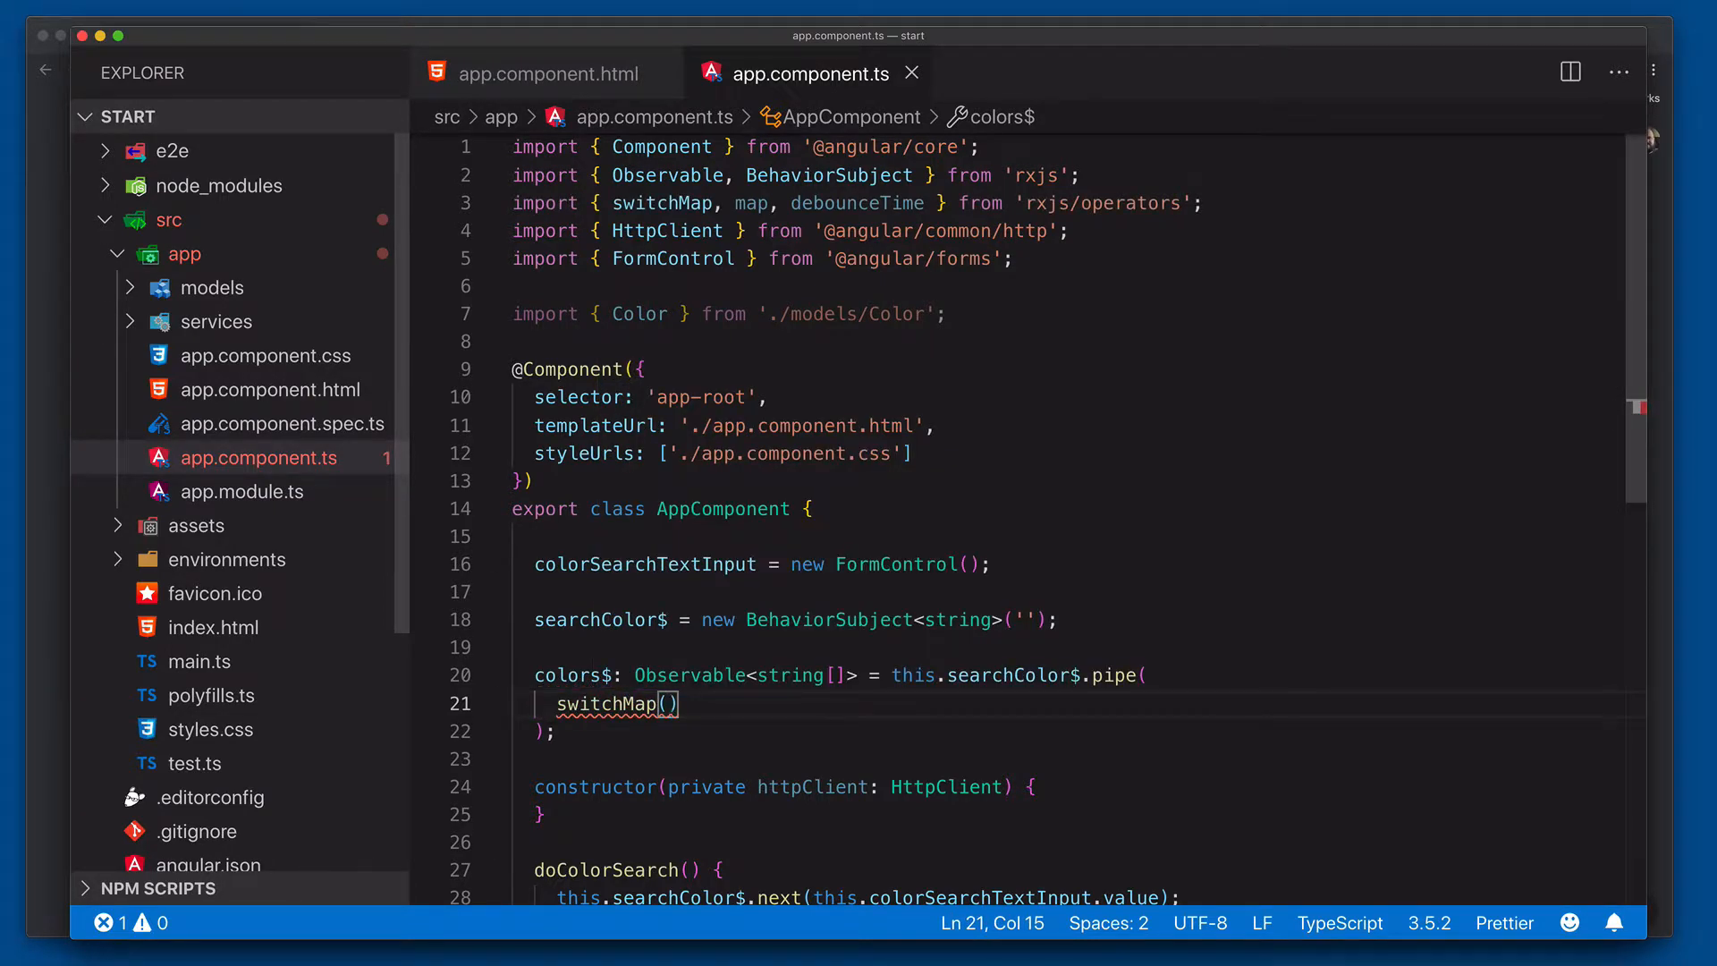
pyautogui.write('searchColor')
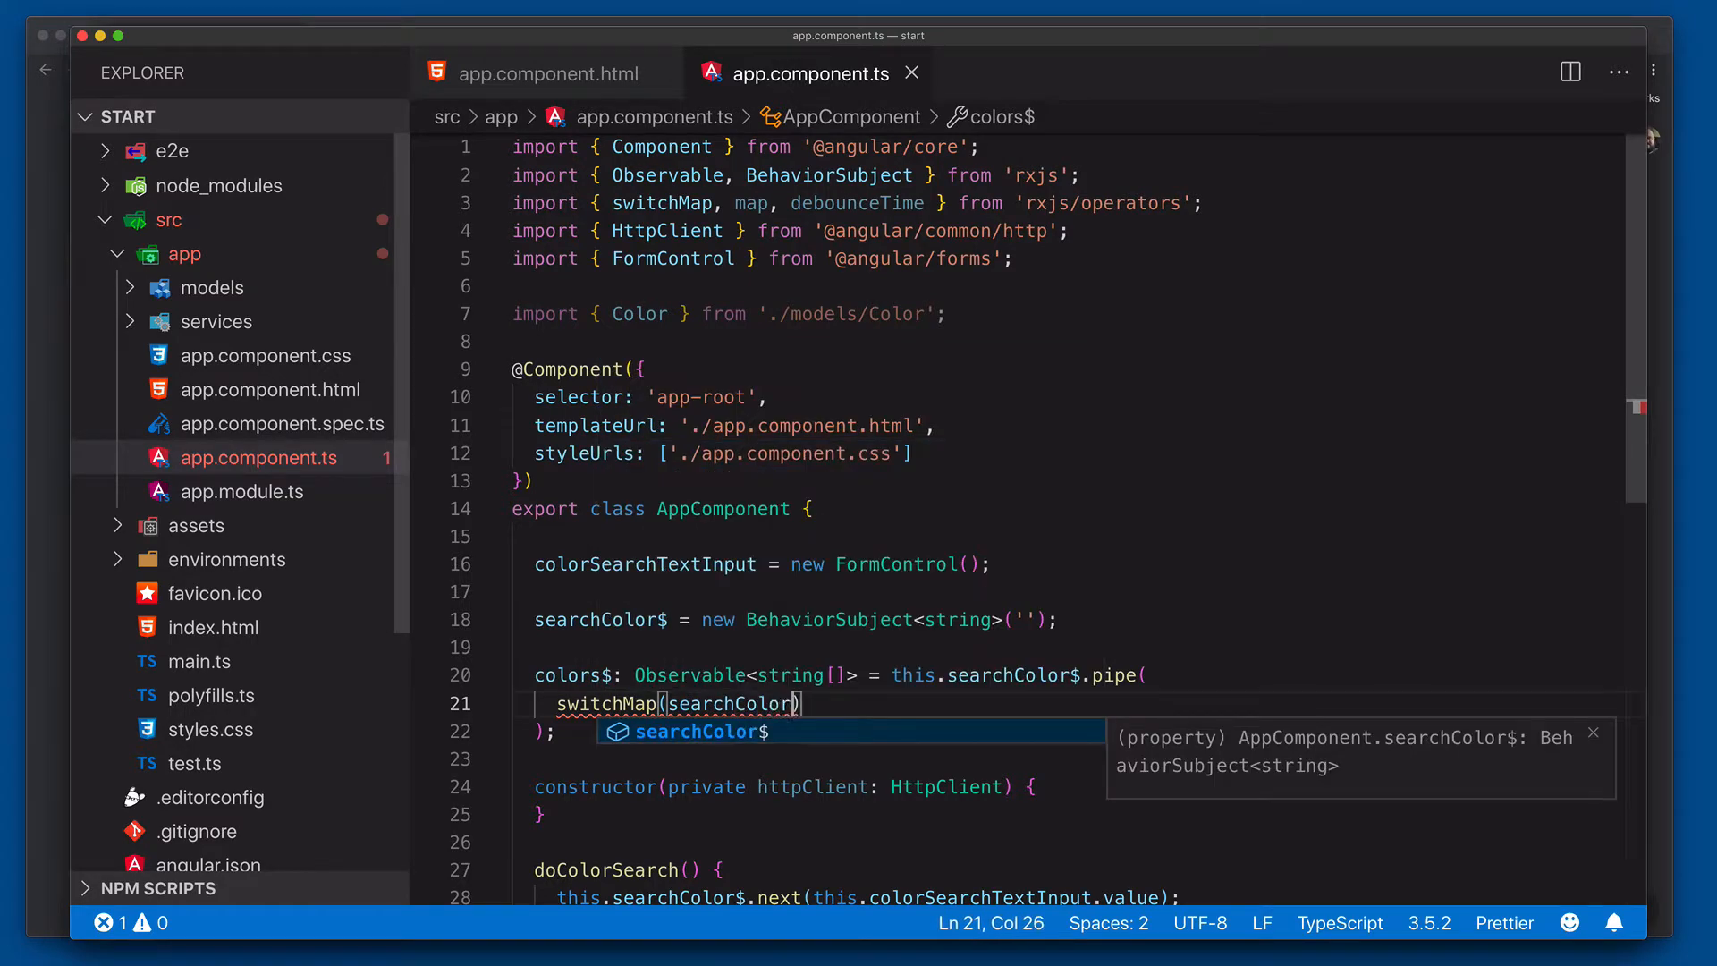
pyautogui.write('searchColorText => {')
pyautogui.write('return')
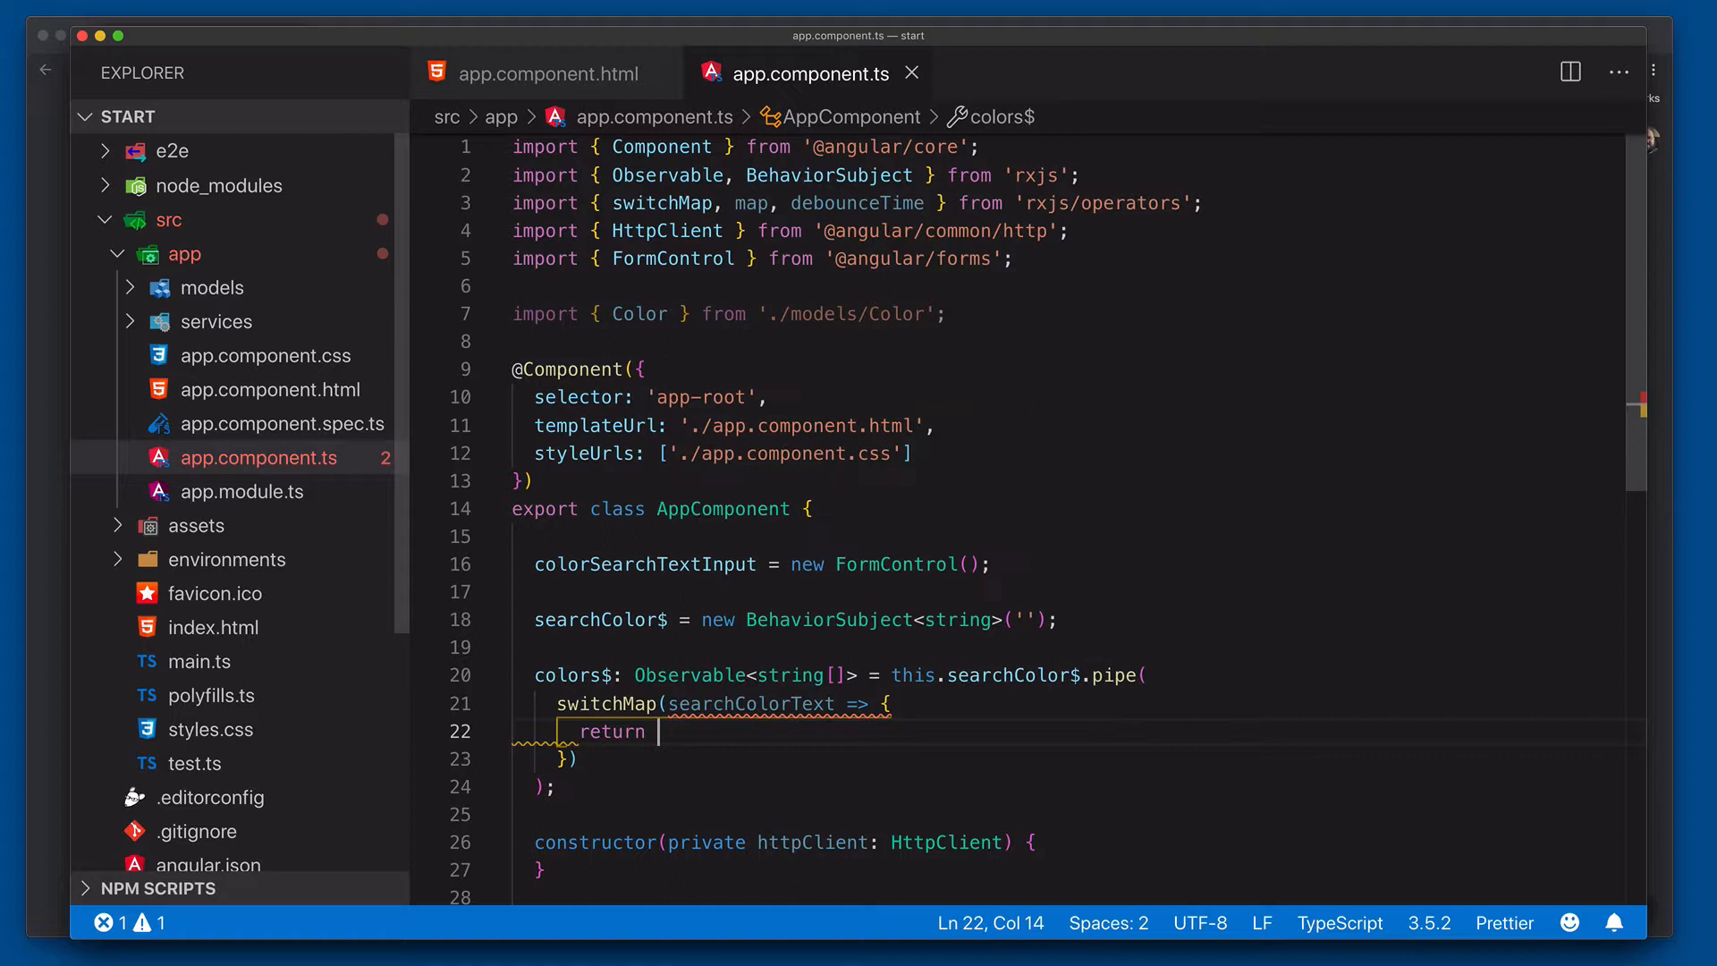
pyautogui.write('this.htt')
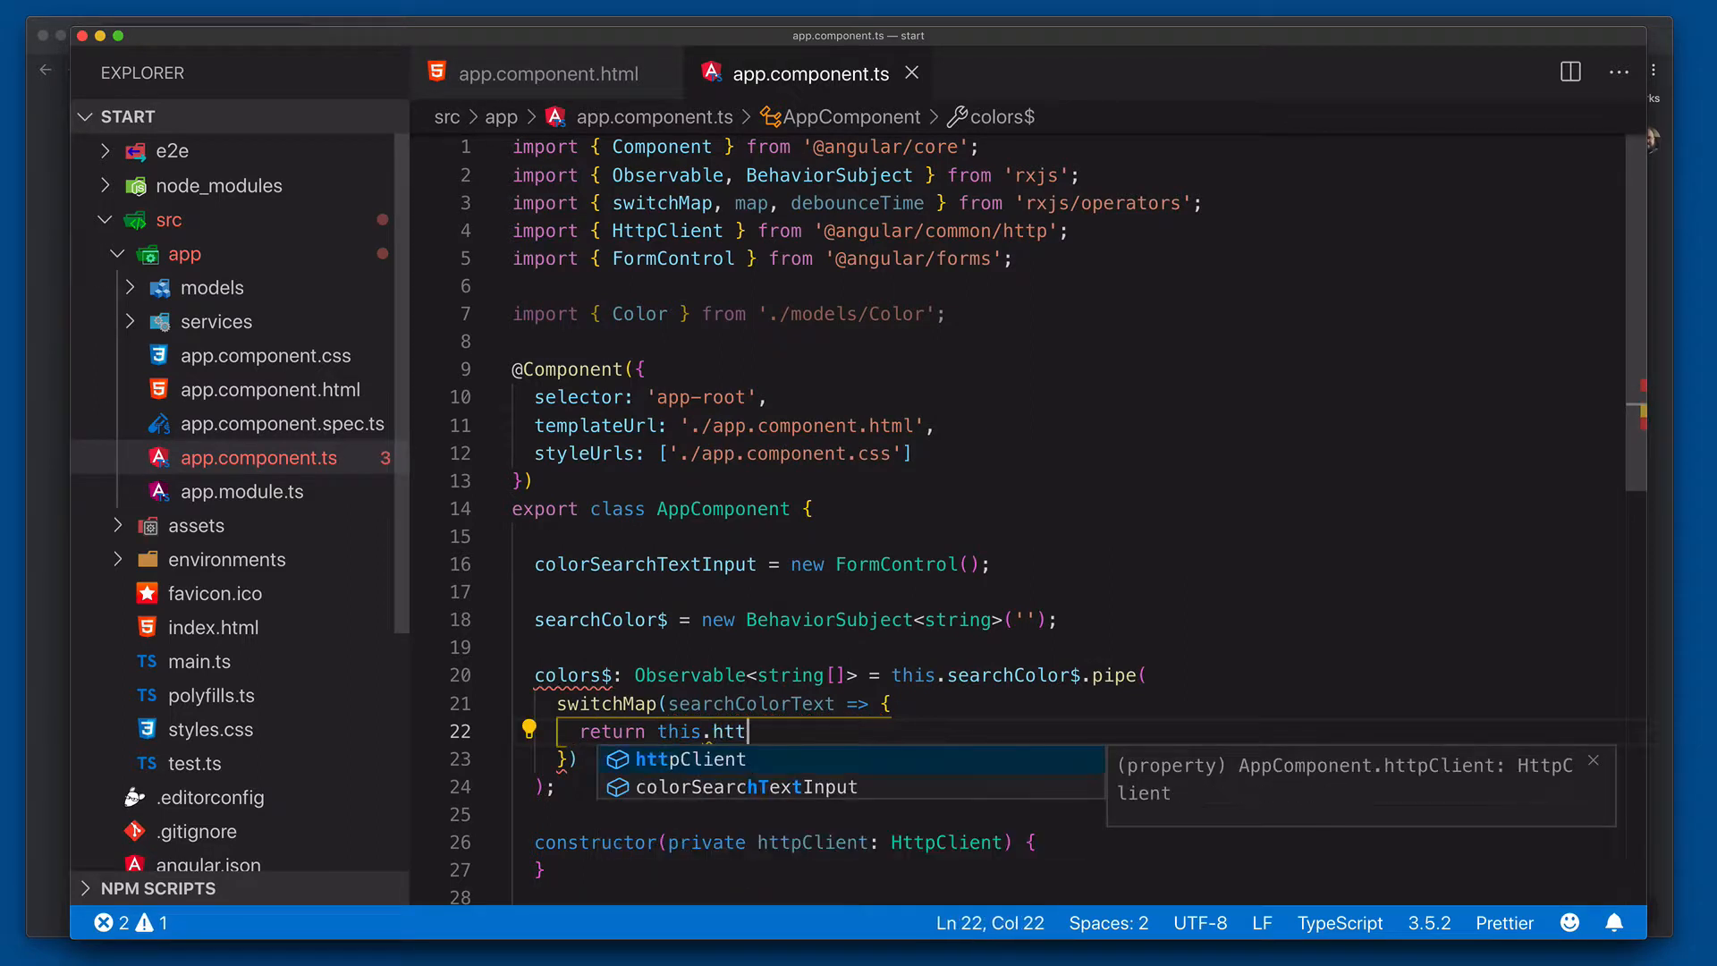
pyautogui.press('Tab')
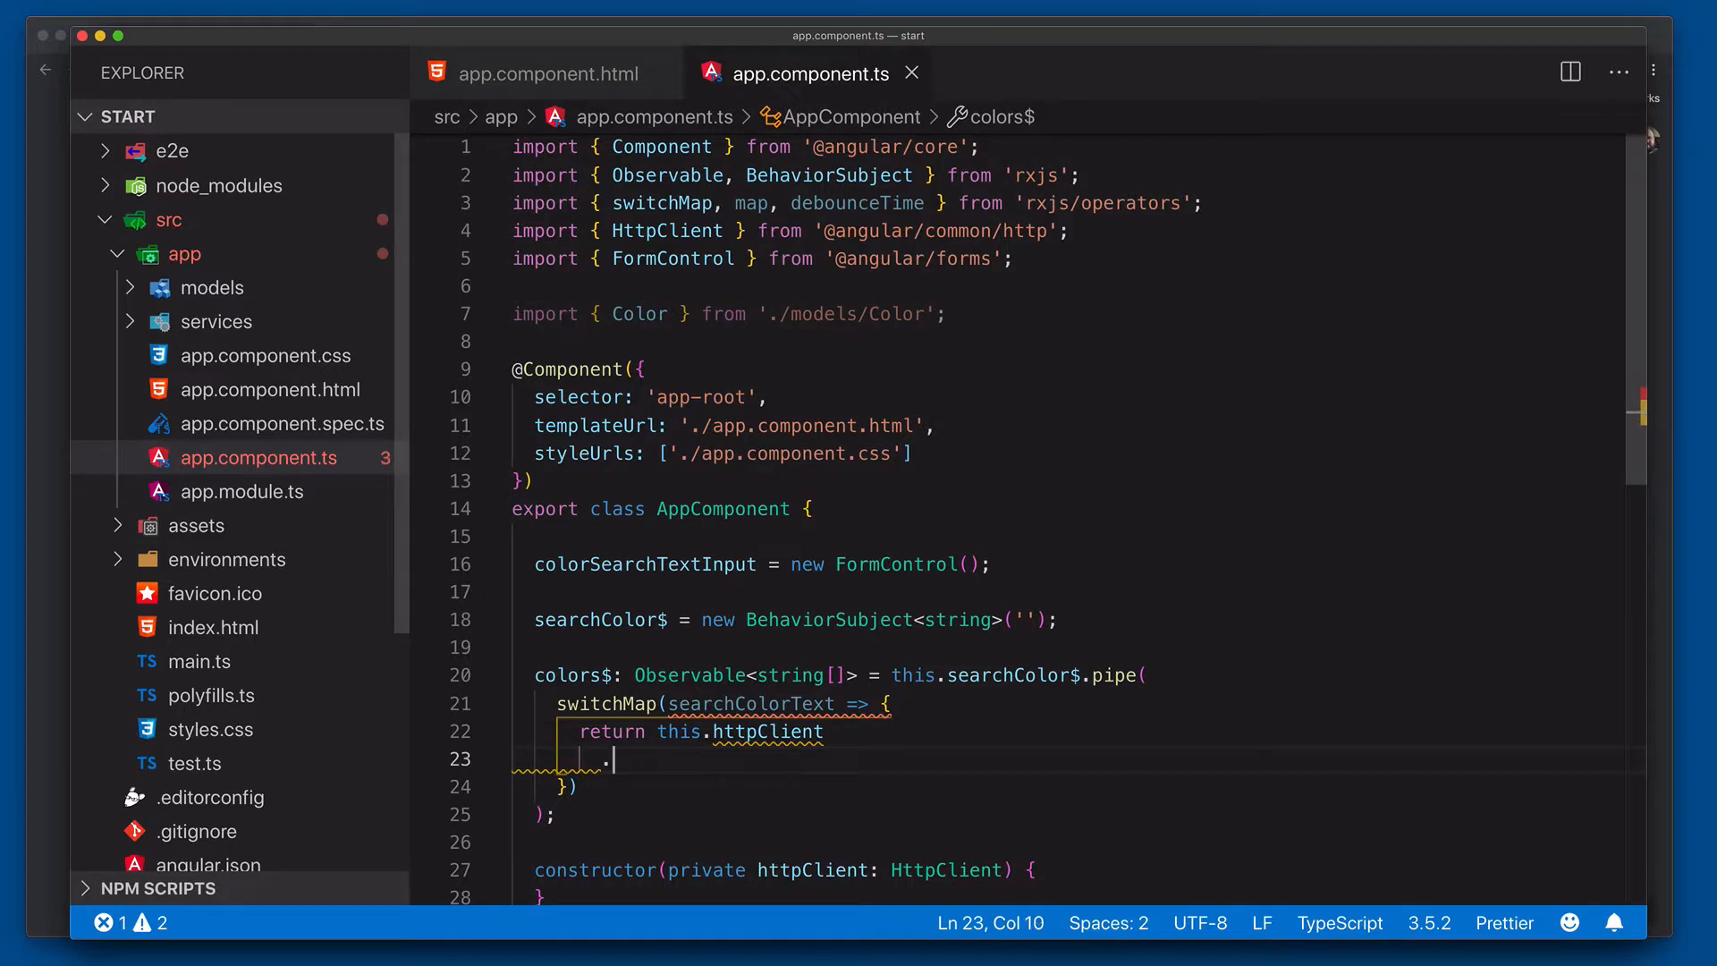
pyautogui.write('.get<')
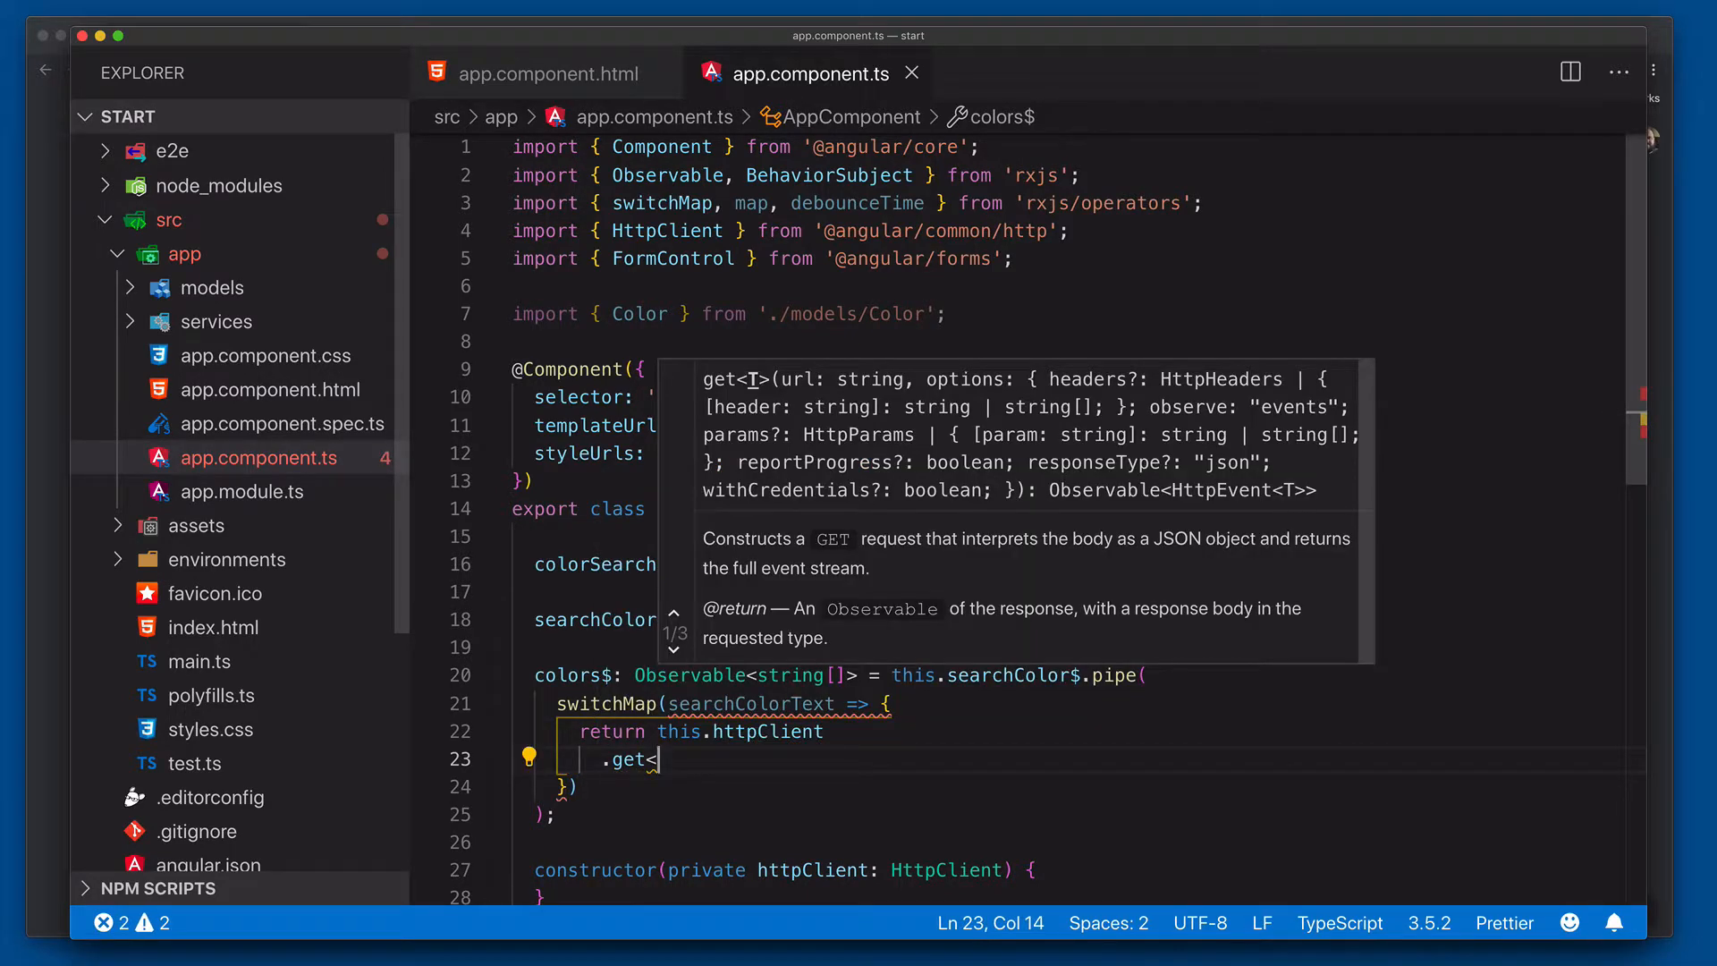
pyautogui.write('Color')
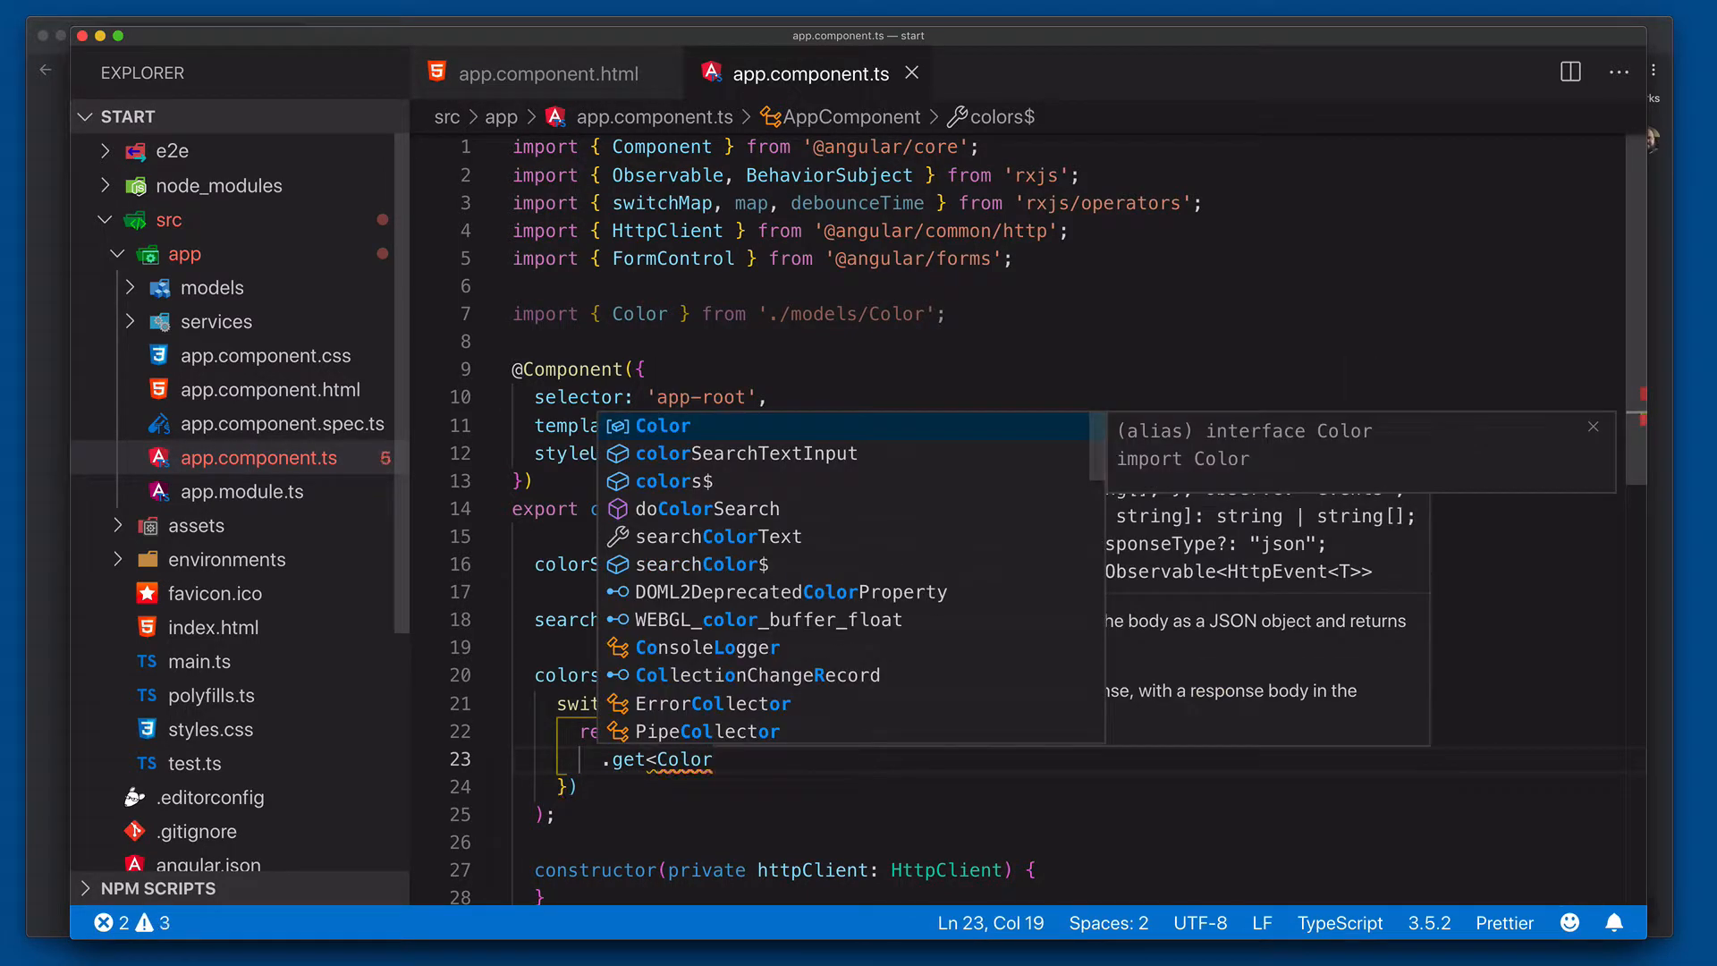
pyautogui.write('[]')
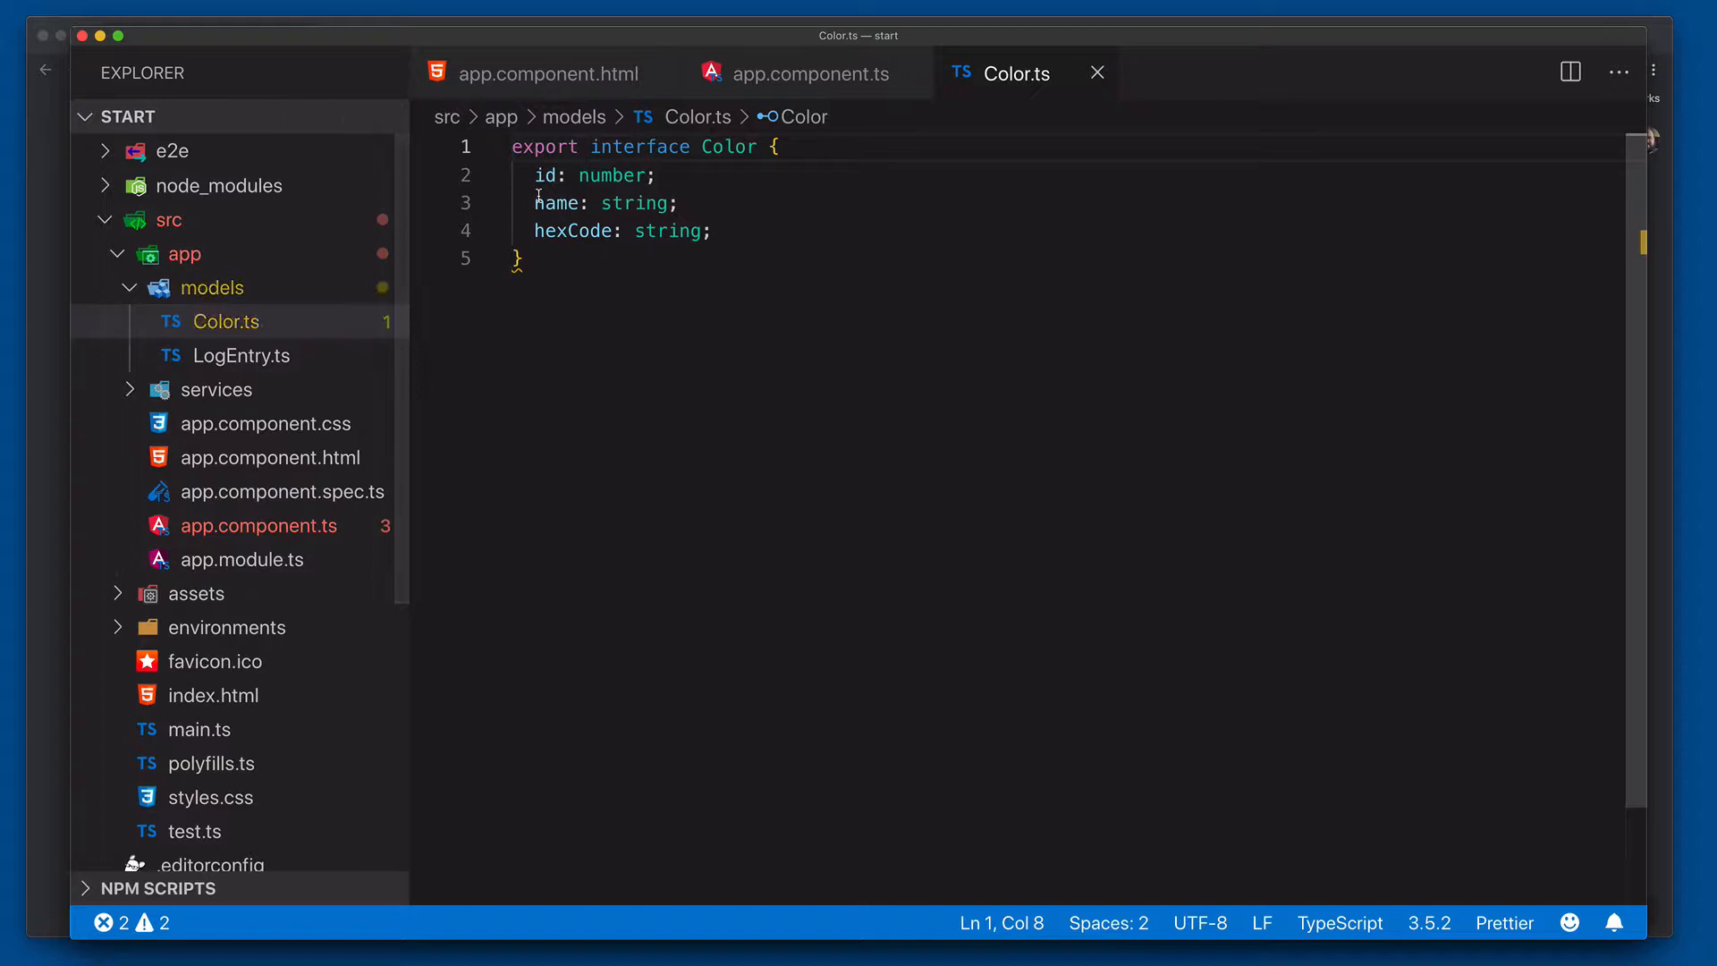
pyautogui.moveTo(397, 705)
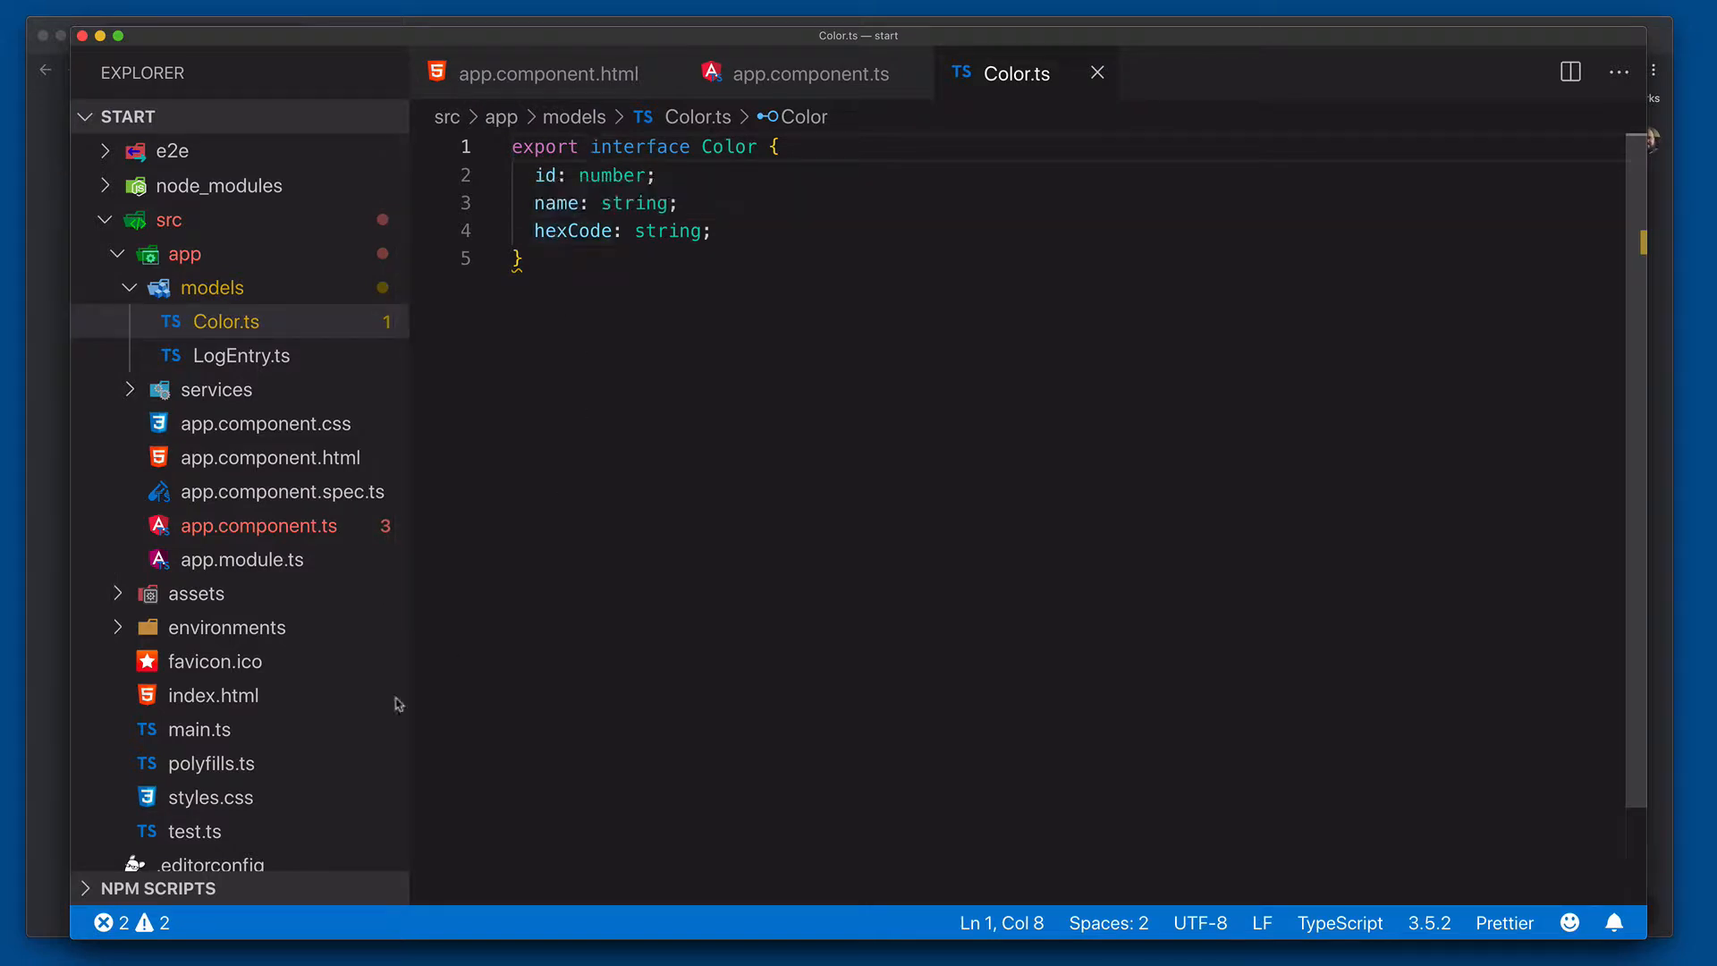
# View db.json's color entries for reference, then return to app.component.ts.
pyautogui.scroll(-3)
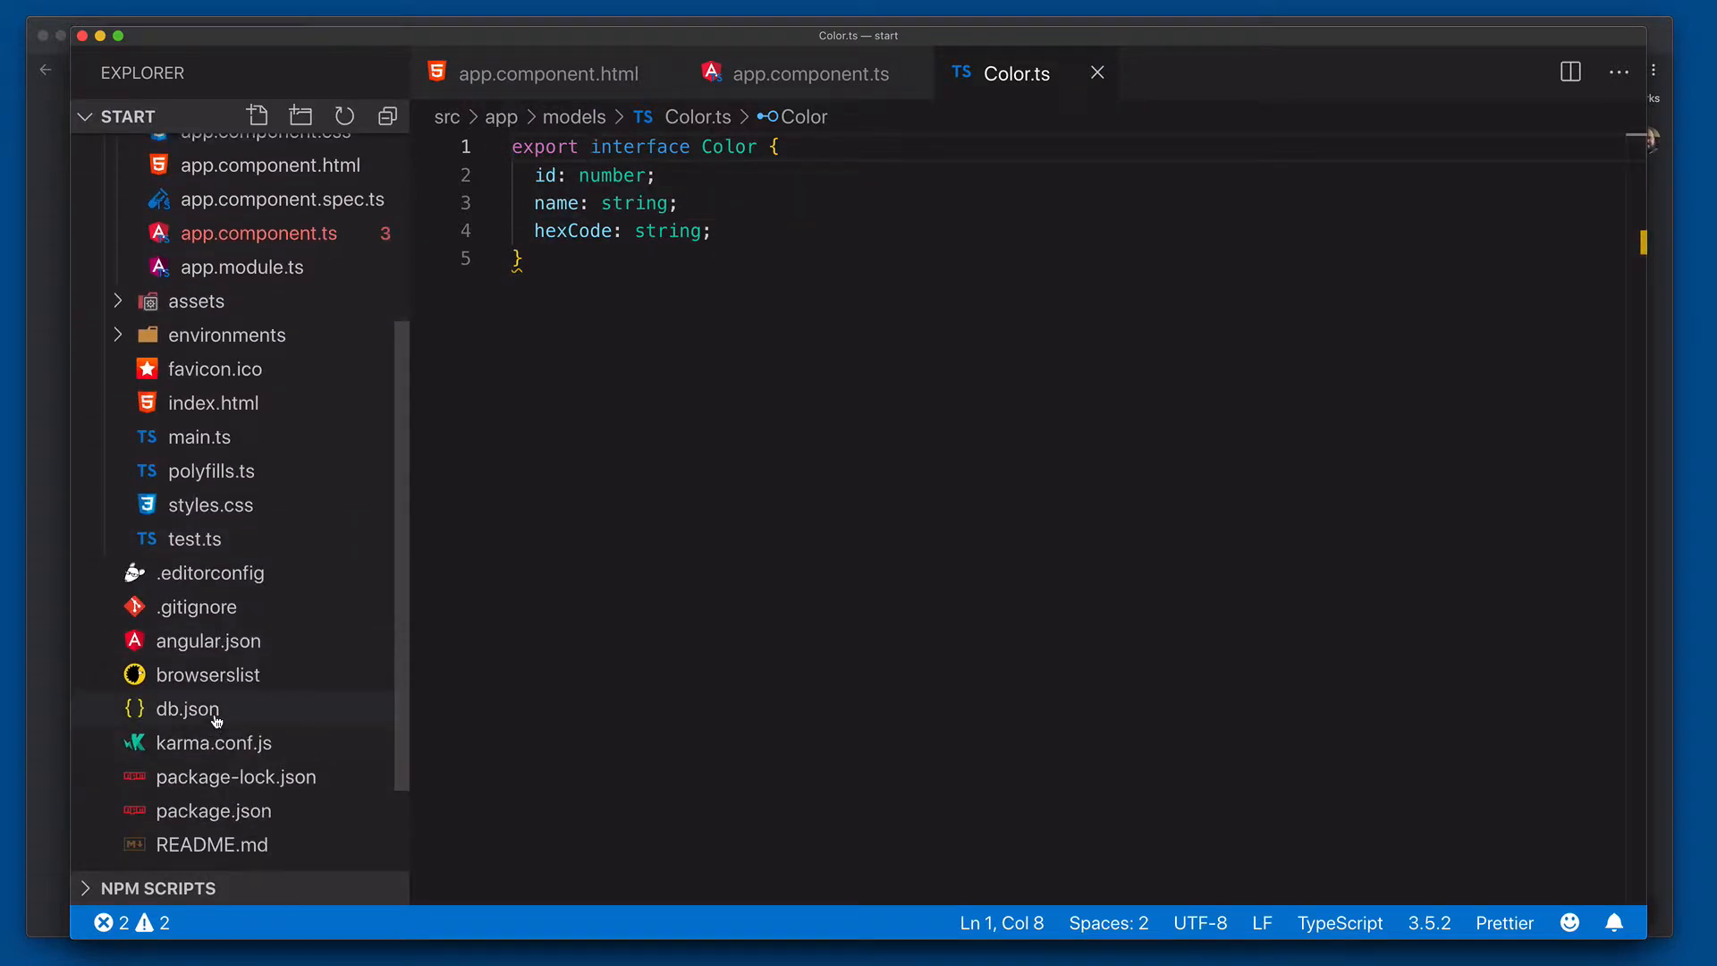
pyautogui.doubleClick(188, 708)
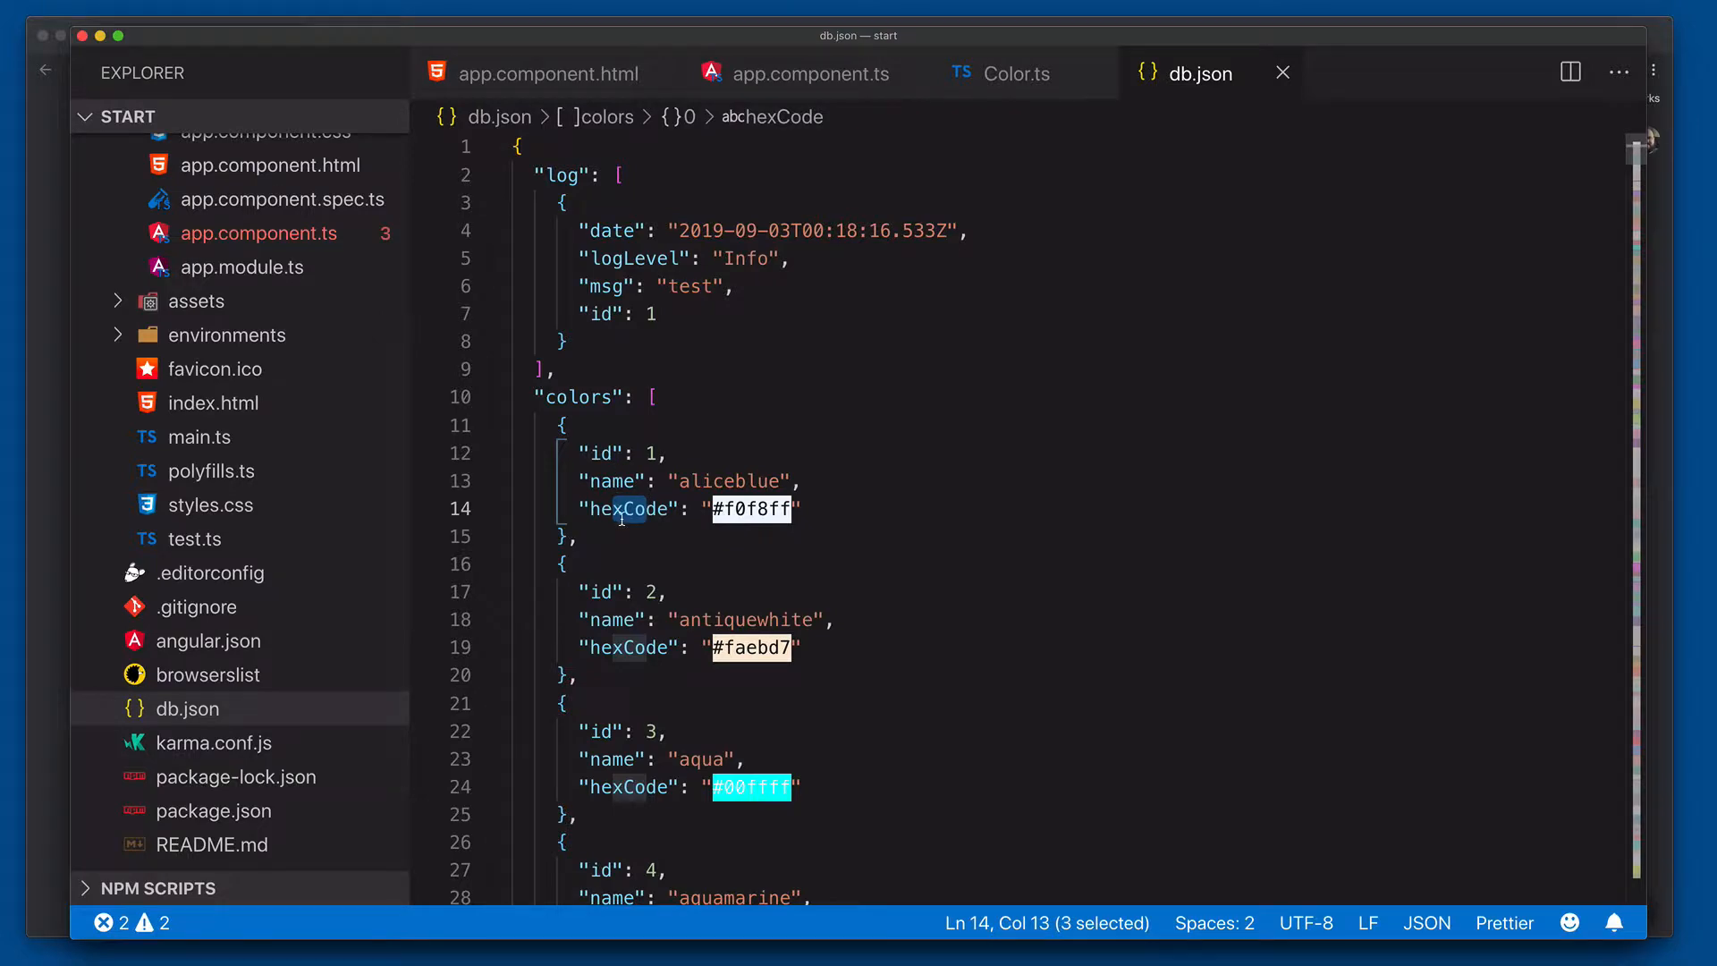
pyautogui.click(812, 73)
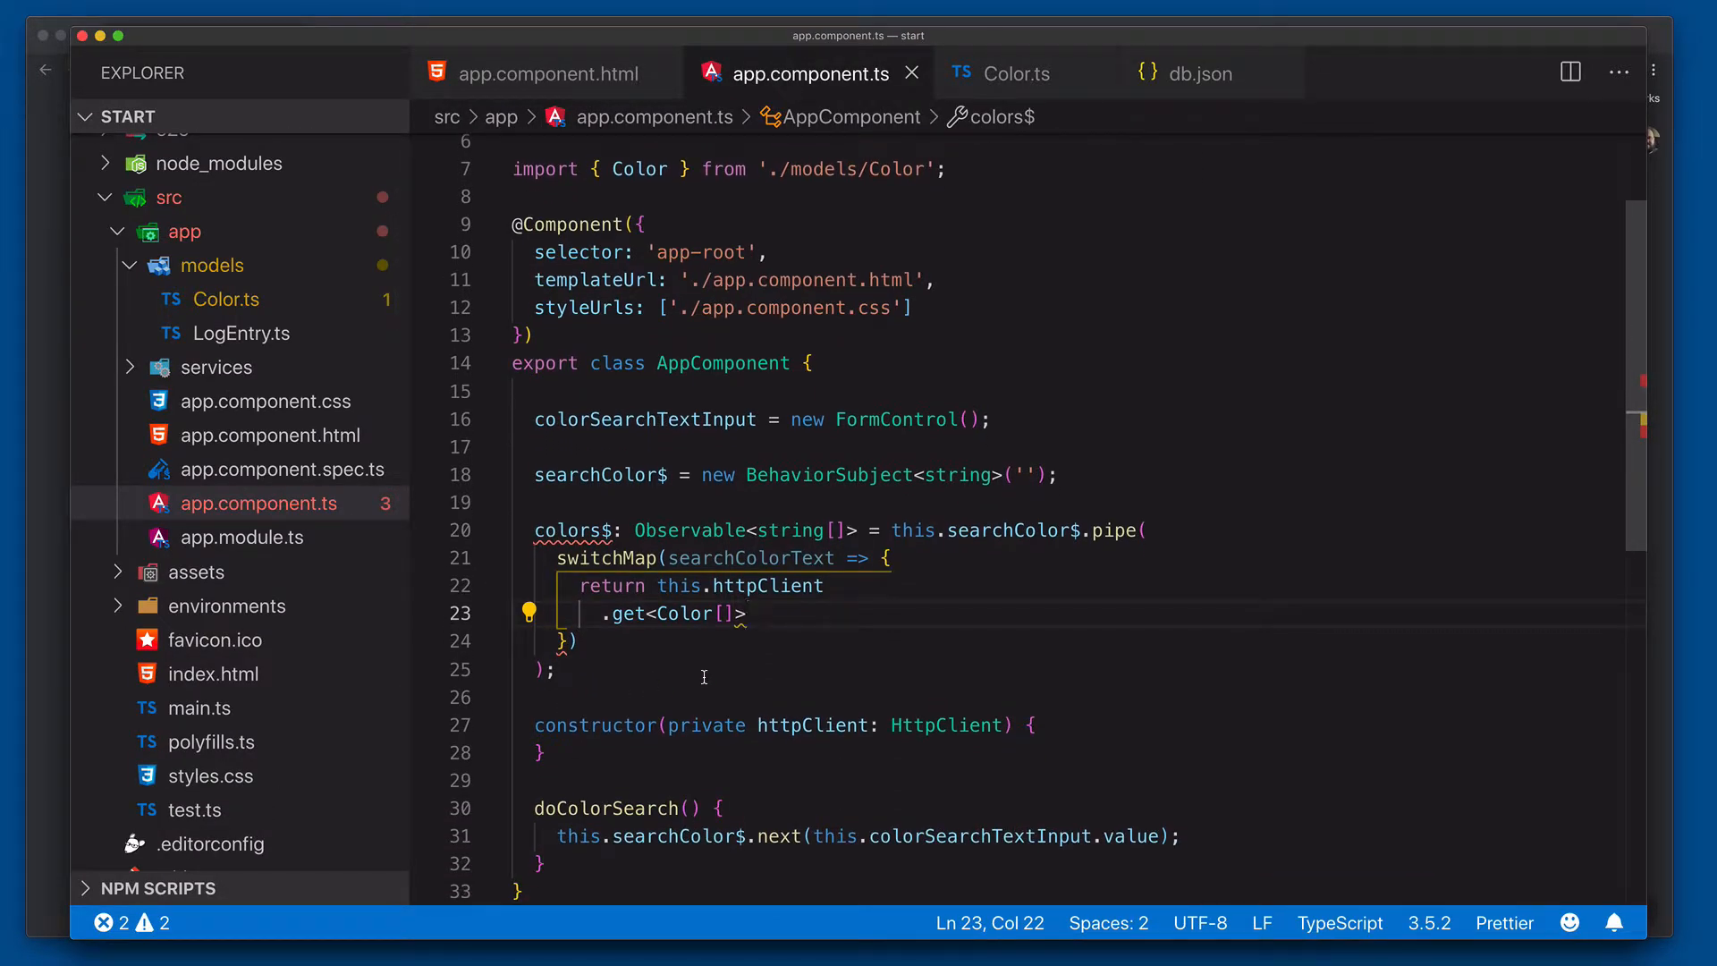
pyautogui.write('(')
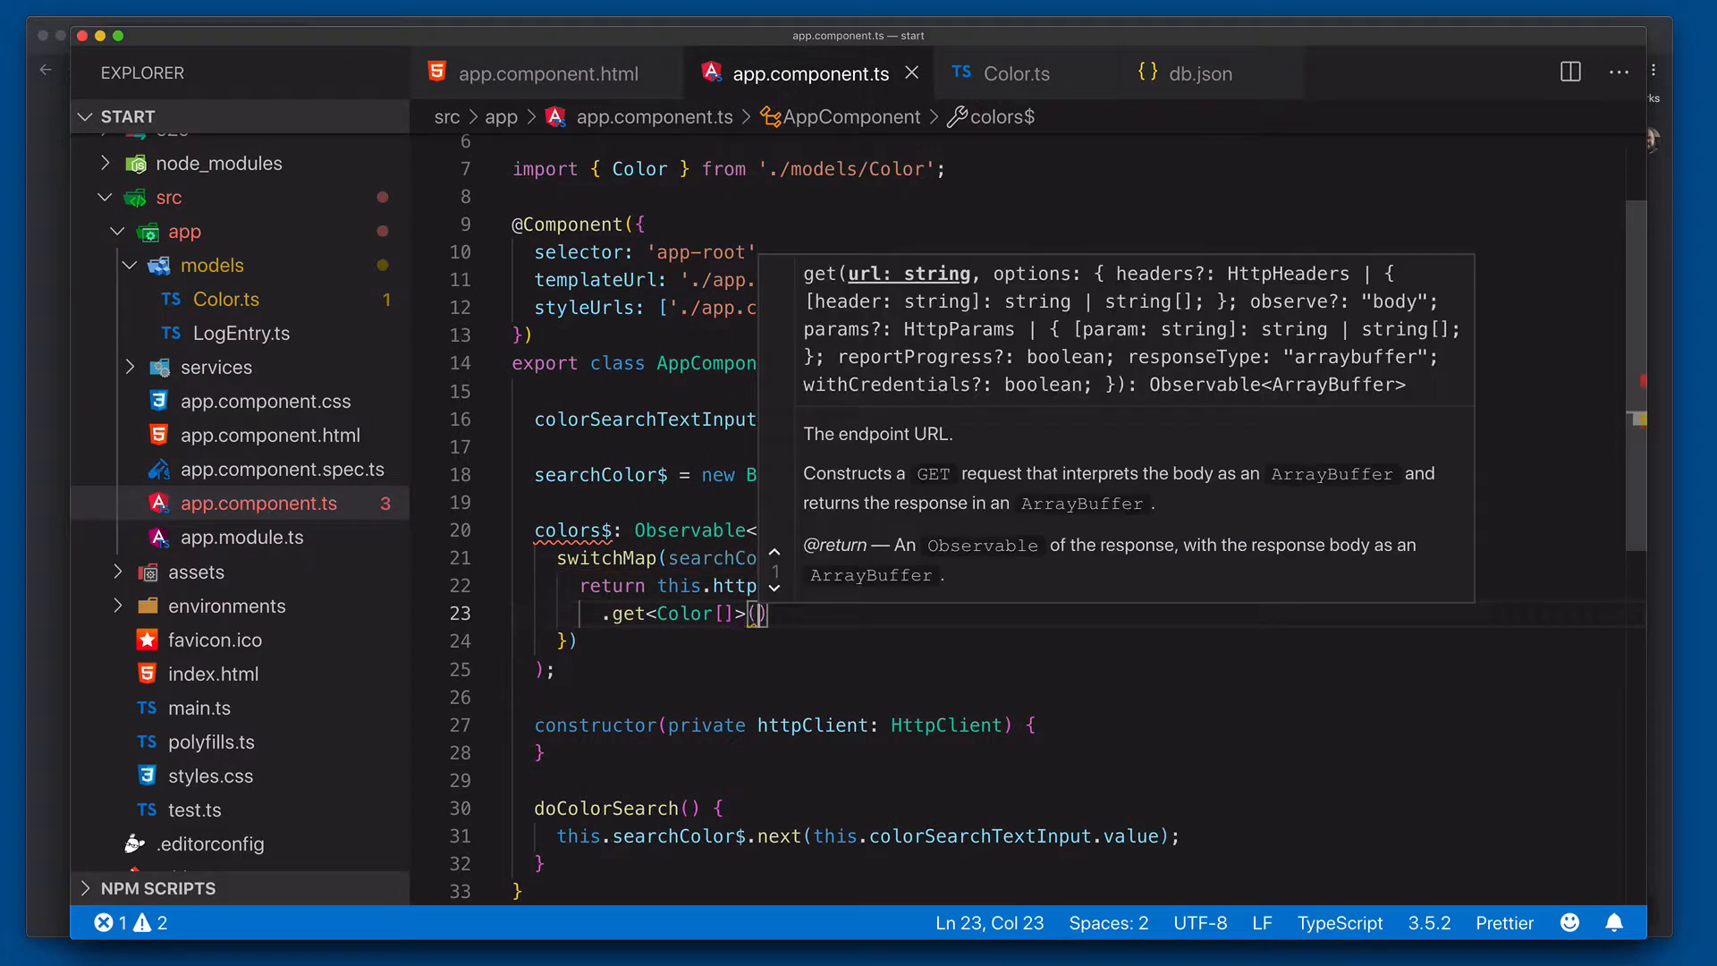
pyautogui.write("'http://l")
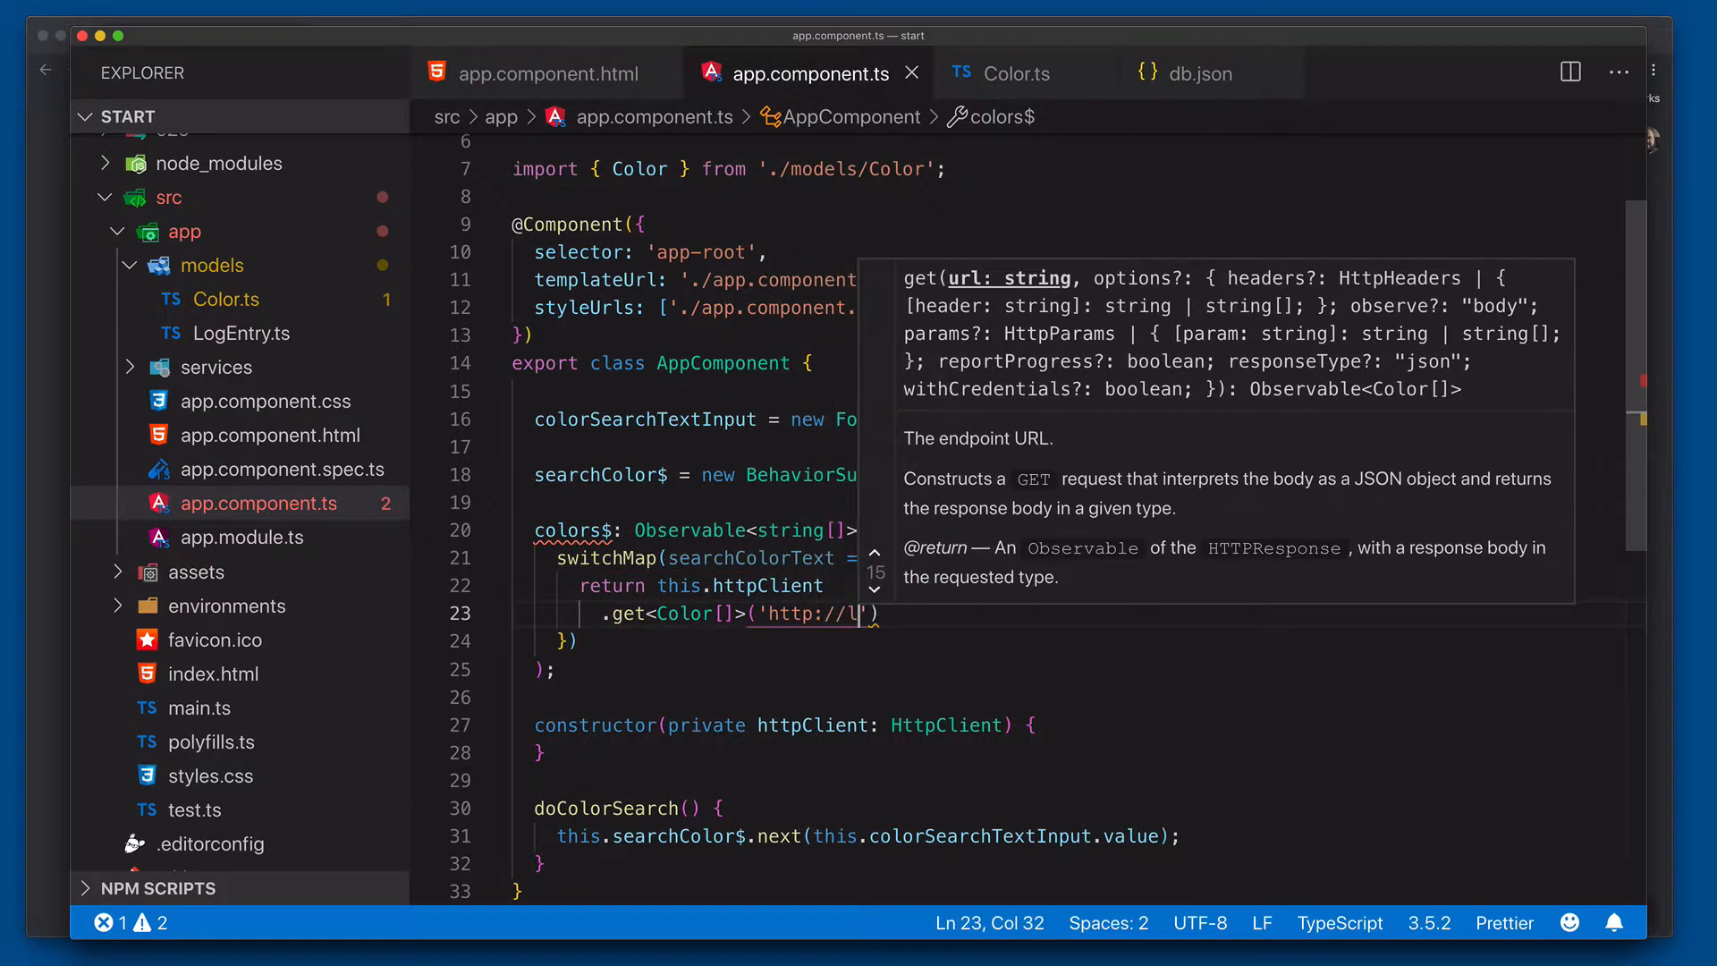
pyautogui.write('ocalhost:42')
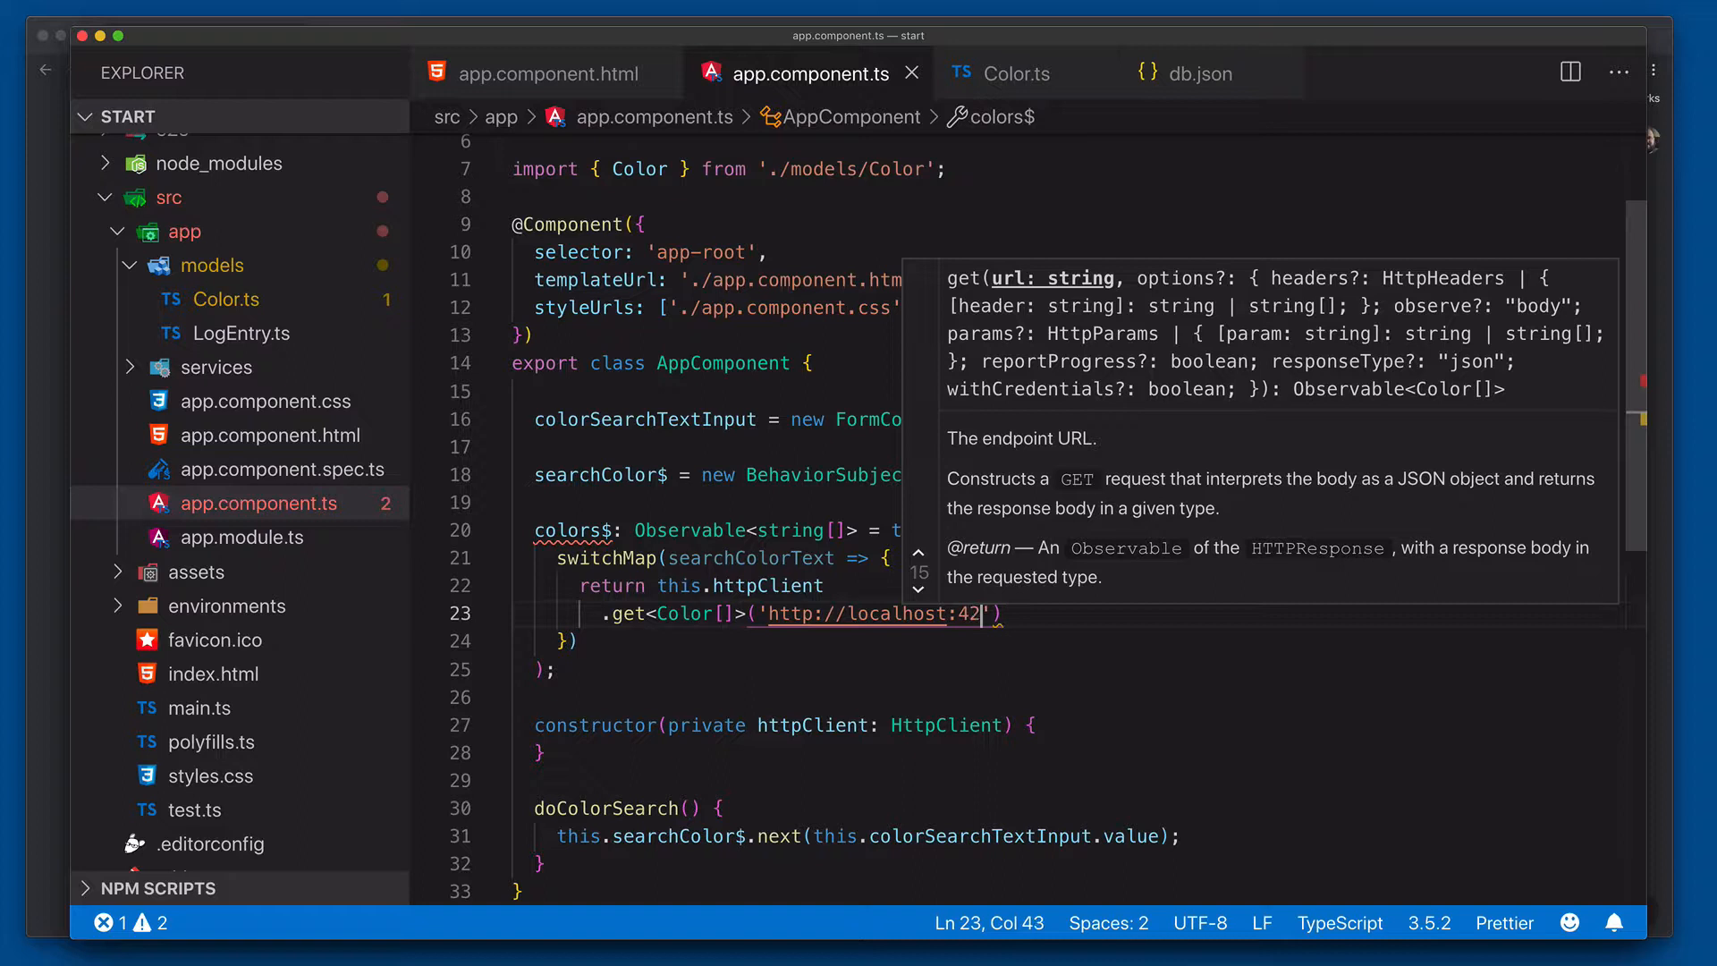
pyautogui.write('50/colors')
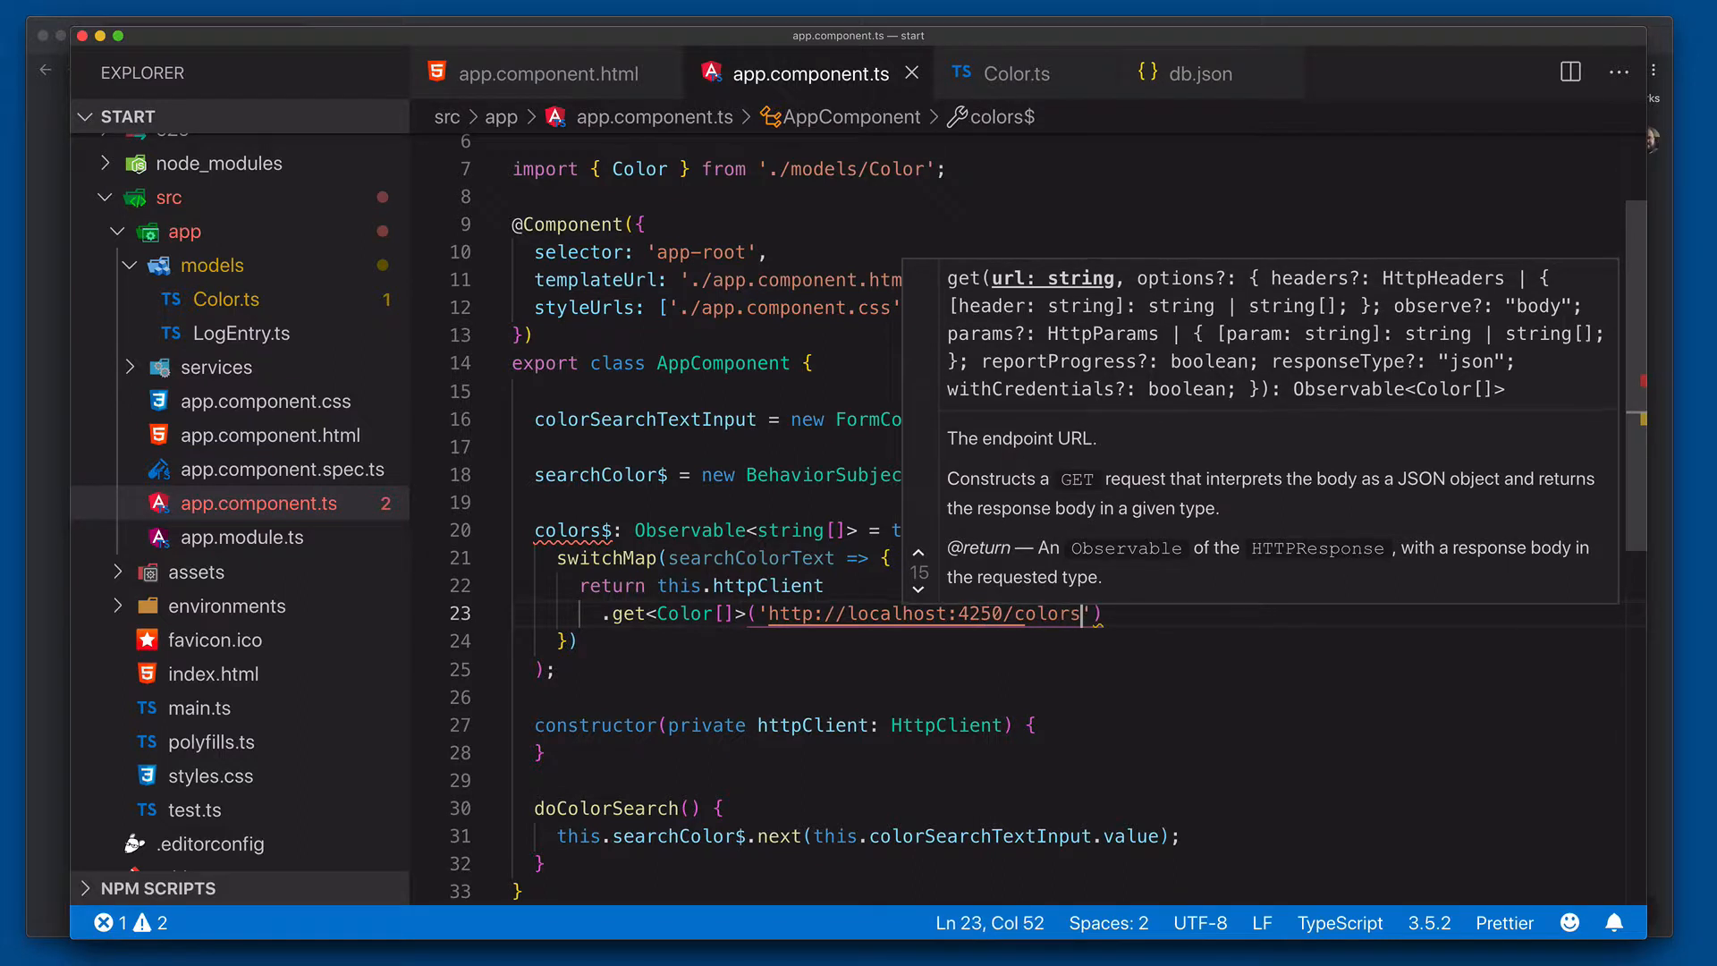
pyautogui.write('?name')
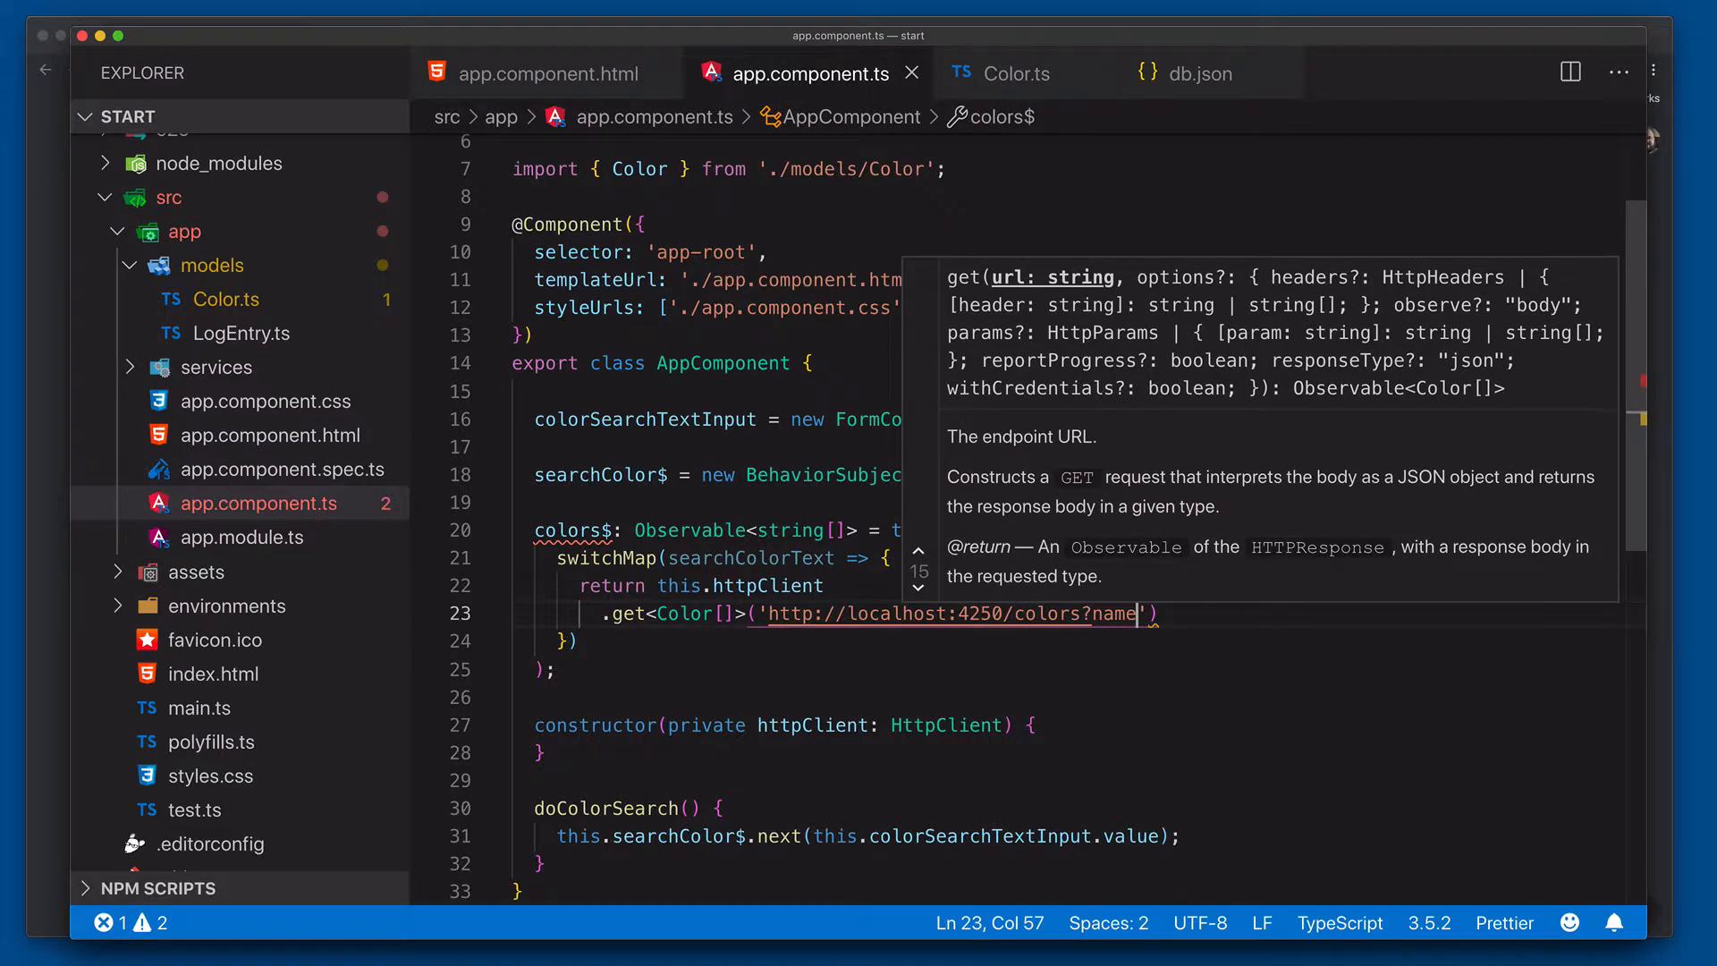
pyautogui.write('_like')
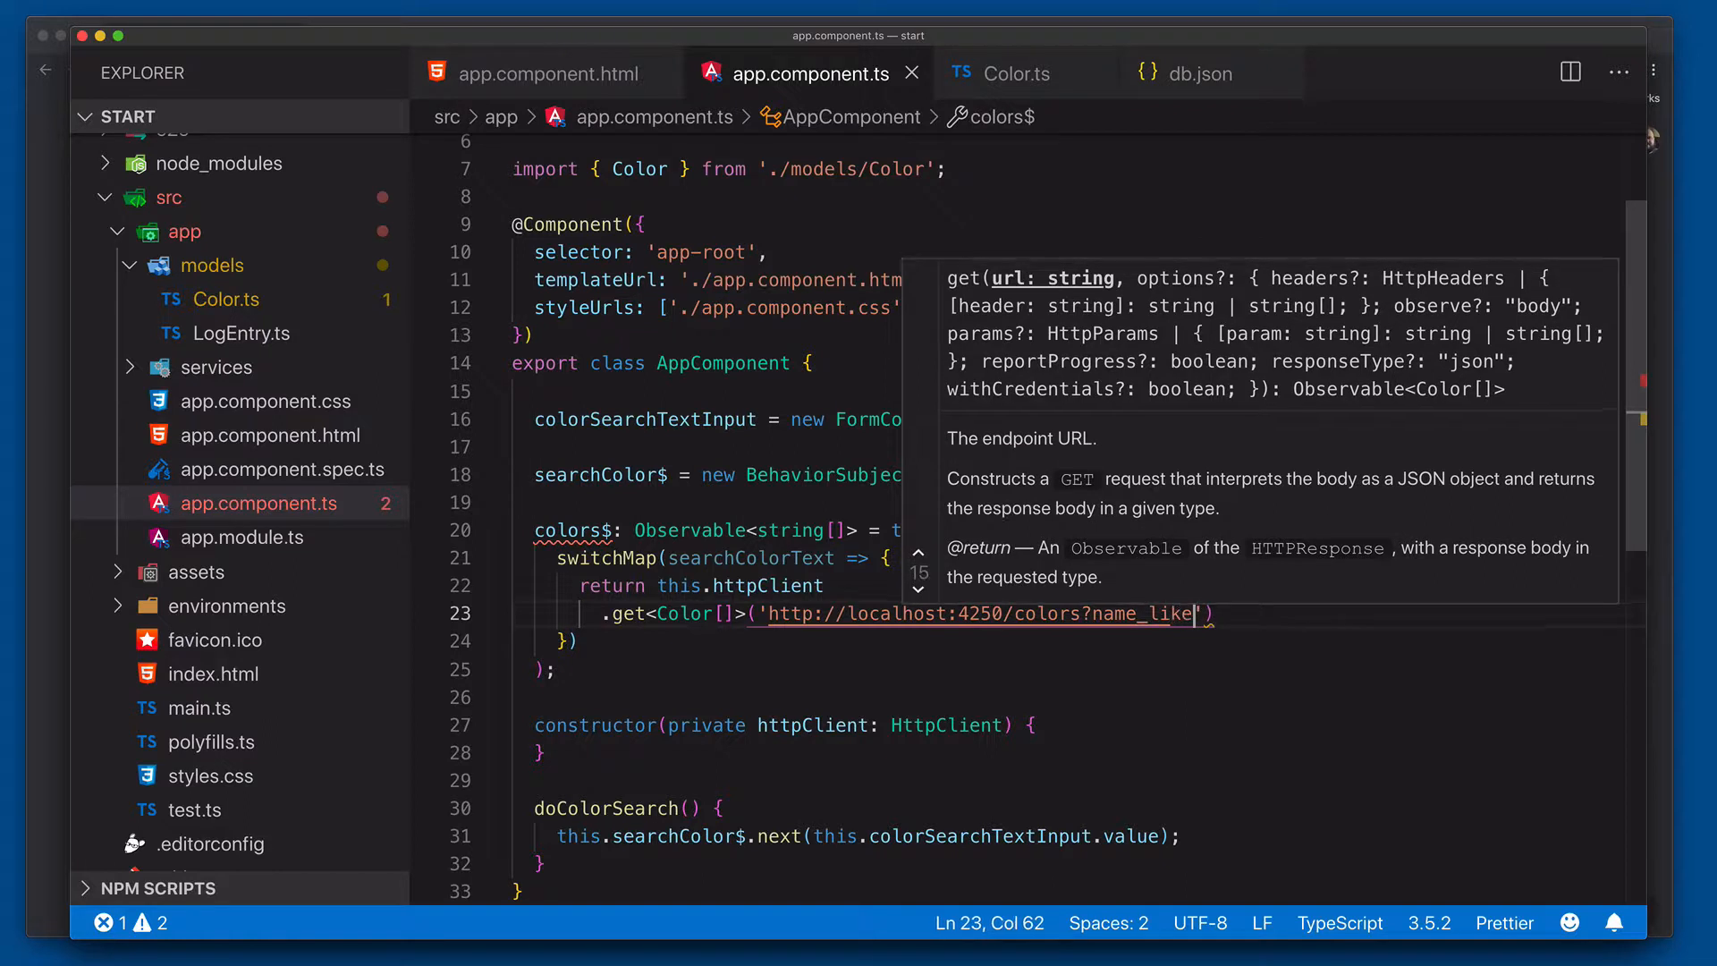
pyautogui.write("='")
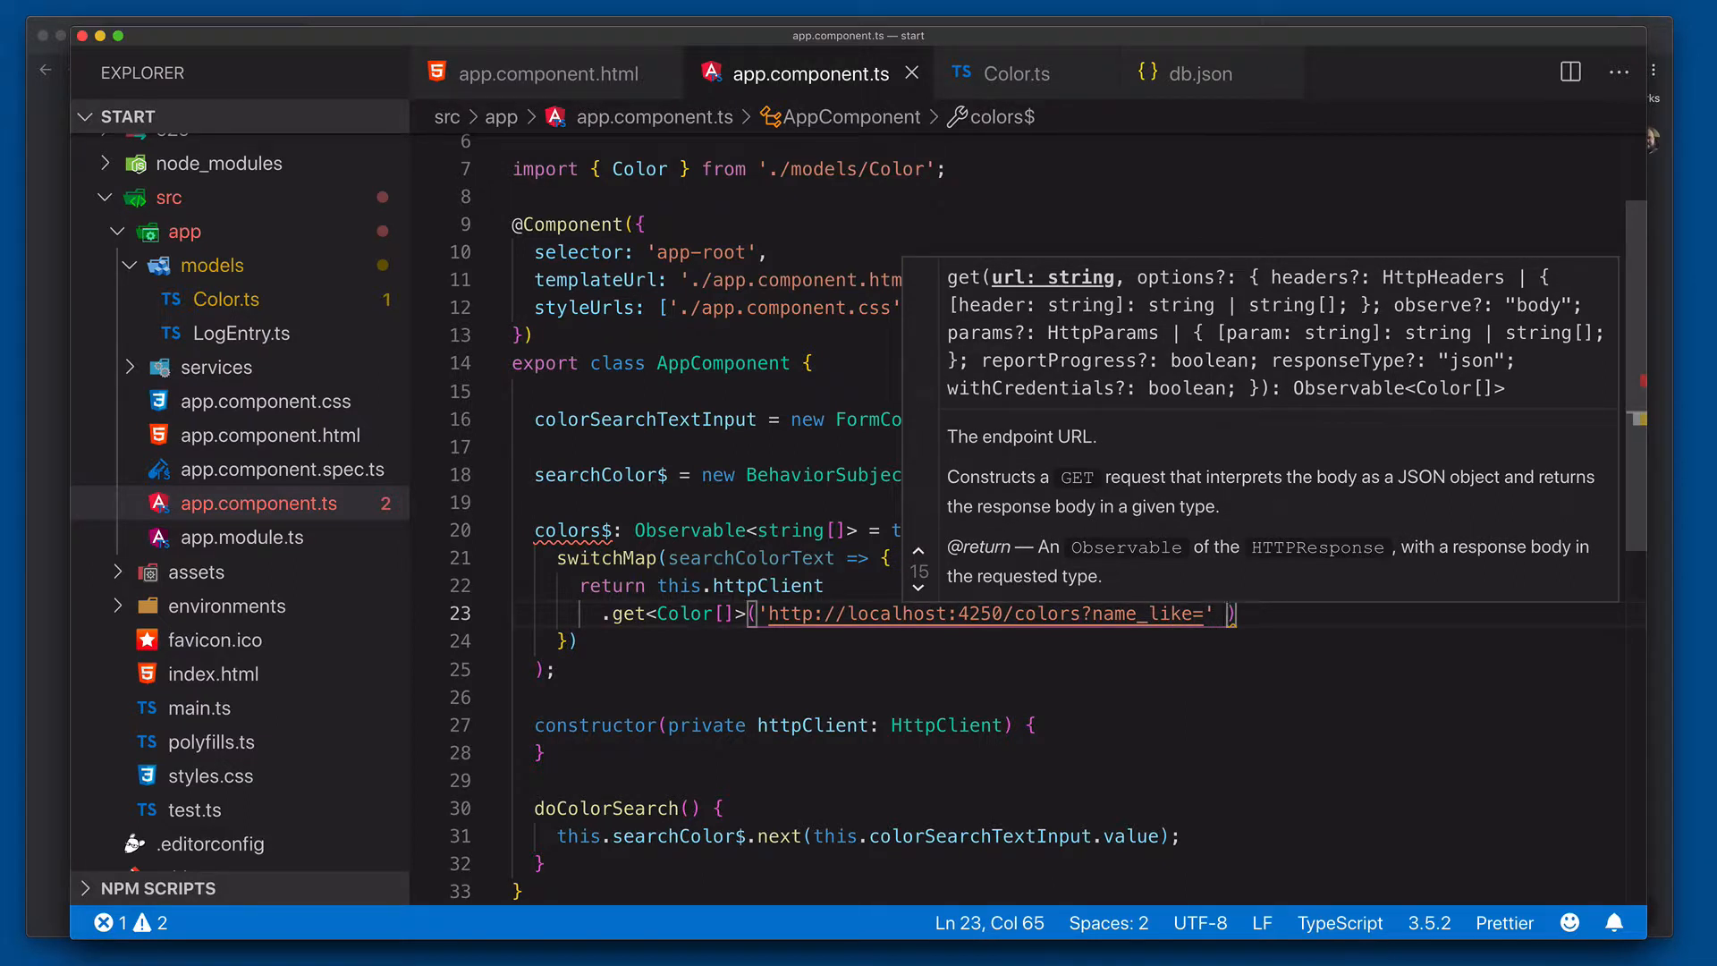
pyautogui.write('searchCo')
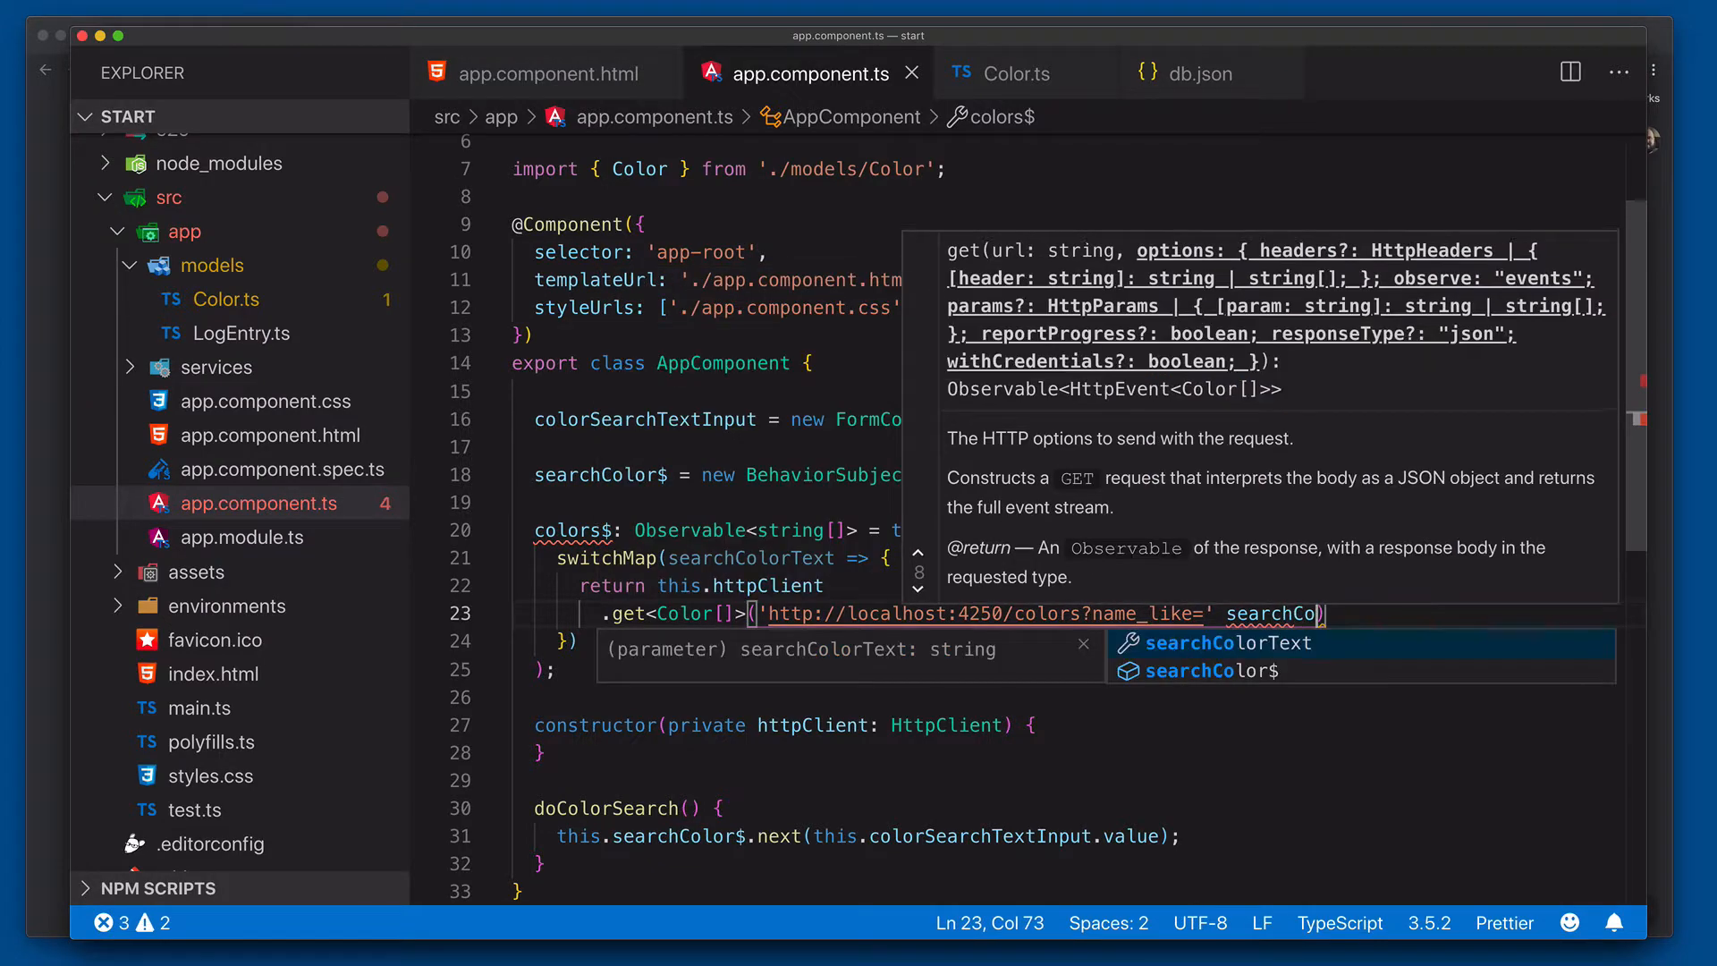
pyautogui.press('Tab')
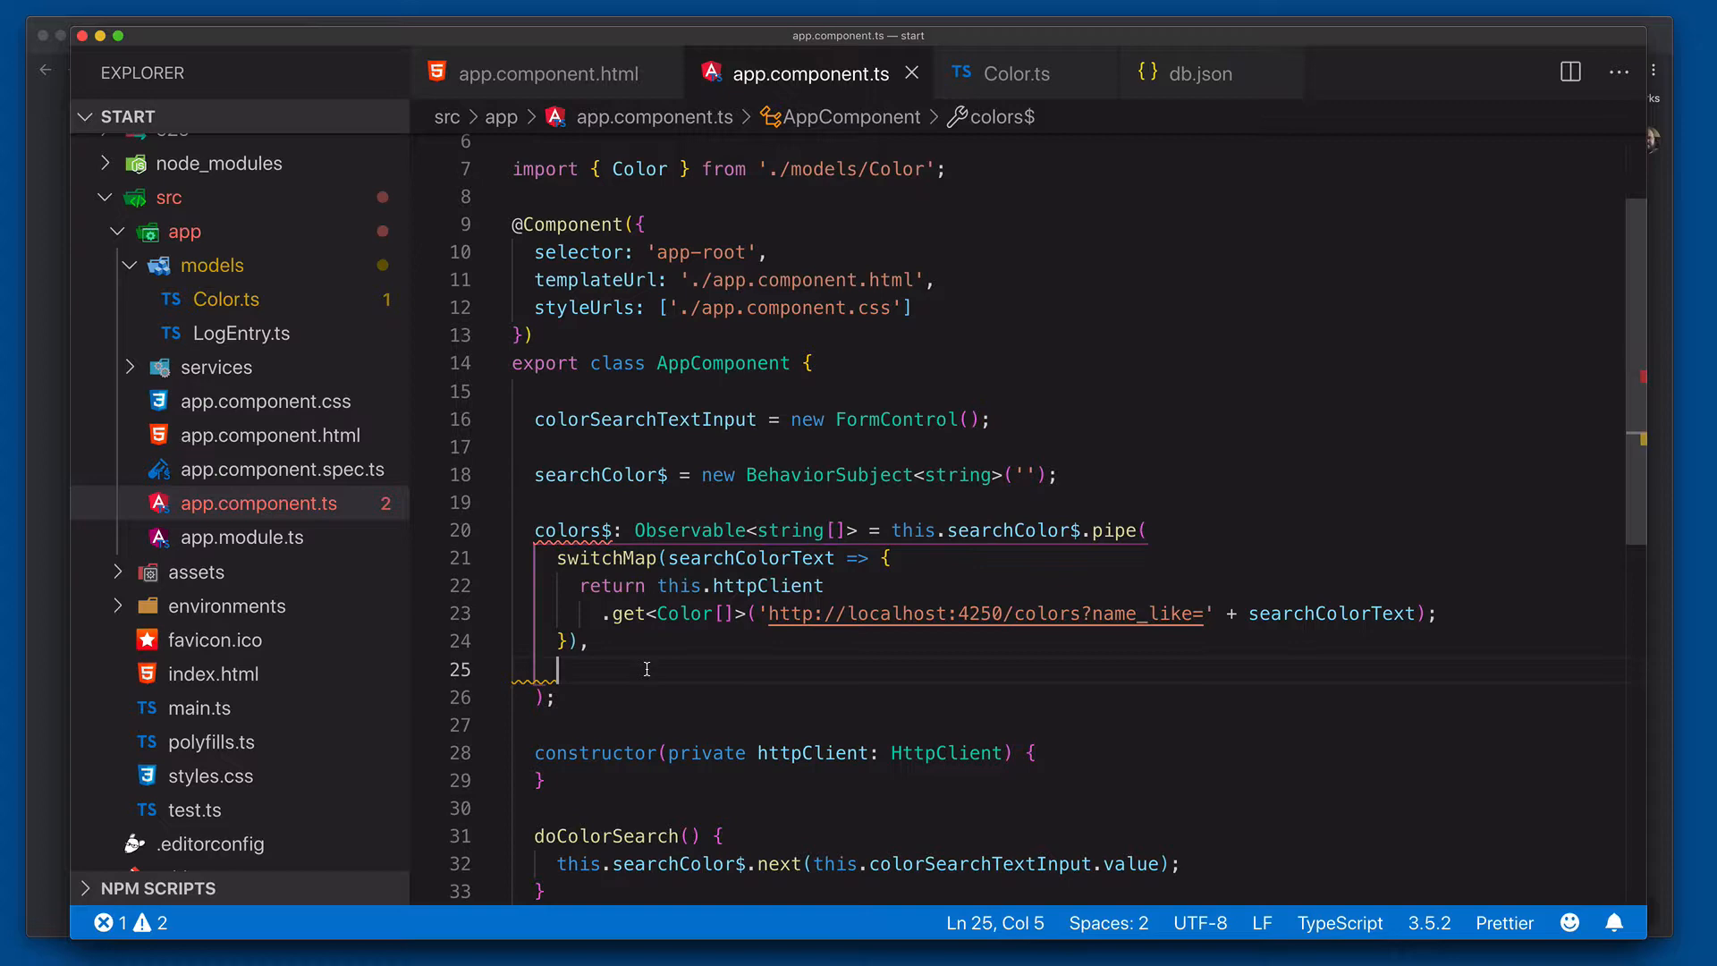
# Add map((colors: Color[]) => colors.map(color => color.name)) after switchMap.
pyautogui.write('map()')
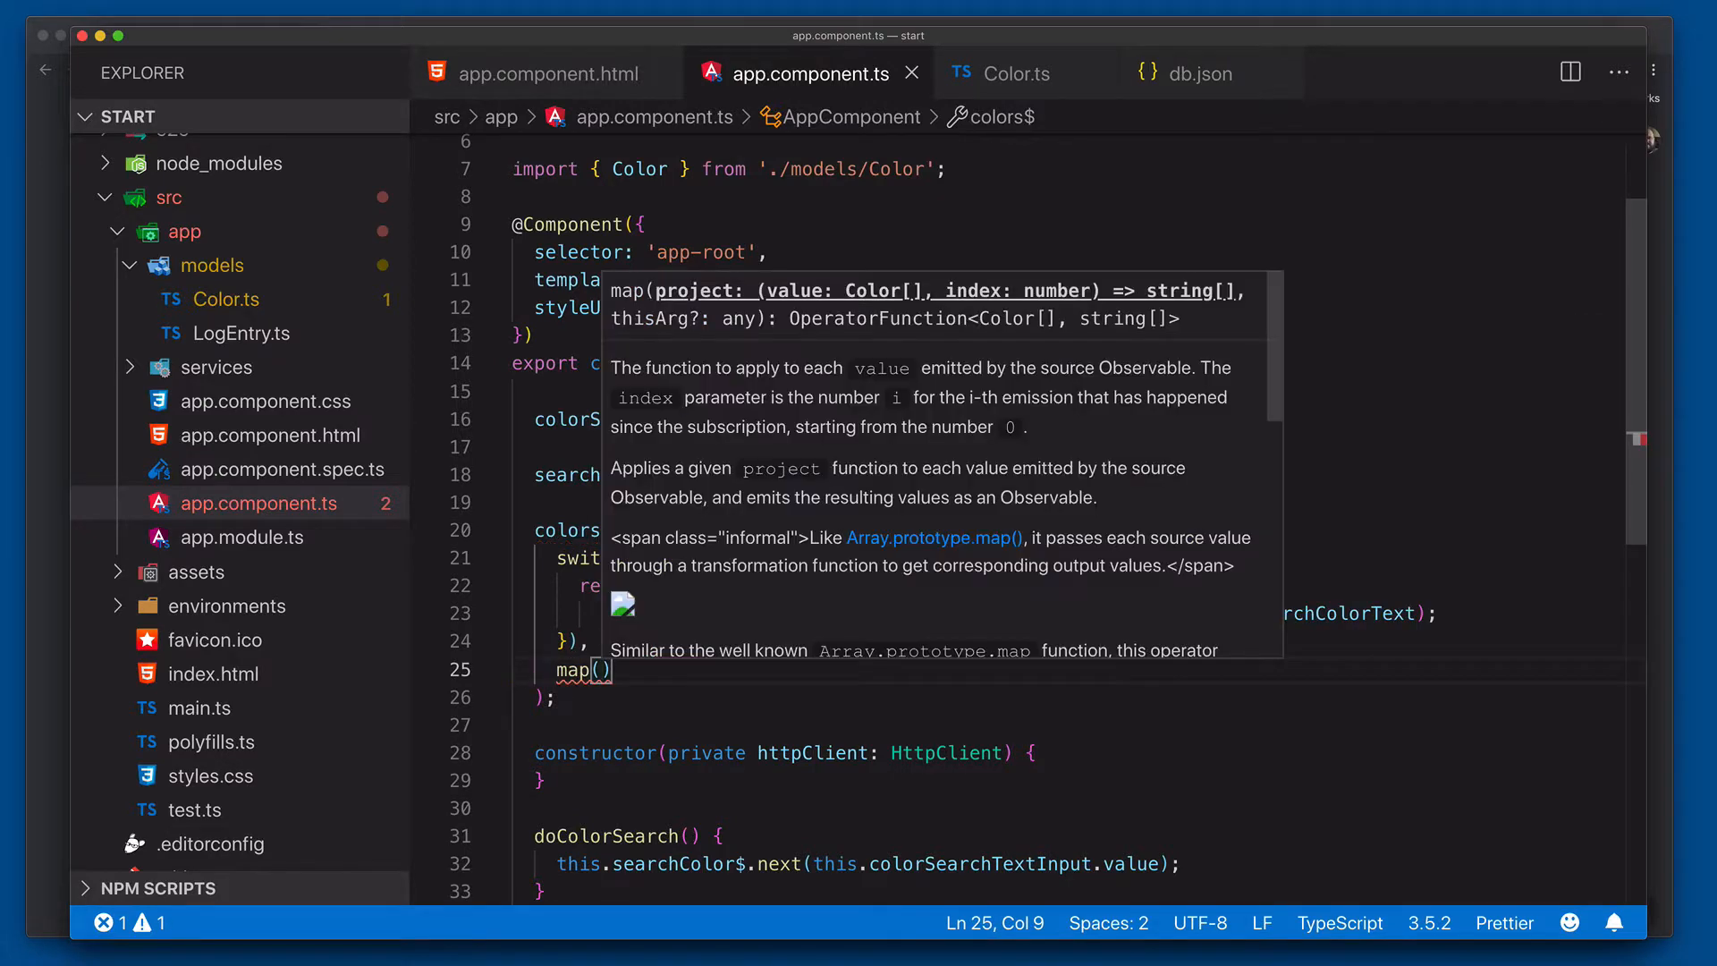
pyautogui.write('(colors: Color[')
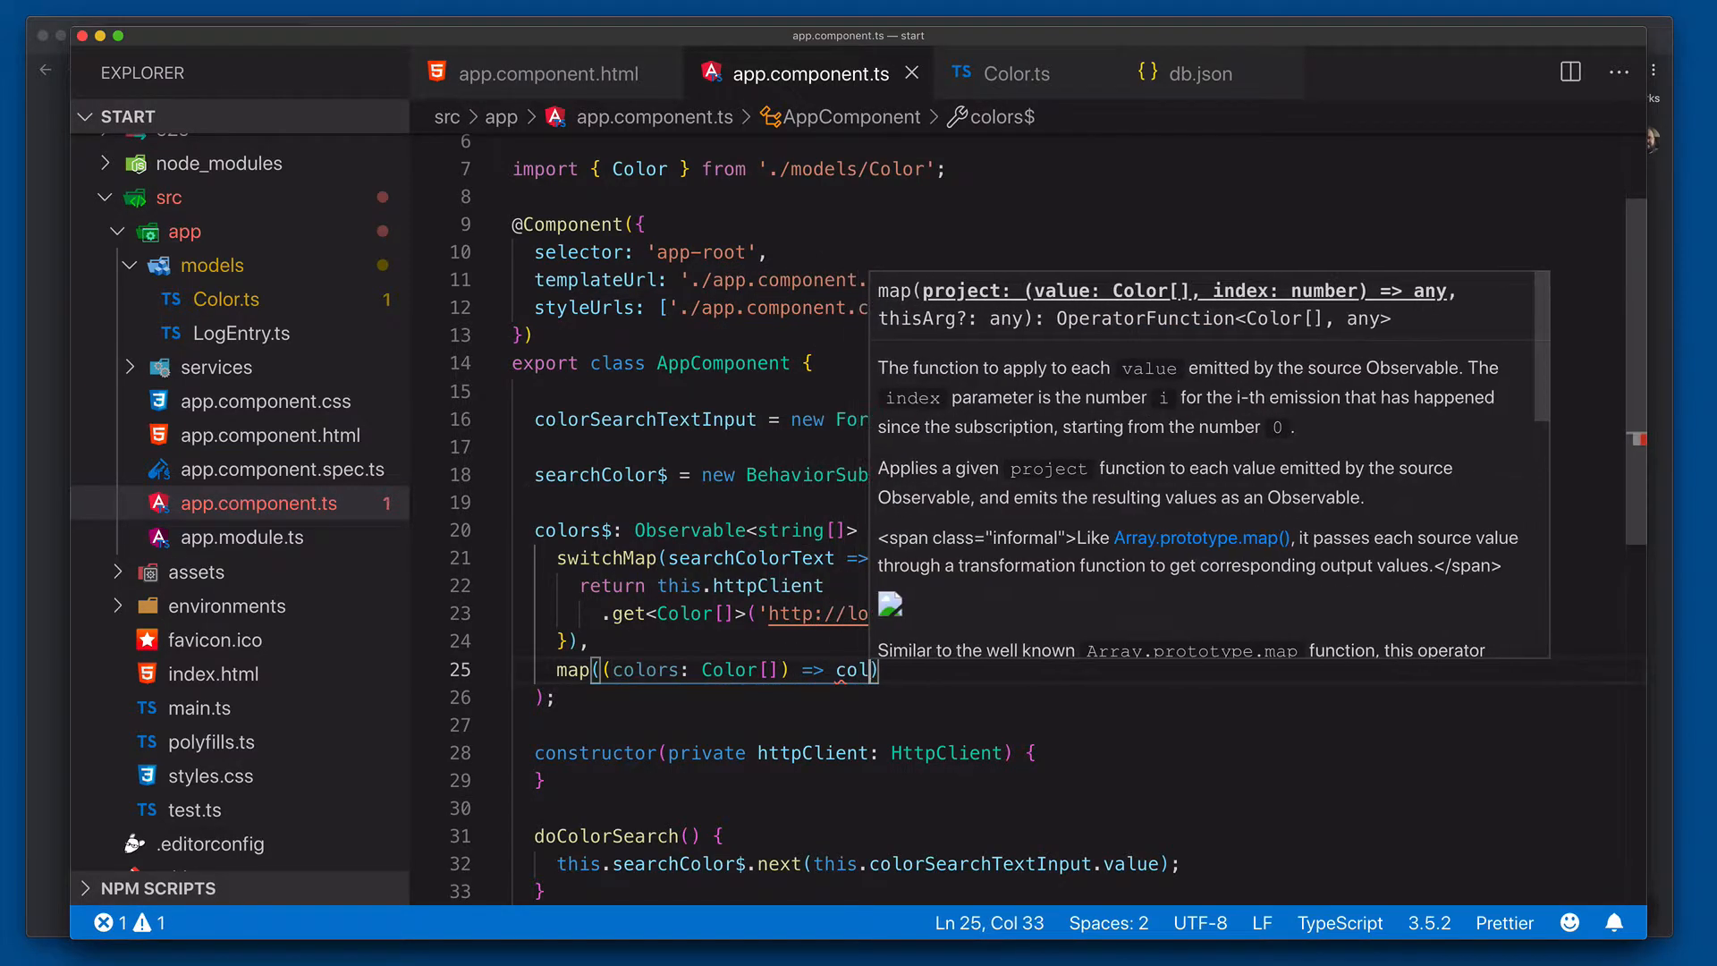
pyautogui.write('colors.map(')
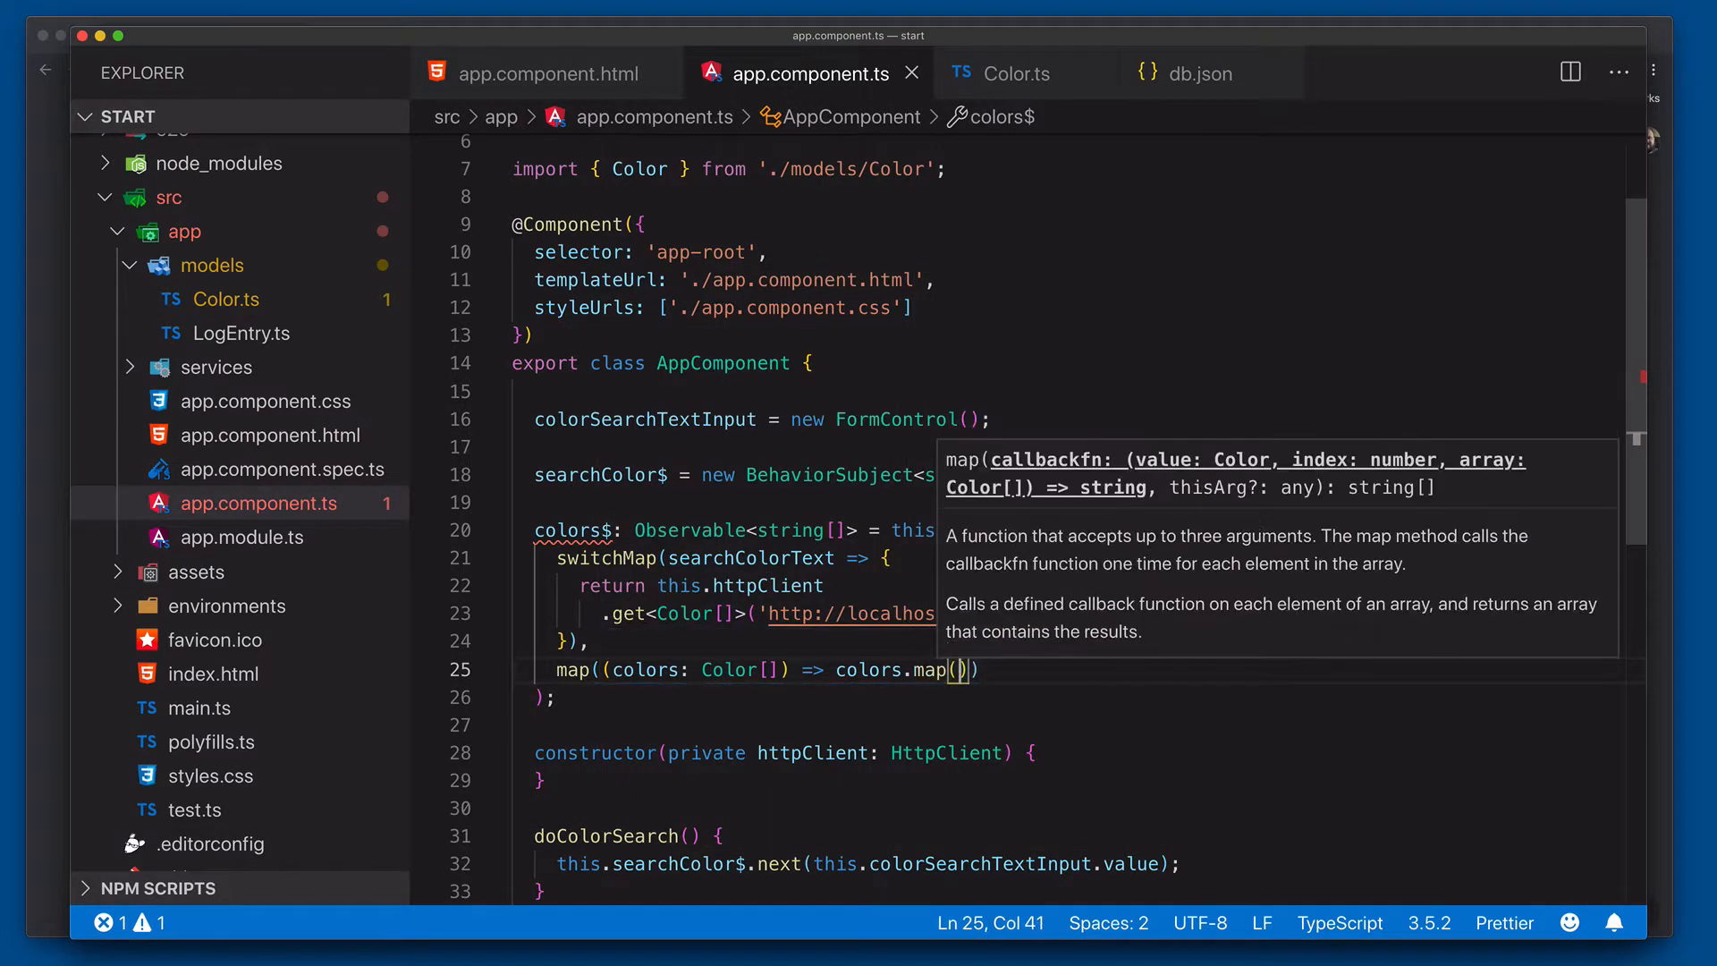
pyautogui.write('color =')
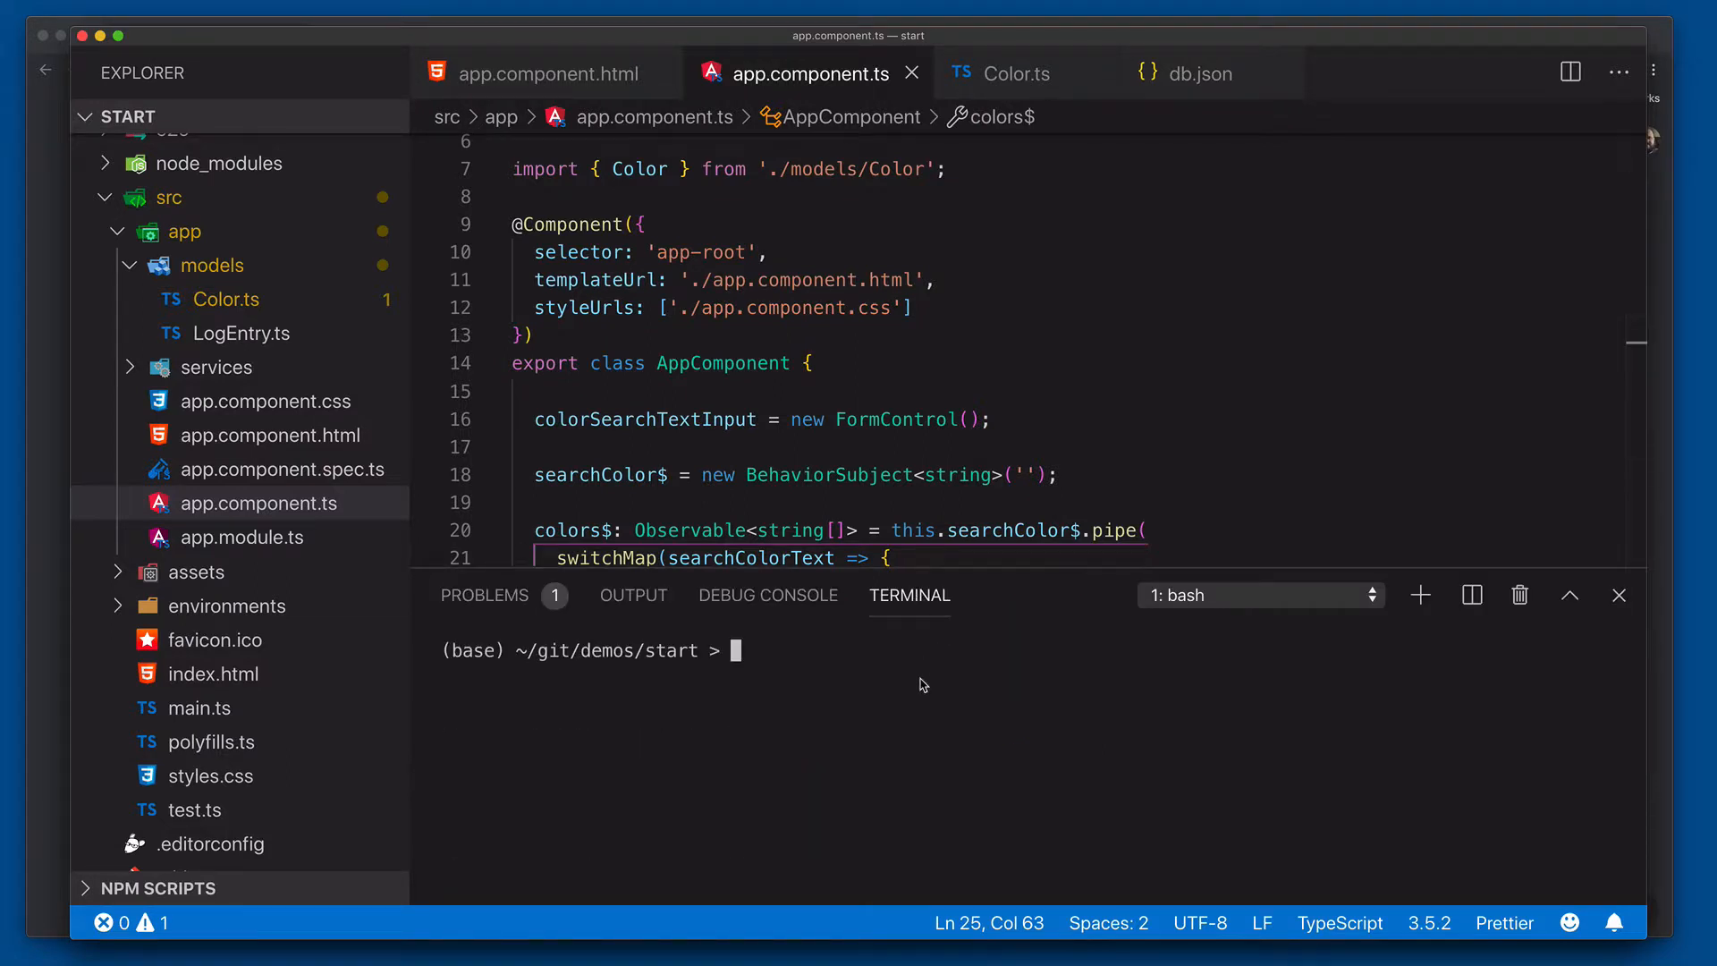
# Run npm start in the integrated terminal to serve the app.
pyautogui.write('npm start')
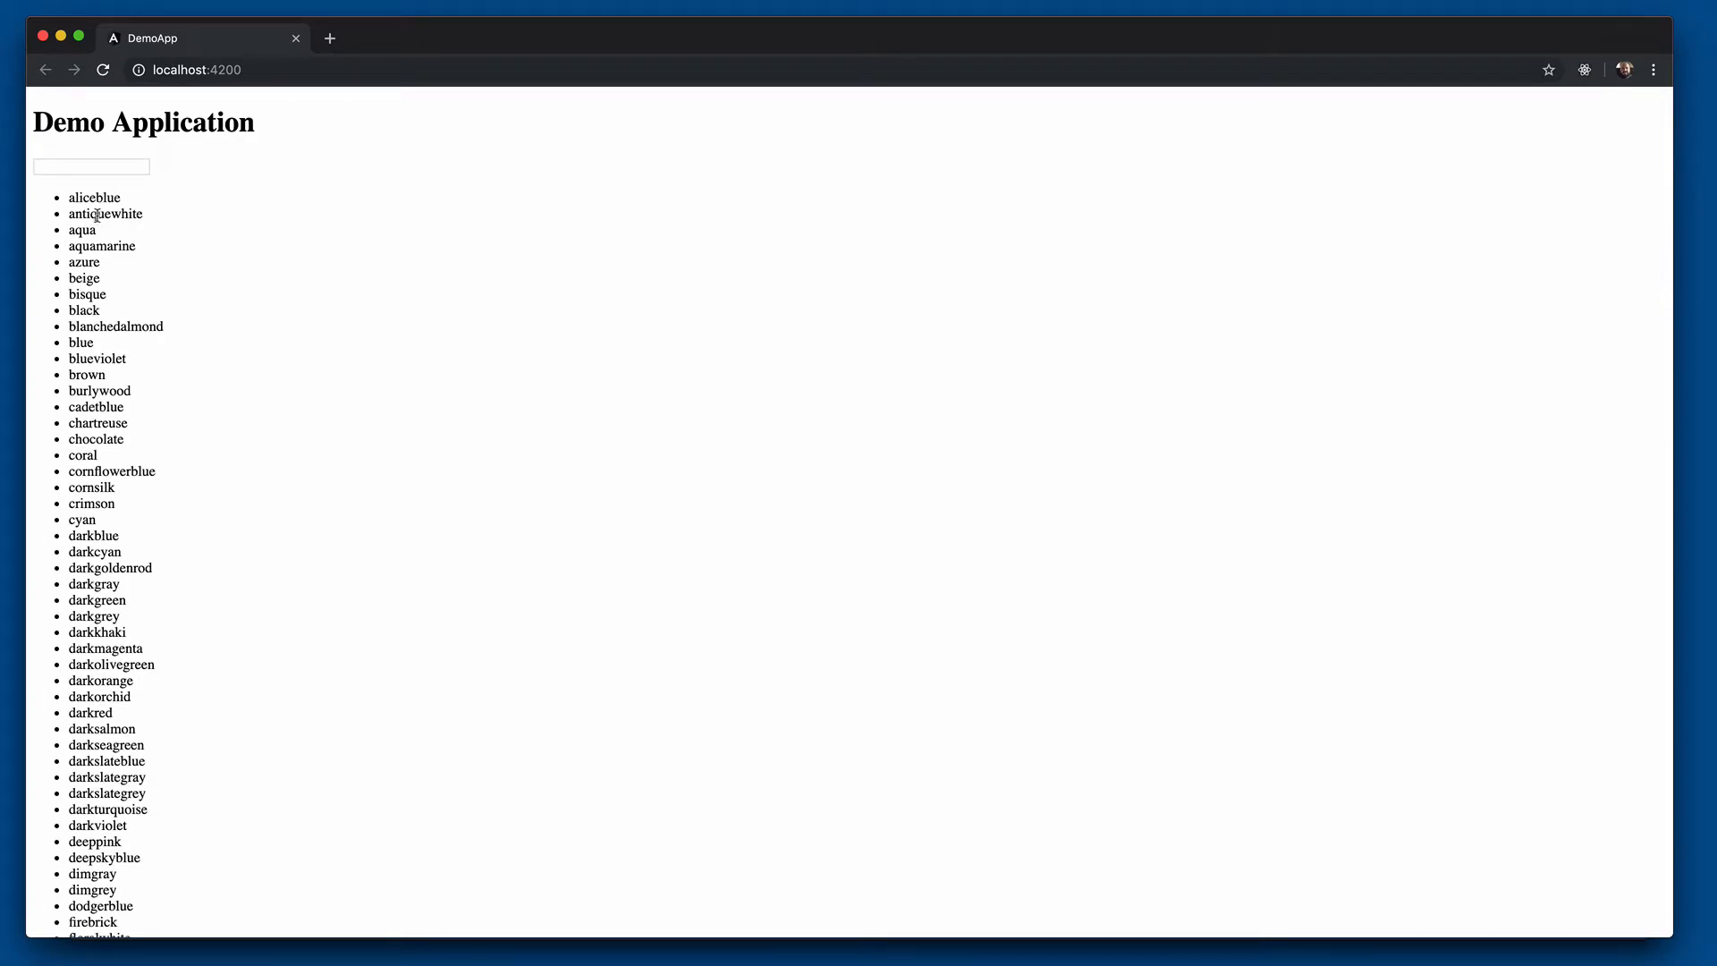
# Search 'a' then 'ali' to filter colors, backspace to widen it, and show DevTools.
pyautogui.click(89, 166)
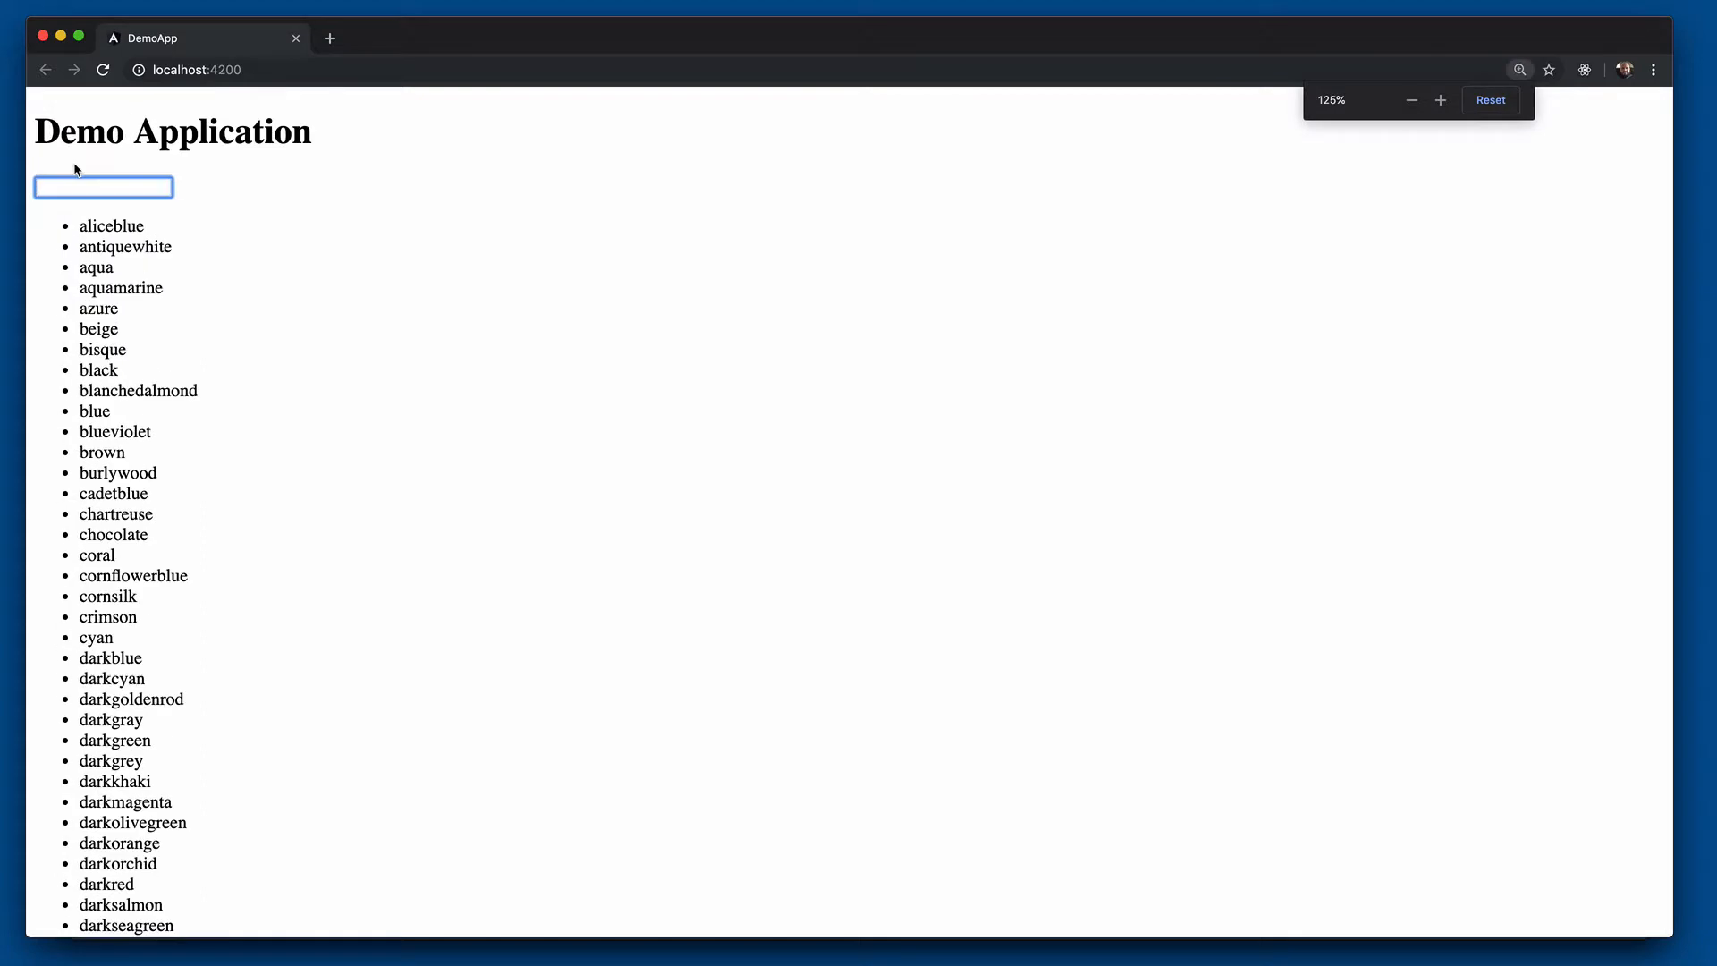
pyautogui.write('a')
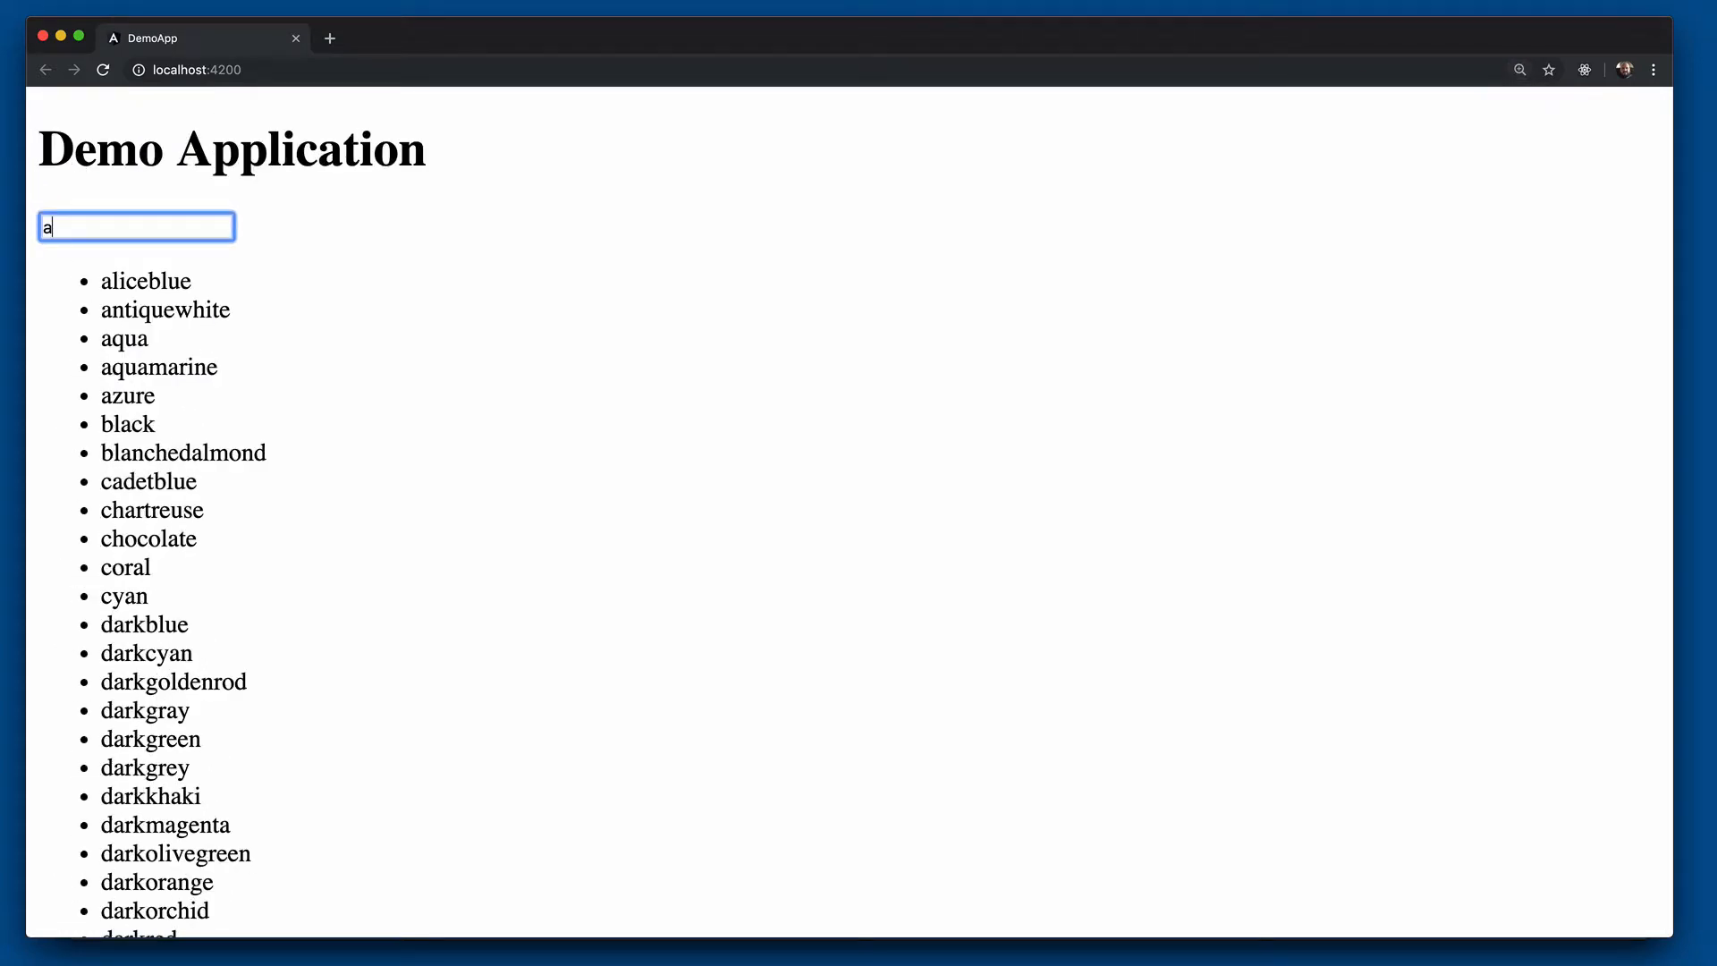
pyautogui.write('li')
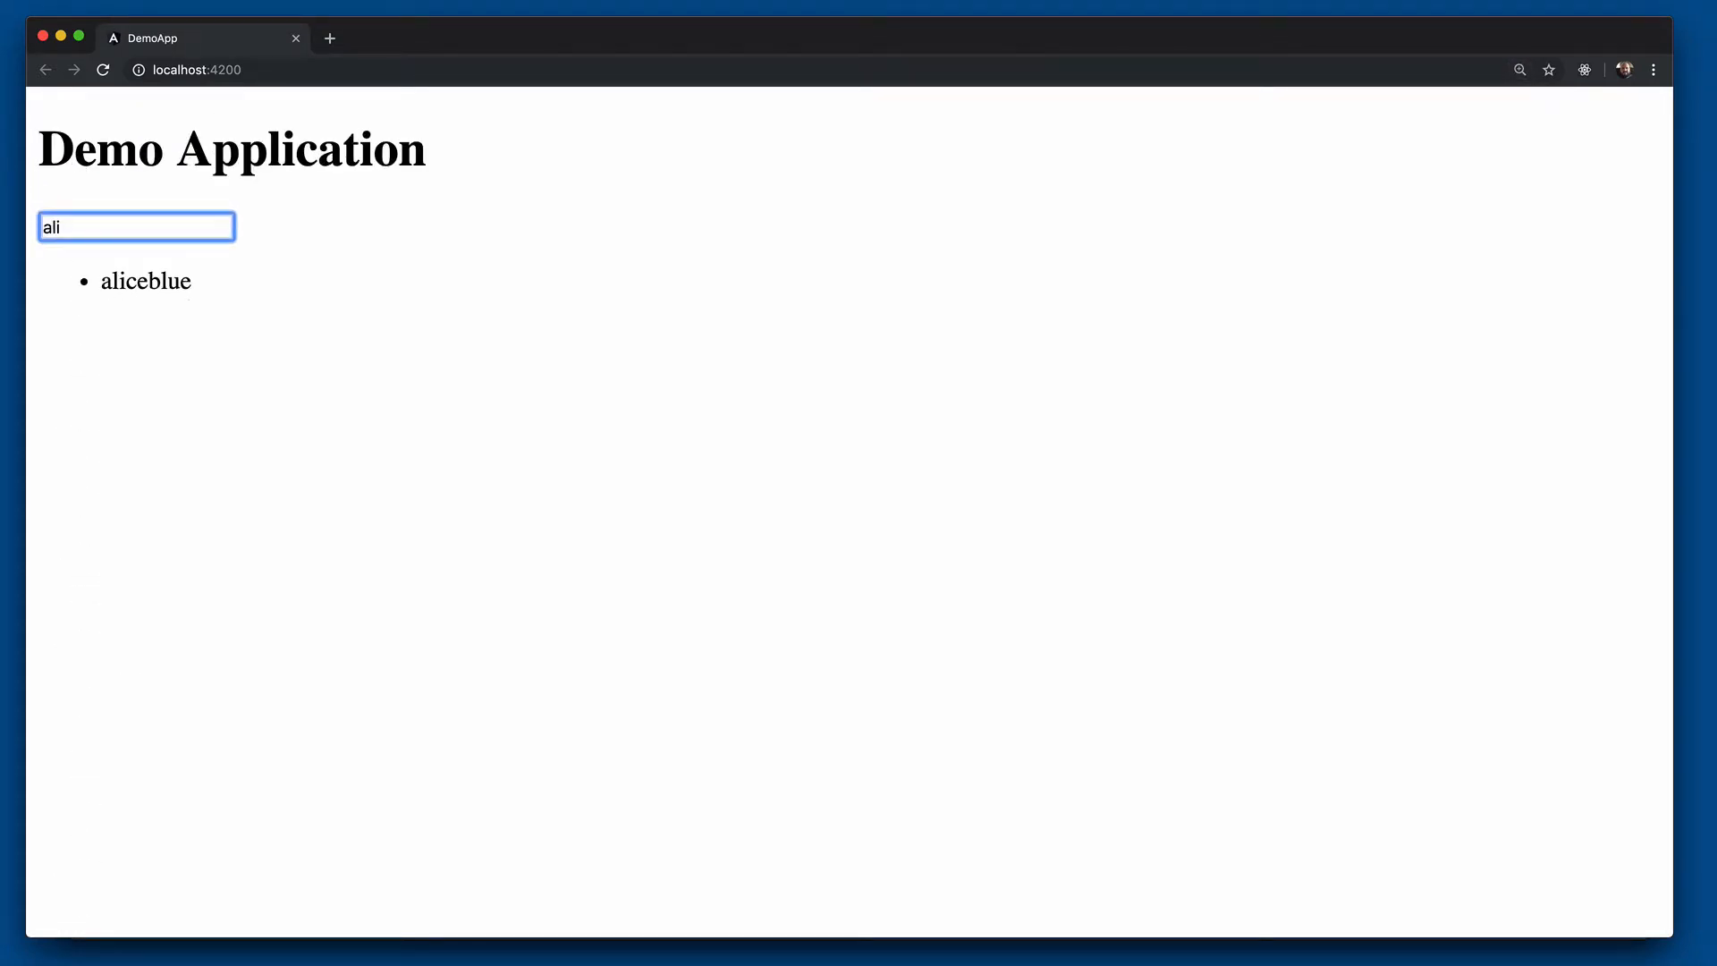
pyautogui.press('Backspace')
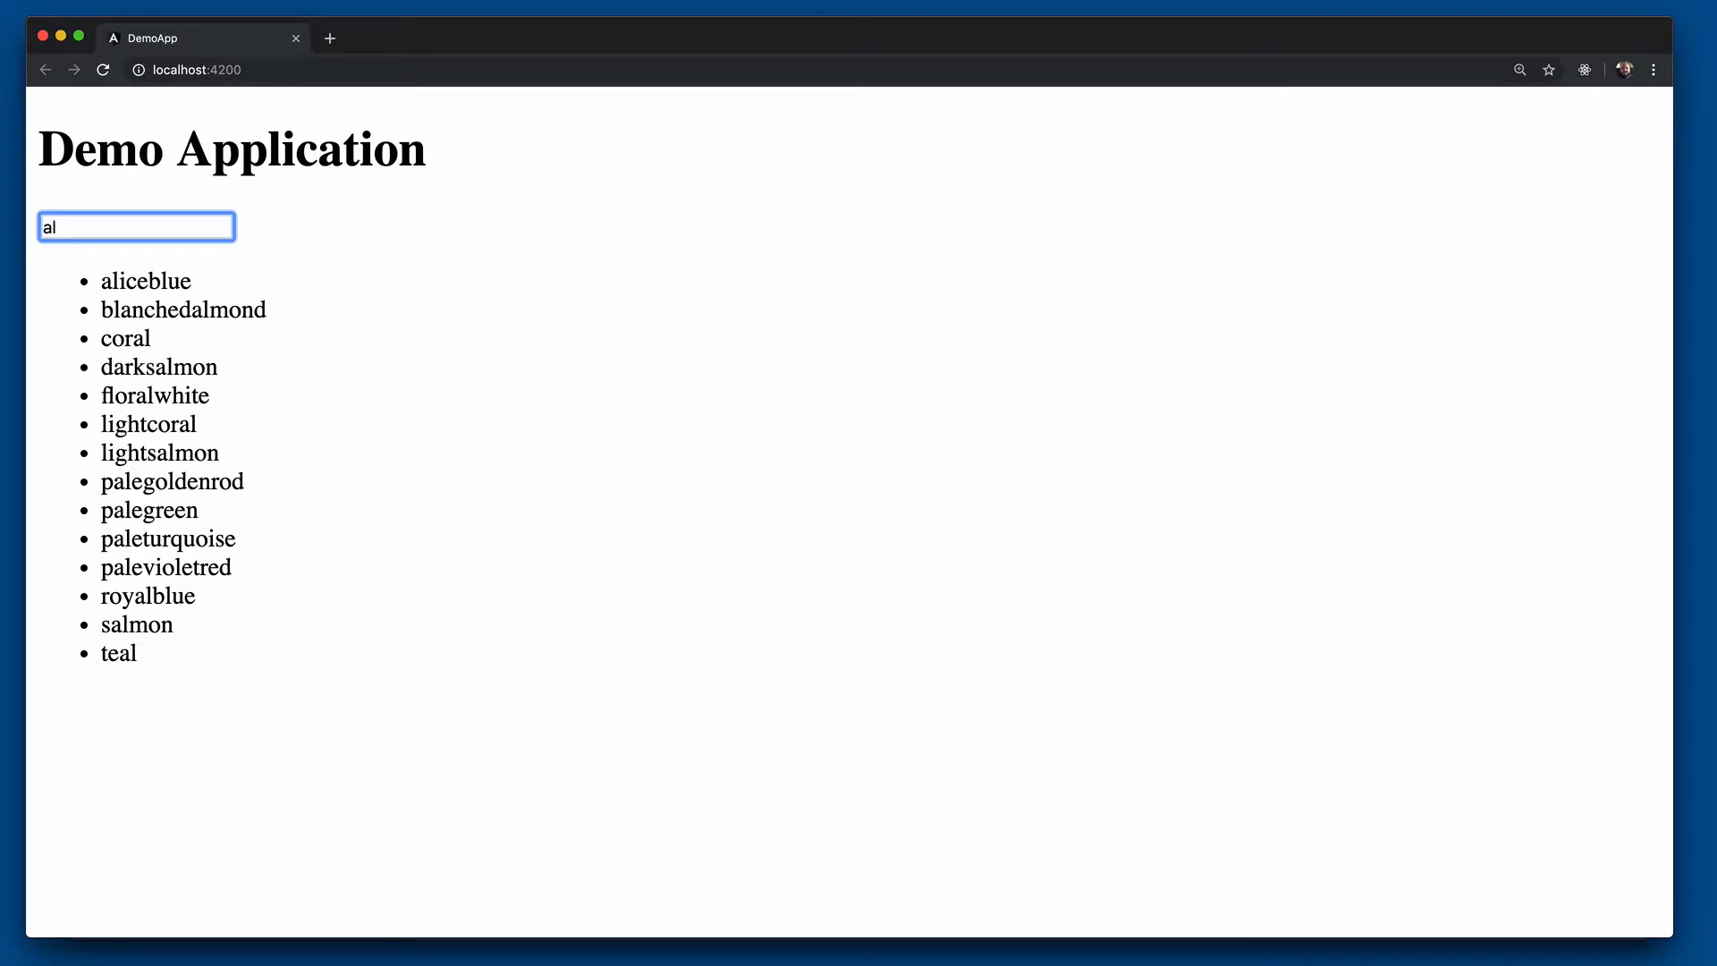
pyautogui.press('Backspace')
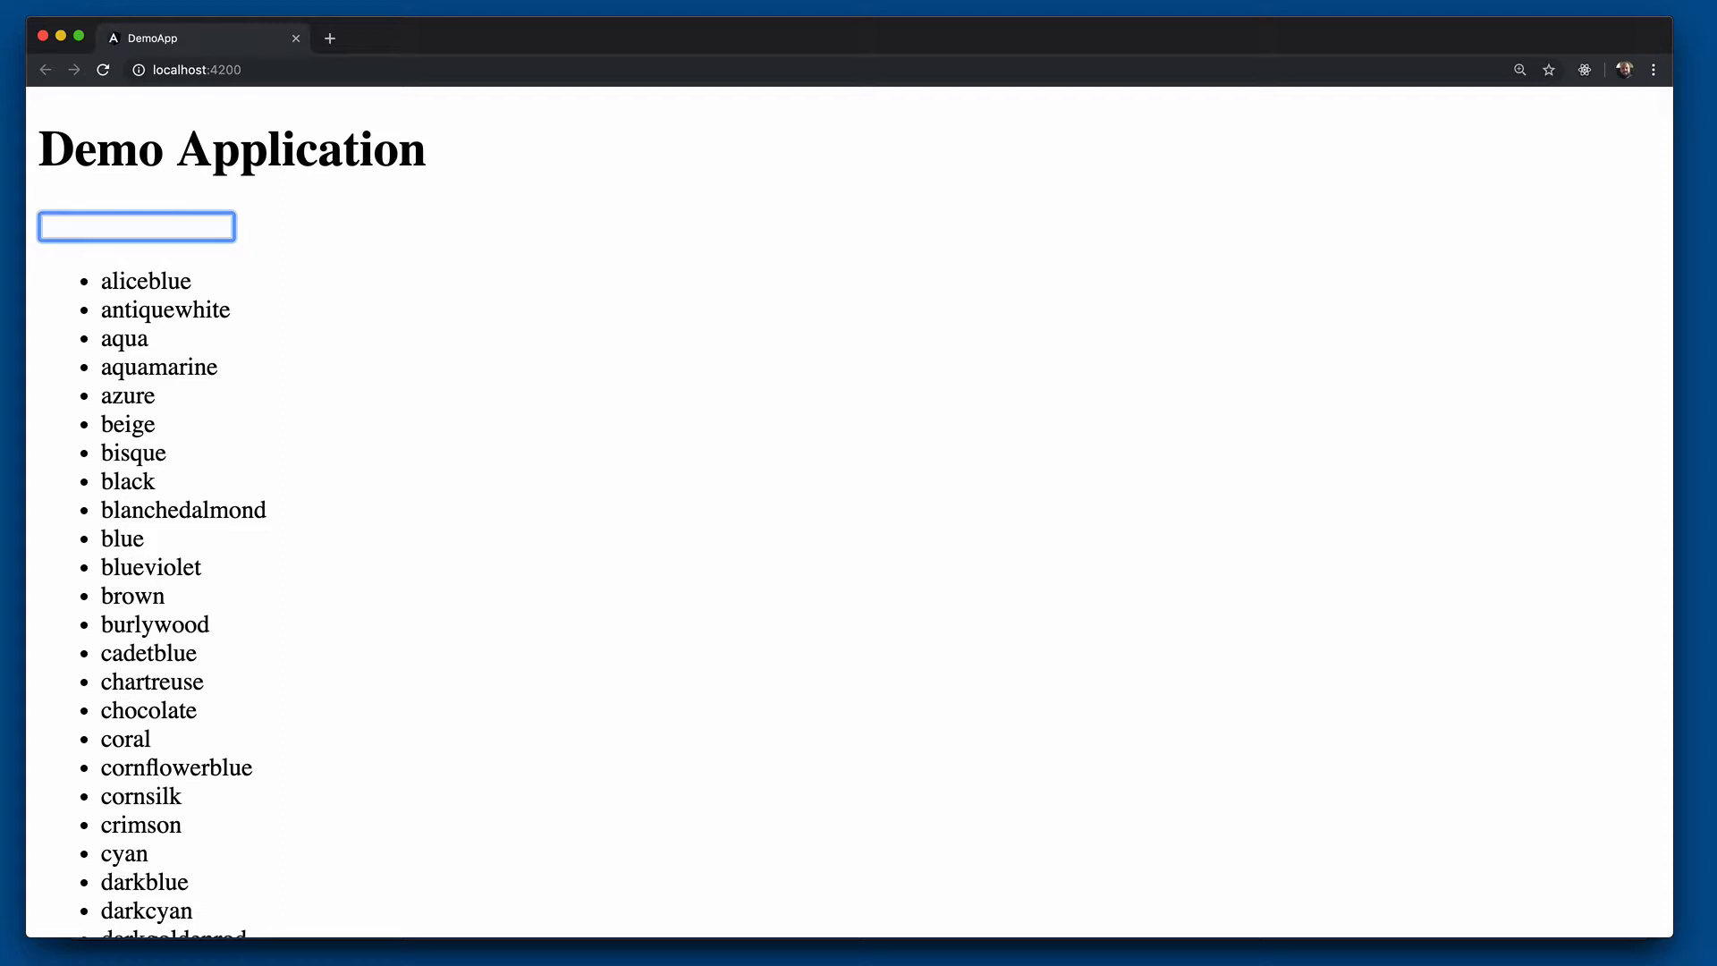
pyautogui.press('F12')
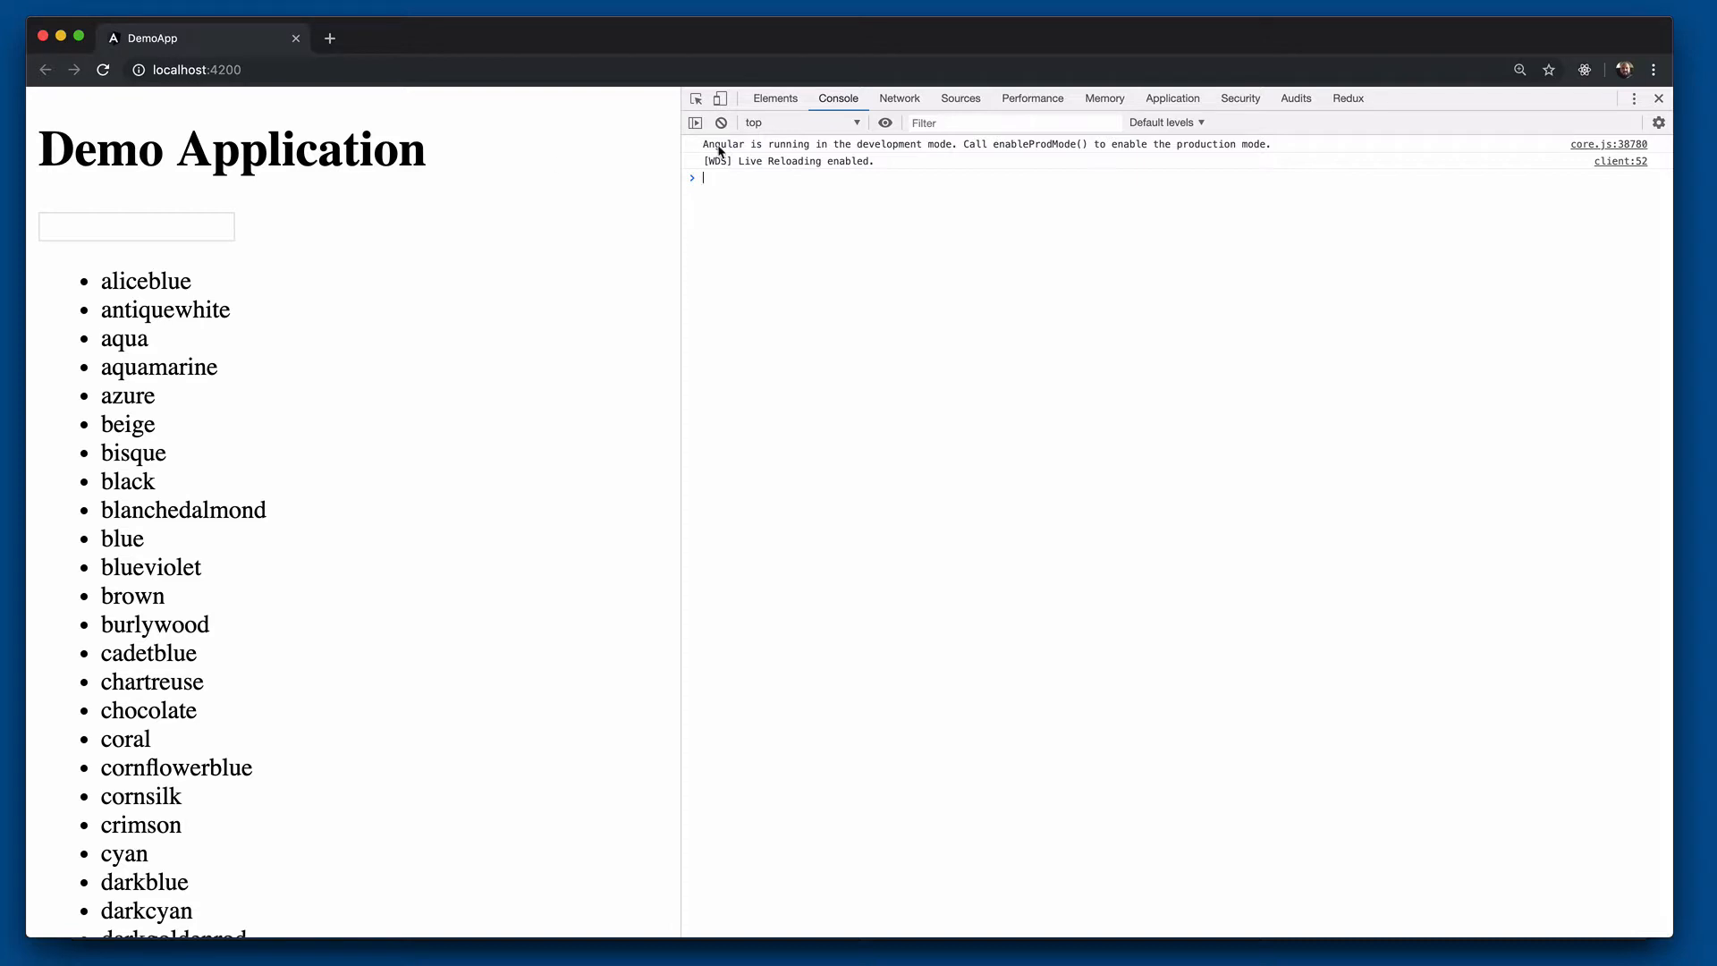
# Clear the XHR network log, search 'blak' and see one colors request per letter.
pyautogui.click(897, 98)
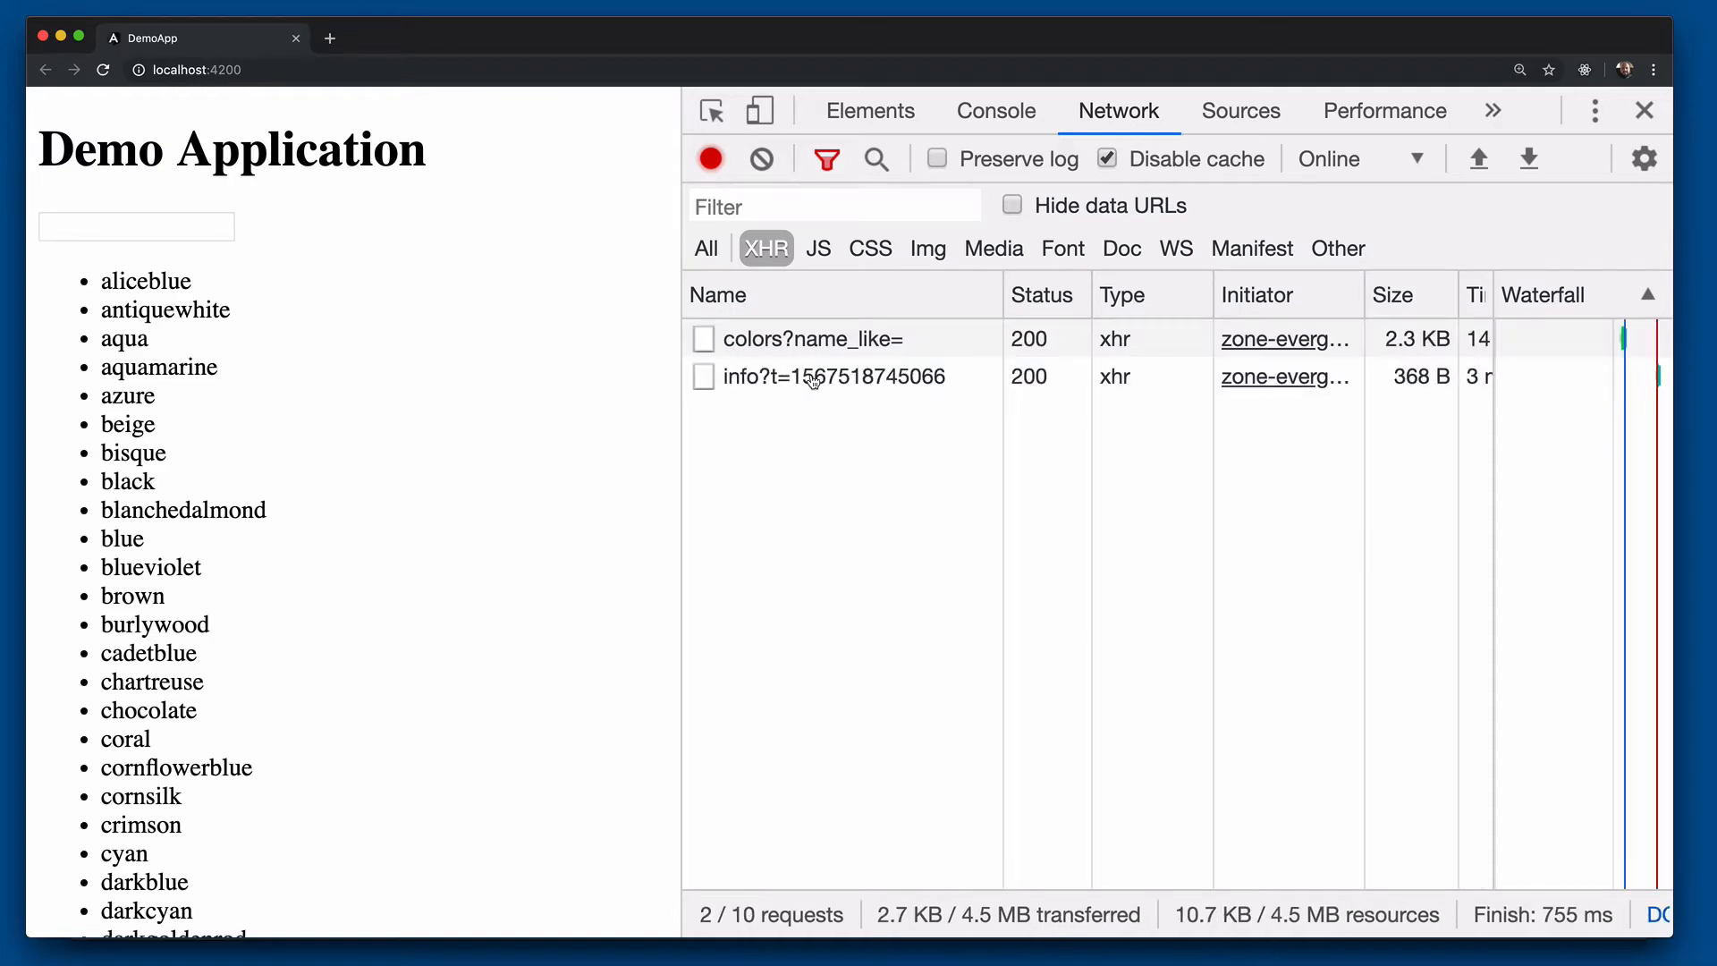
pyautogui.click(761, 159)
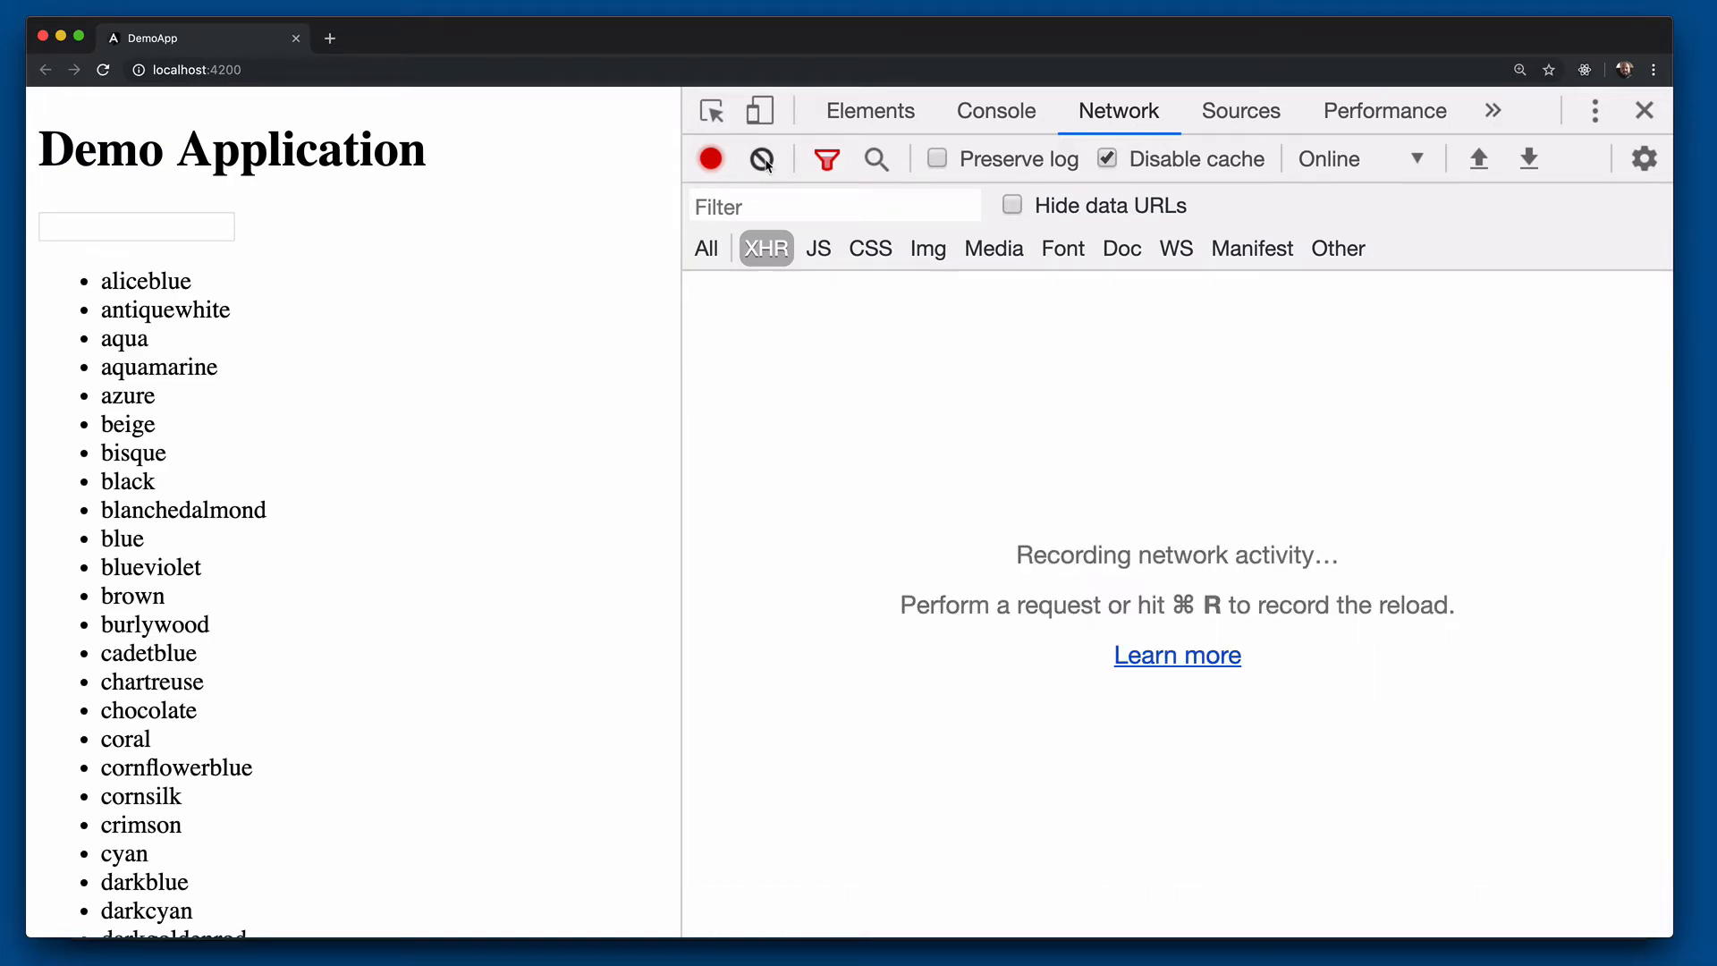
pyautogui.click(138, 227)
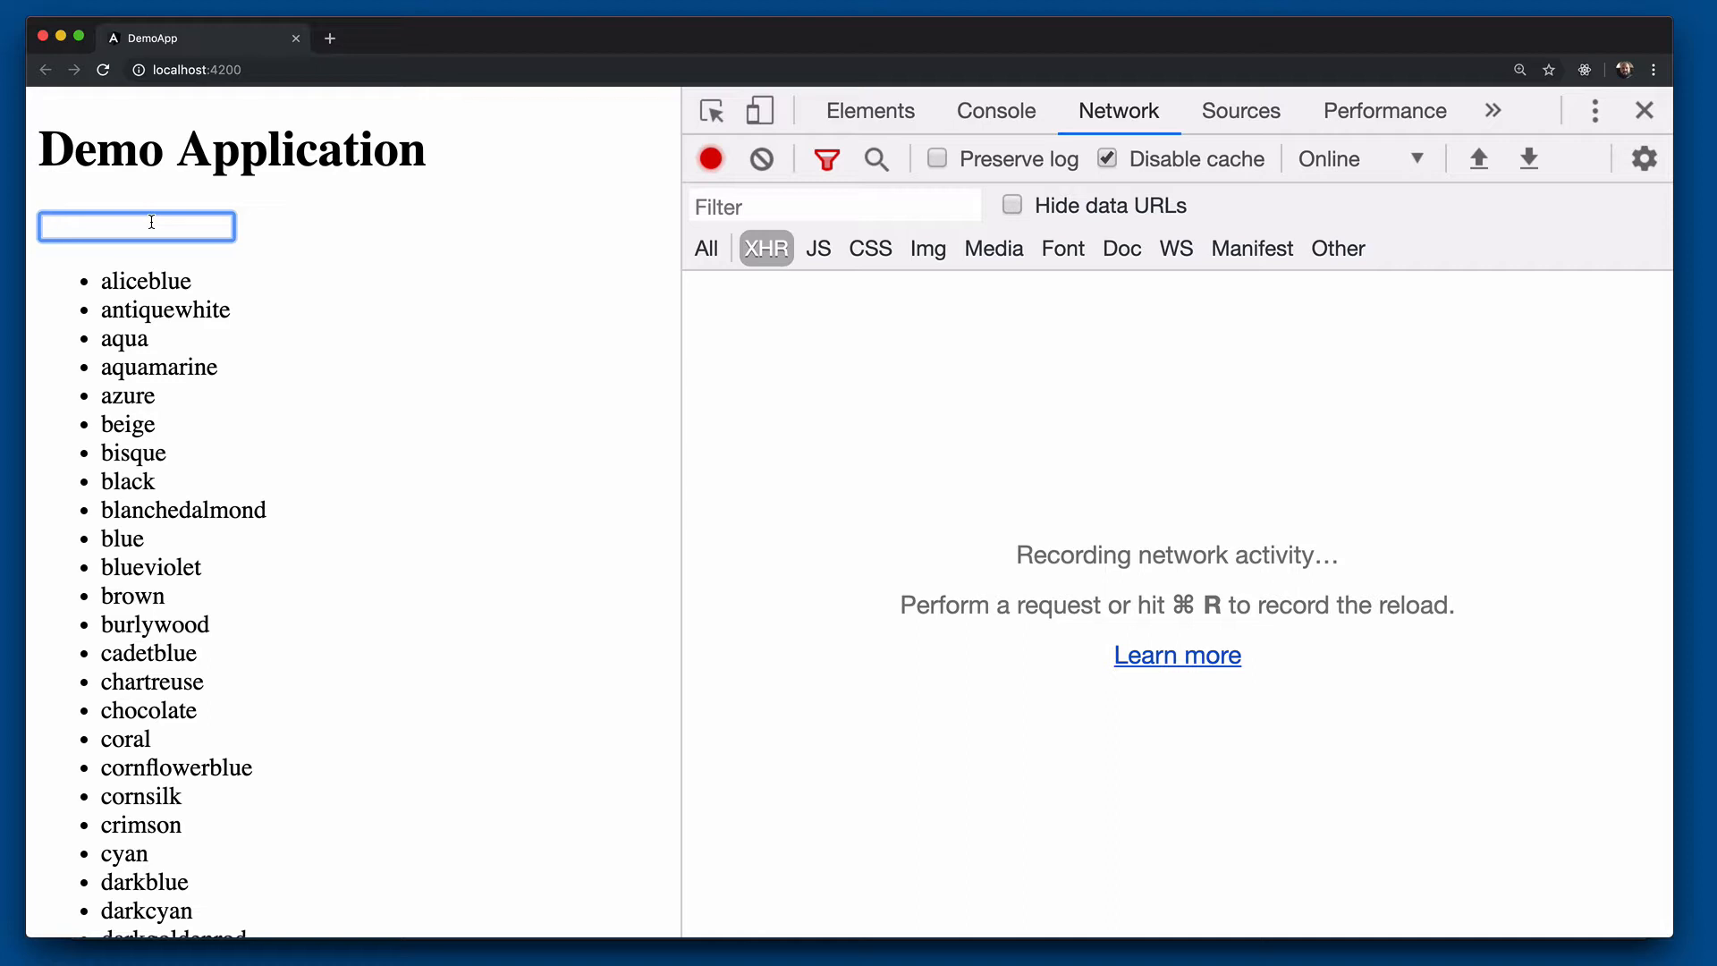
pyautogui.write('blak')
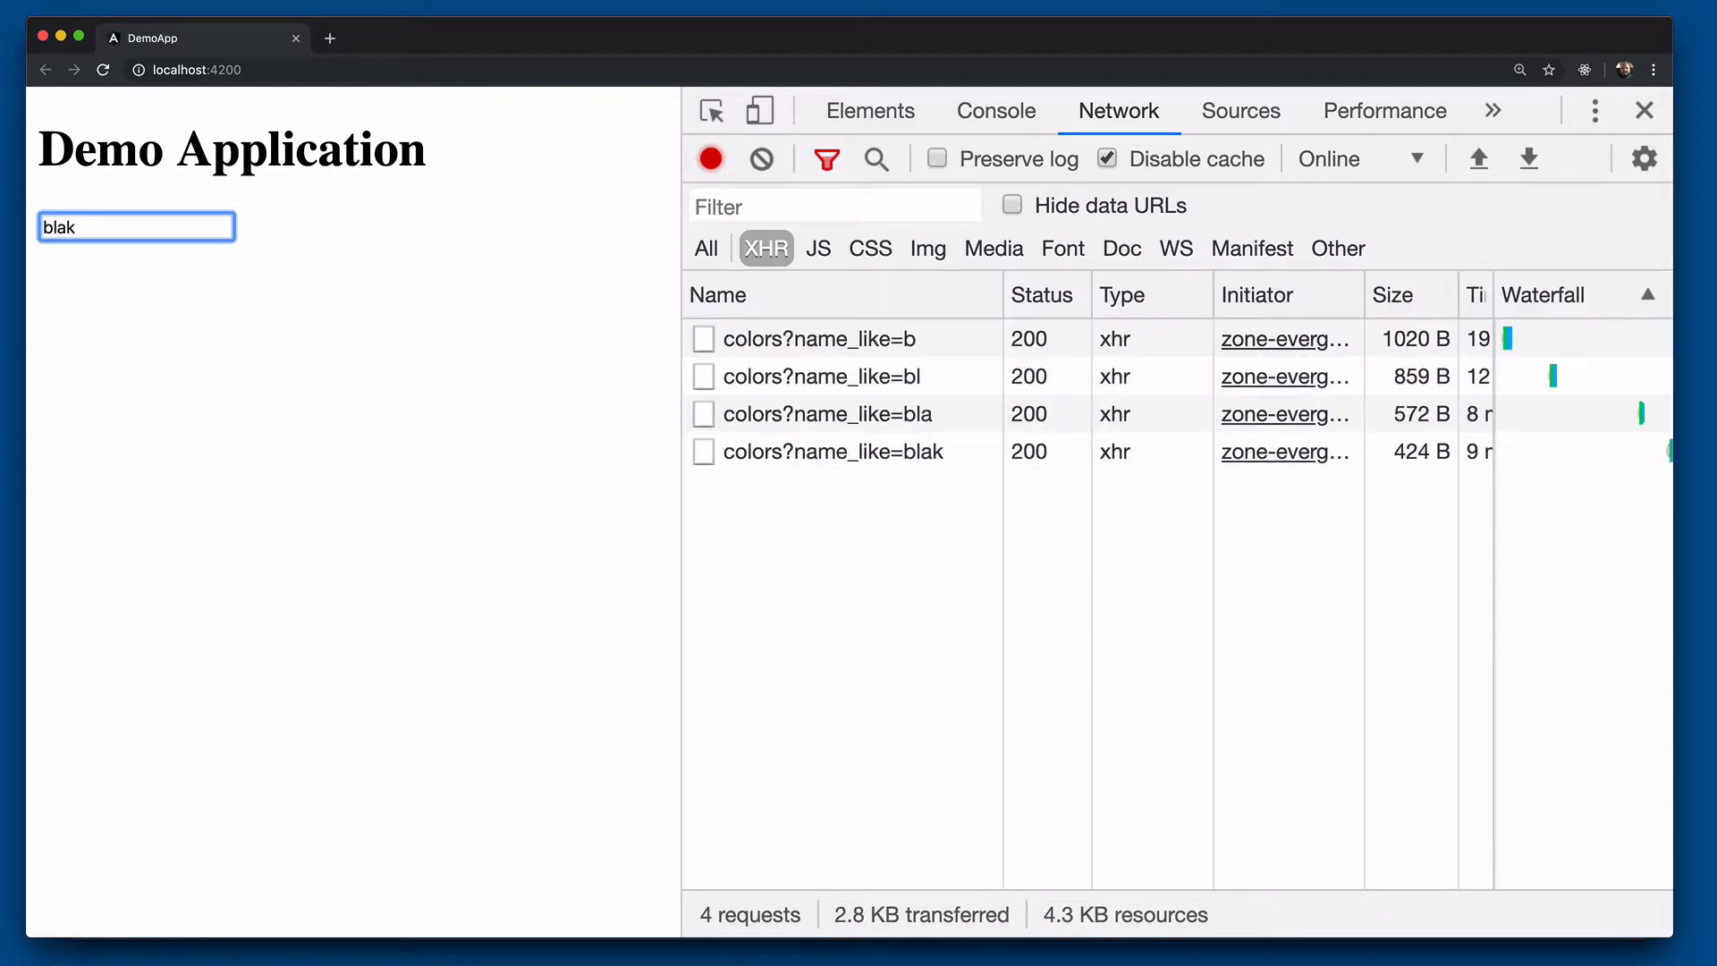
pyautogui.moveTo(912, 433)
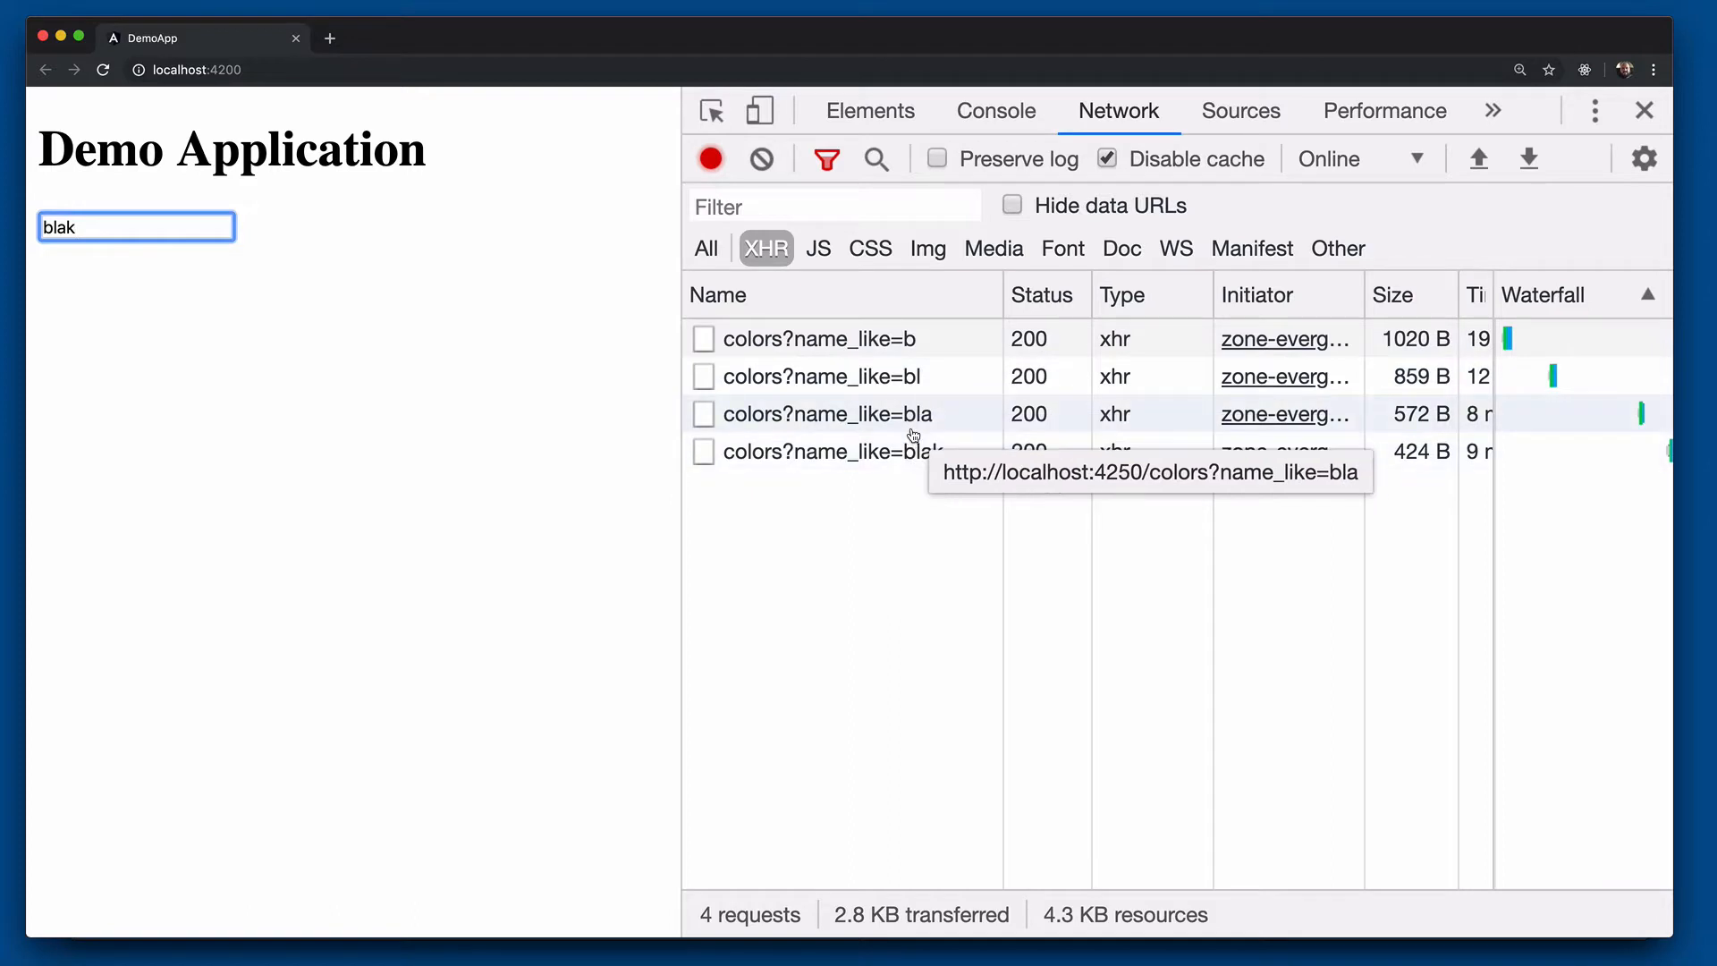
pyautogui.press('Backspace')
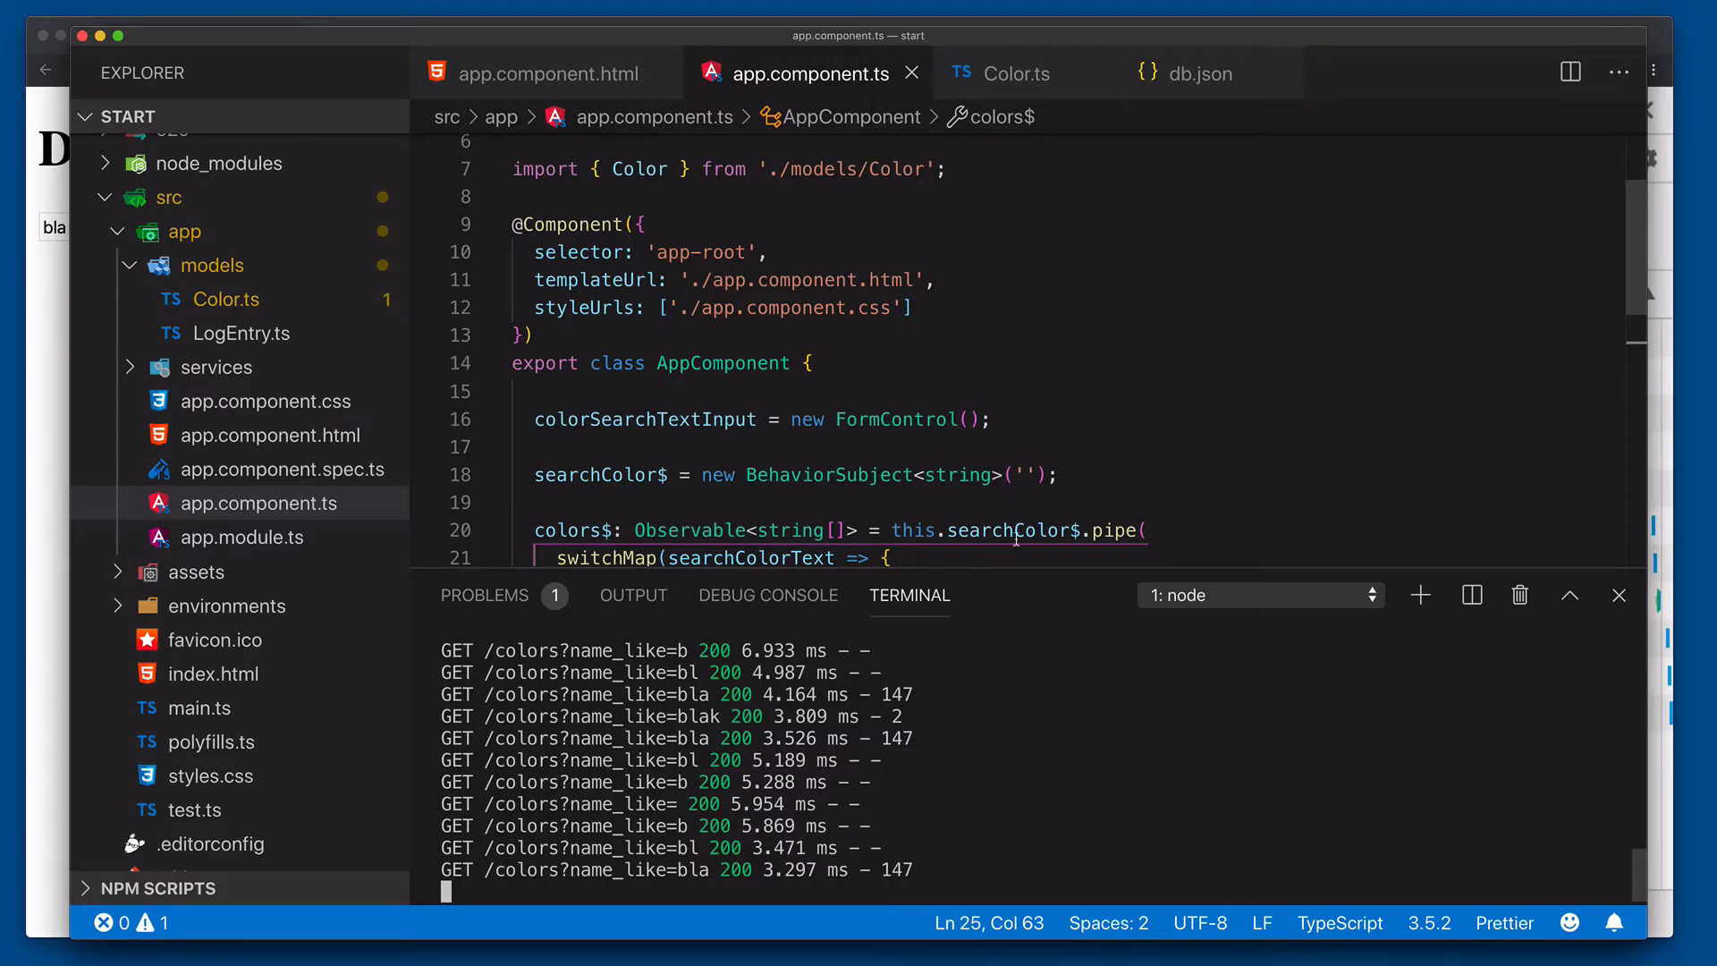
# Add debounceTime(500), as the first operator in the colors$ pipe above switchMap.
pyautogui.scroll(-3)
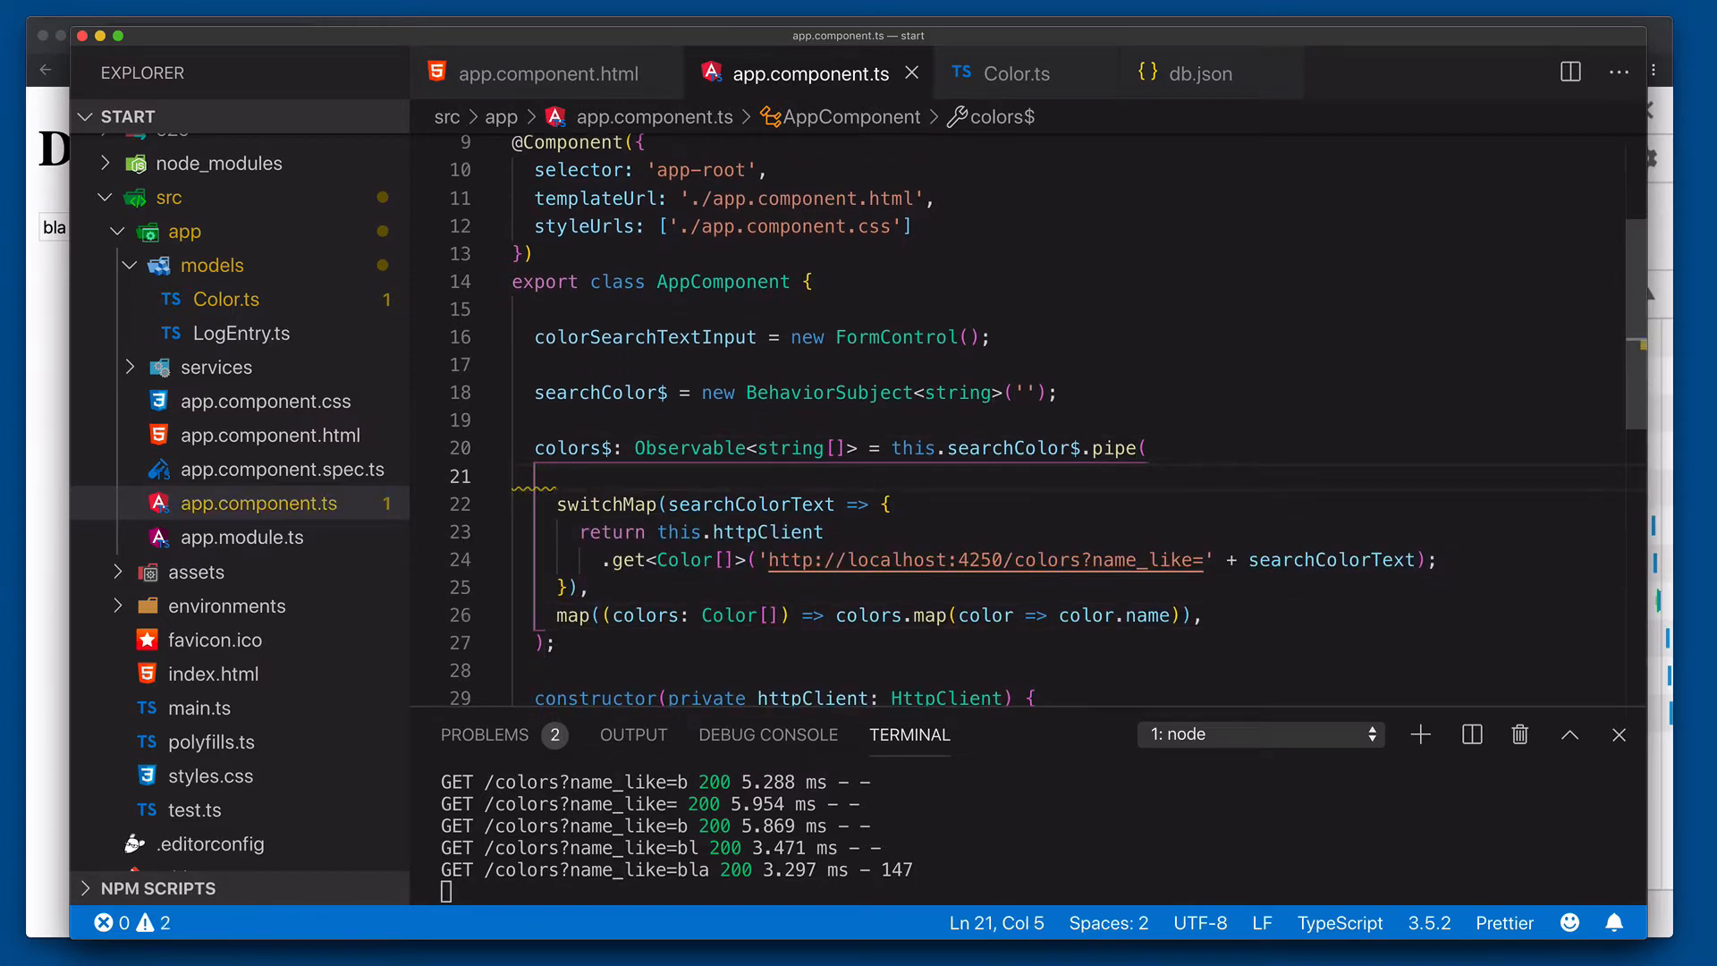
pyautogui.write('debounceTime')
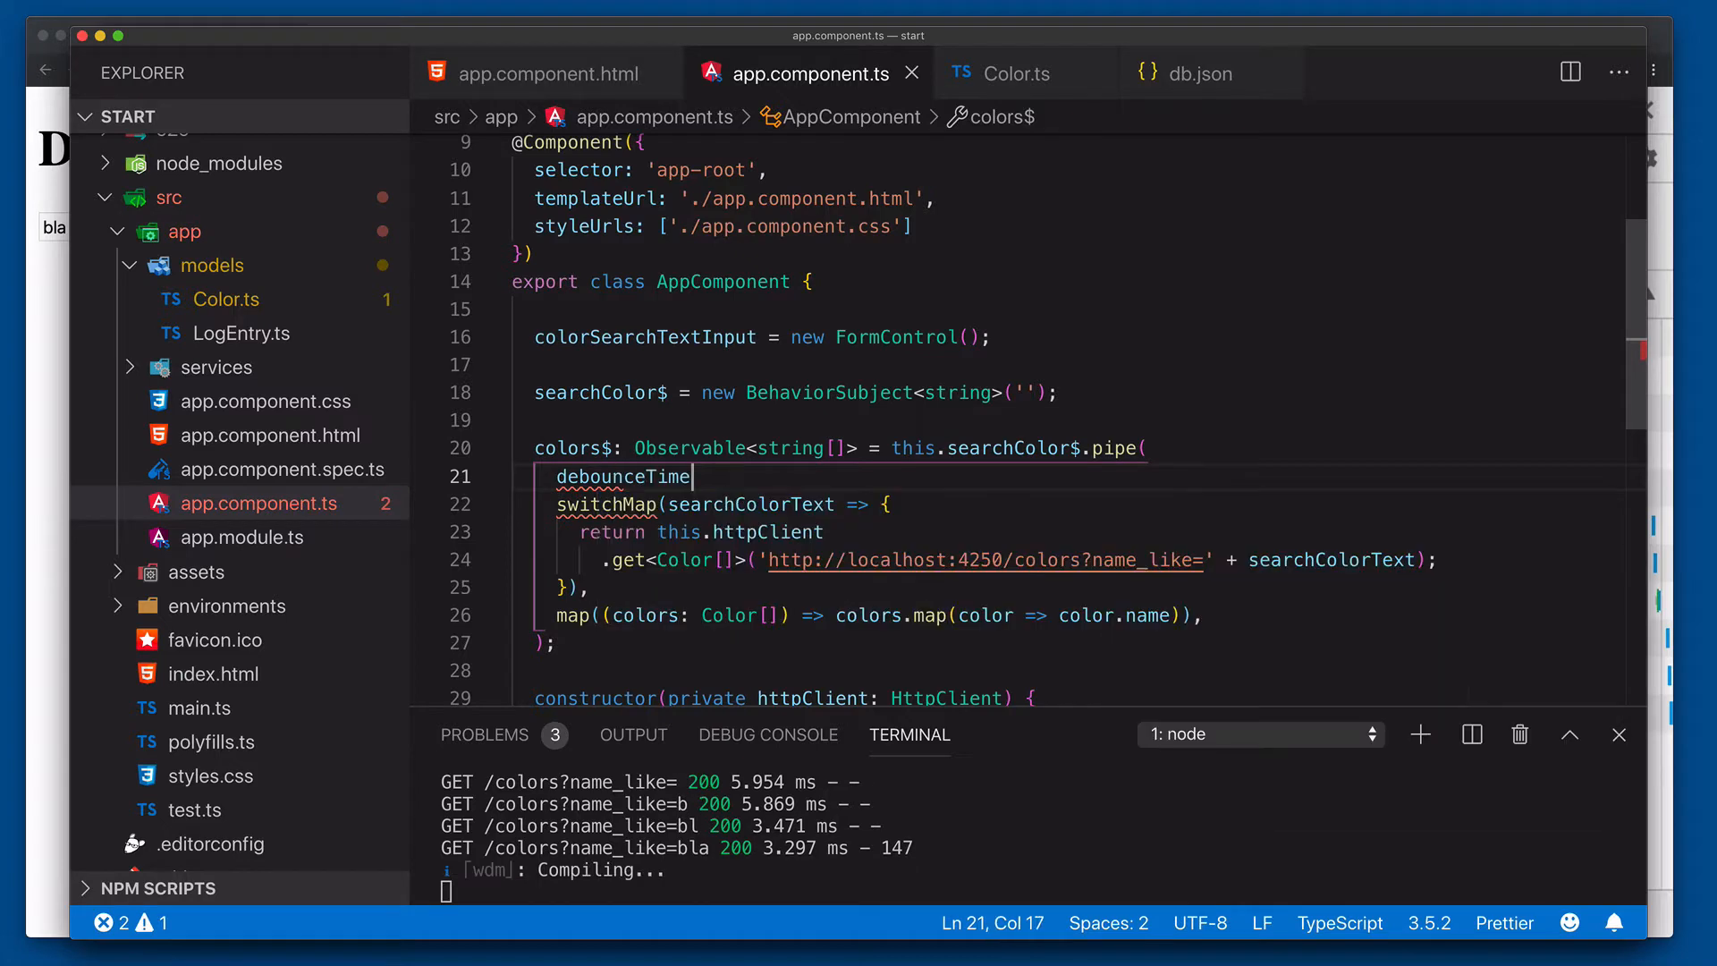
pyautogui.write('(500)')
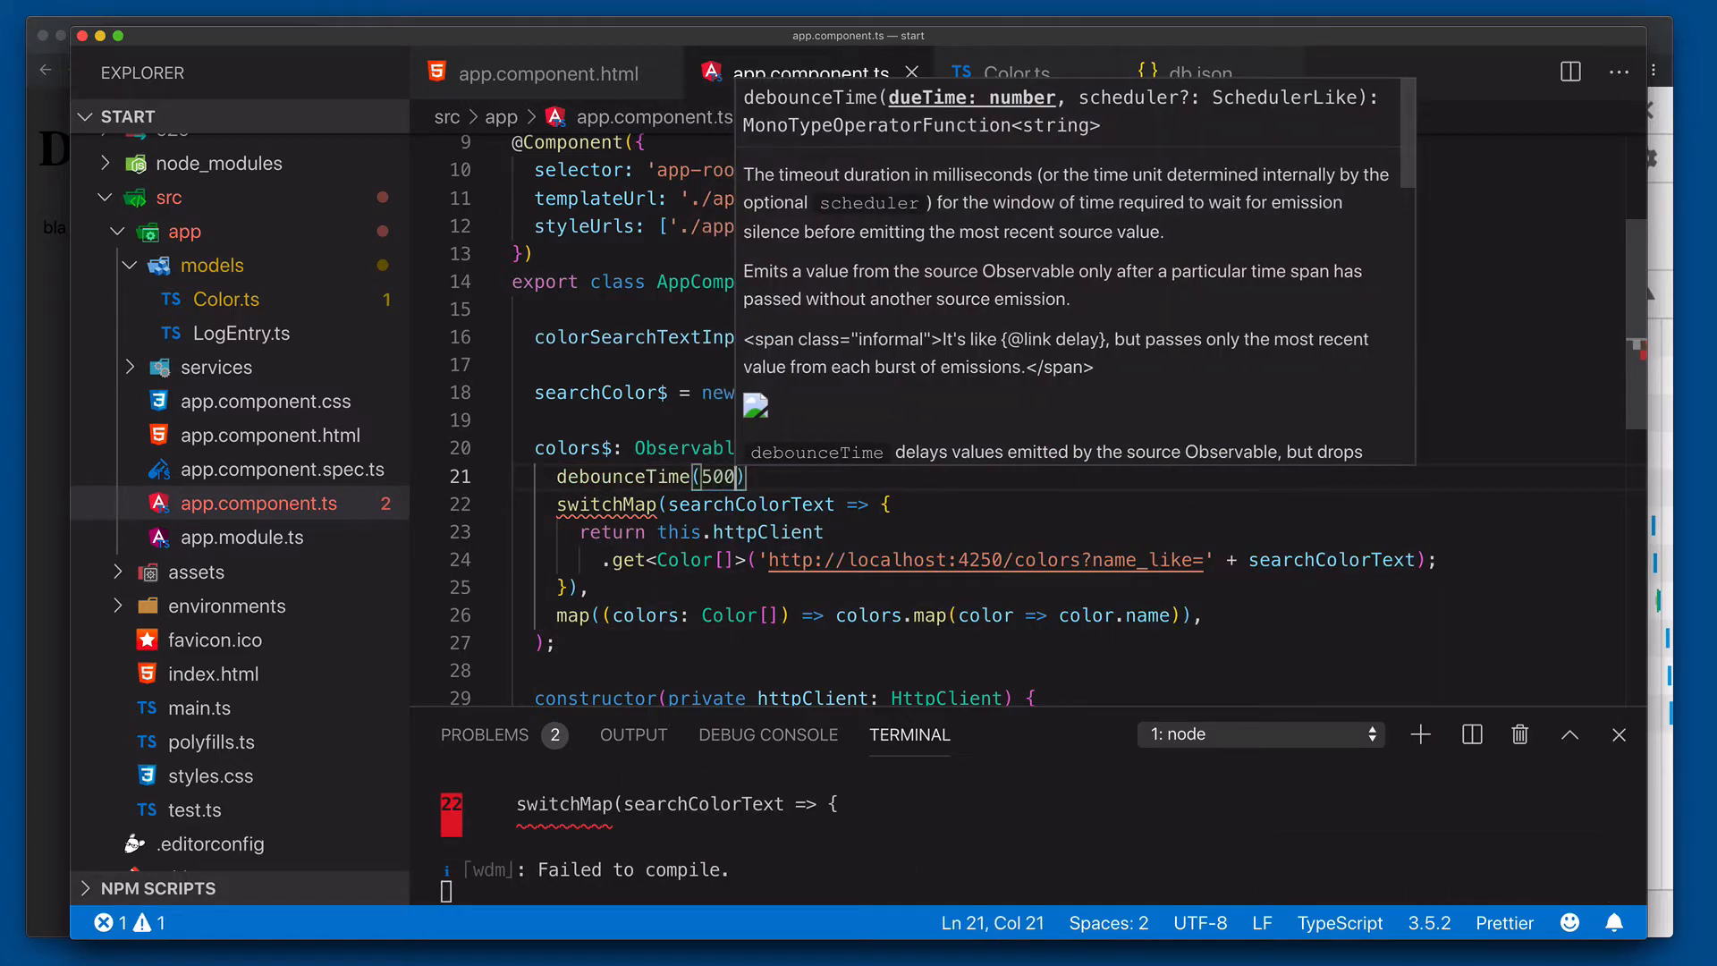
pyautogui.write(',')
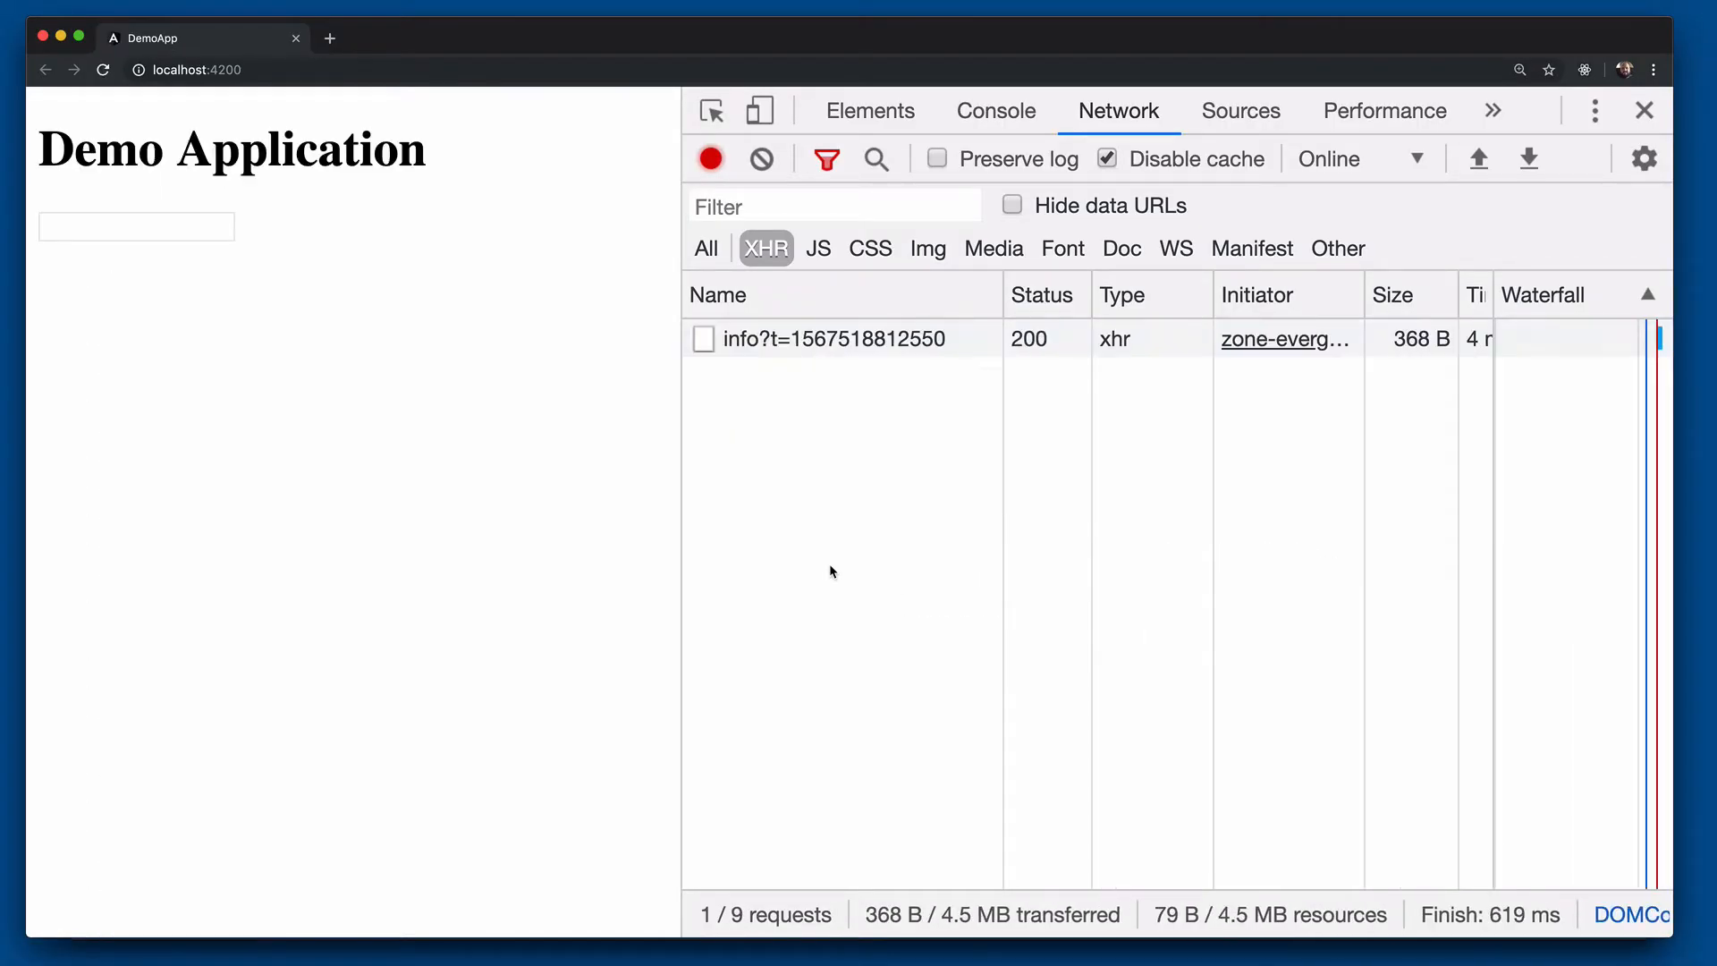
# Clear the log, search 'bla', erase it and retype 'bla', observing single debounced requests.
pyautogui.click(761, 159)
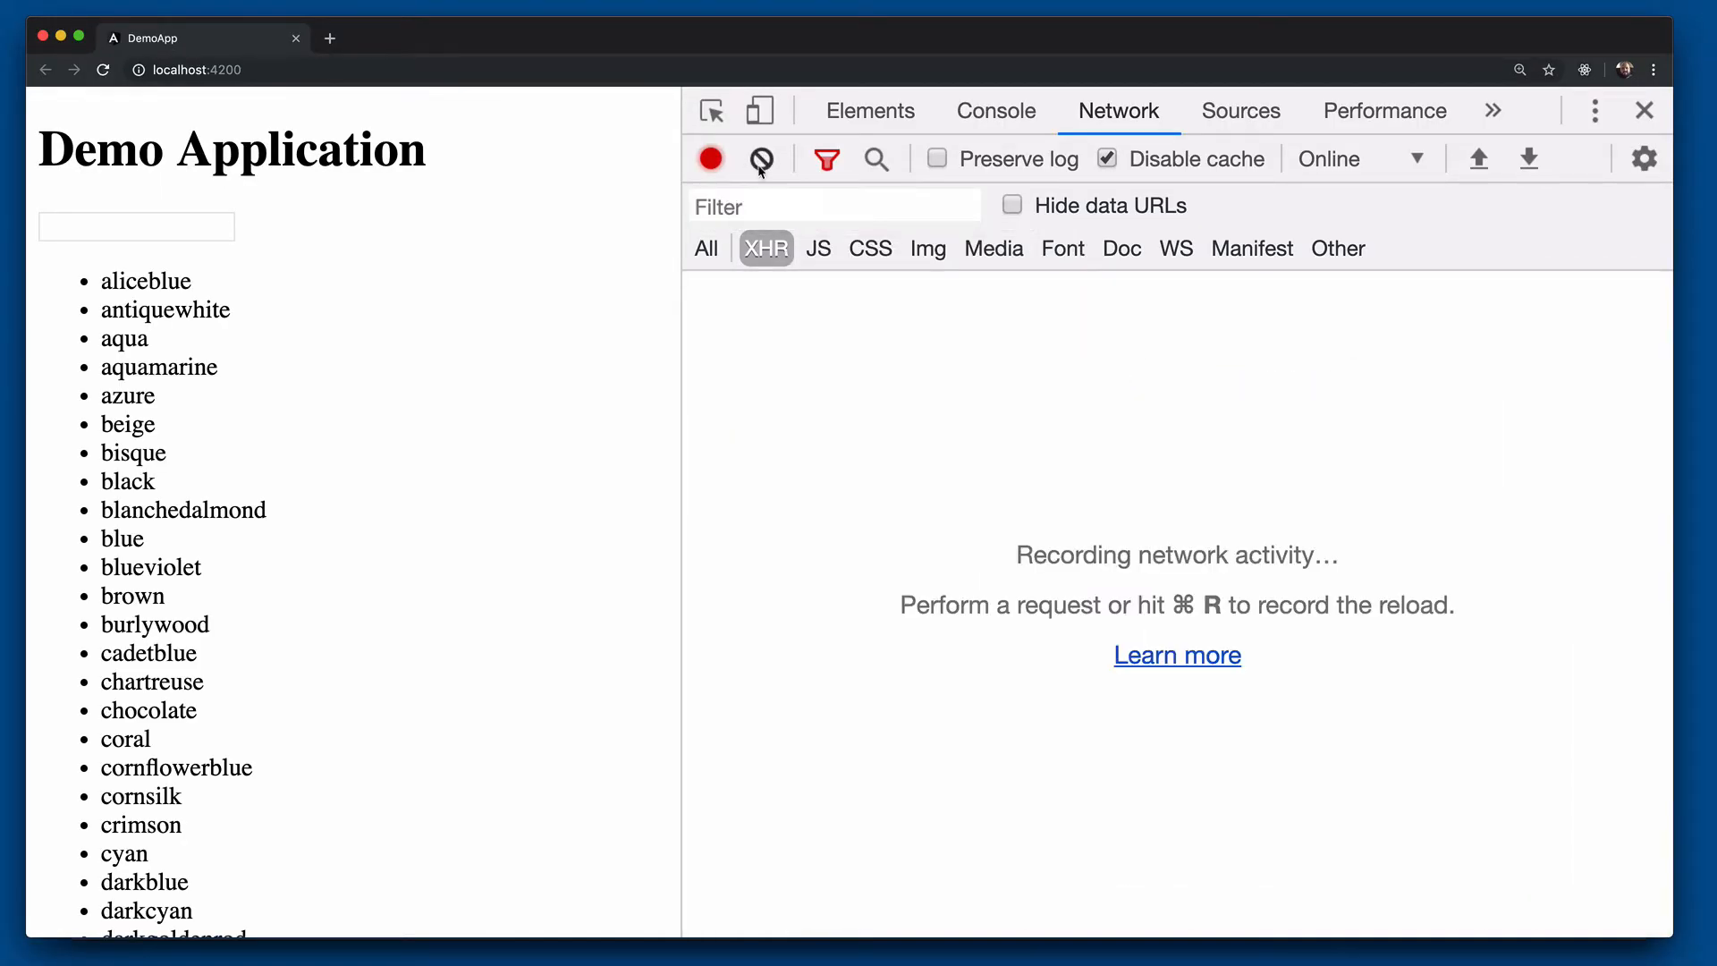
pyautogui.click(136, 227)
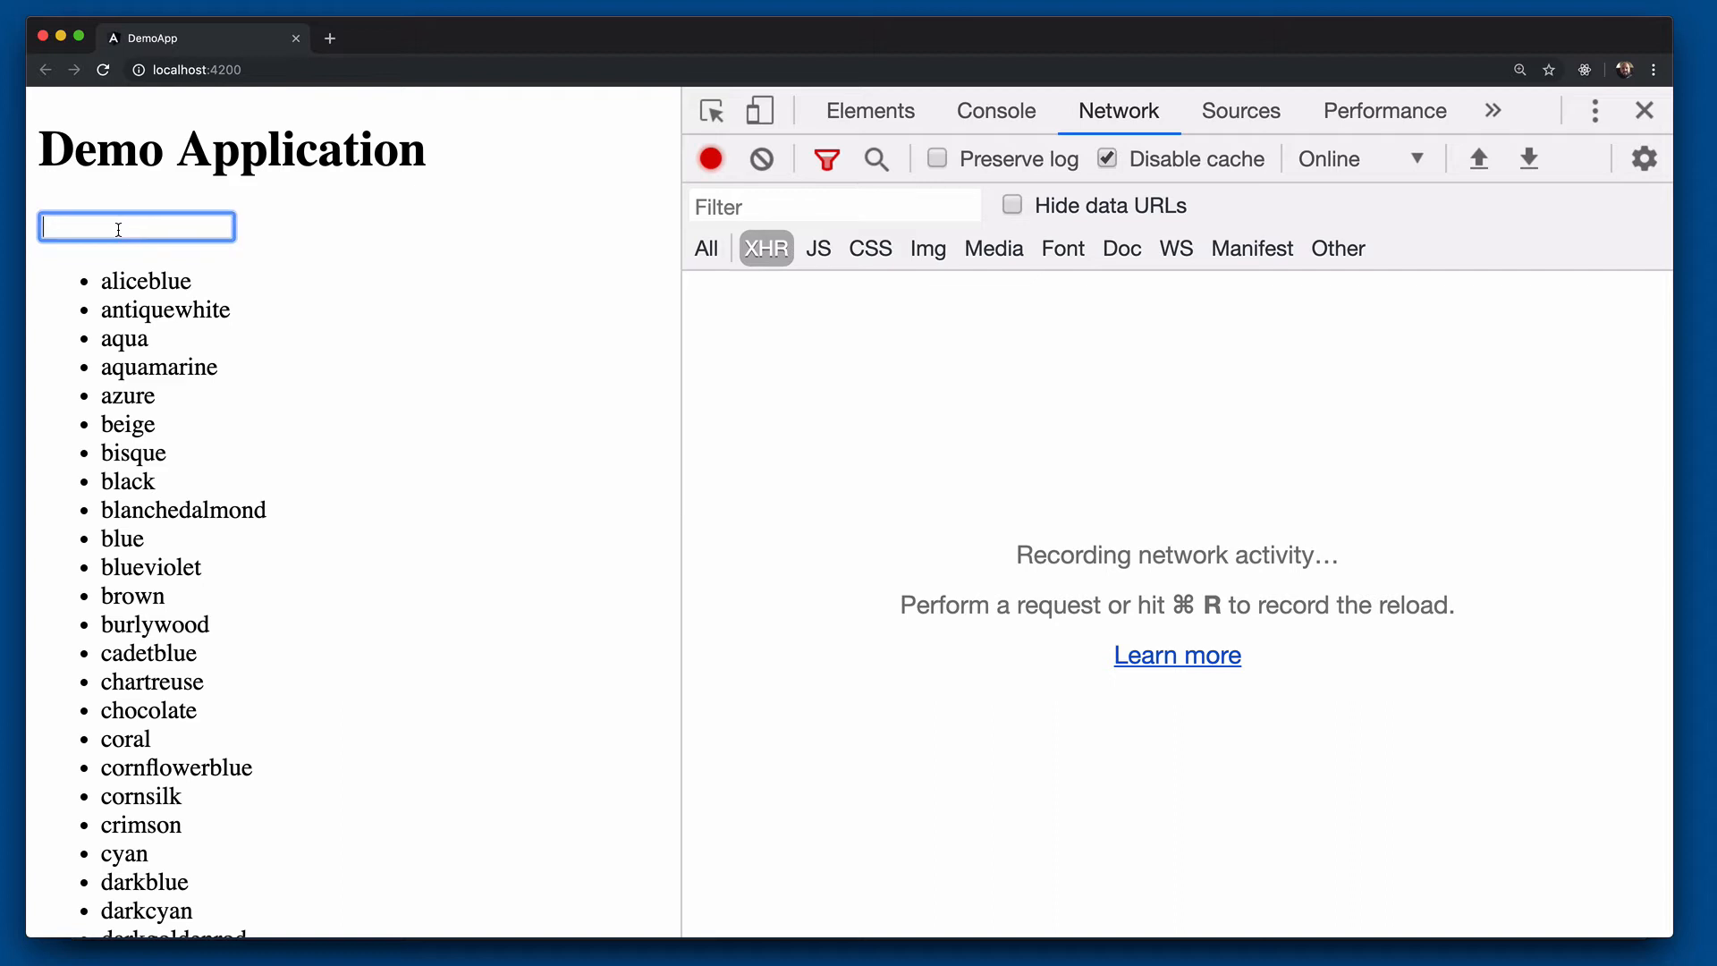
pyautogui.write('bla')
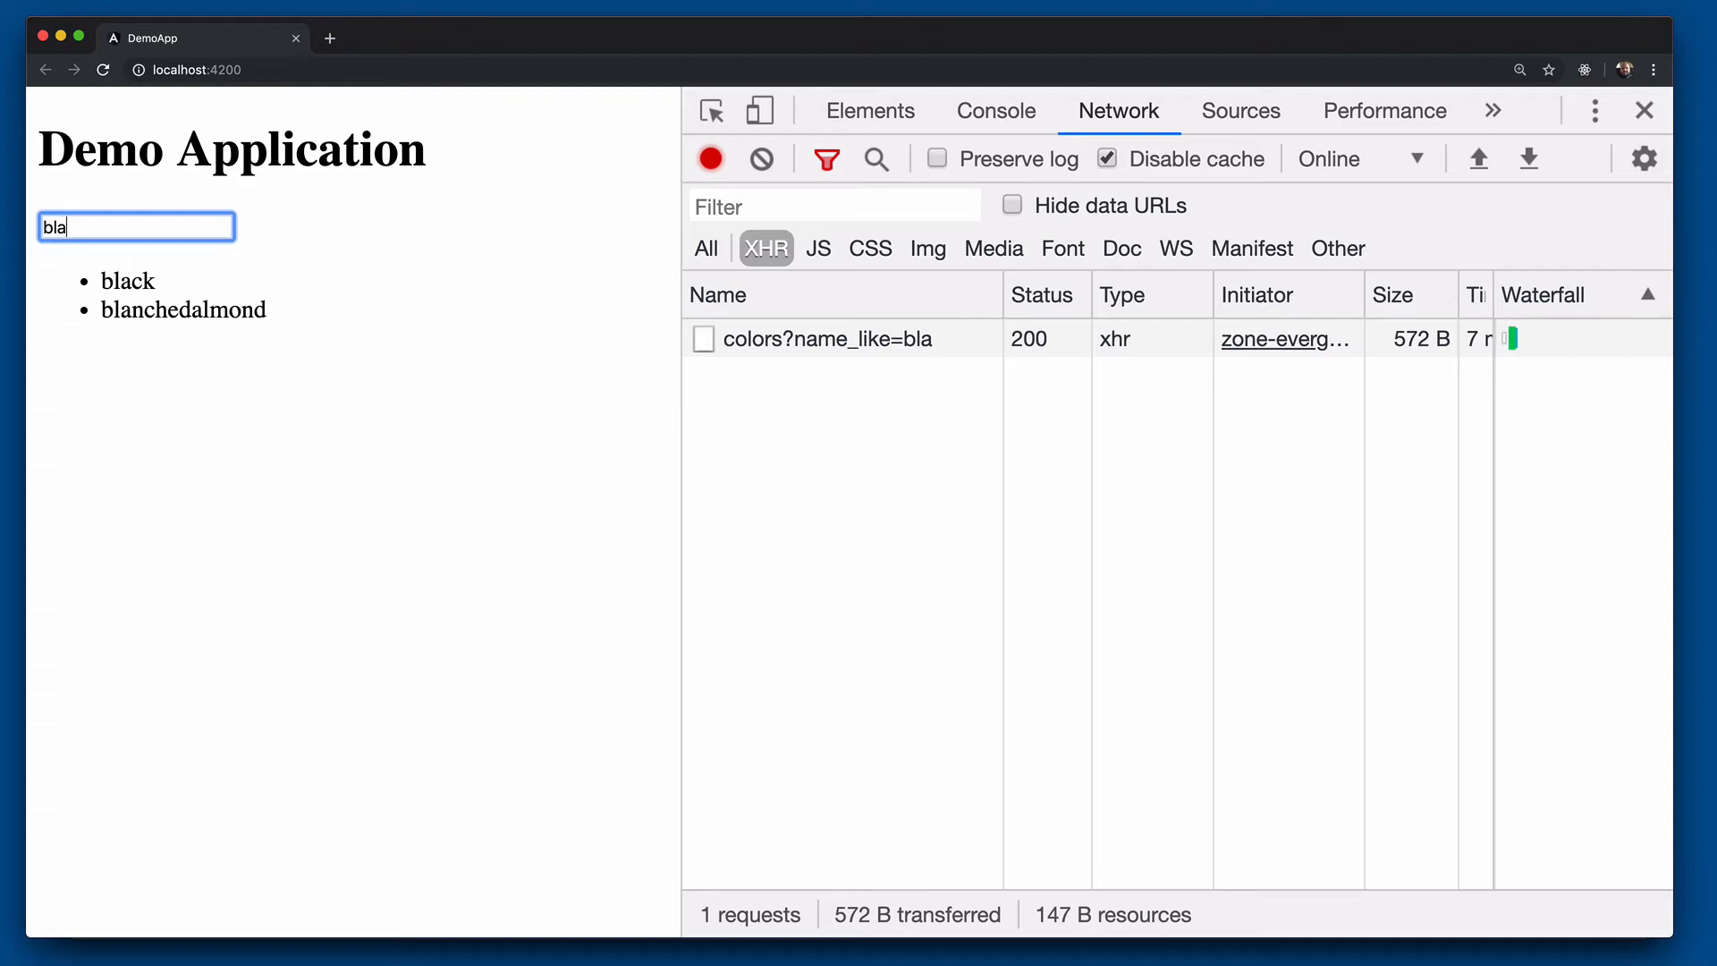
pyautogui.press('Backspace')
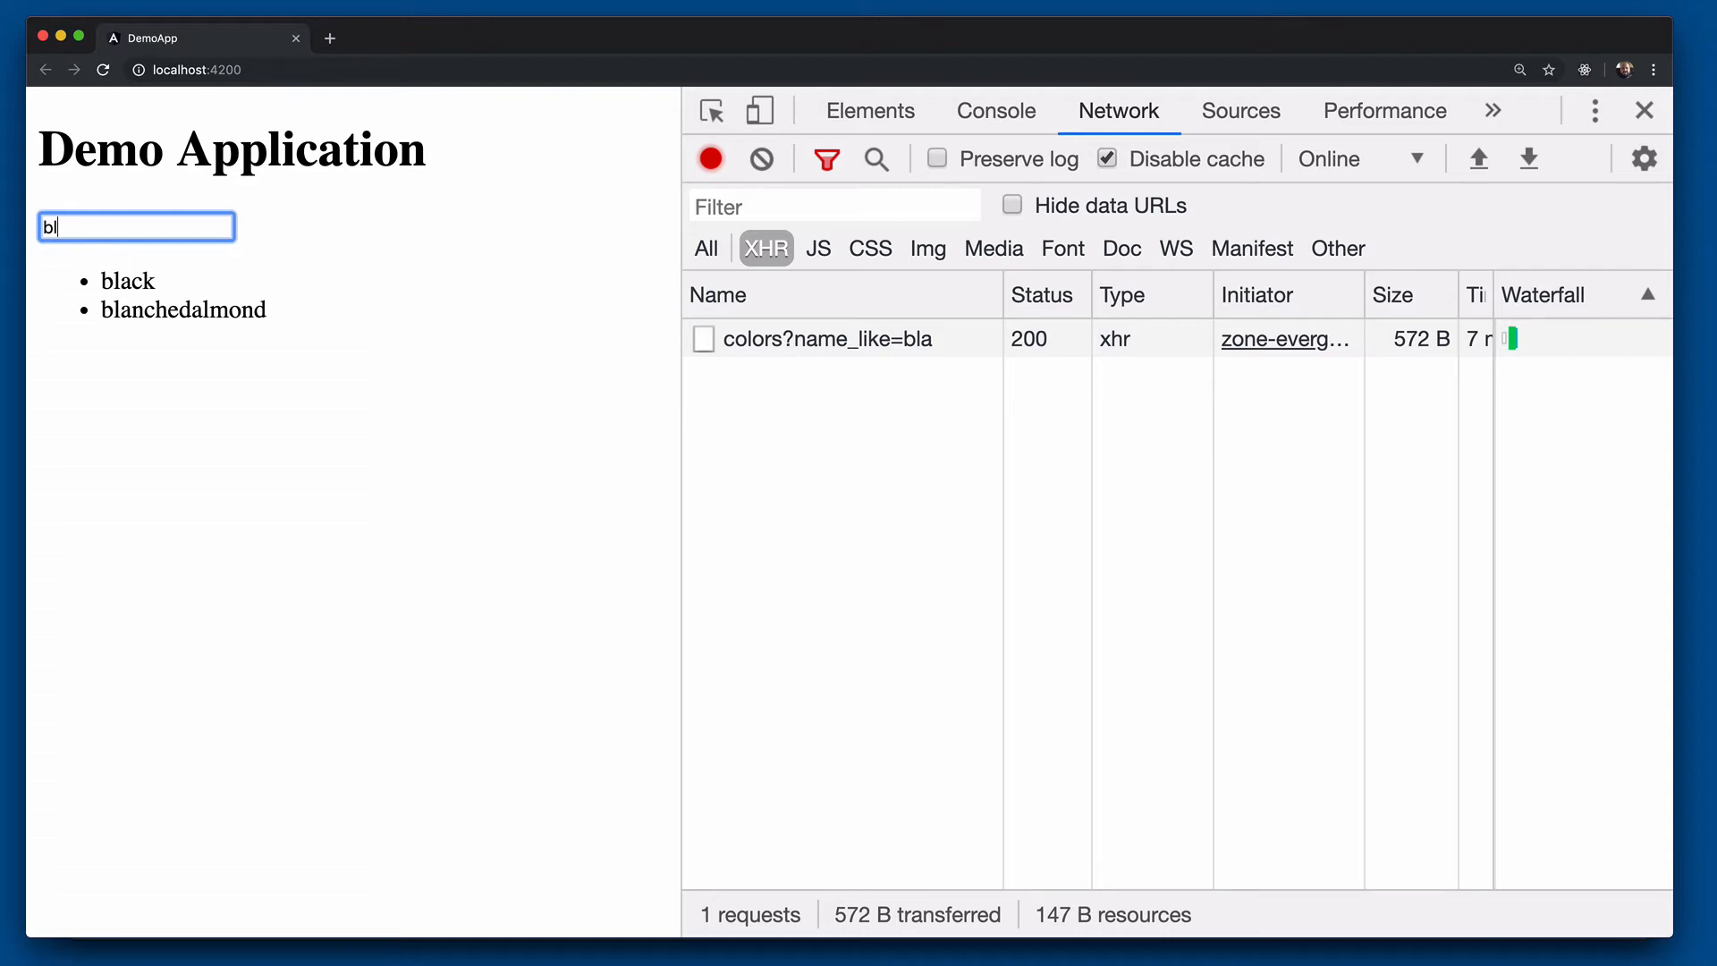
pyautogui.press('Backspace')
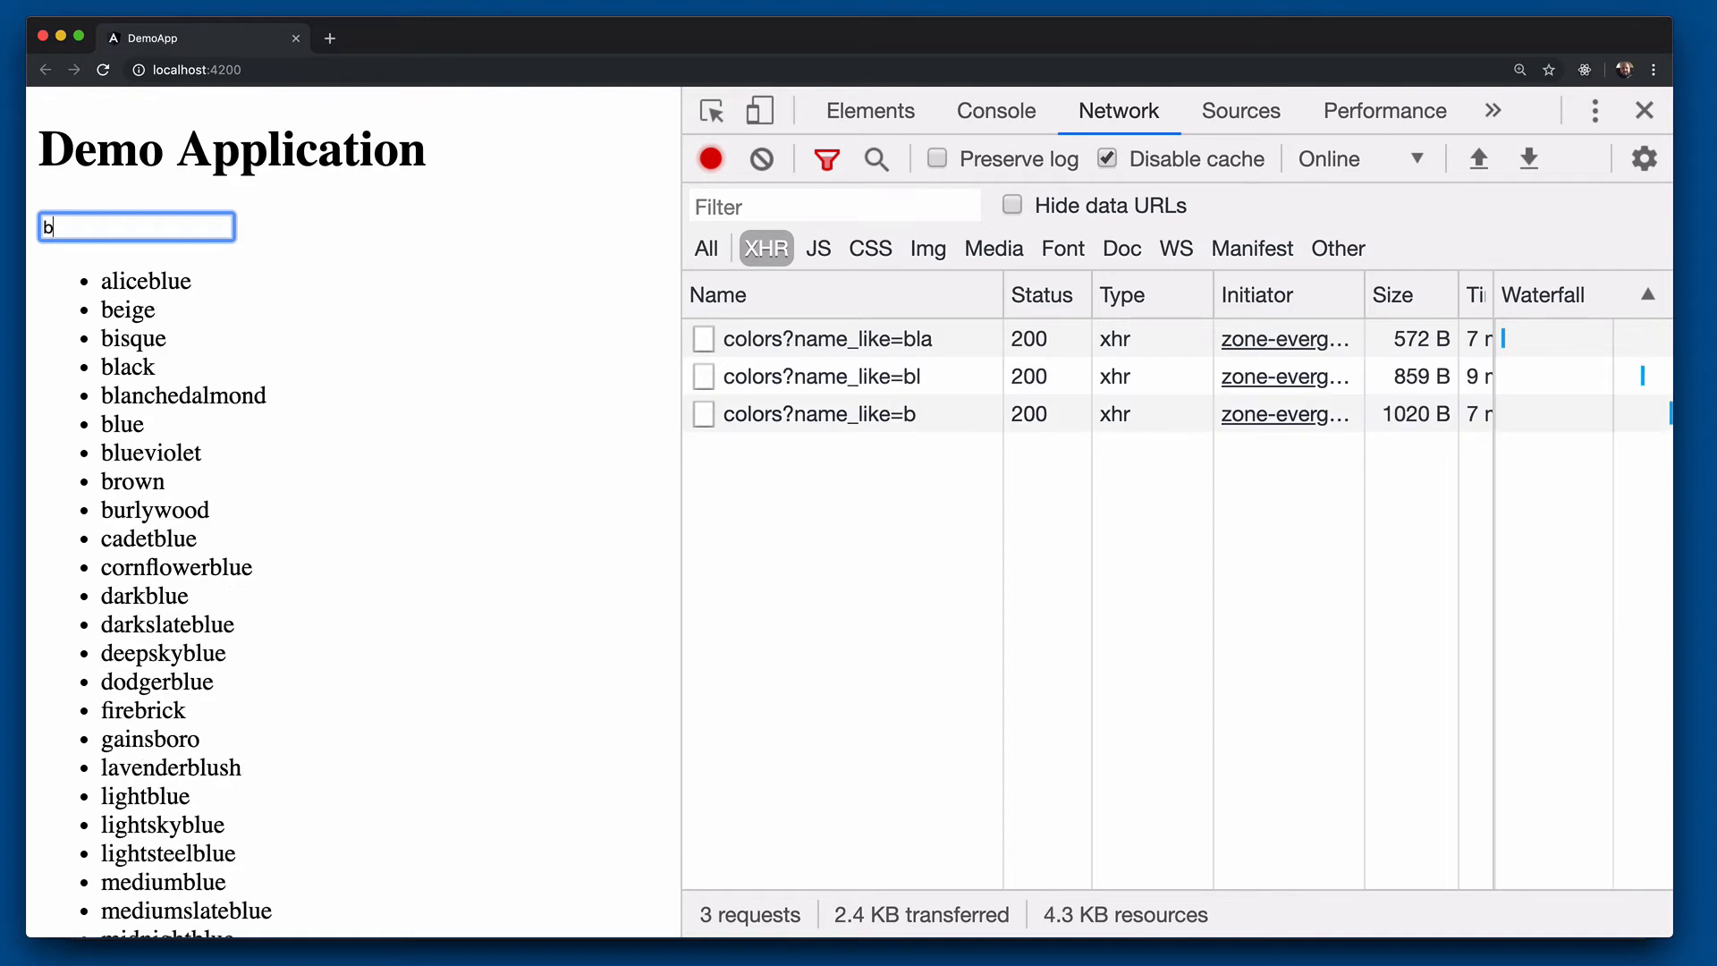
pyautogui.press('Backspace')
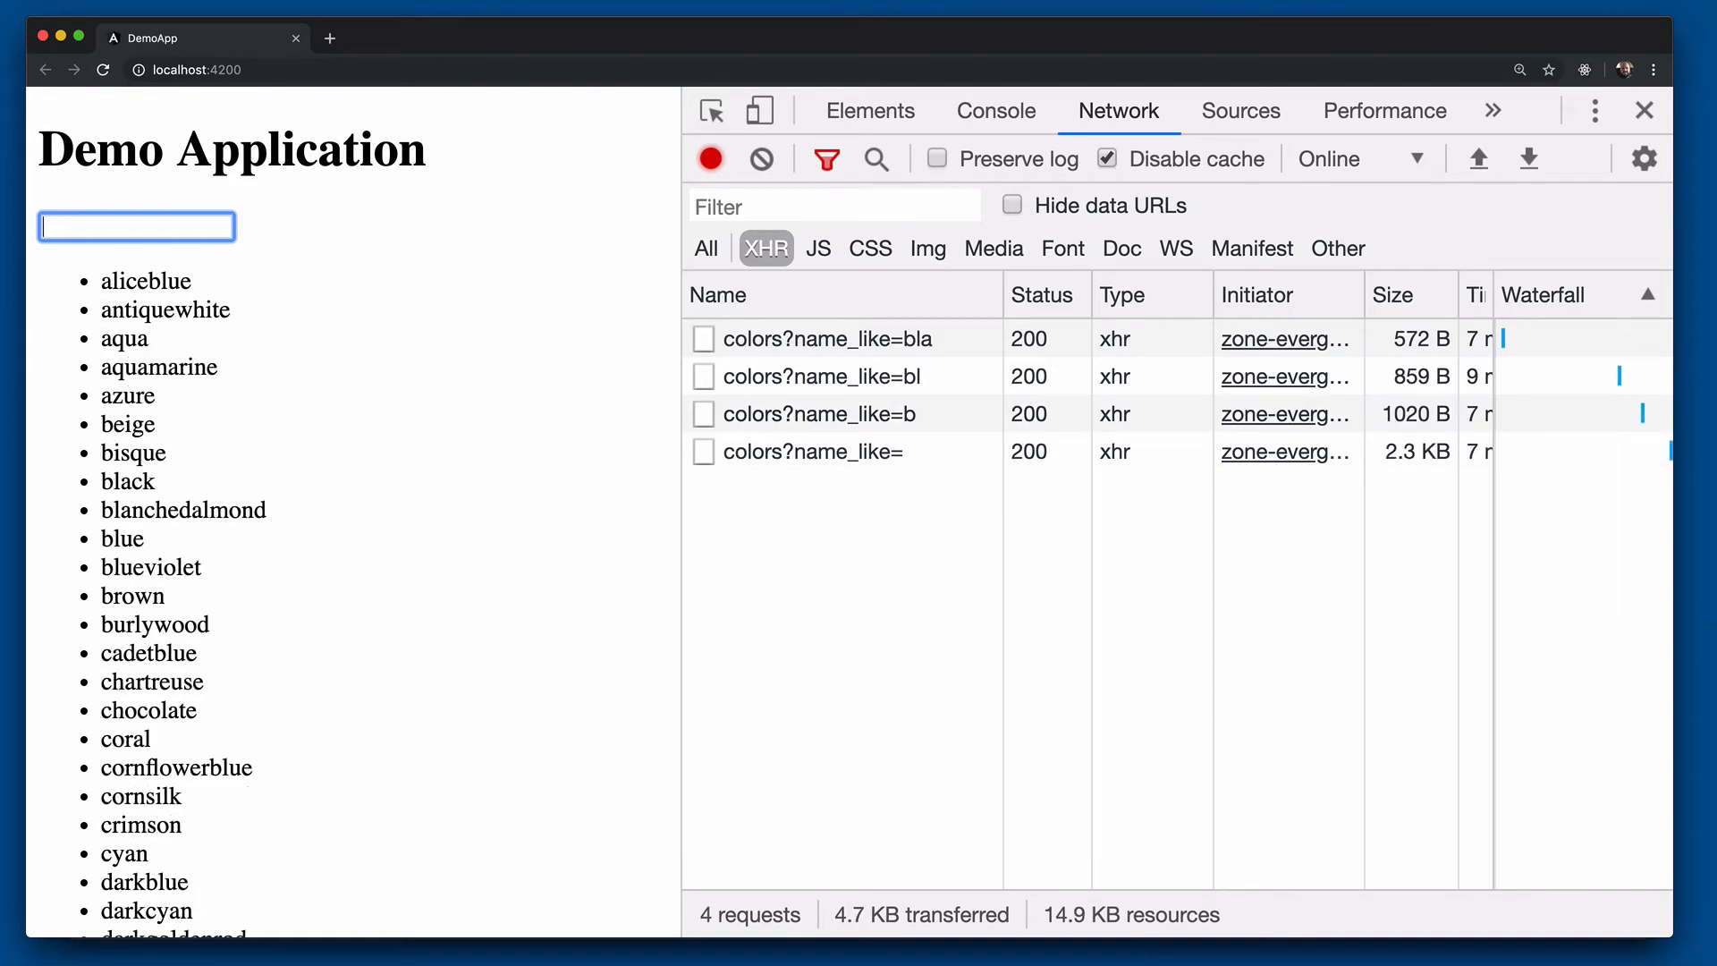
pyautogui.write('bla')
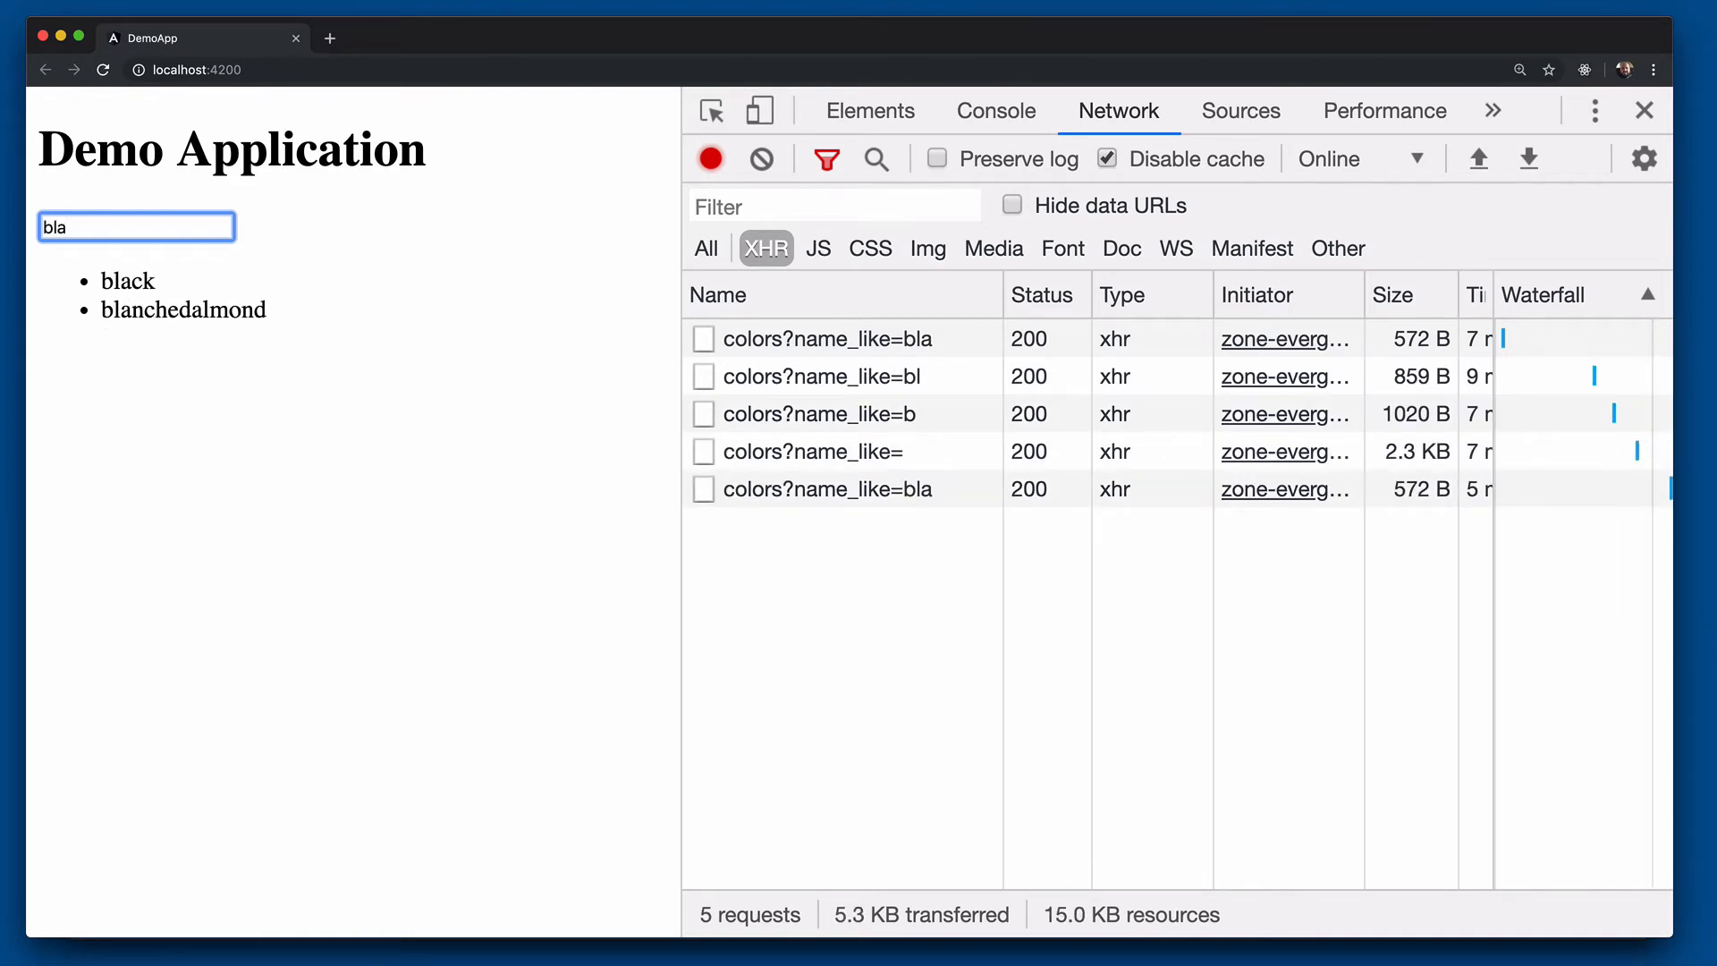